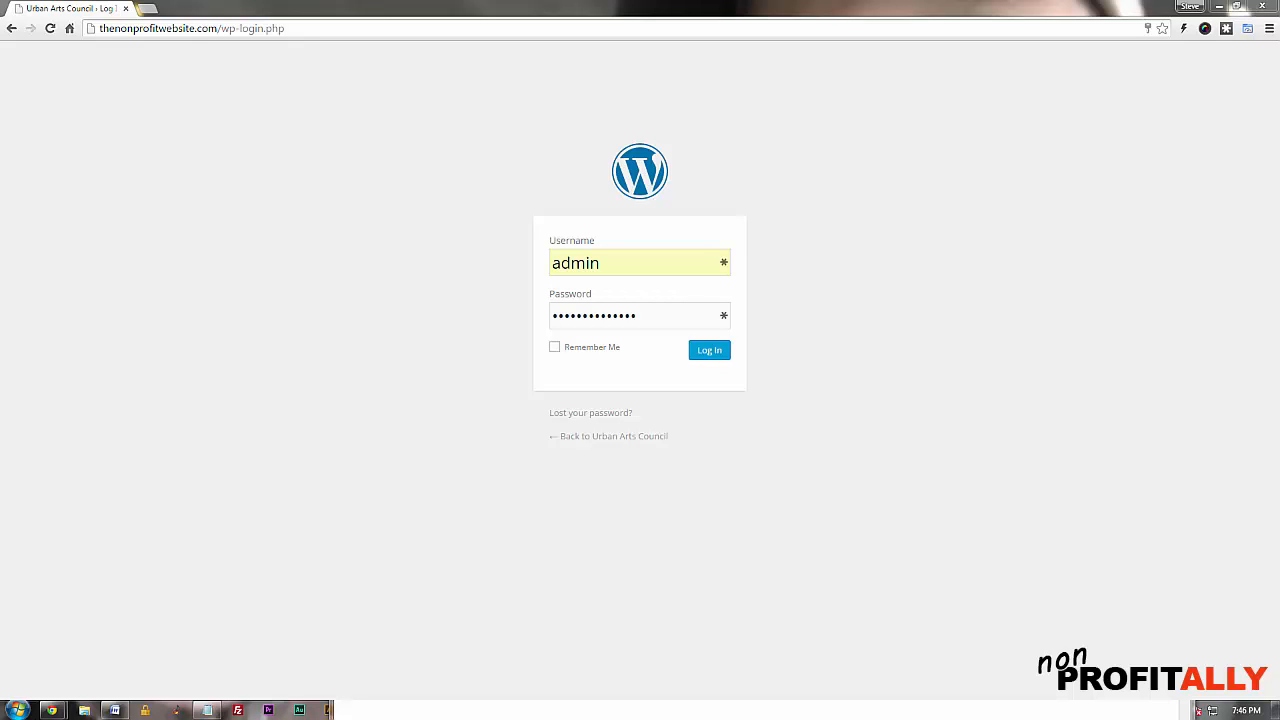
mouse_move(1080, 478)
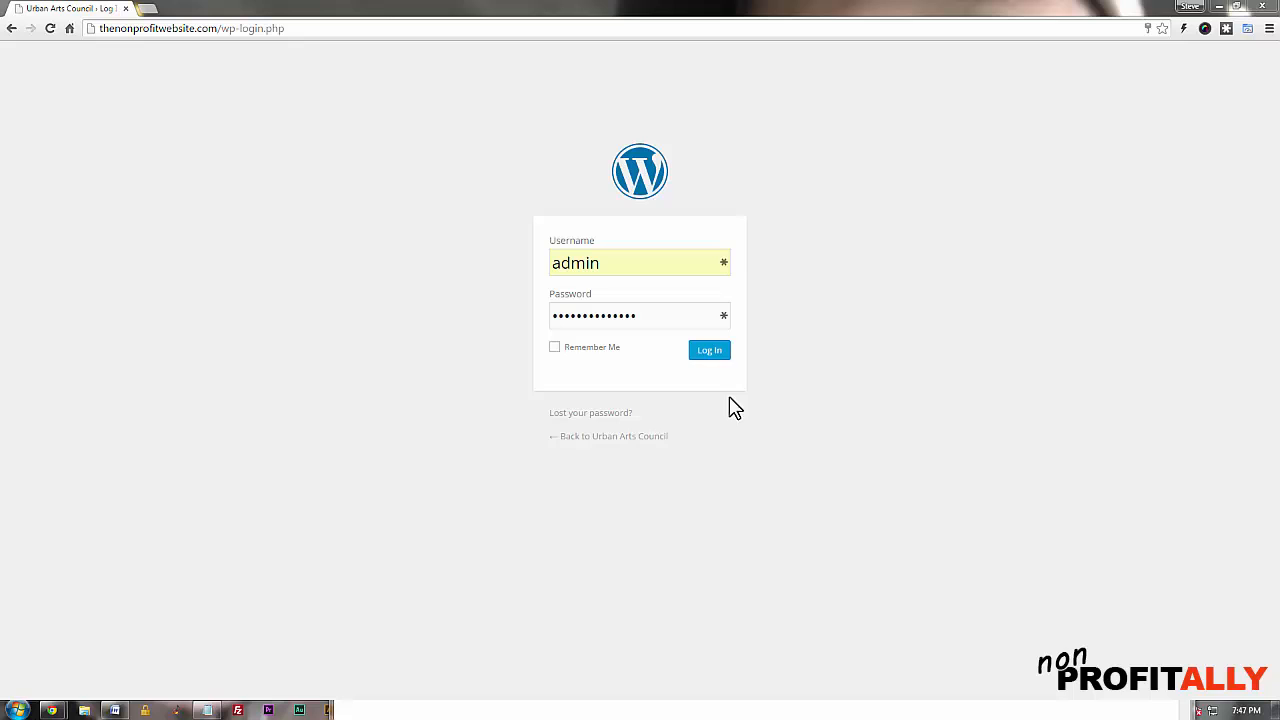
Step: Submit the filled-in username and password on the wp-login page
left_click(709, 350)
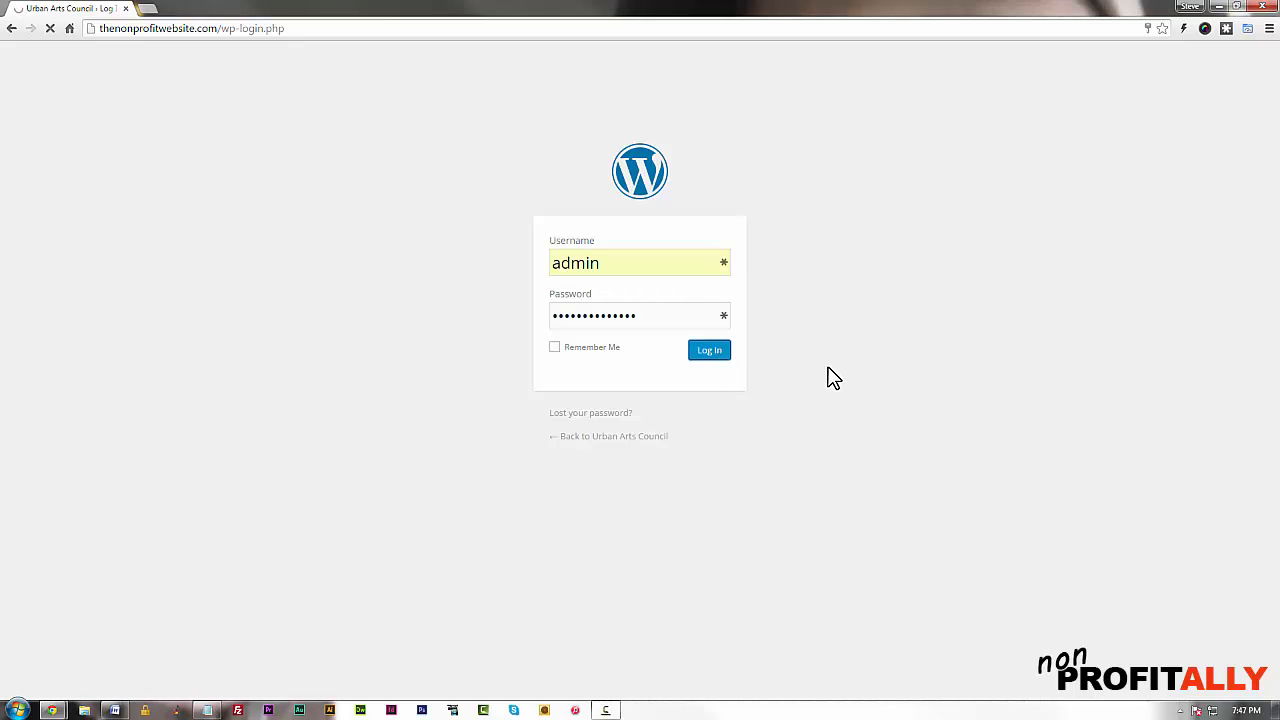
left_click(708, 350)
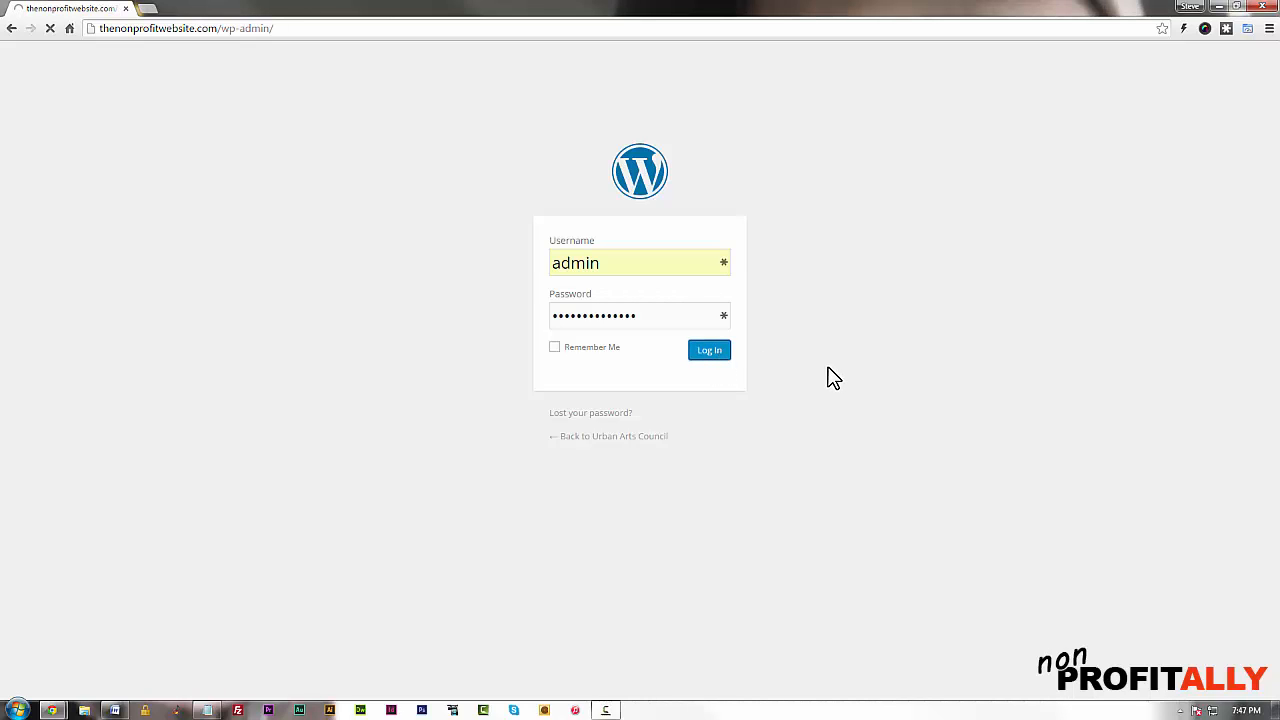
Step: Go from the Dashboard through Appearance to Customize to launch the live Customizer
left_click(709, 350)
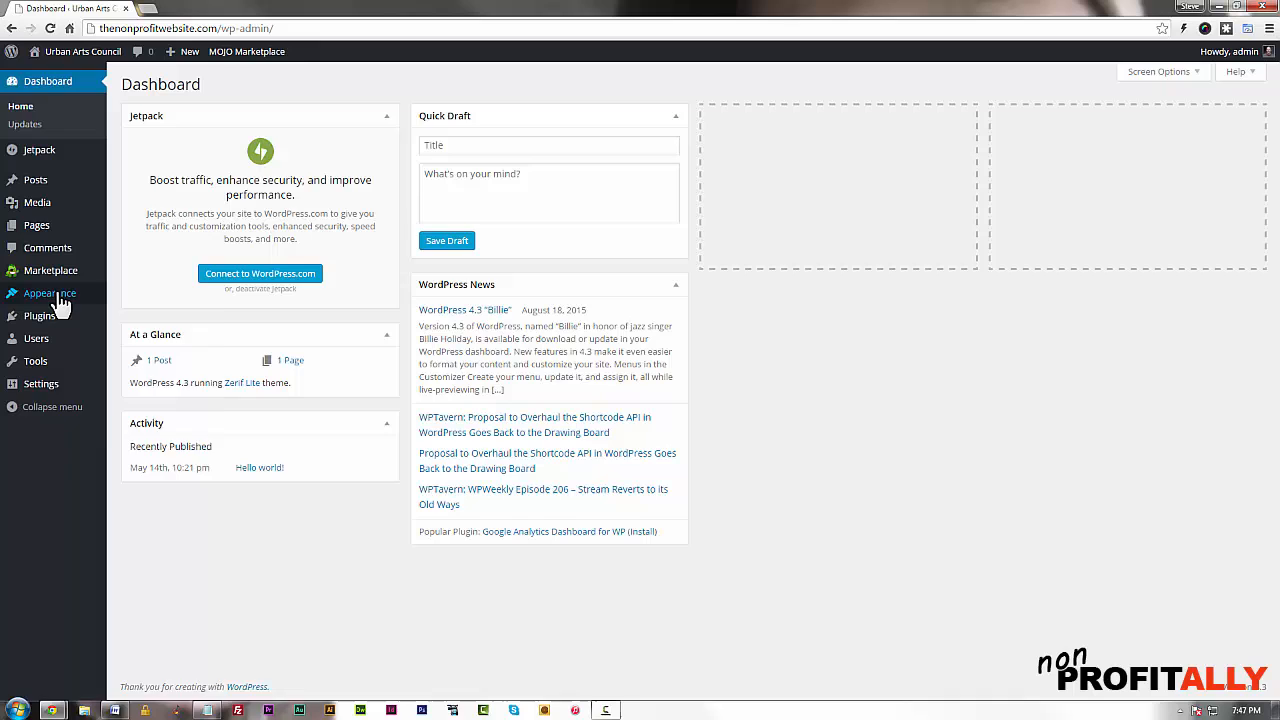
left_click(49, 293)
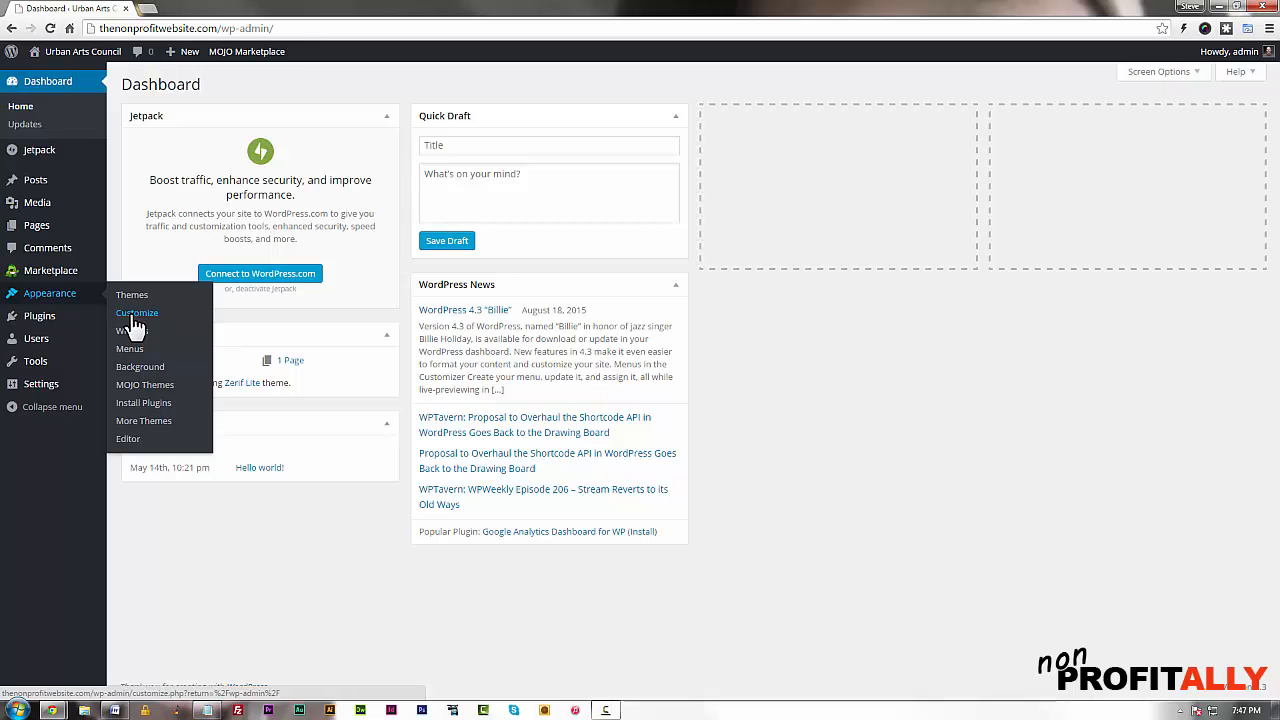
left_click(137, 313)
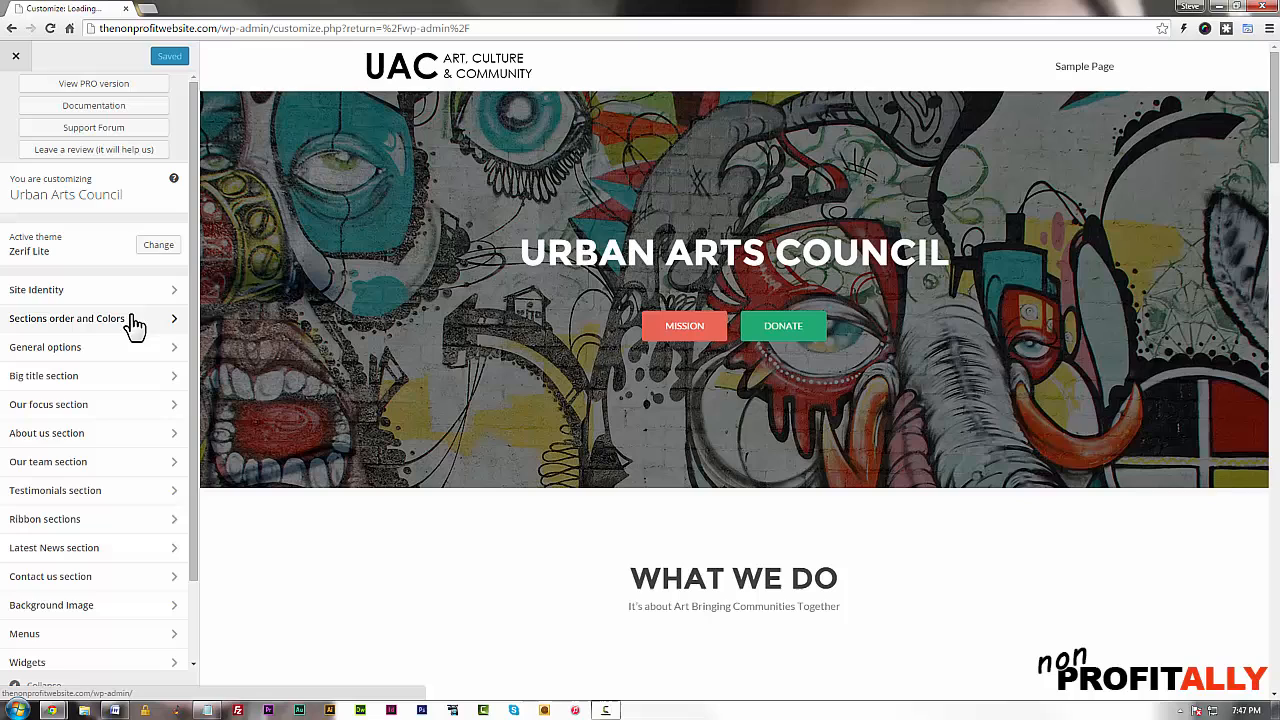
mouse_move(388, 520)
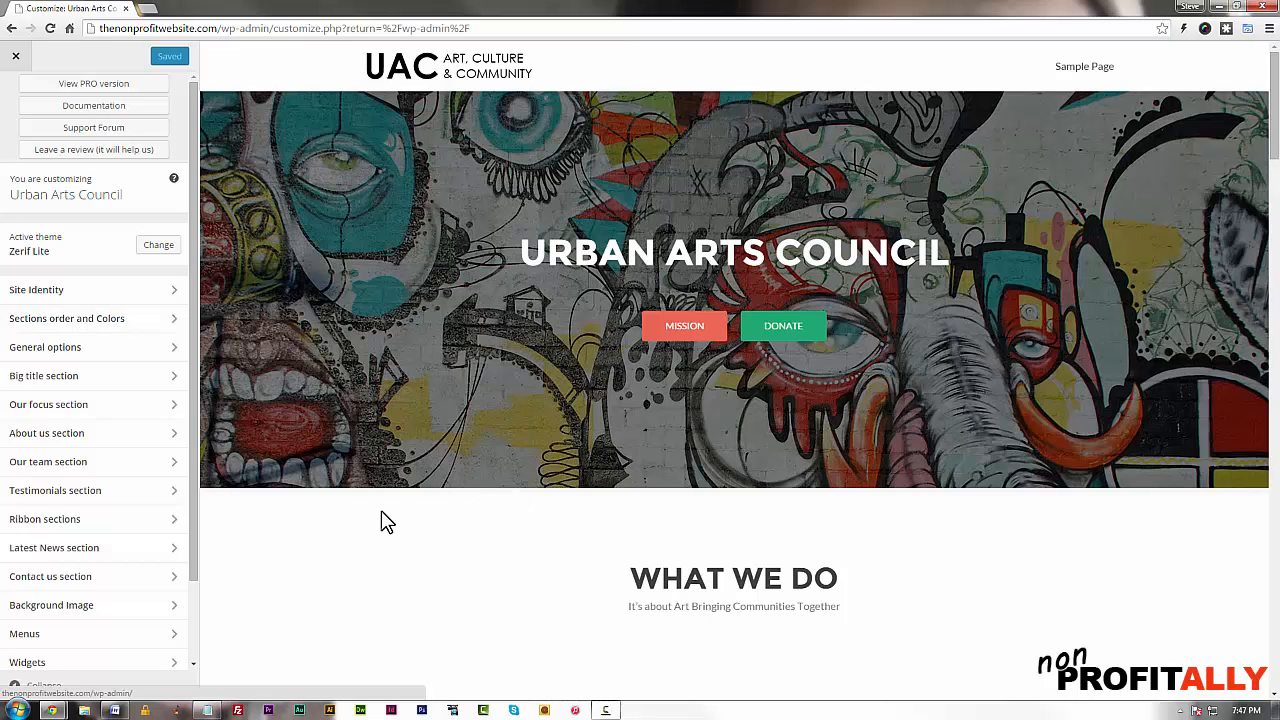
scroll("down", 3)
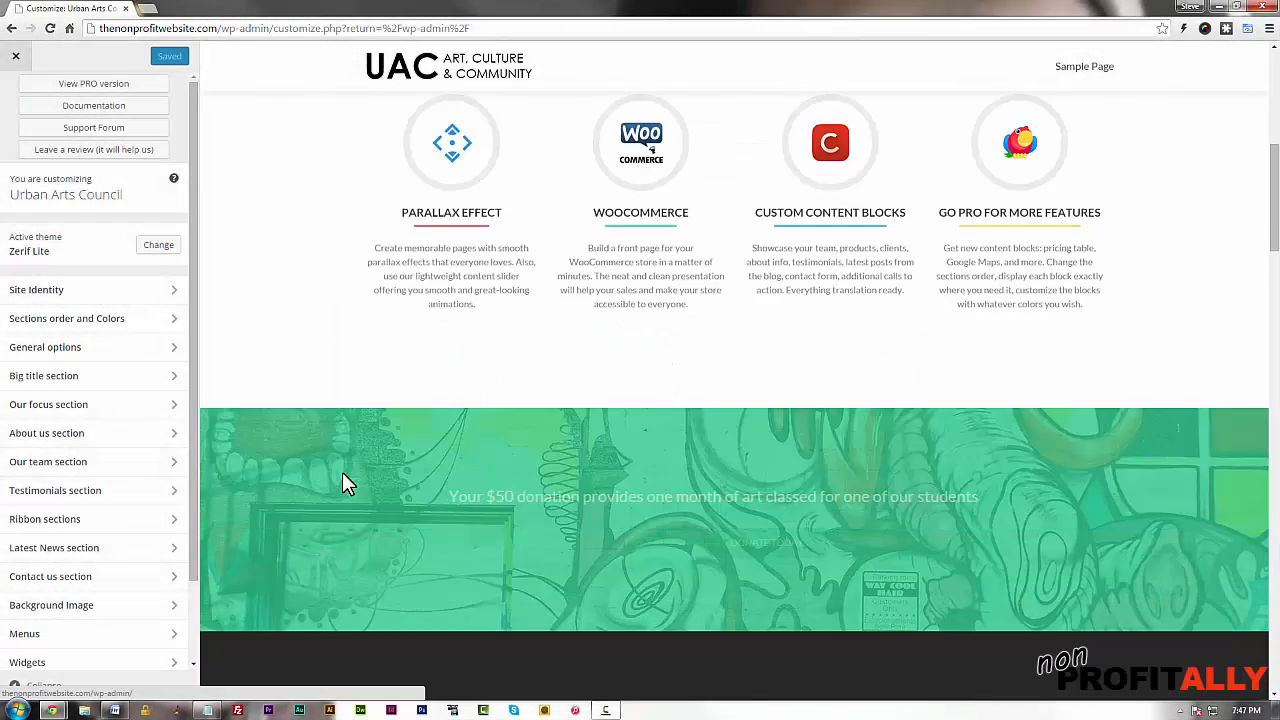
scroll("down", 3)
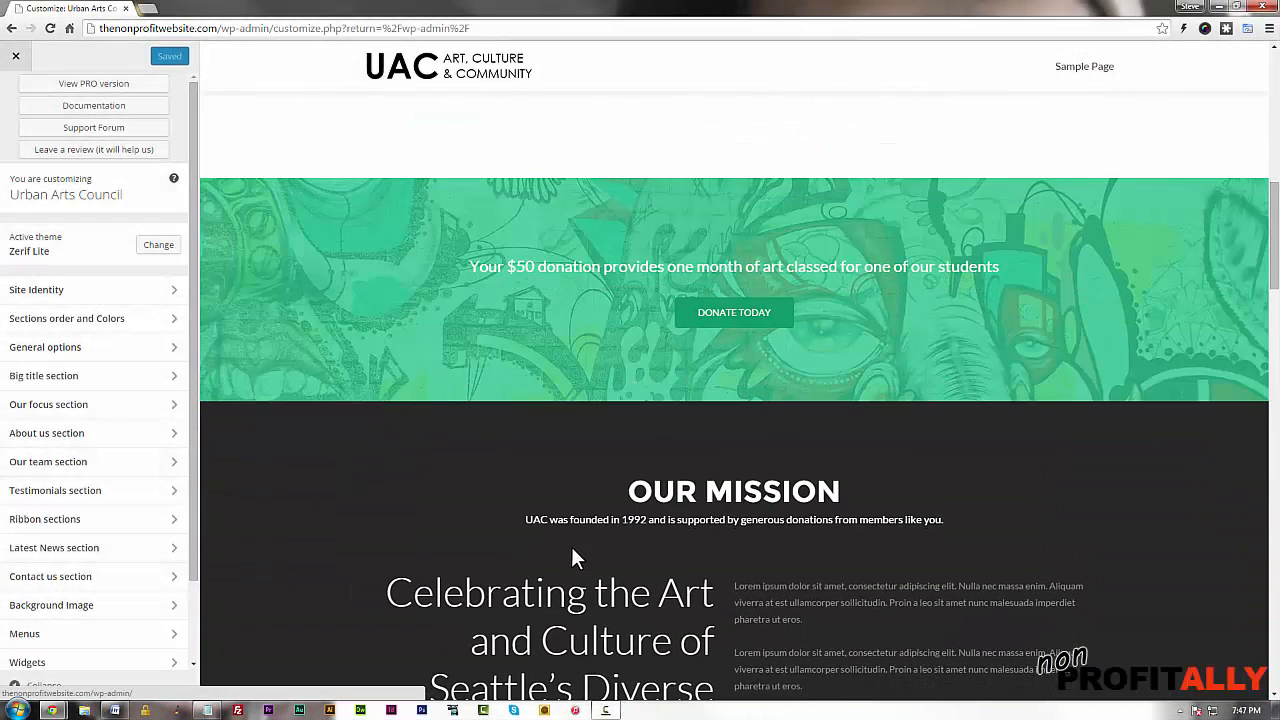
scroll("down", 3)
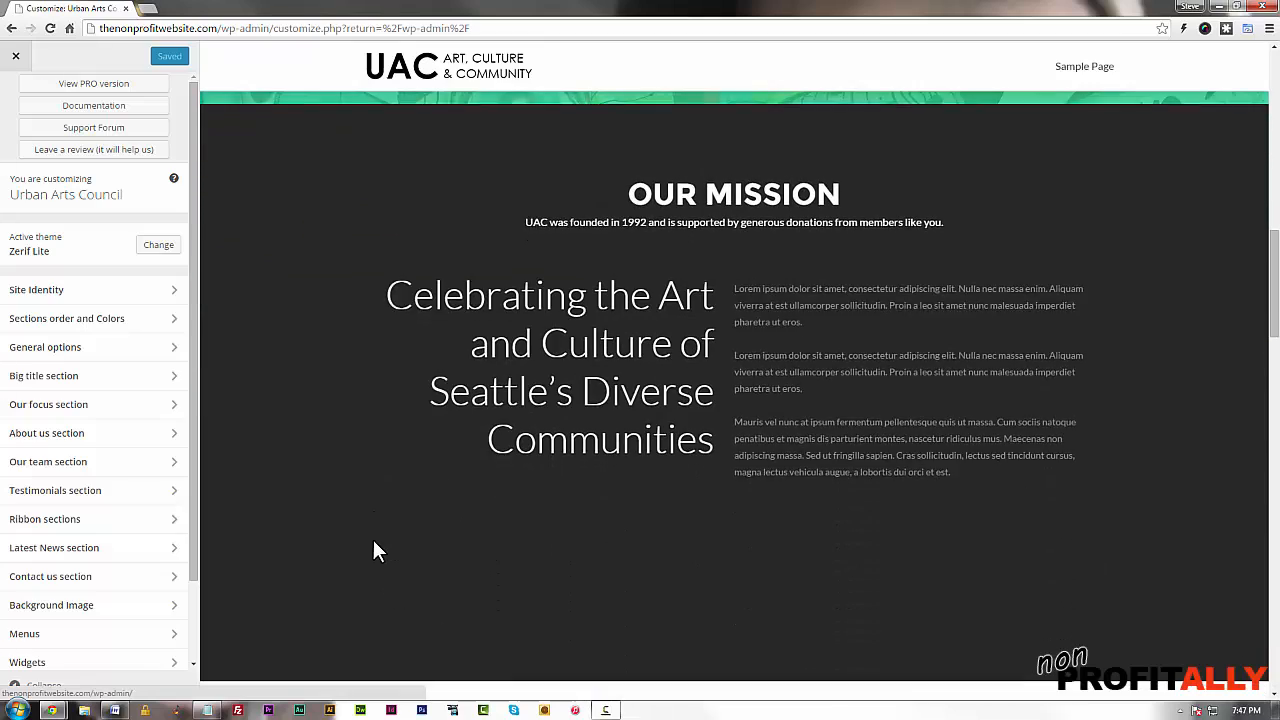
scroll("down", 3)
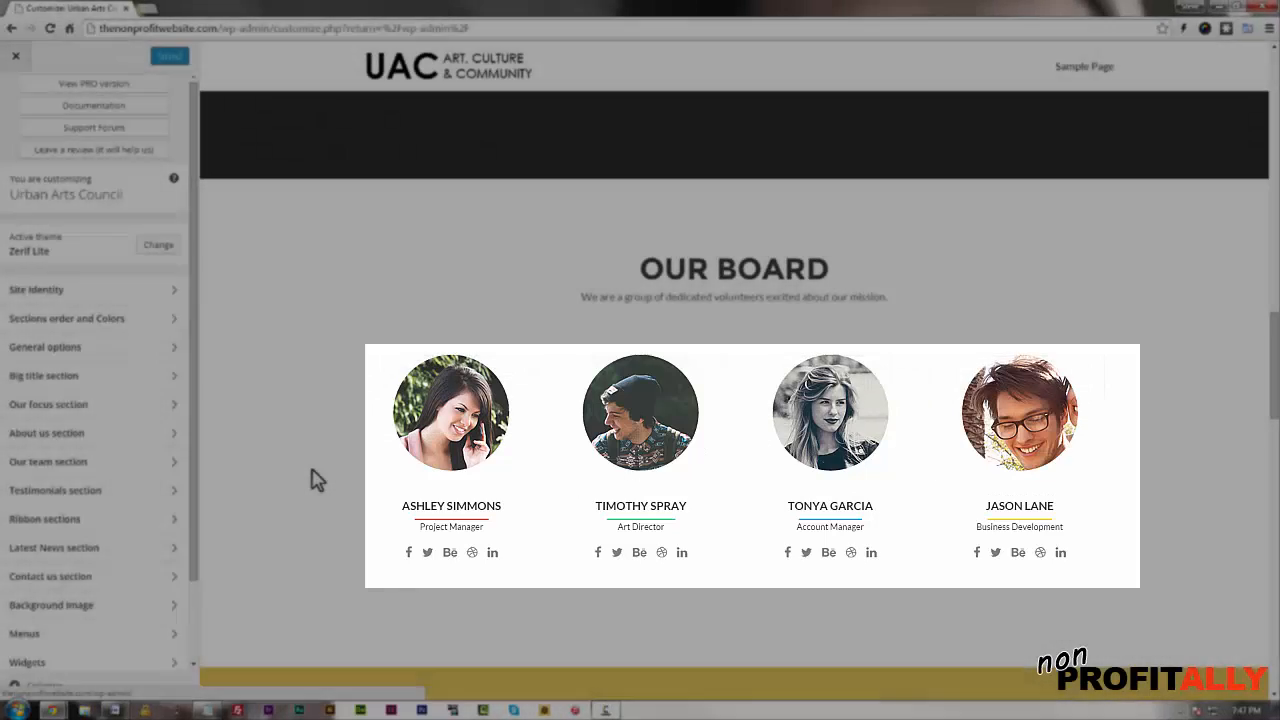
scroll("down", 3)
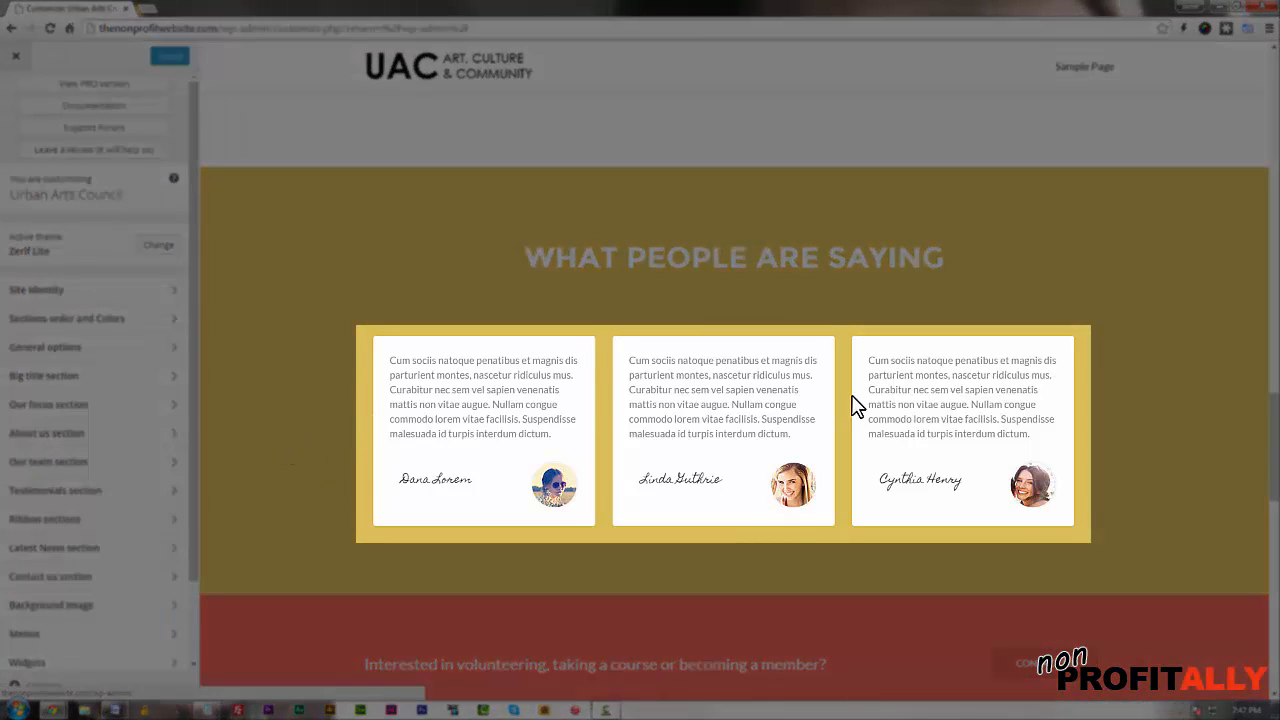
scroll("down", 3)
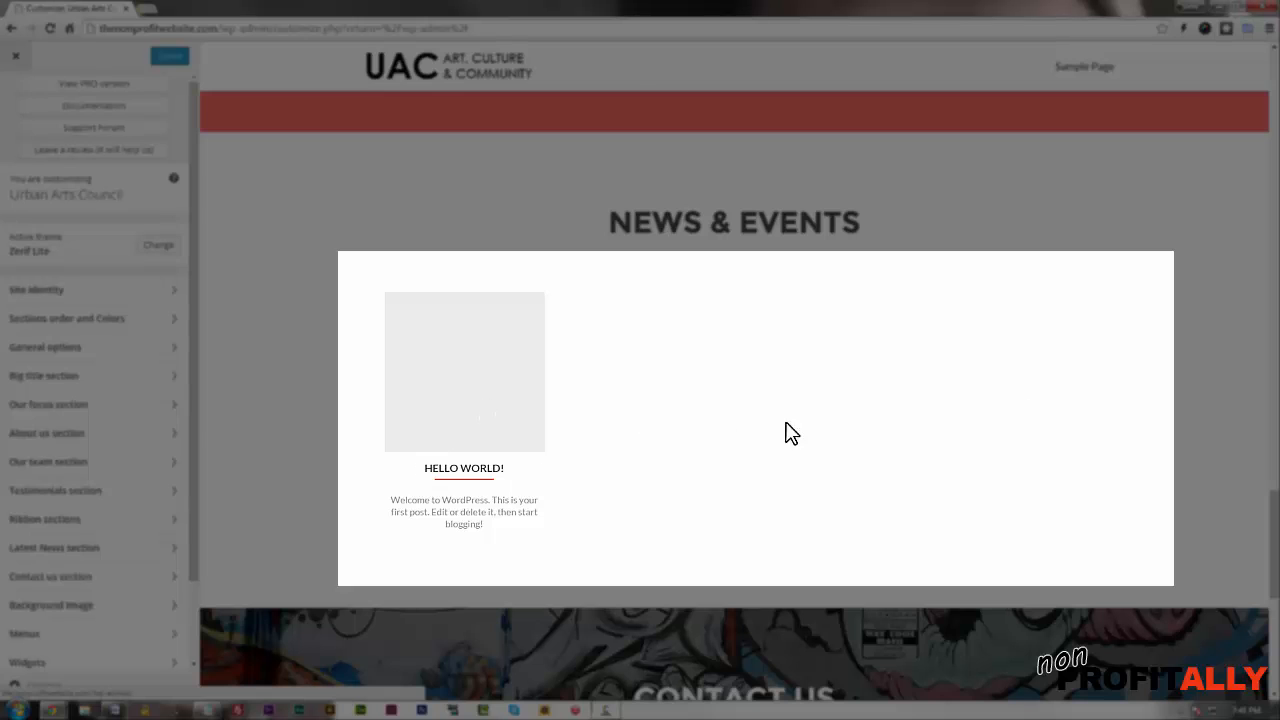
mouse_move(835, 455)
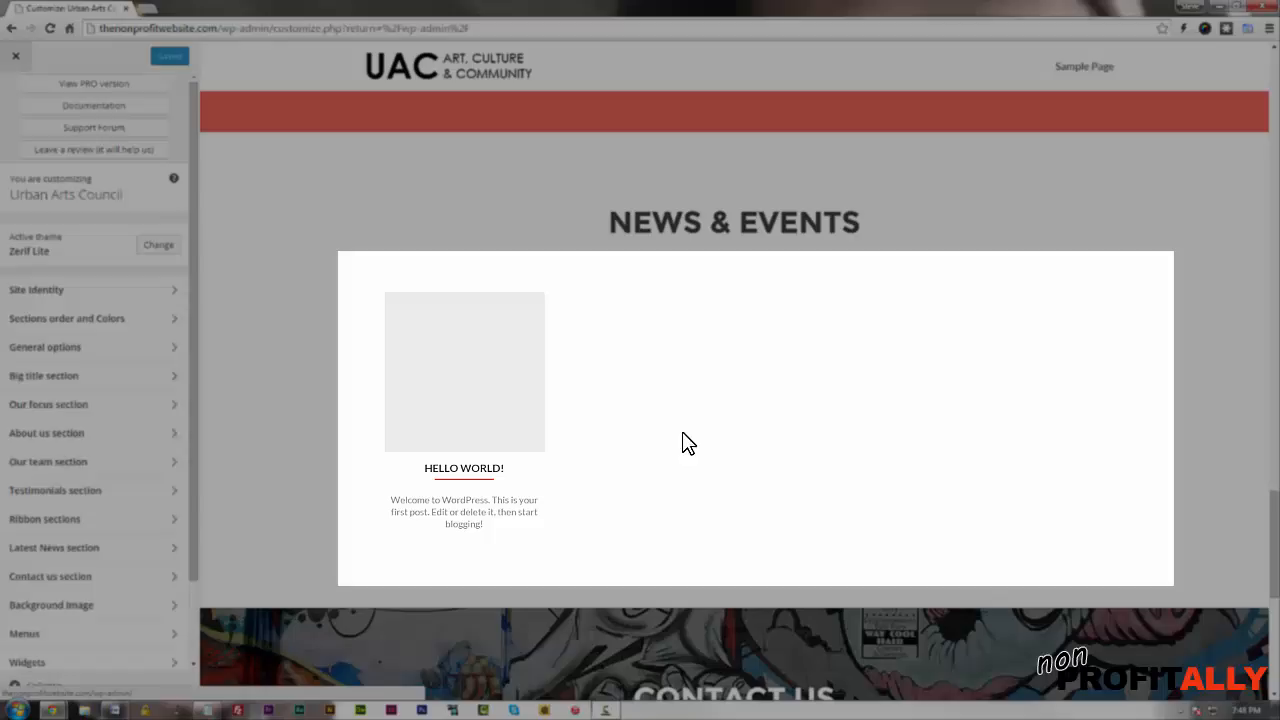
scroll("down", 3)
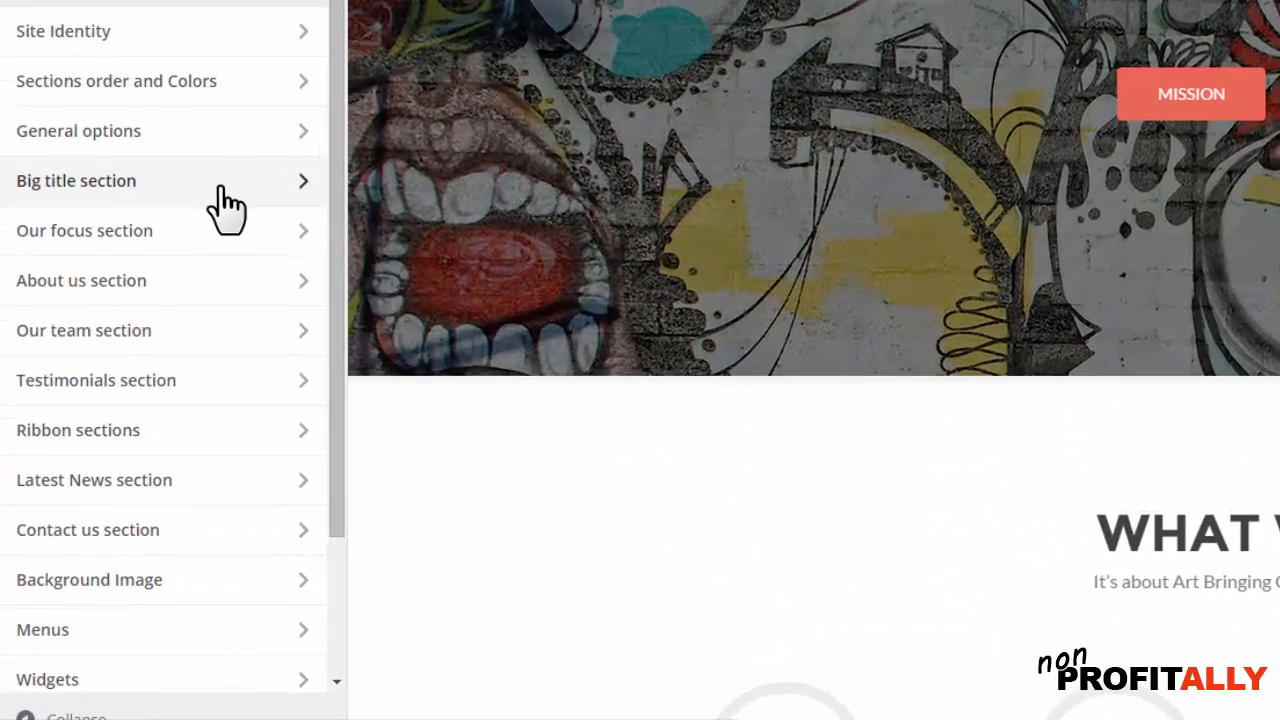
mouse_move(127, 688)
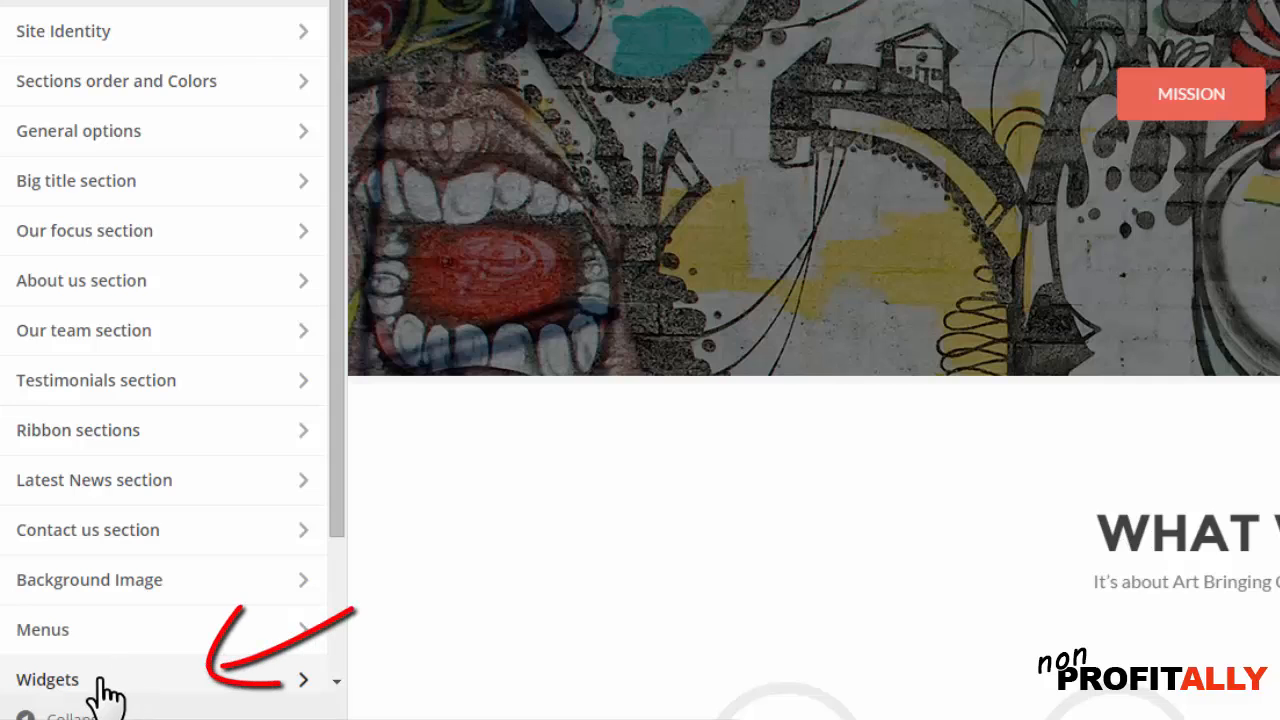
Step: Open the Widgets area's Our focus section panel, previewing What We Do
left_click(47, 679)
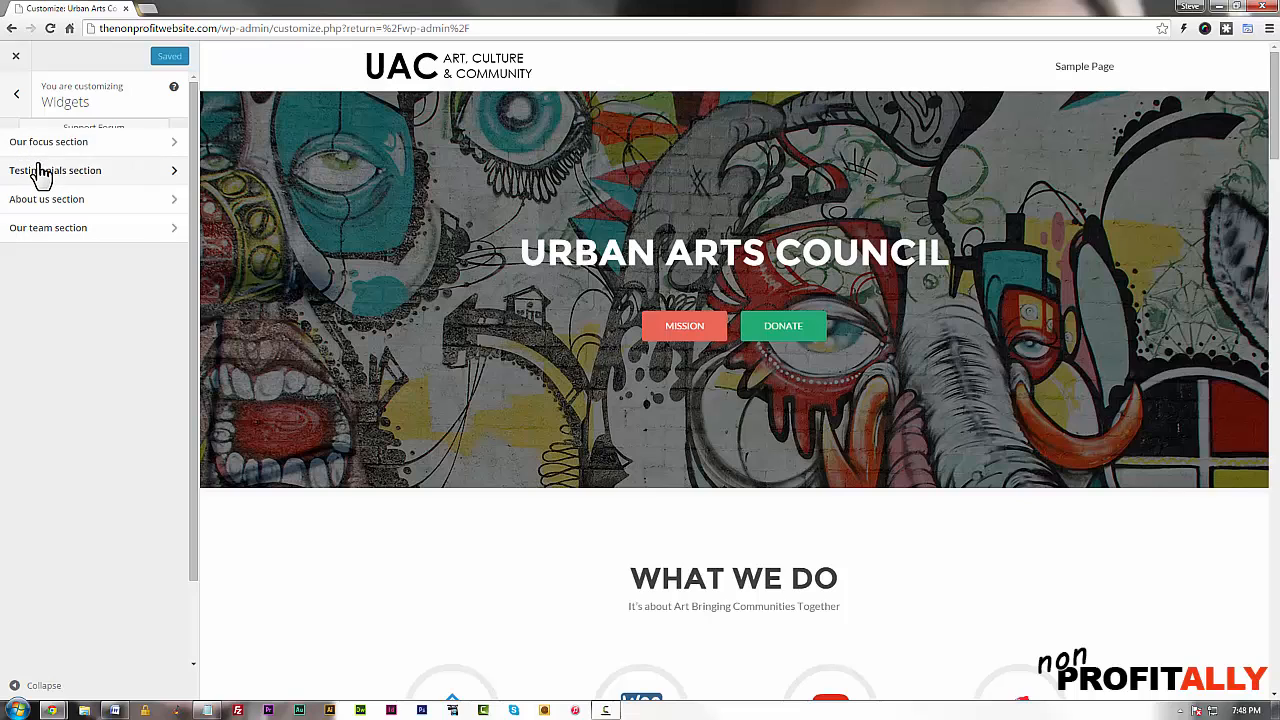
mouse_move(47, 227)
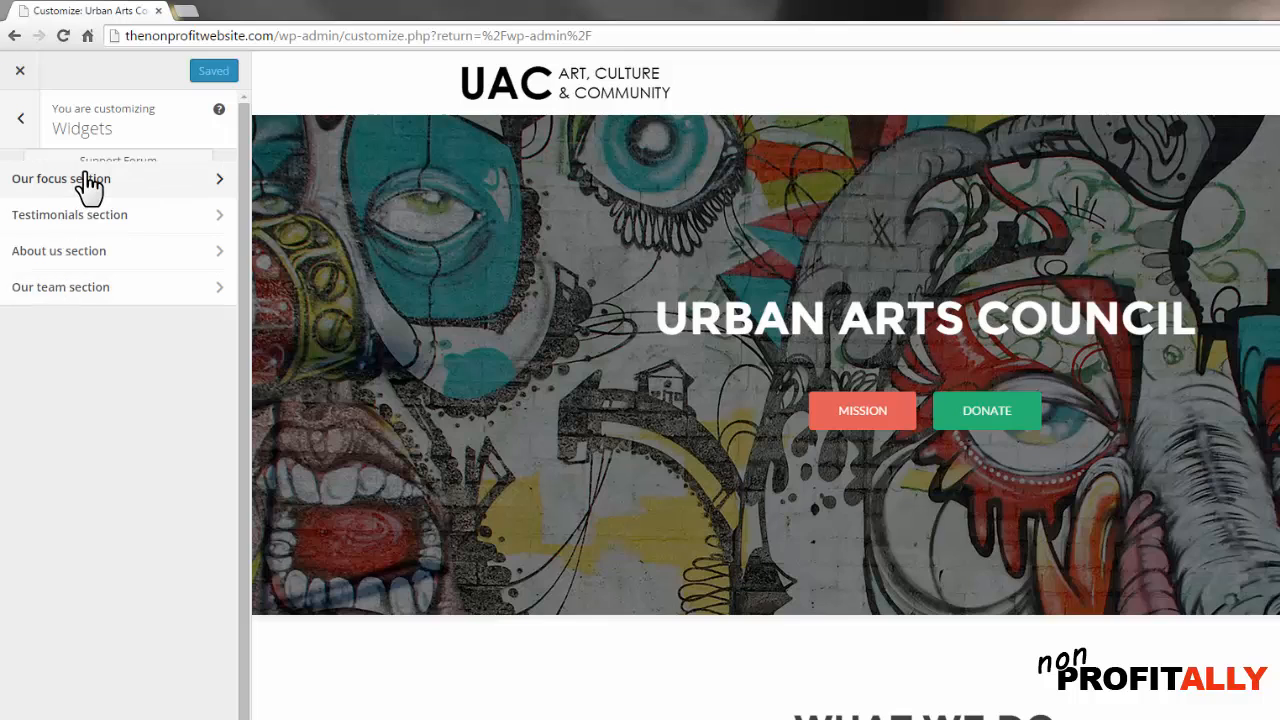
left_click(60, 178)
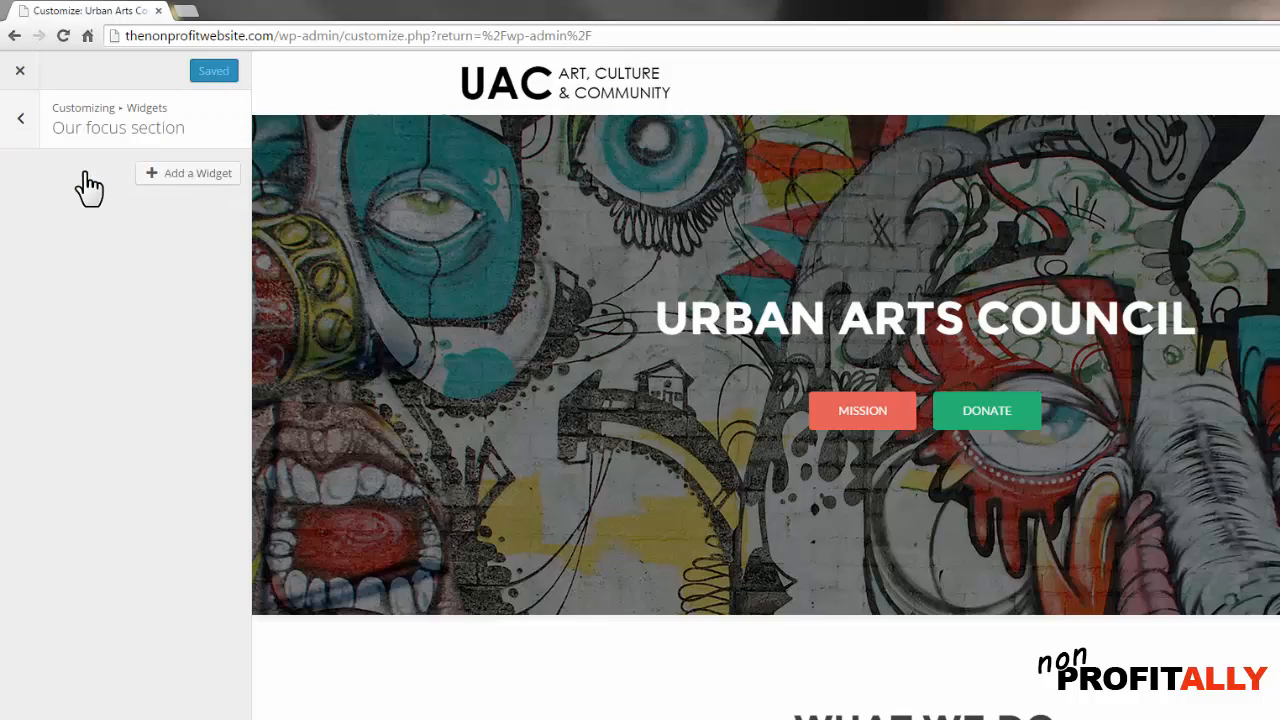
mouse_move(695, 560)
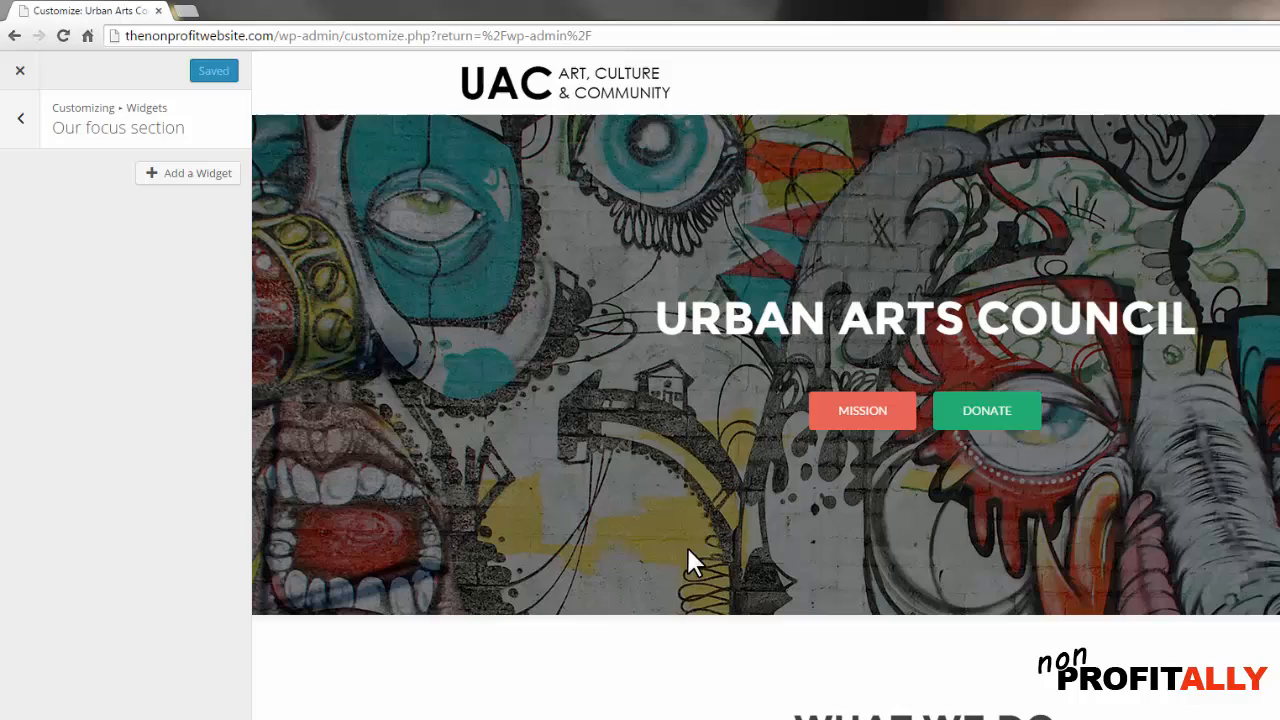
scroll("down", 3)
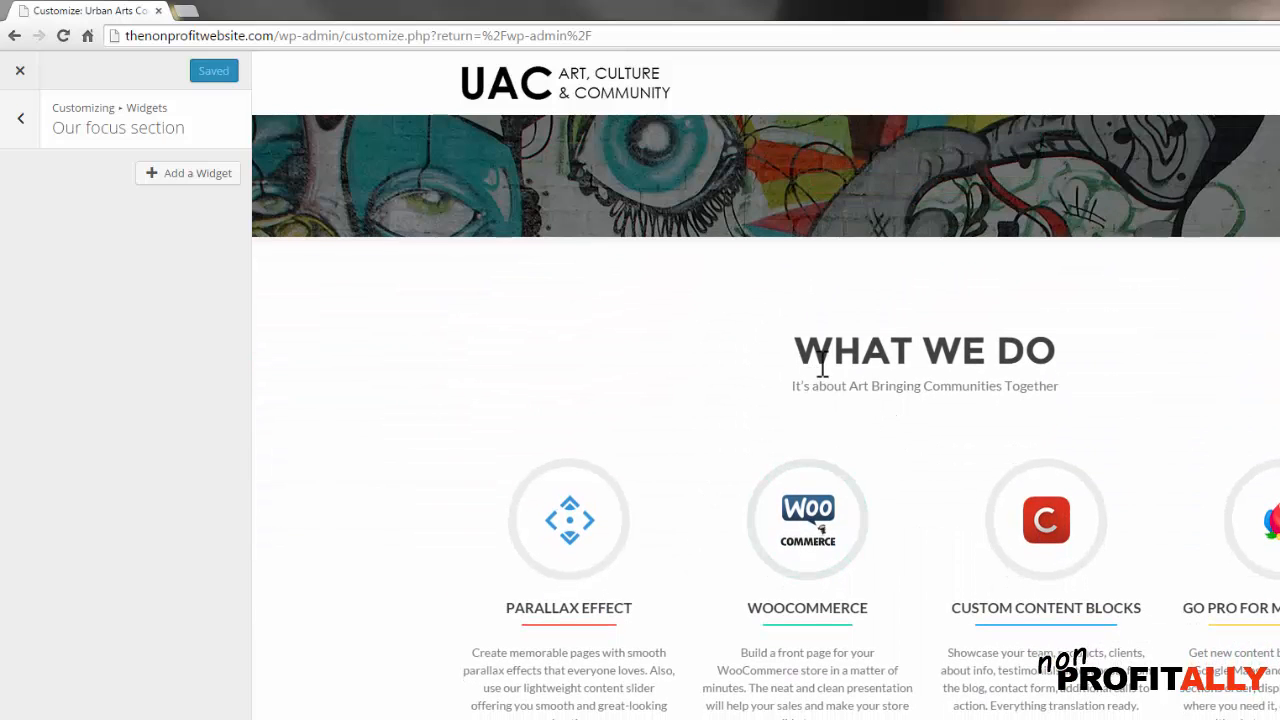
mouse_move(1045, 330)
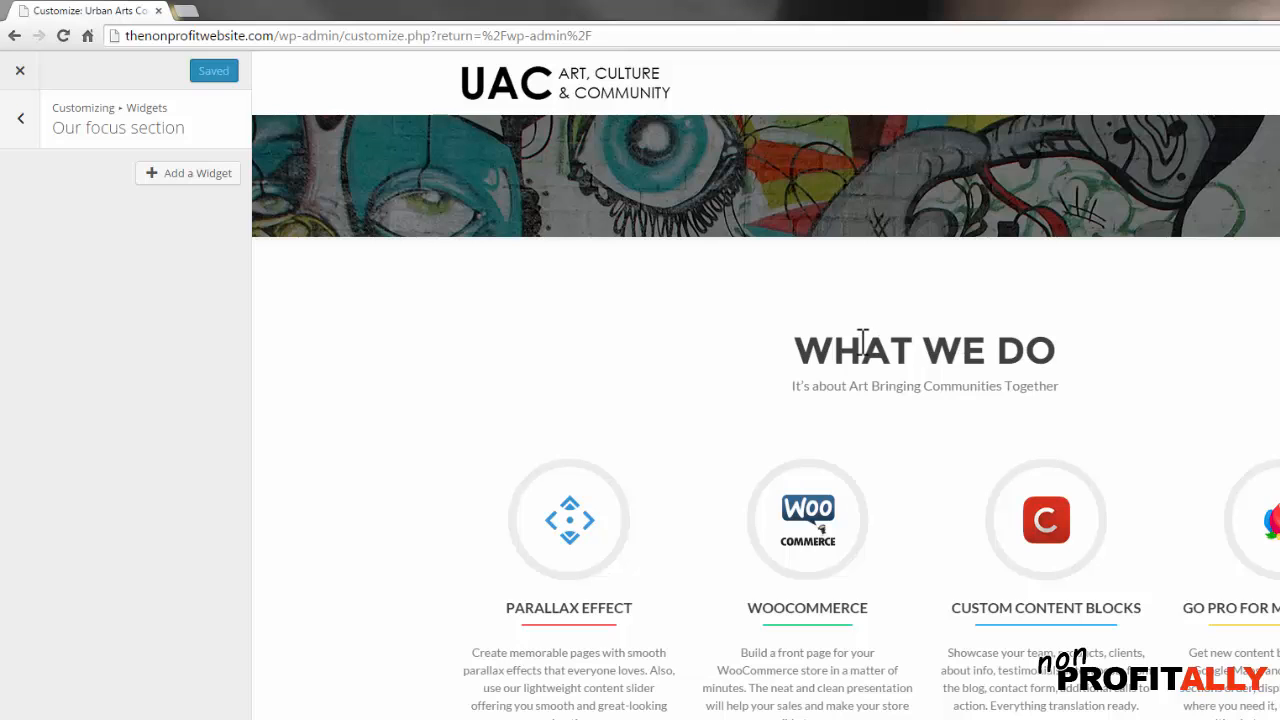
mouse_move(807, 519)
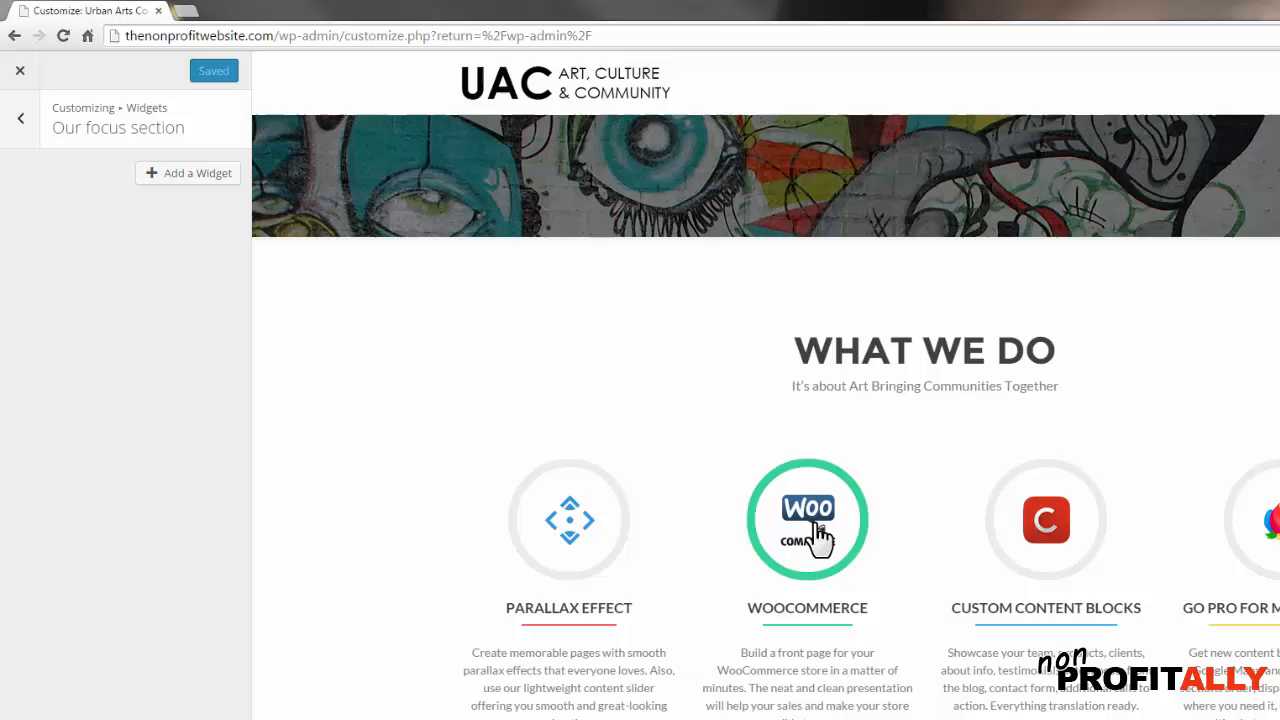
mouse_move(815, 548)
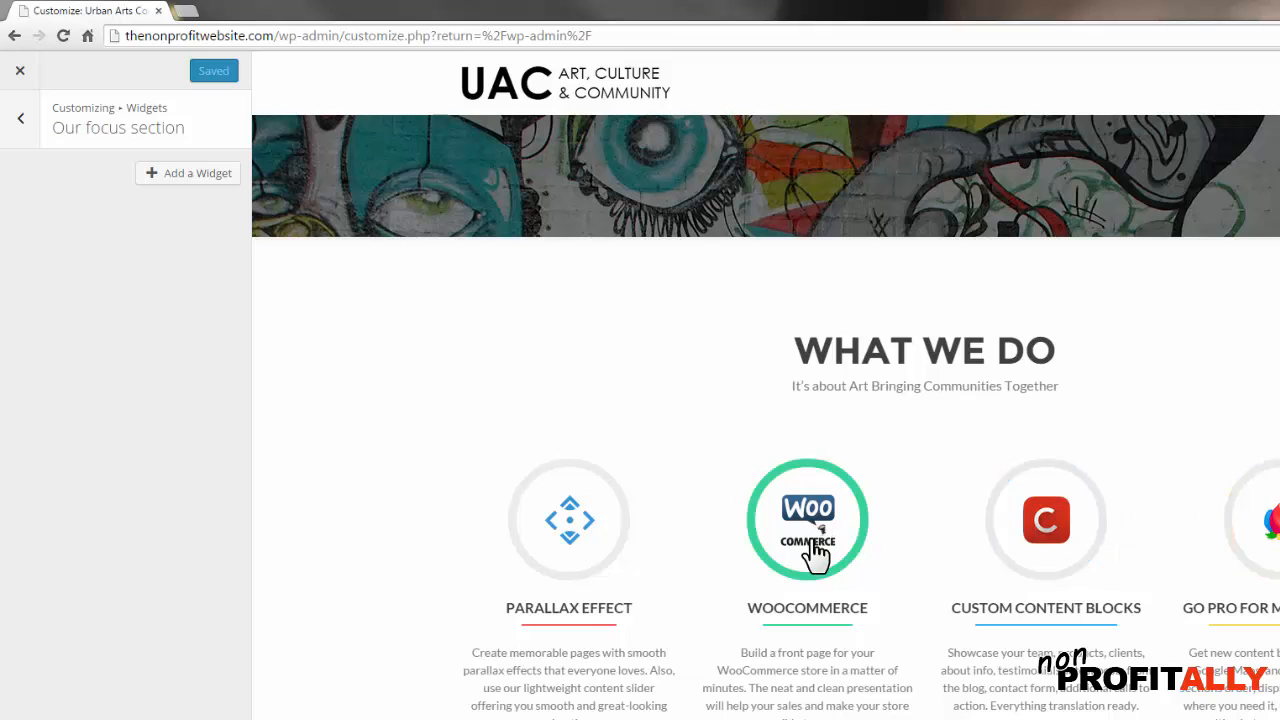
mouse_move(175, 185)
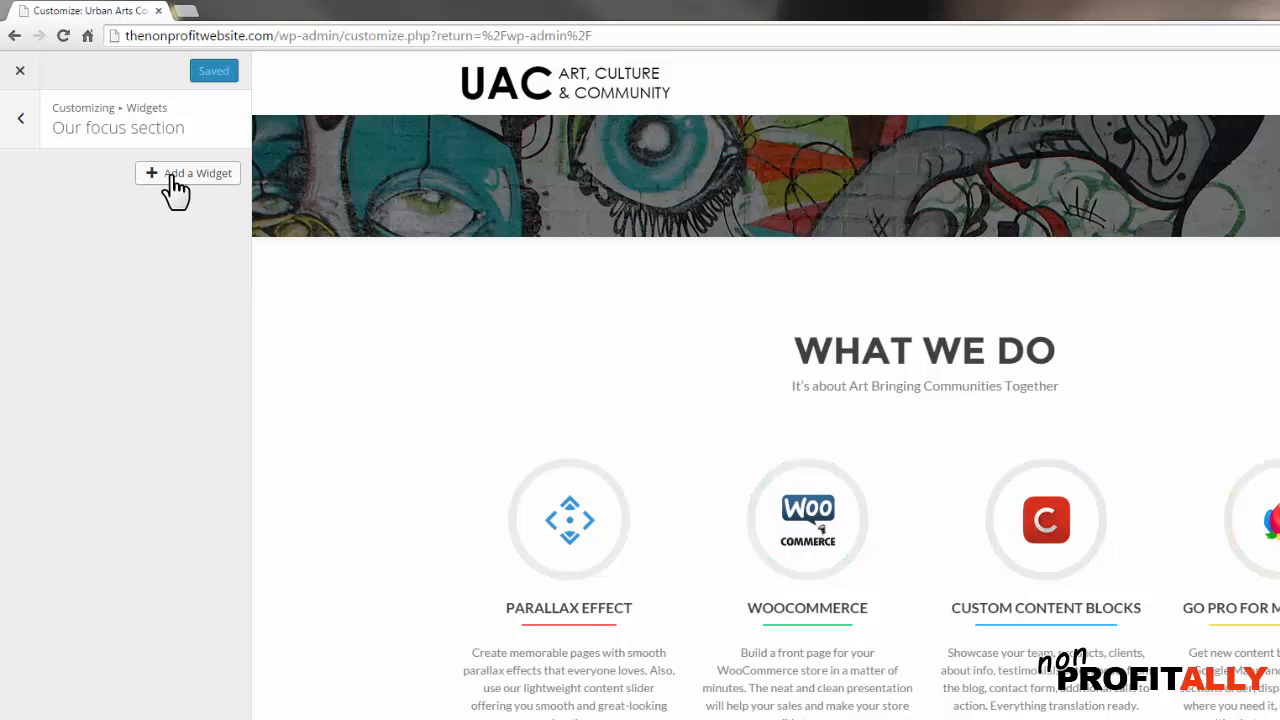
Step: Open Add a Widget and scroll the list to the Text and Zerif widgets
left_click(187, 173)
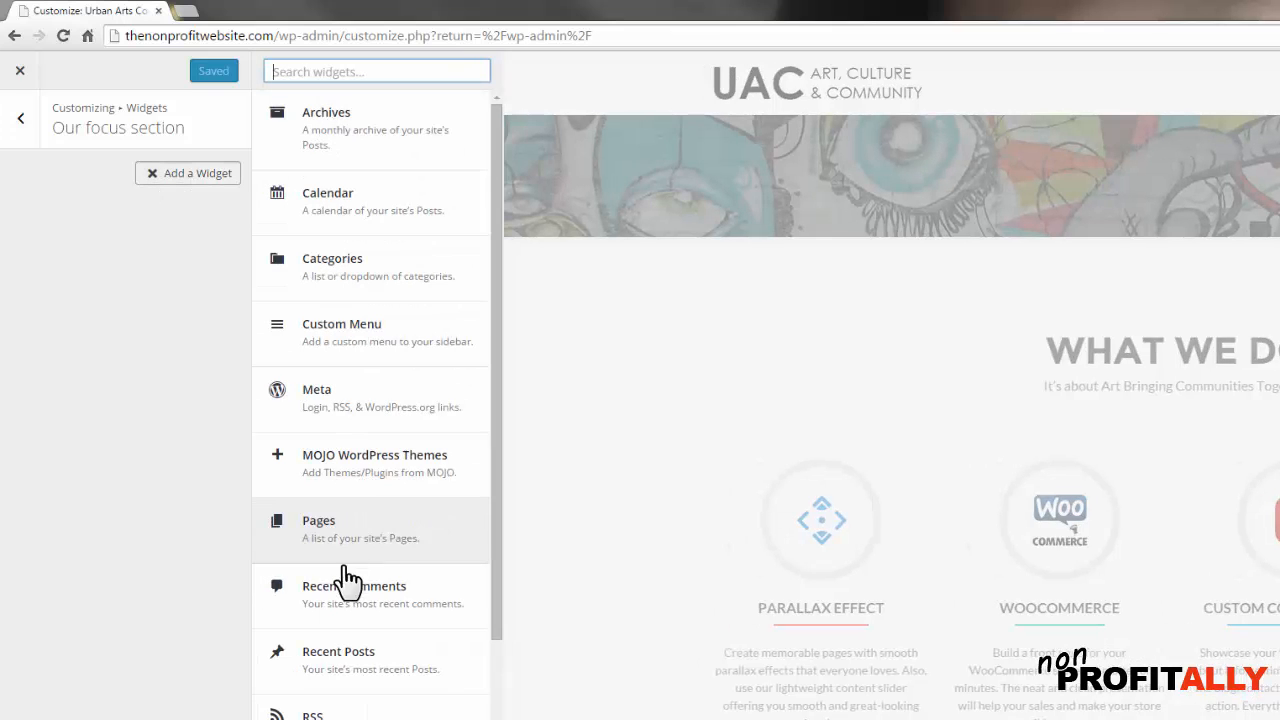
mouse_move(355, 592)
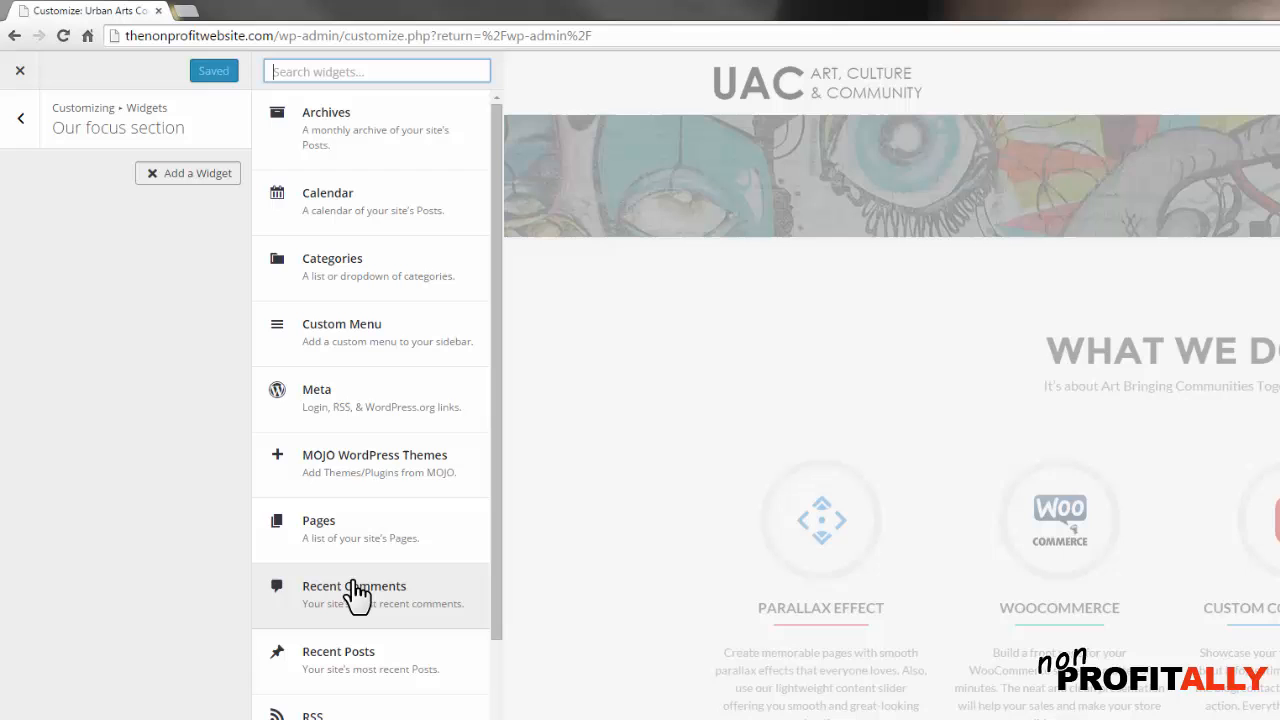
mouse_move(356, 590)
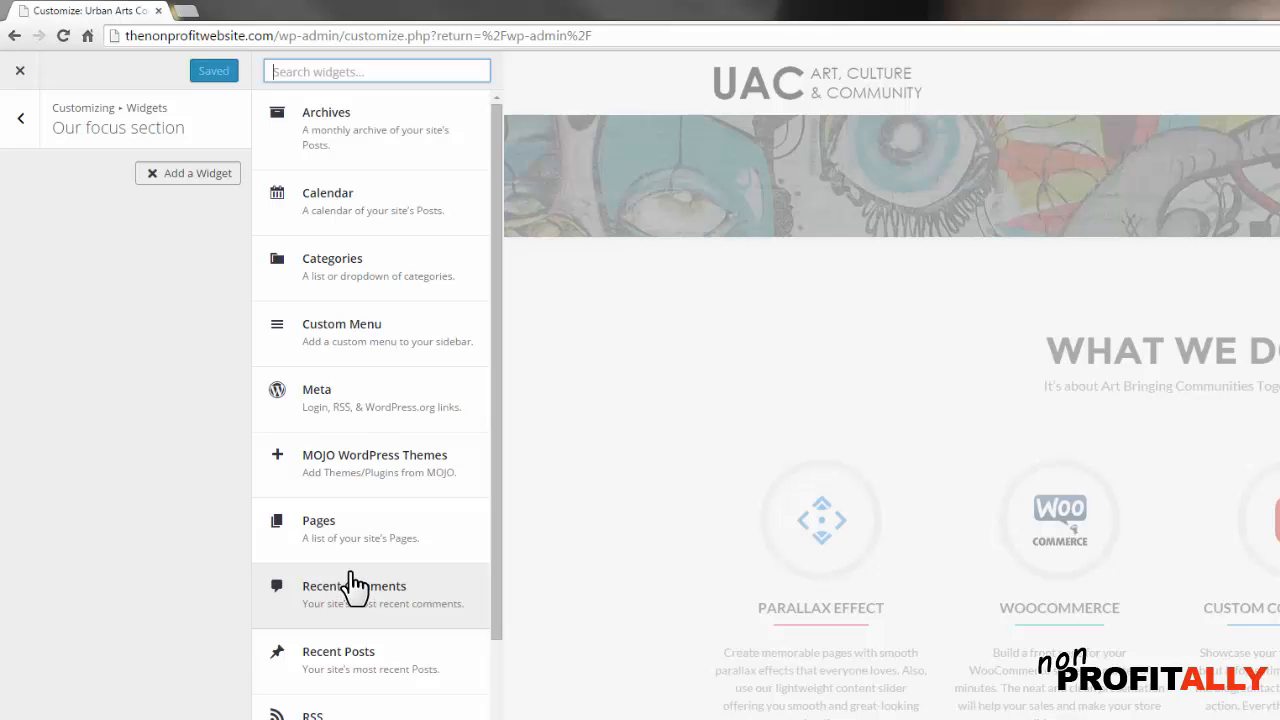
scroll("down", 3)
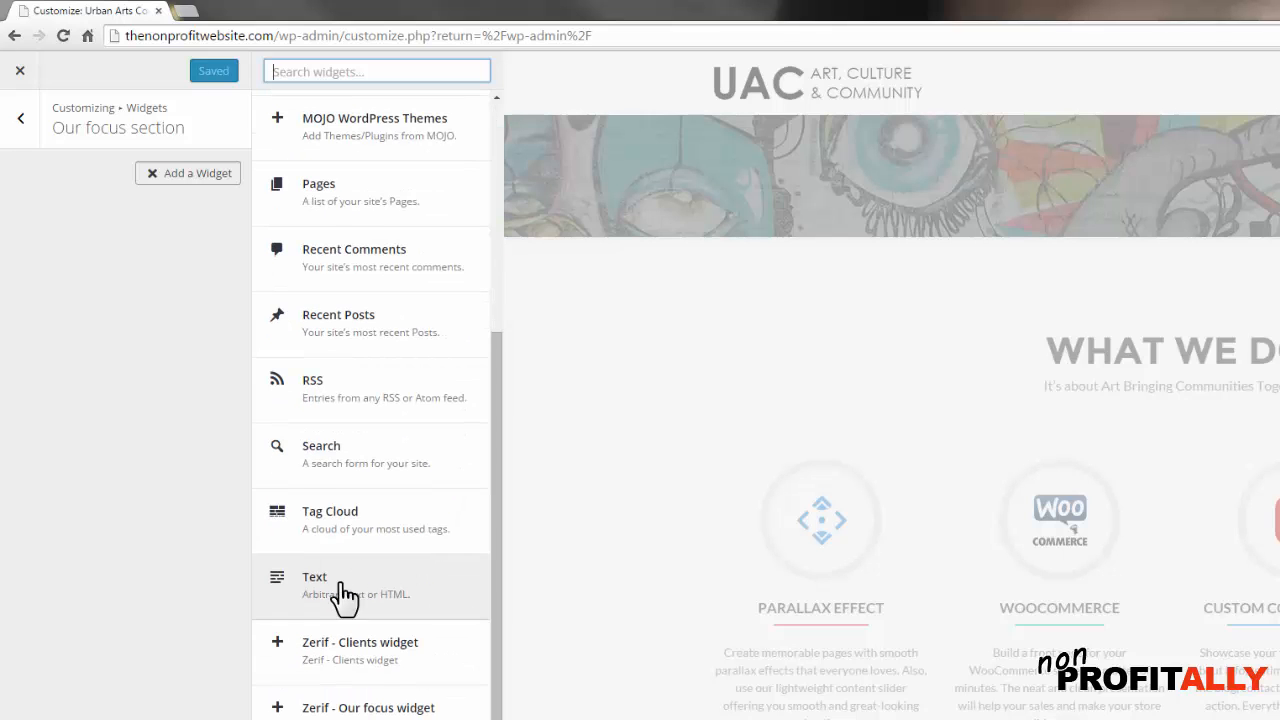
mouse_move(310, 660)
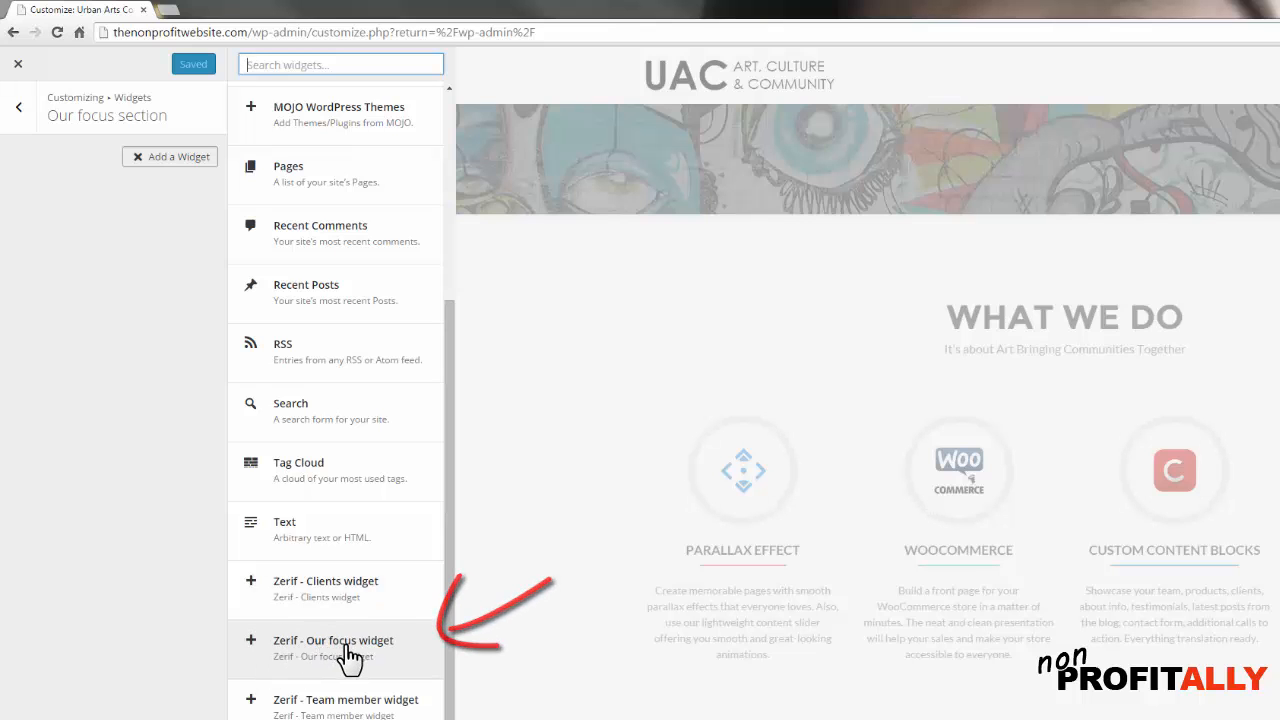
Step: Add a Zerif - Our focus widget to the Our focus section
left_click(333, 640)
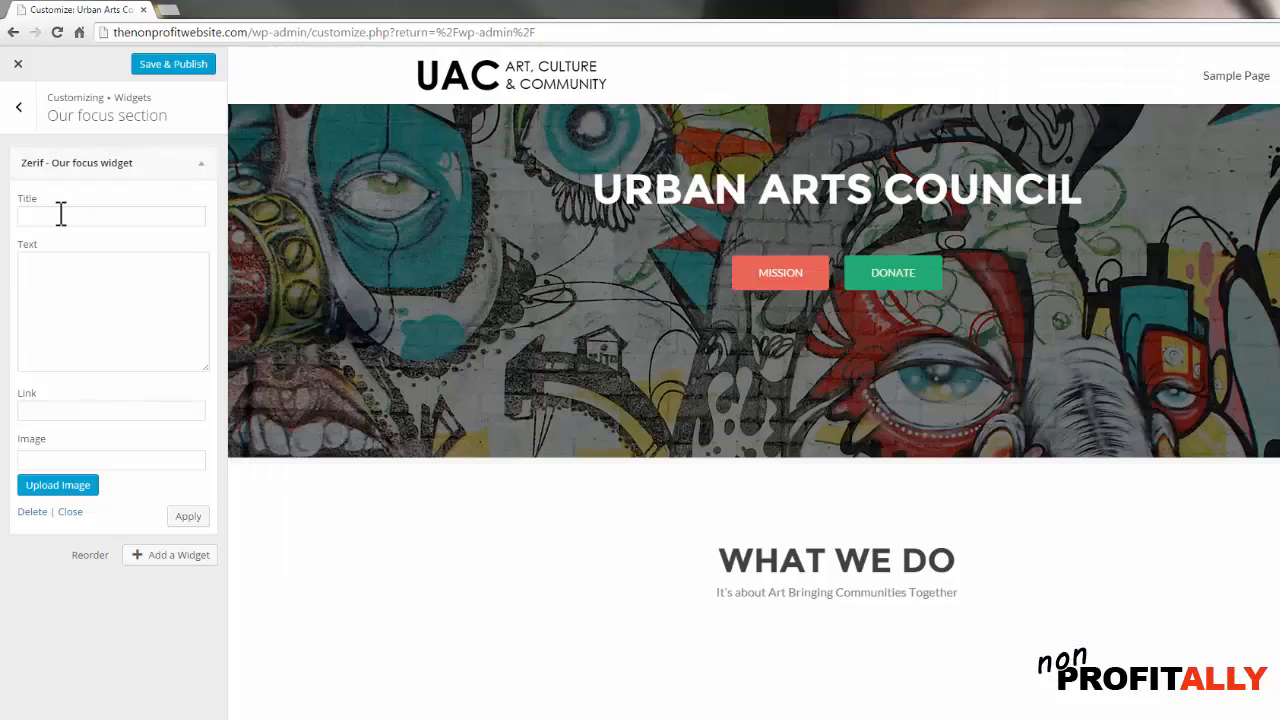
scroll("down", 3)
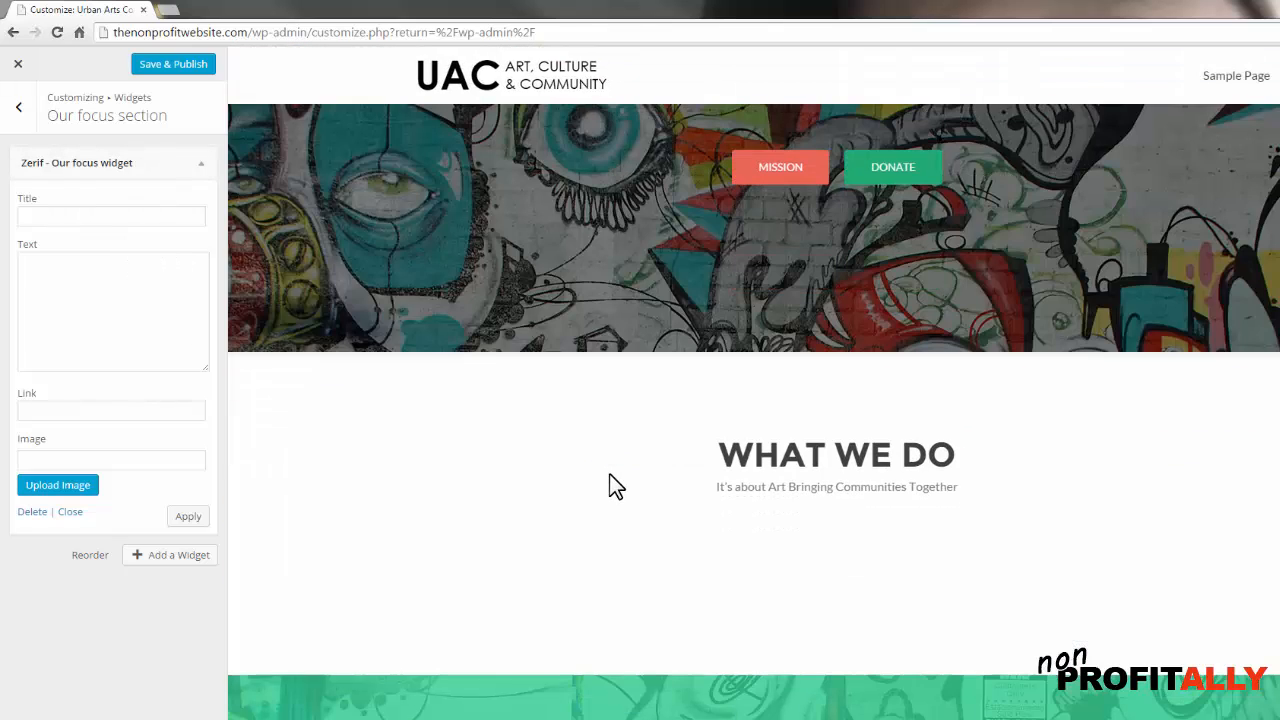
scroll("down", 3)
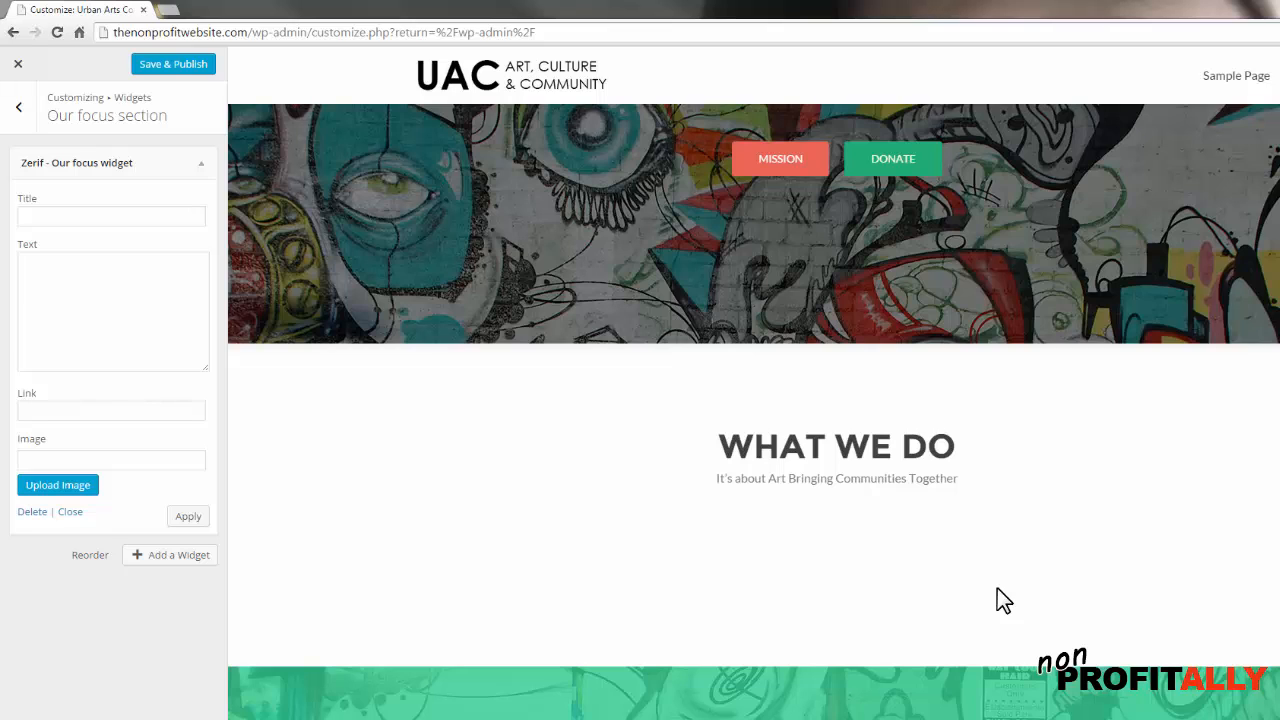
mouse_move(994, 589)
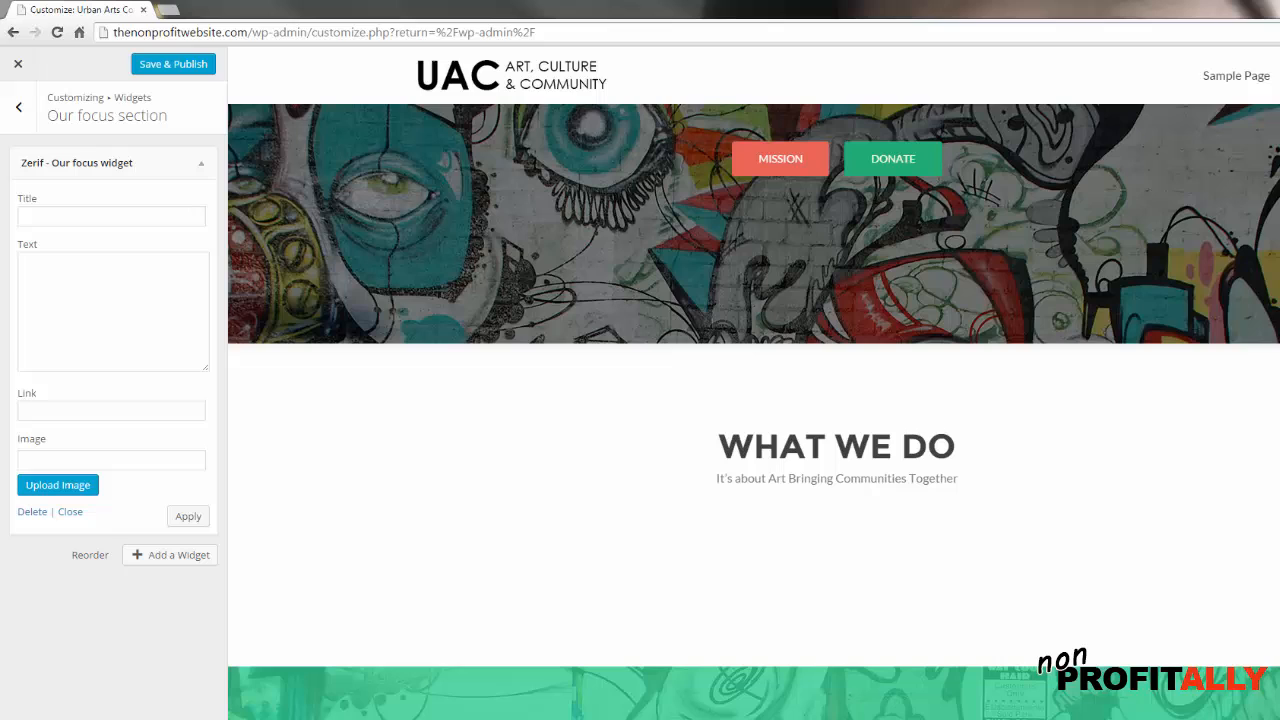
Step: Title the focus widget 'Art' and enter the 'Vestibulum ullamcorper…' placeholder description
left_click(111, 216)
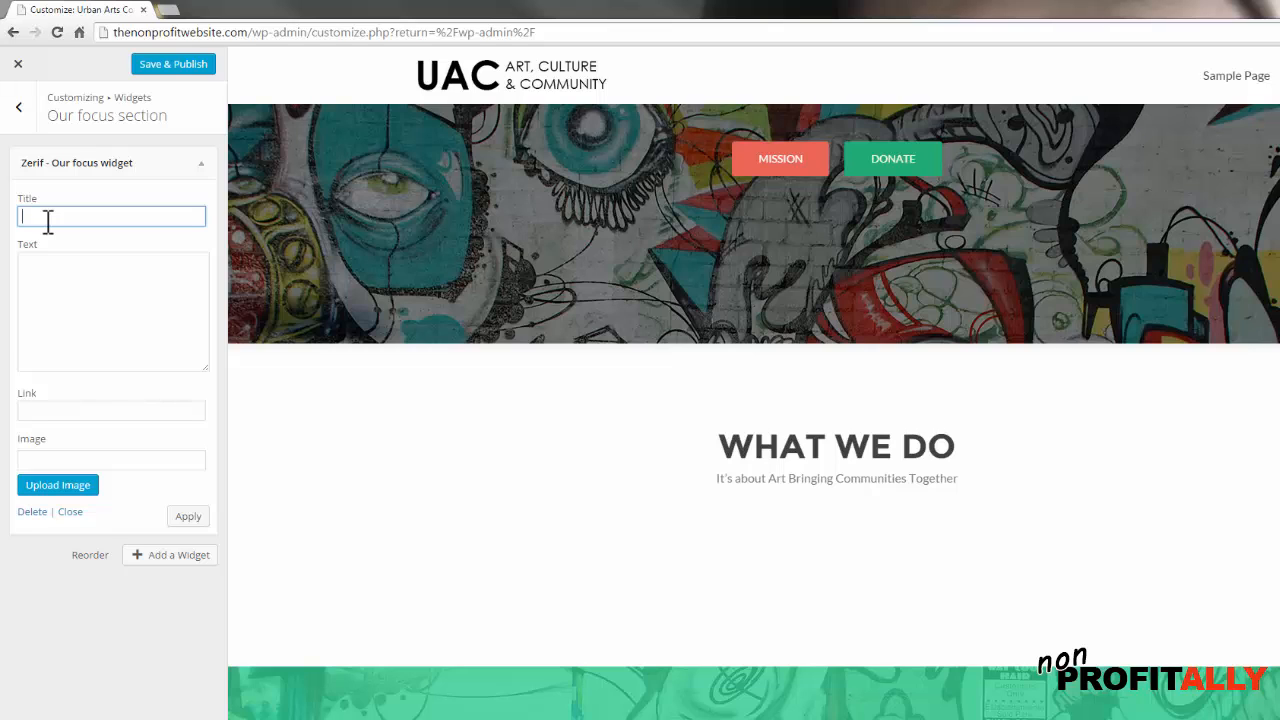
type("Art")
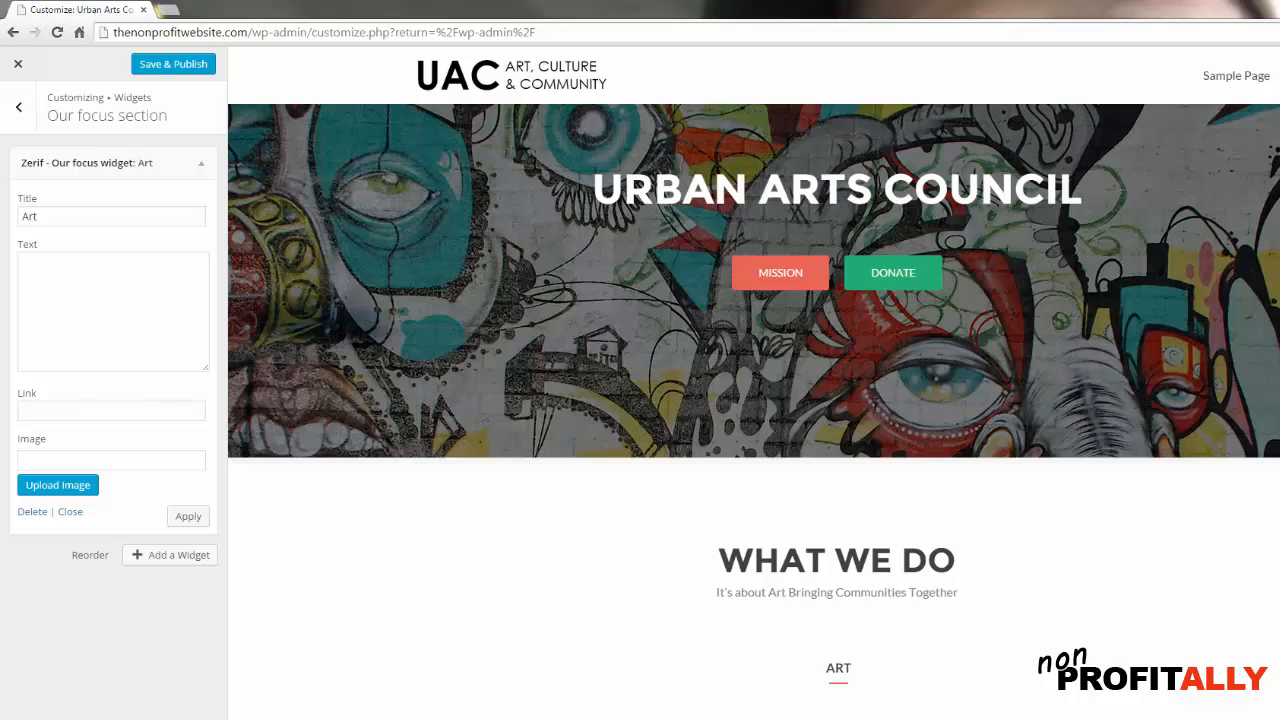
left_click(112, 310)
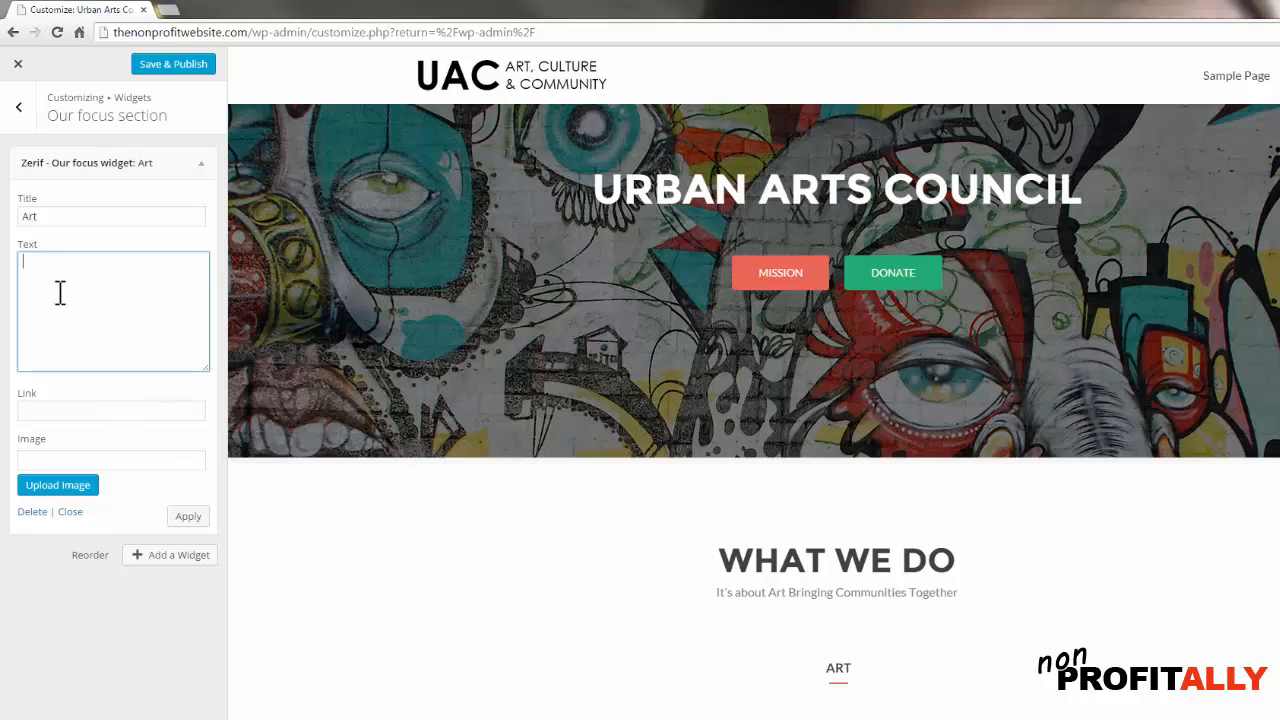
type("Vestibulum ullamcorper quam et nisl bibendum rutrum. In ornare turpis sed leo aliquet bibendum. Etiam porttitor hendrerit rhoncus. Maecenas non bibendum neque.")
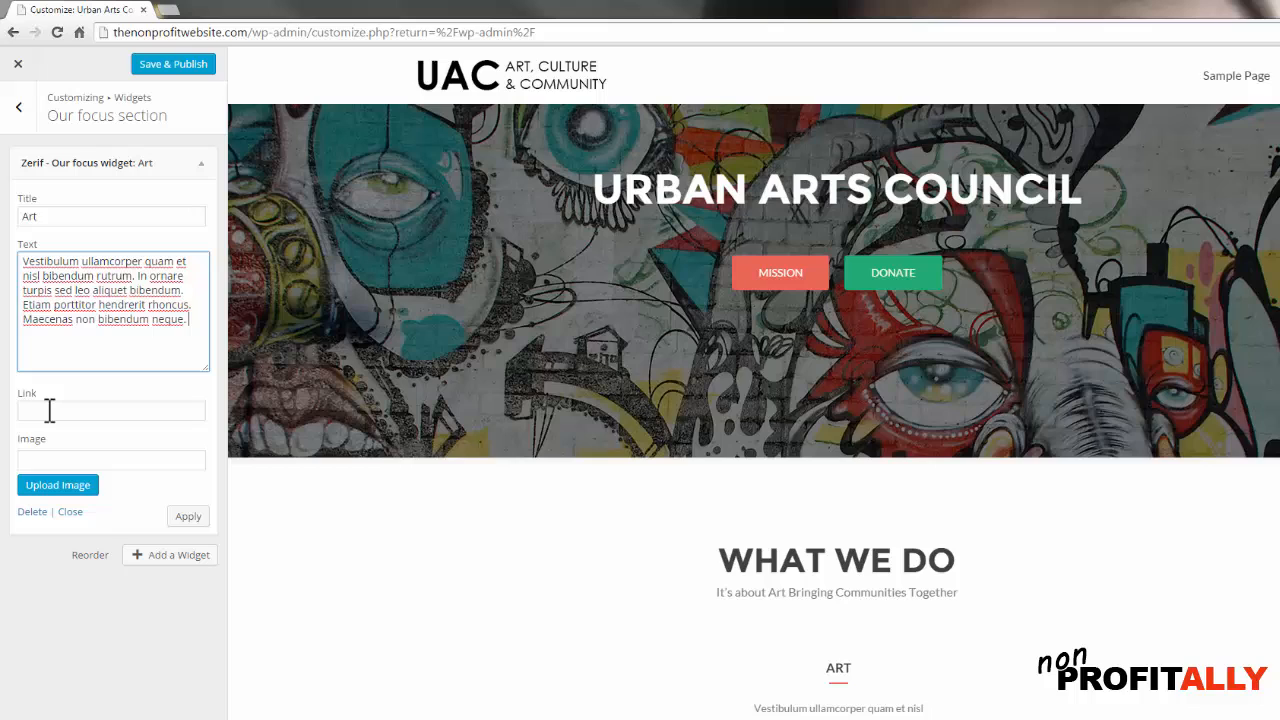
left_click(111, 459)
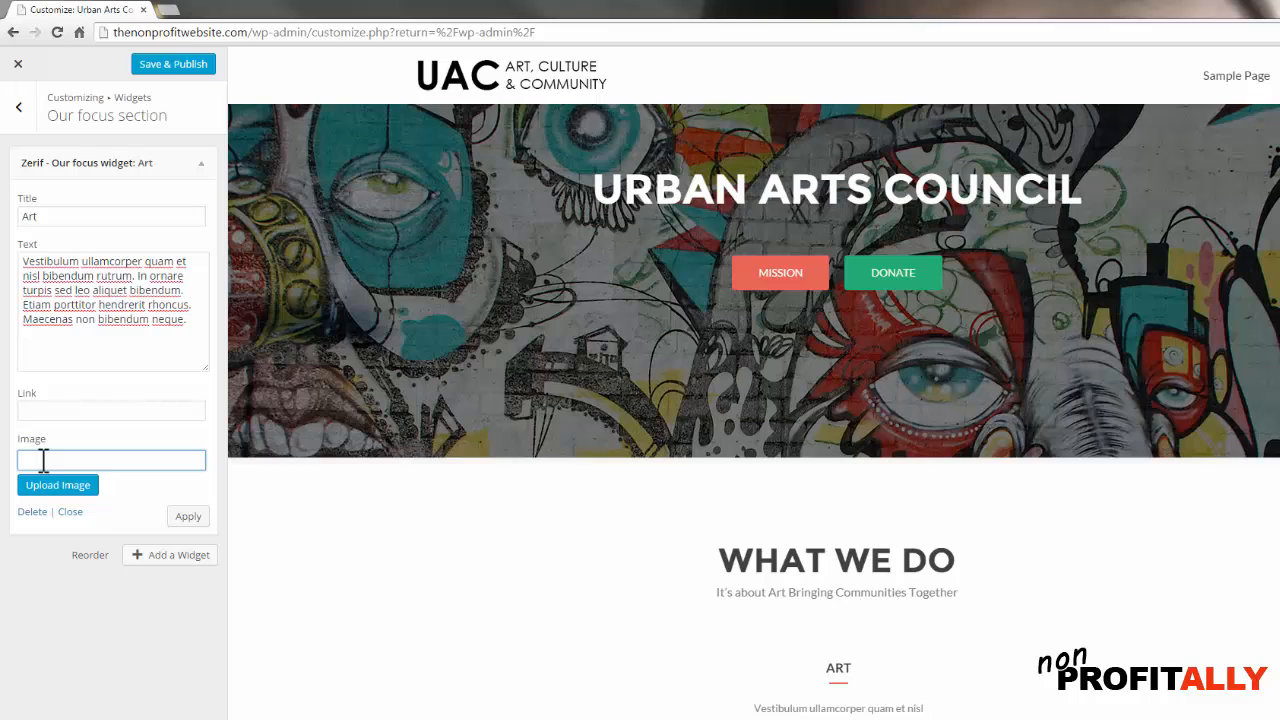
mouse_move(790, 673)
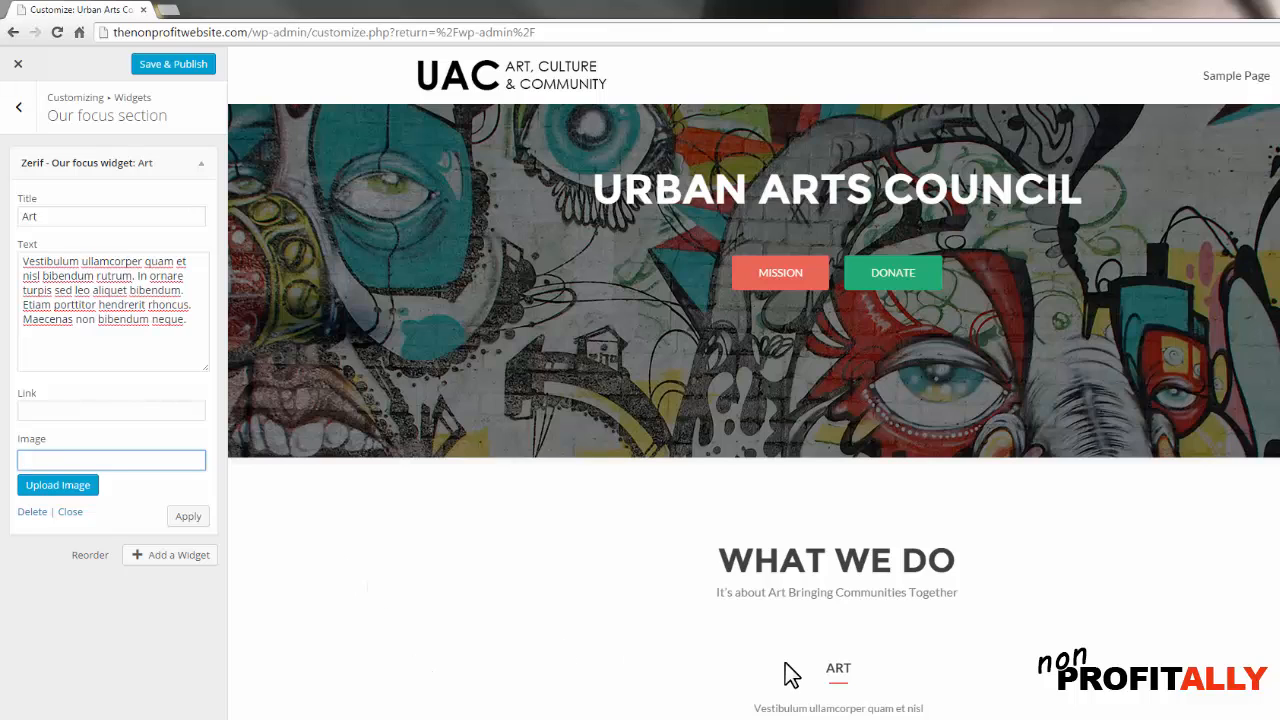
mouse_move(475, 678)
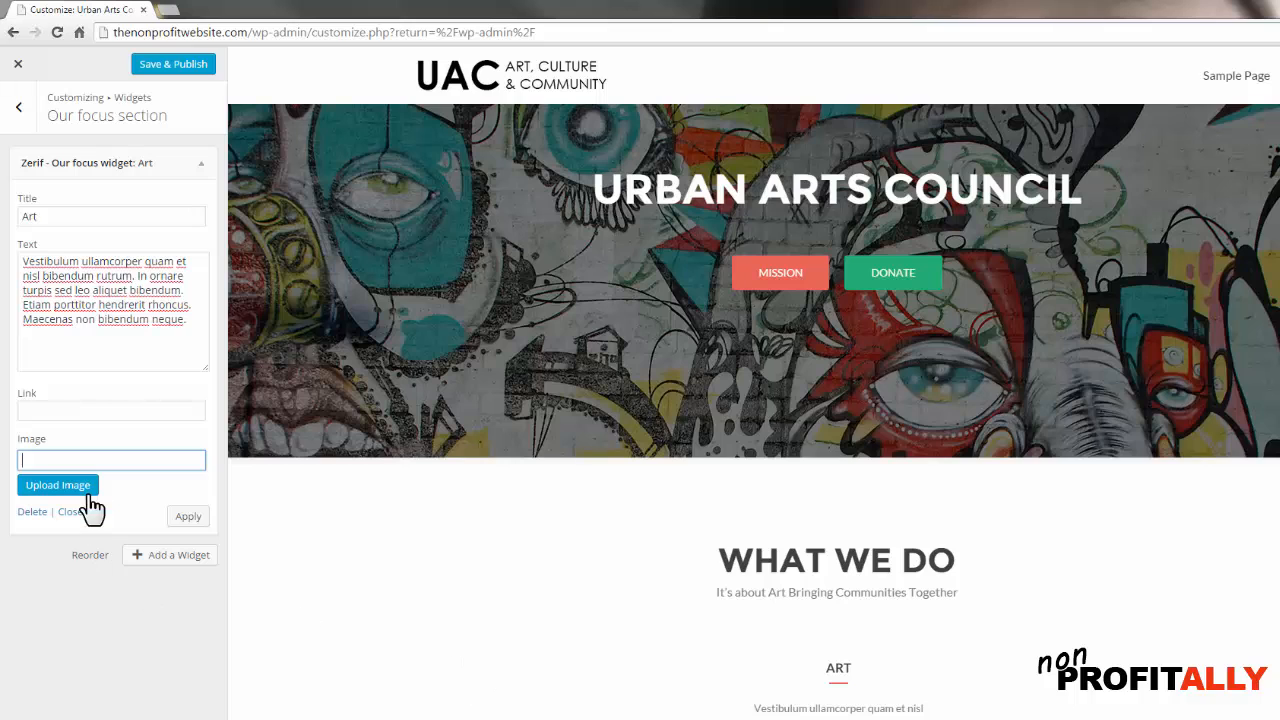
Step: Upload brush, chart and diploma icons from the icons folder, inserting only brush
left_click(57, 485)
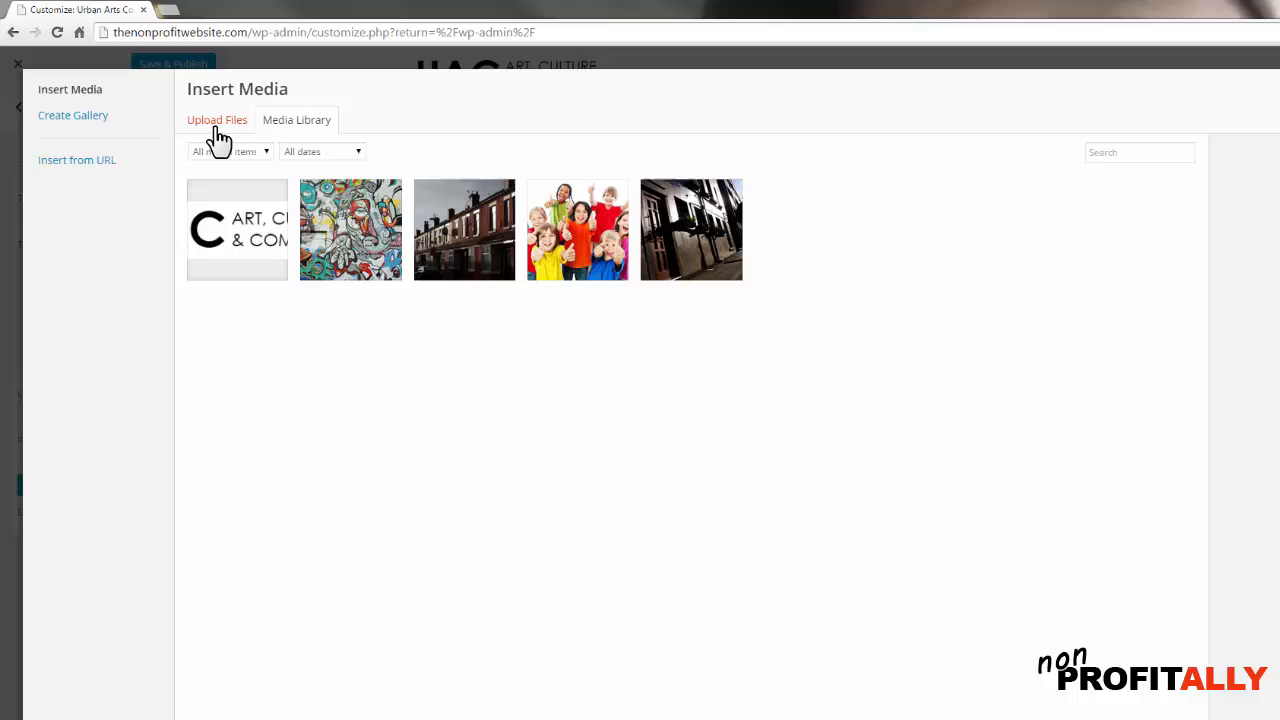
left_click(217, 119)
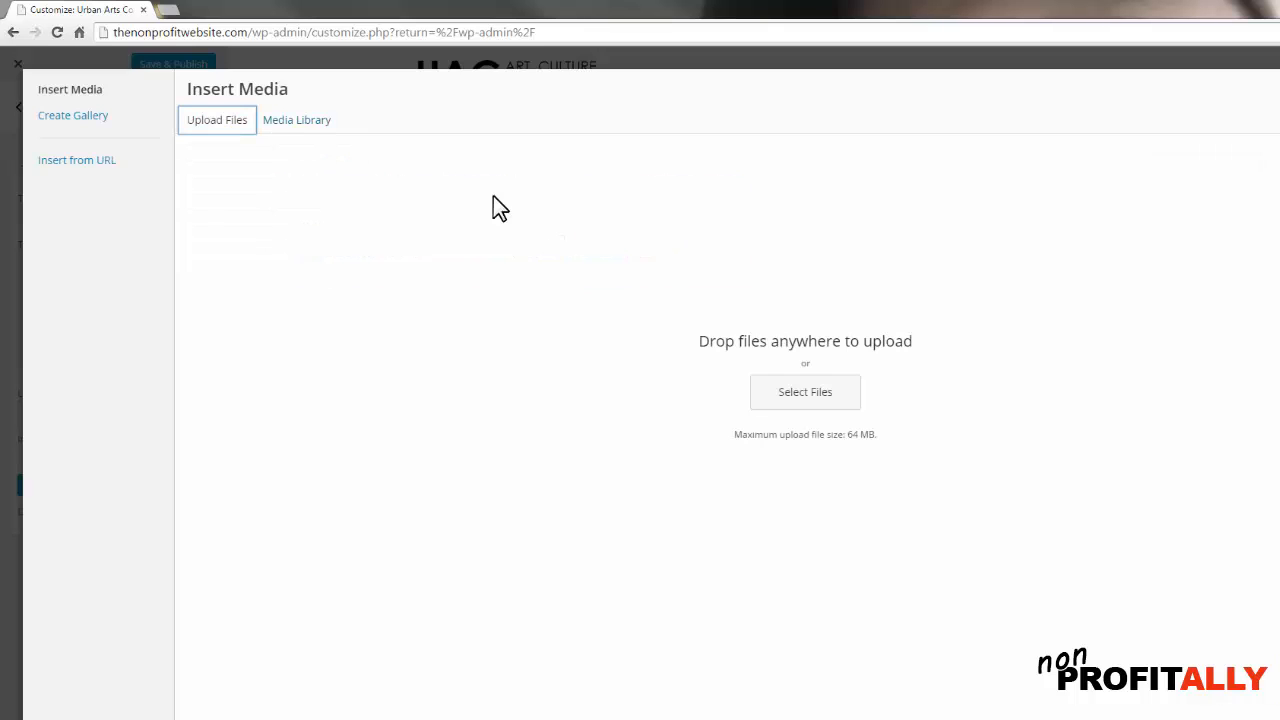
left_click(805, 391)
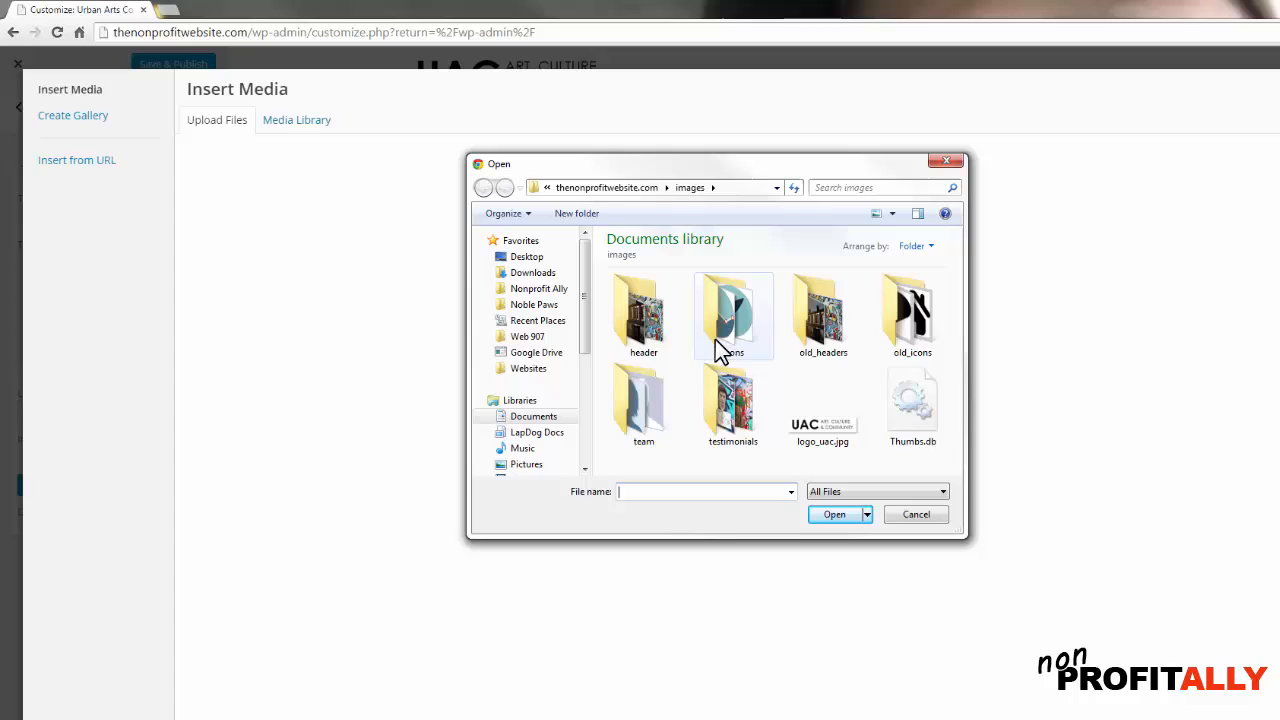
double_click(733, 313)
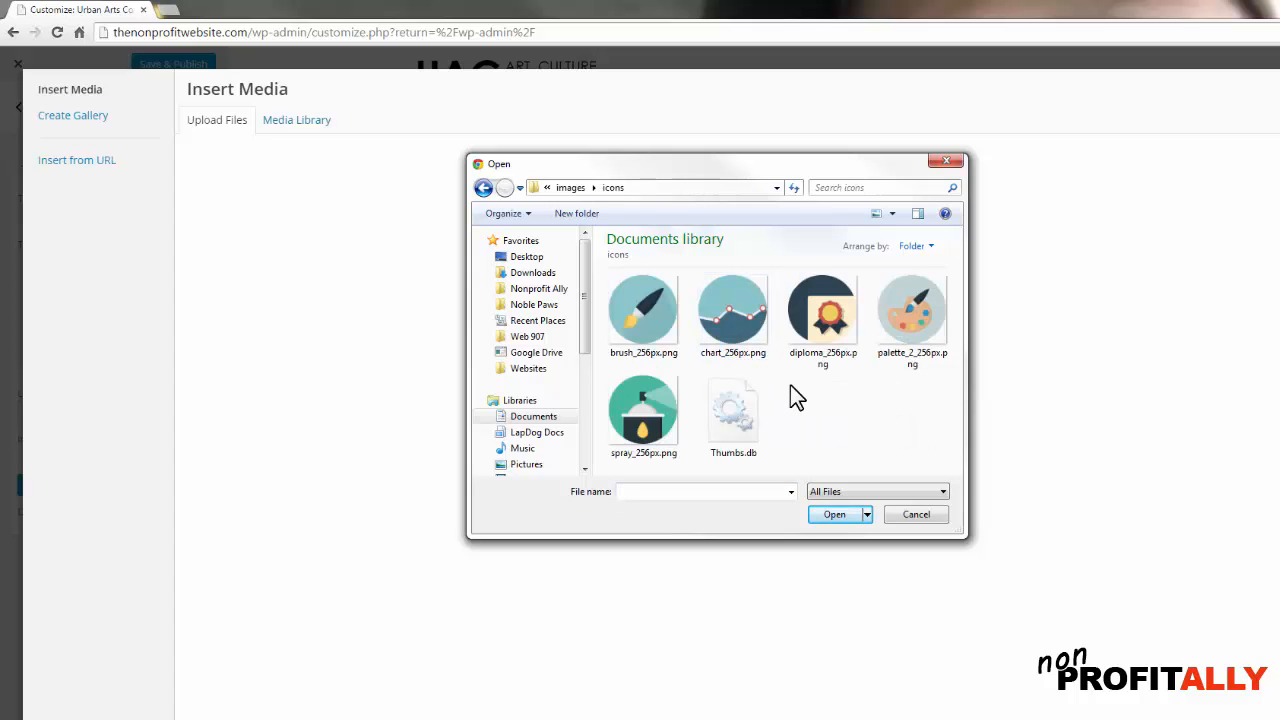
left_click(643, 310)
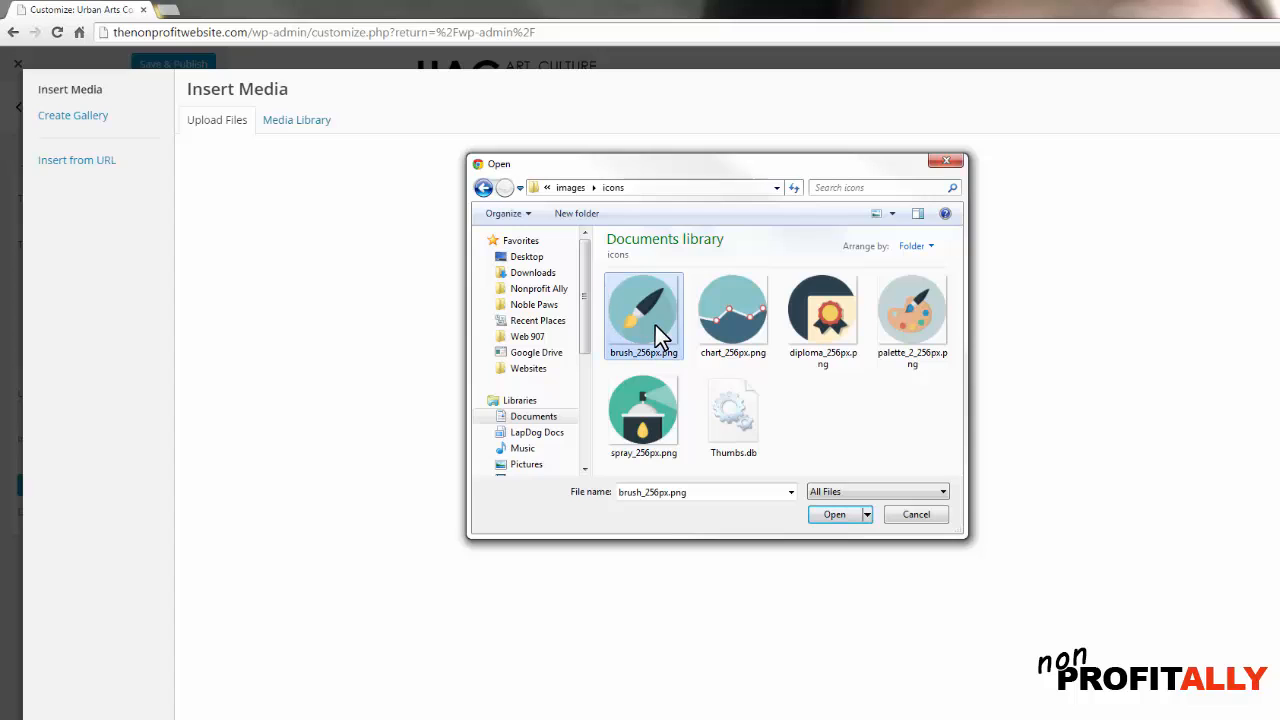
left_click(822, 313)
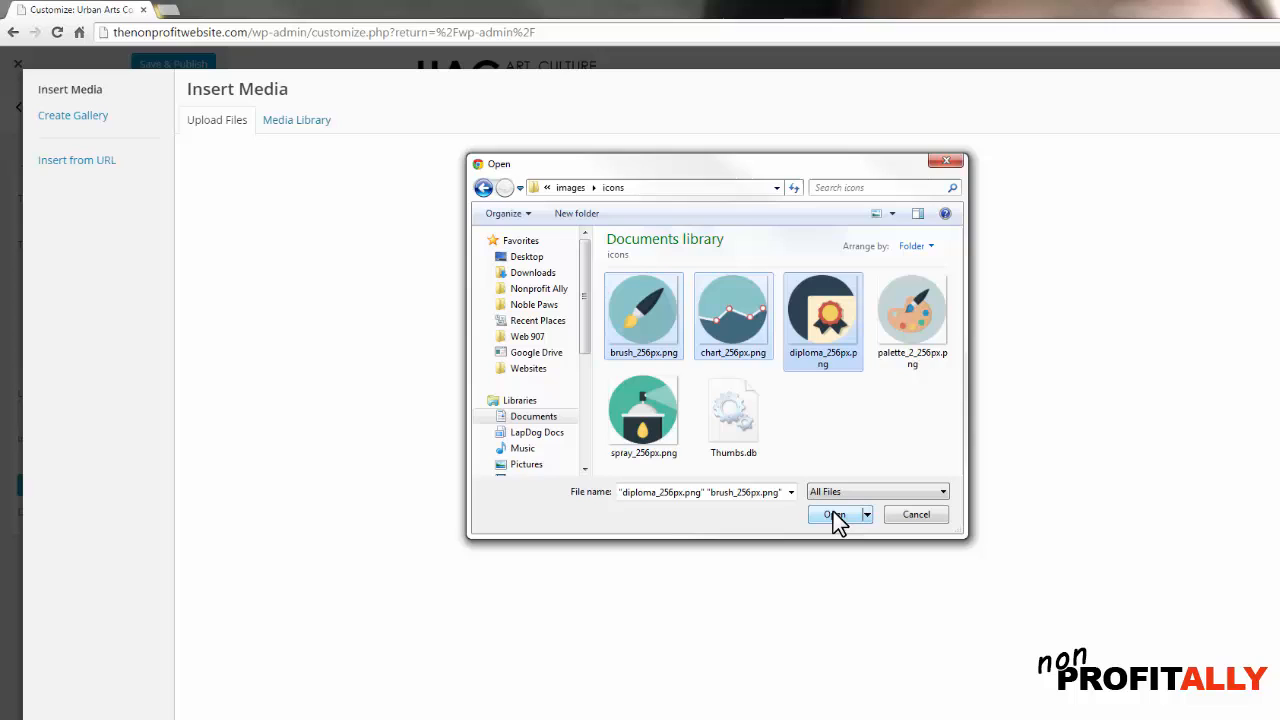
left_click(834, 514)
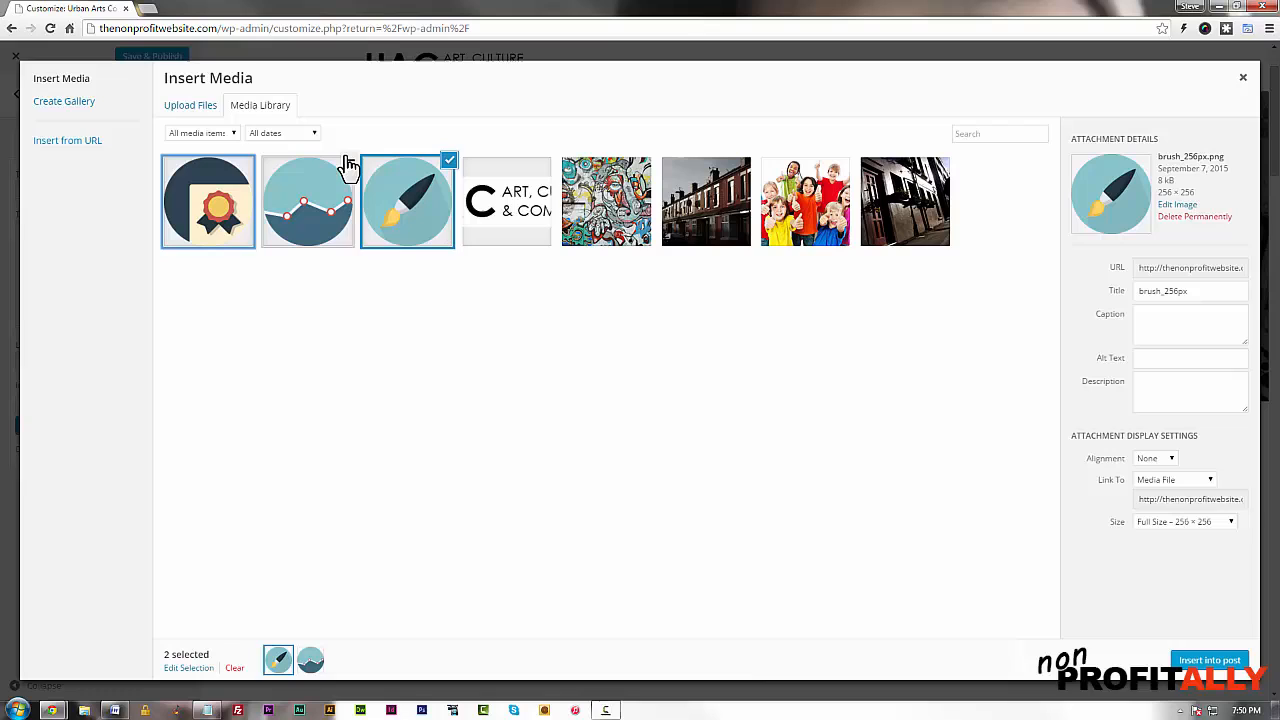
left_click(407, 201)
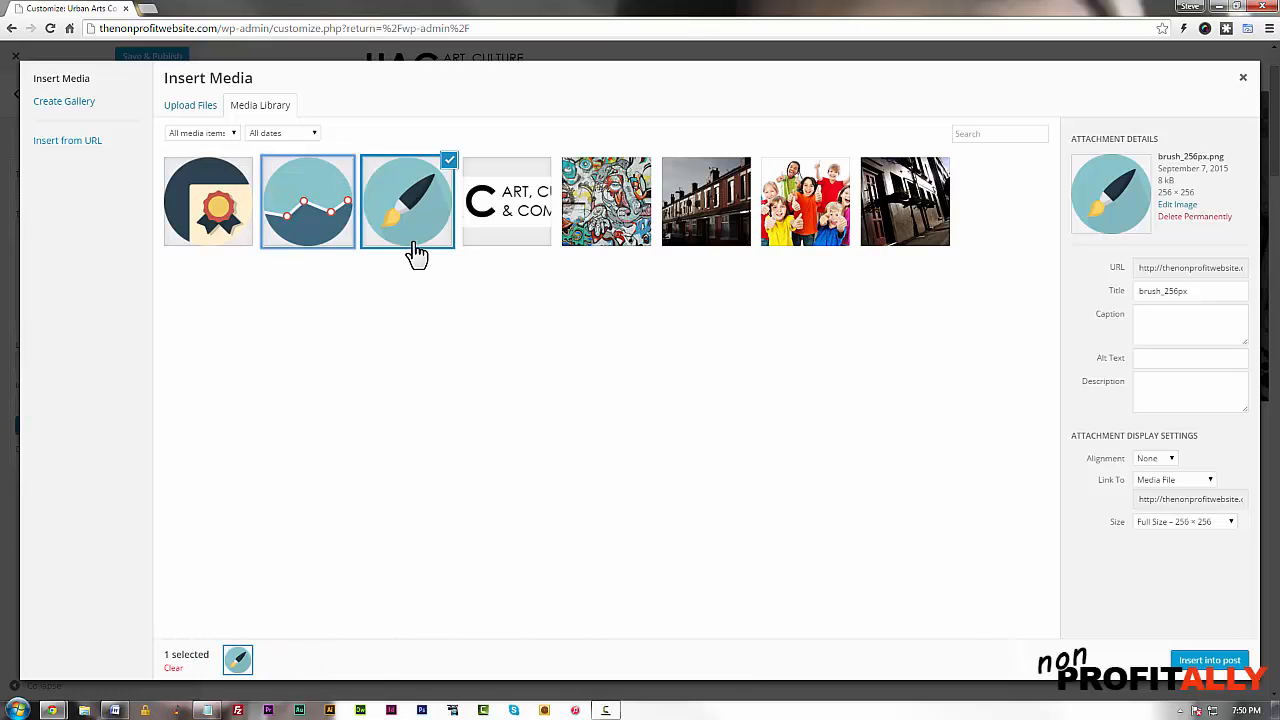
mouse_move(1005, 601)
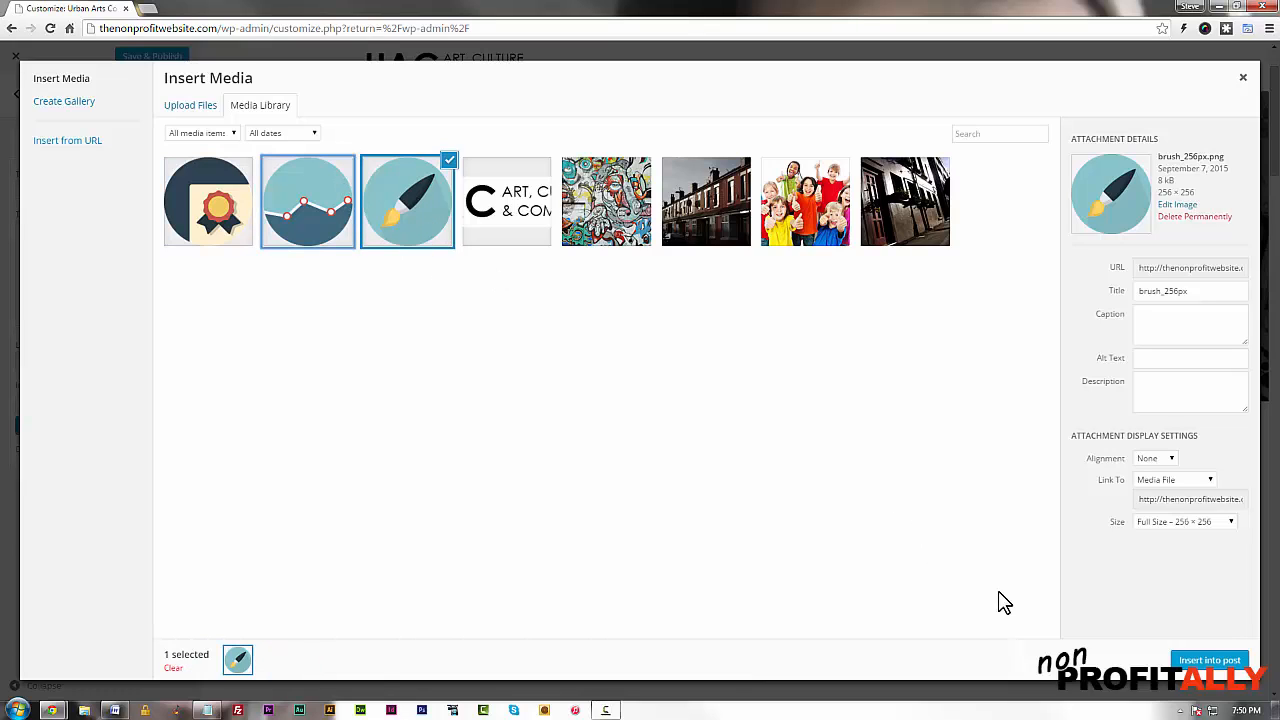
left_click(1209, 659)
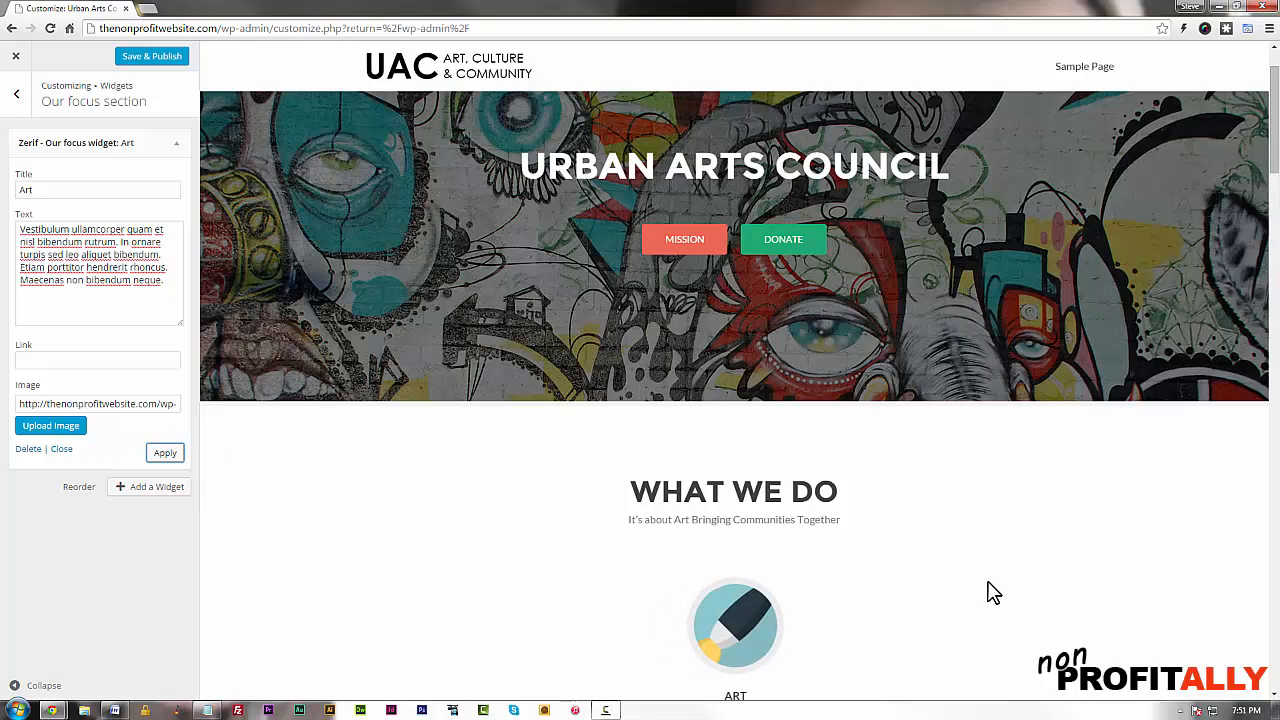
Step: Scroll the preview to confirm the brush icon above the Art item
scroll("down", 3)
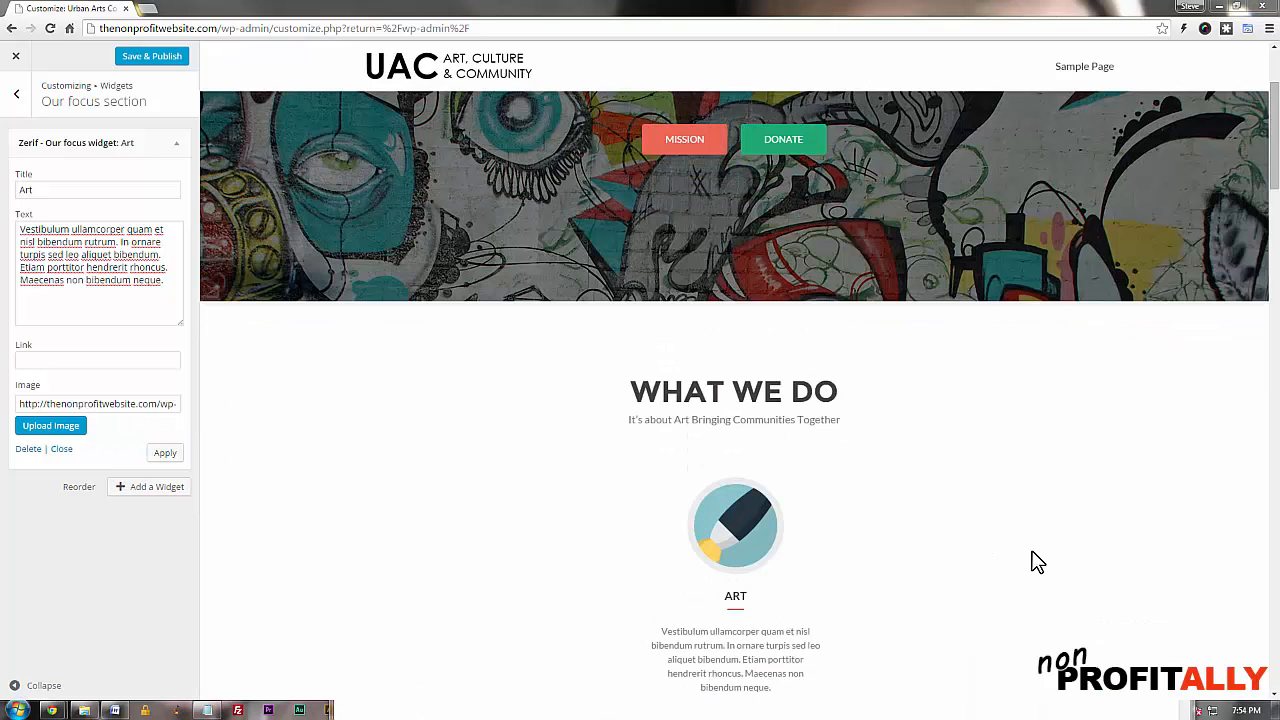
mouse_move(868, 596)
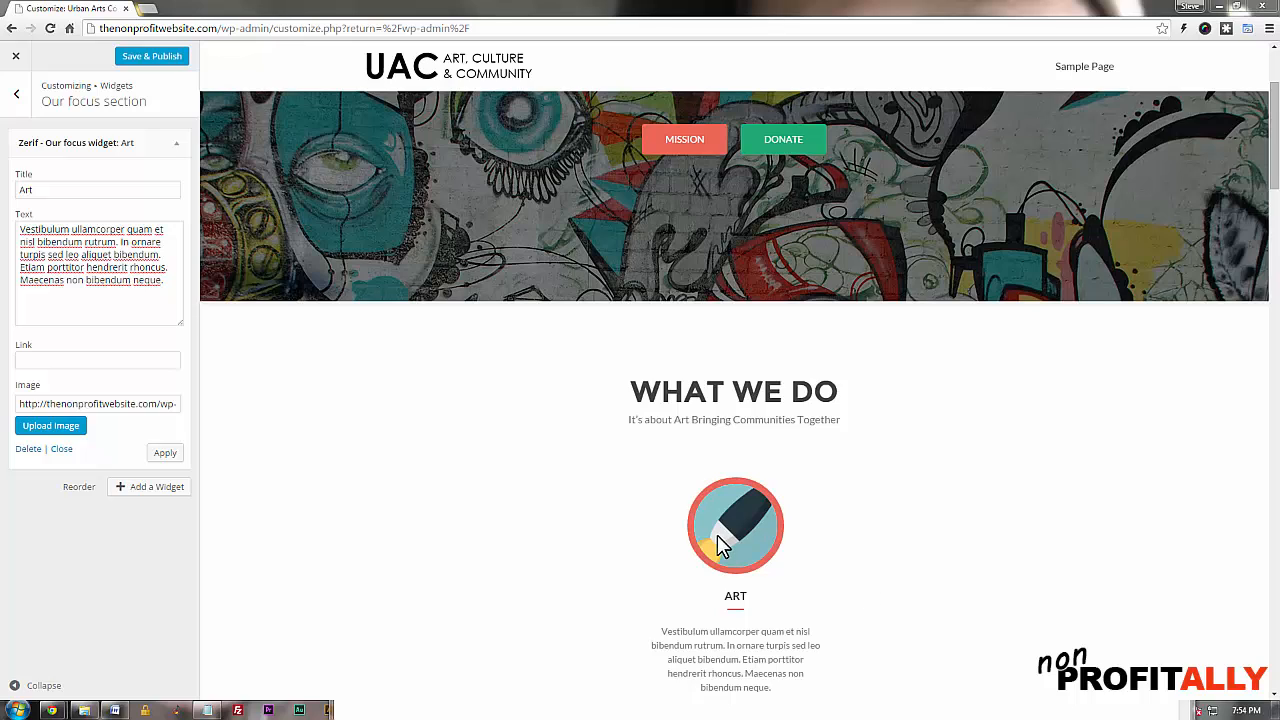
mouse_move(50, 425)
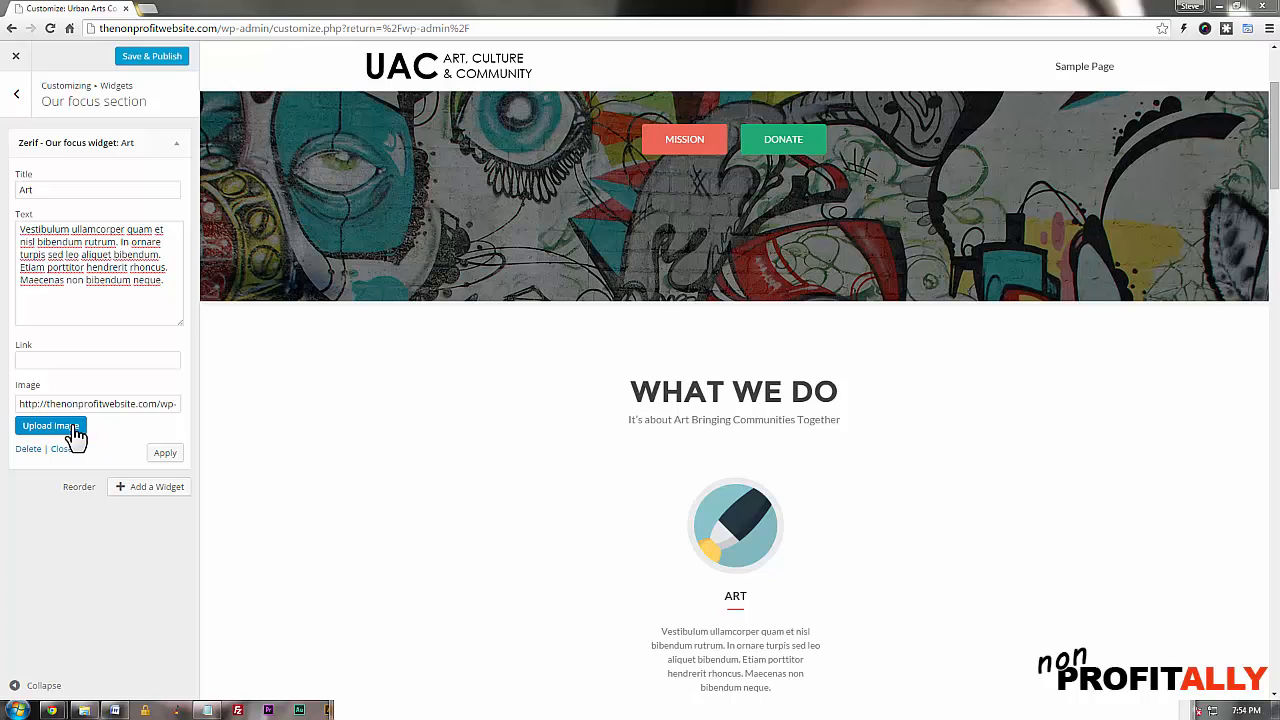
Step: Upload the smaller 128px brush, chart and diploma icons to the media library
left_click(50, 426)
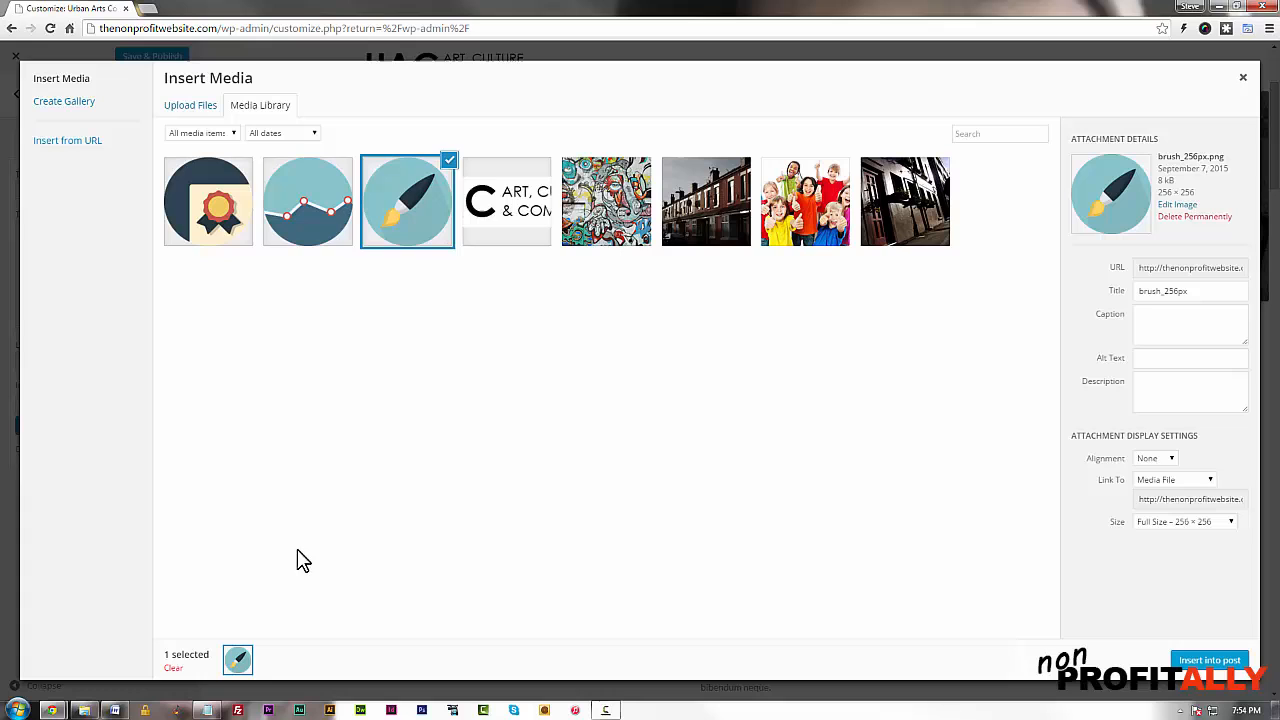
left_click(190, 105)
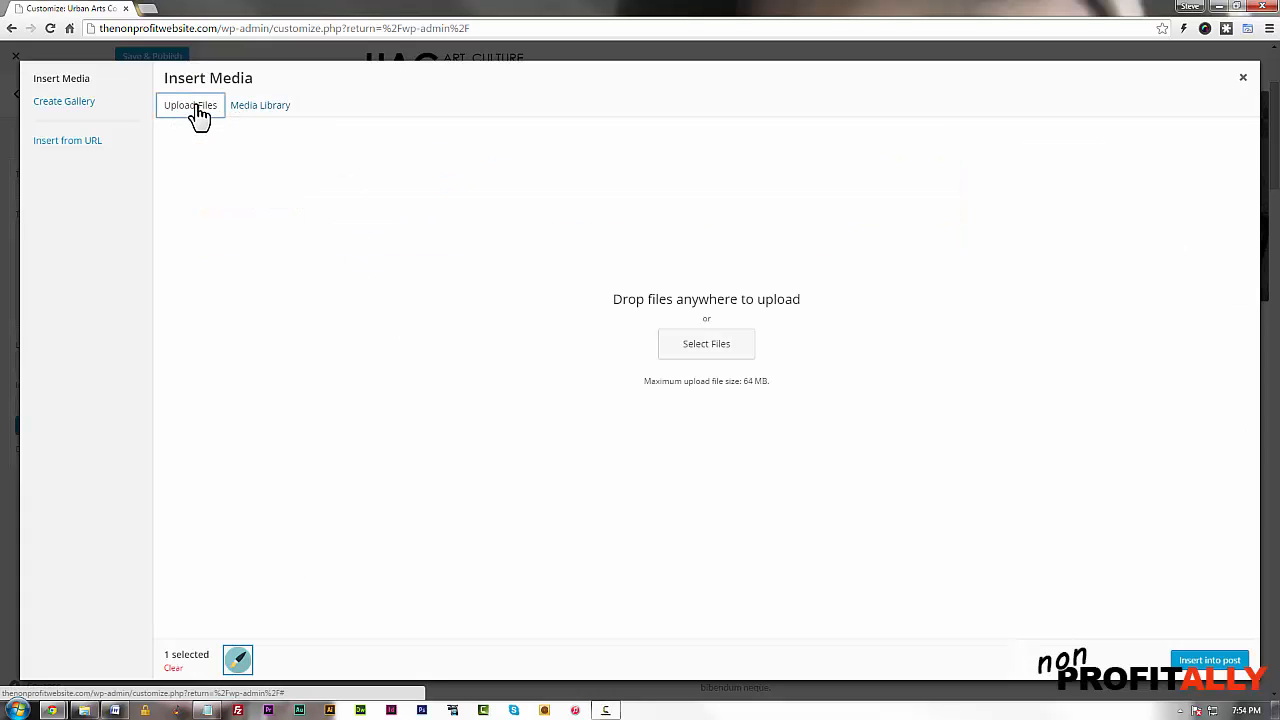
left_click(706, 343)
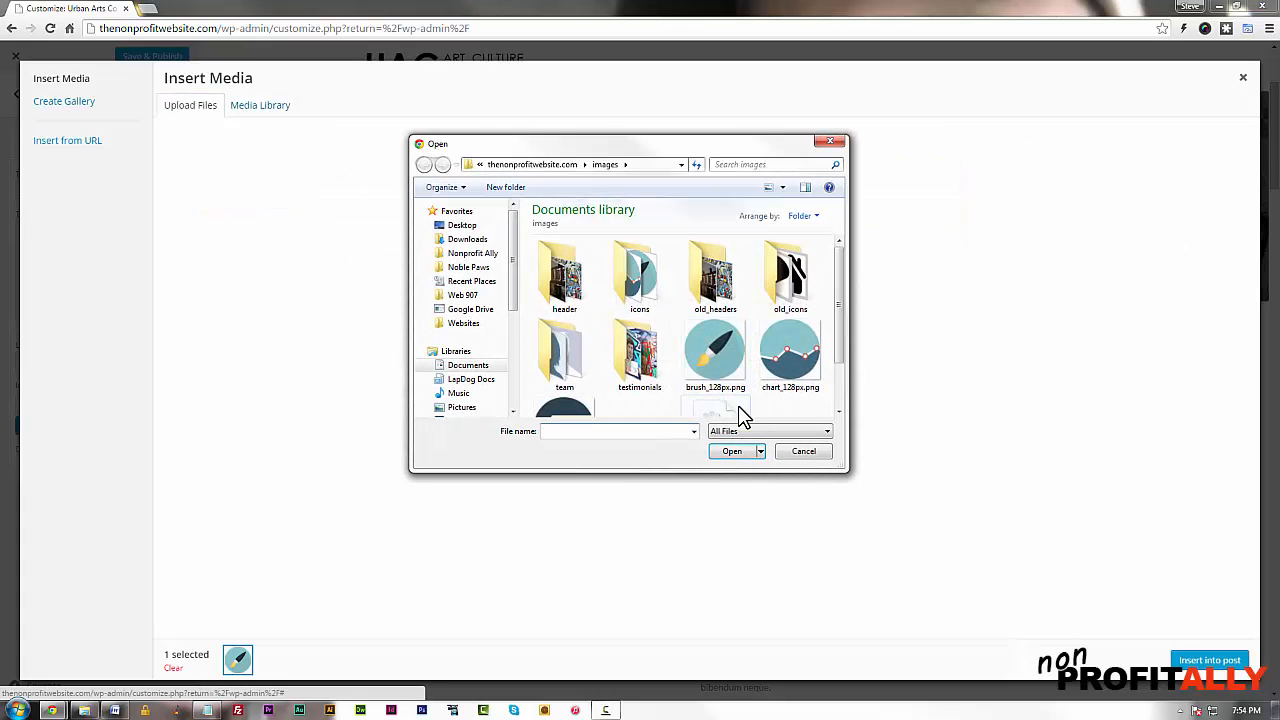
left_click(790, 350)
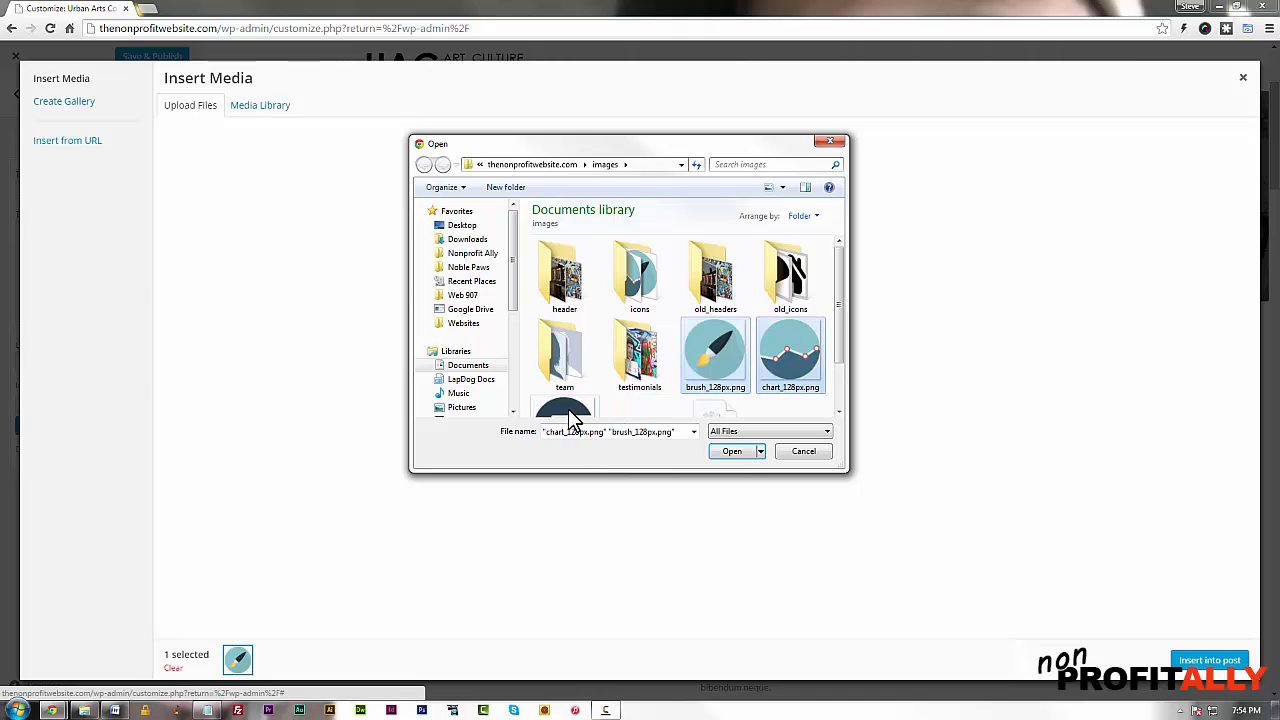
left_click(731, 451)
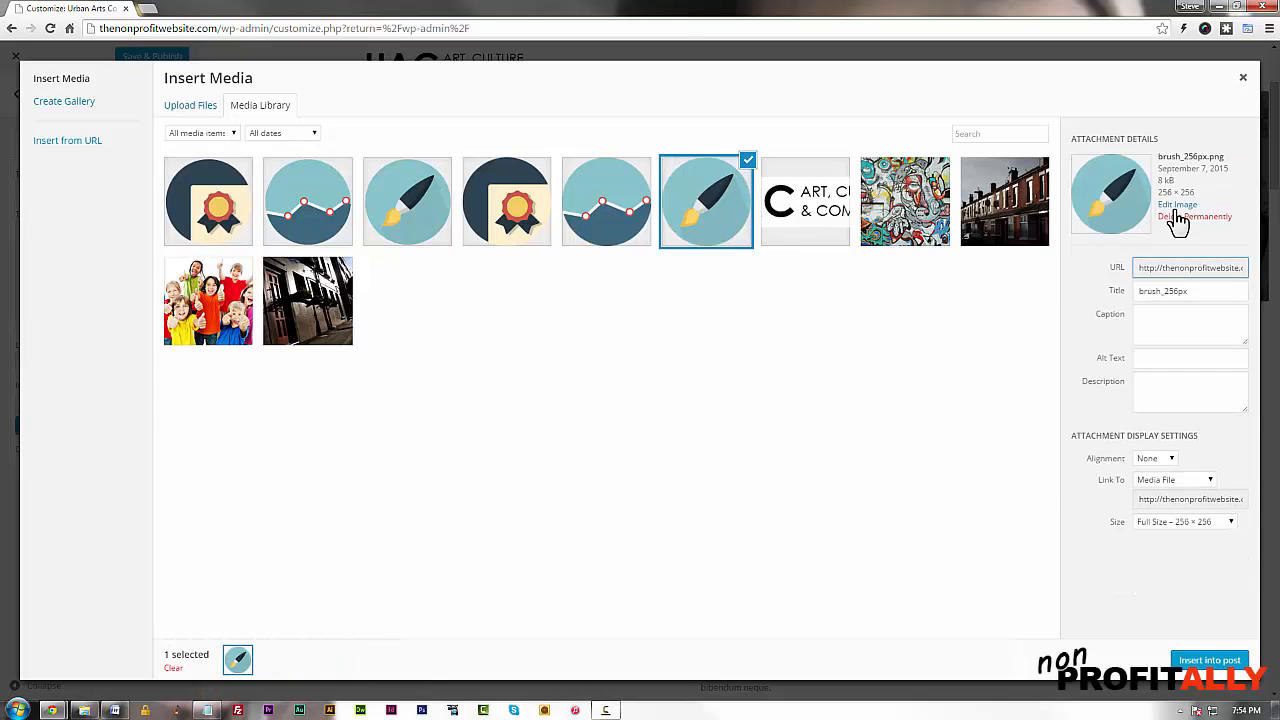
Step: Permanently delete the duplicate chart and diploma images and insert brush into Art
left_click(1195, 216)
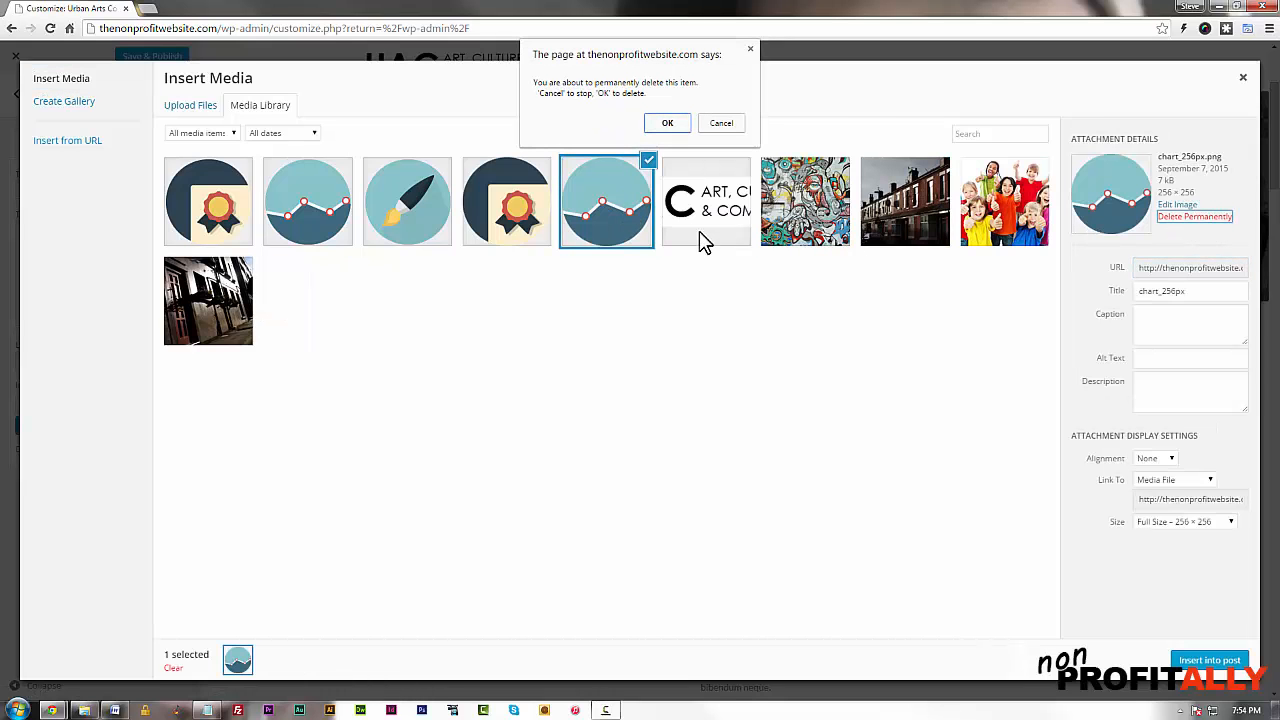
left_click(667, 122)
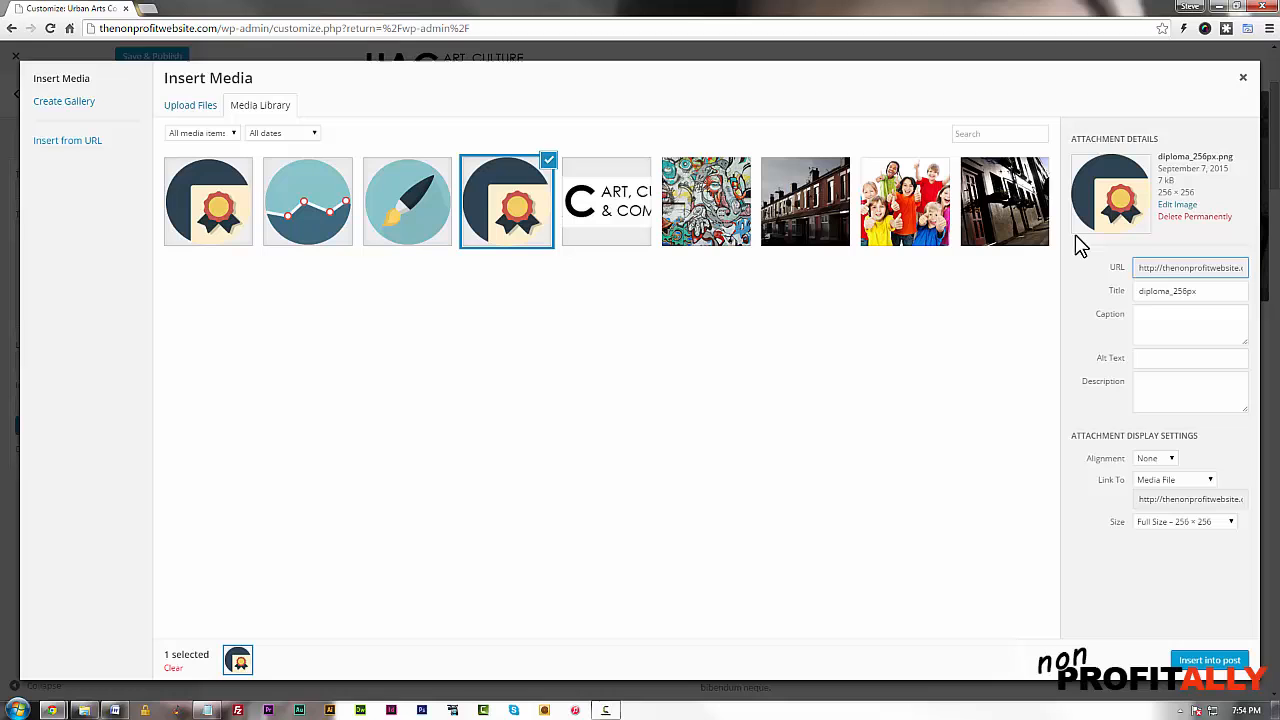
left_click(1194, 217)
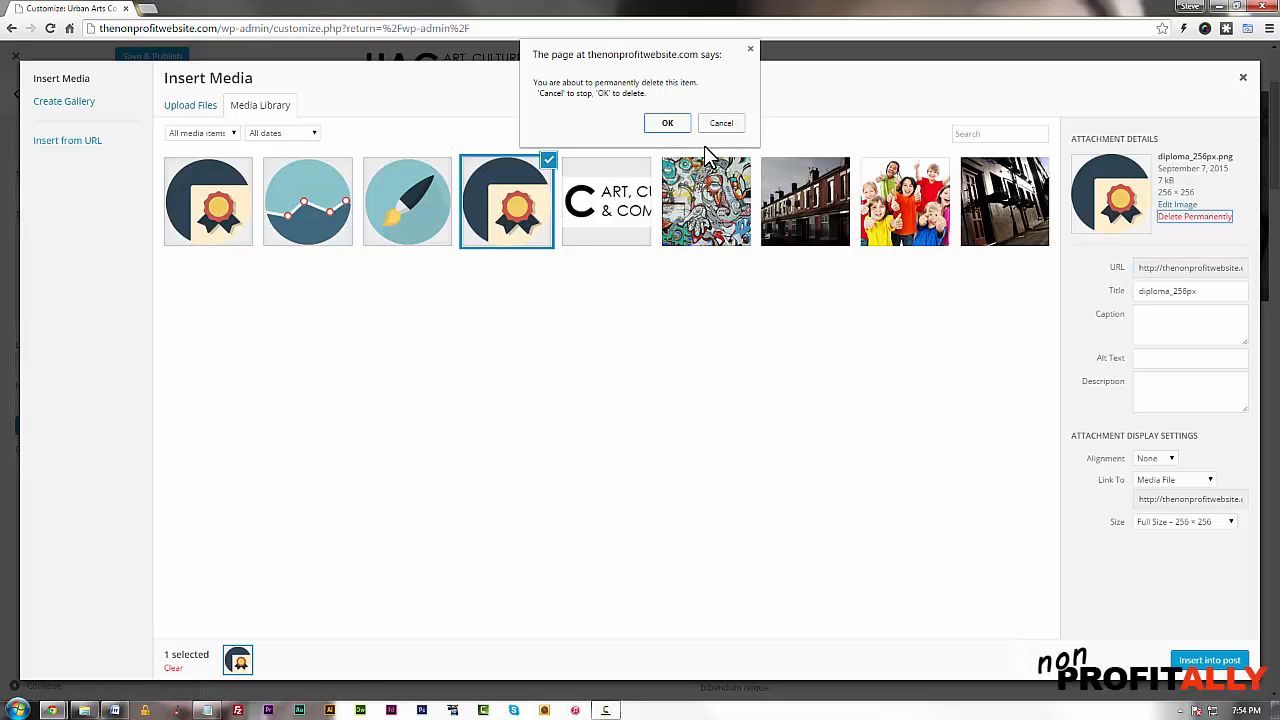
left_click(667, 122)
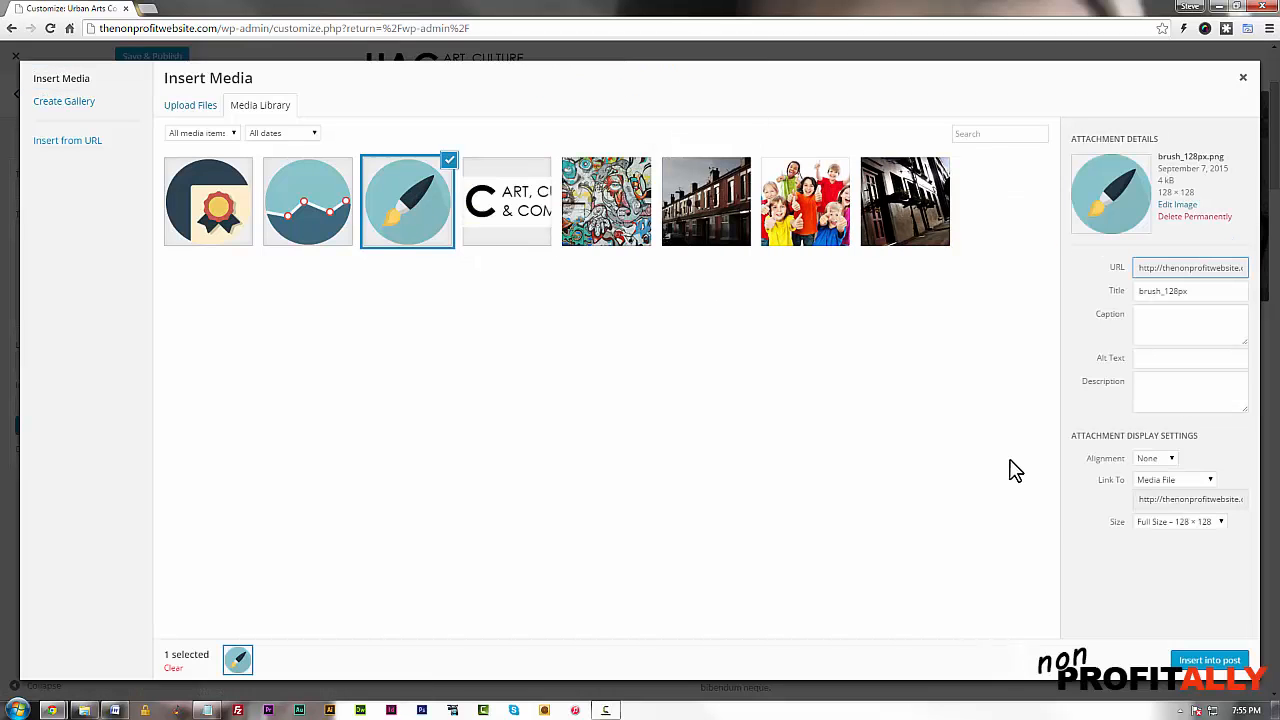
left_click(1209, 660)
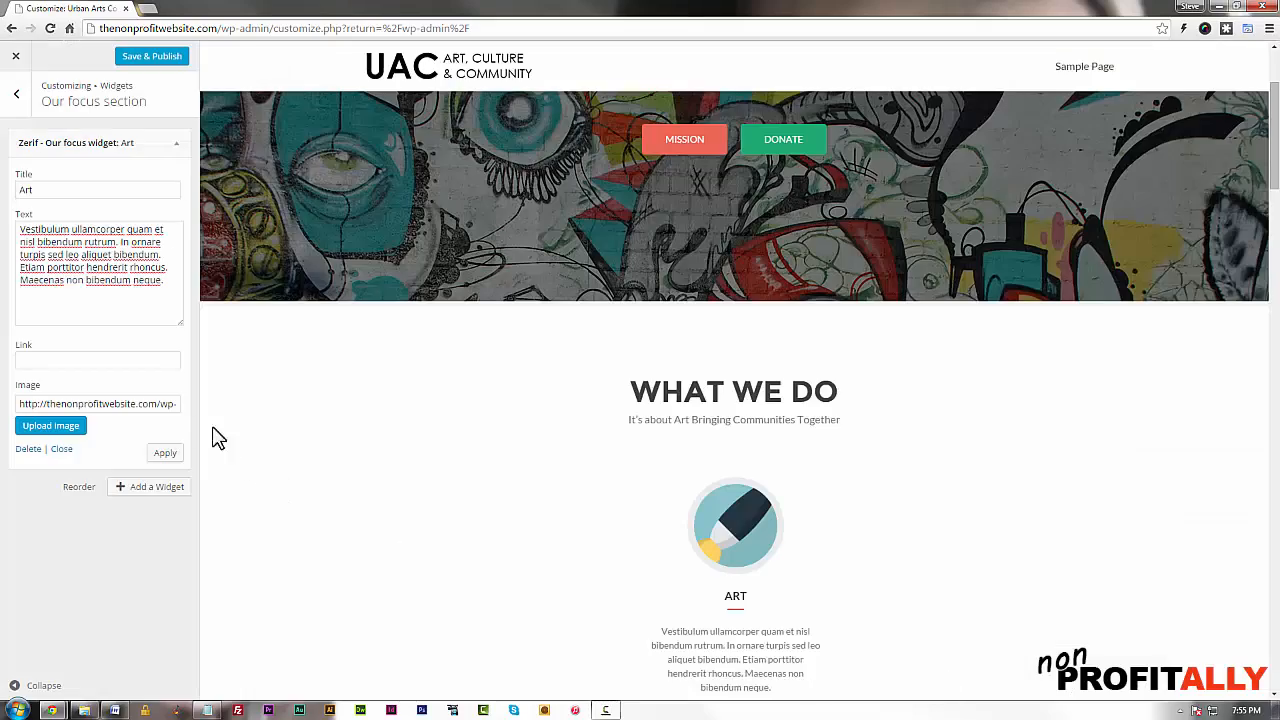
Step: Apply the Art widget, check the brush icon in the preview, and add another focus widget
left_click(165, 452)
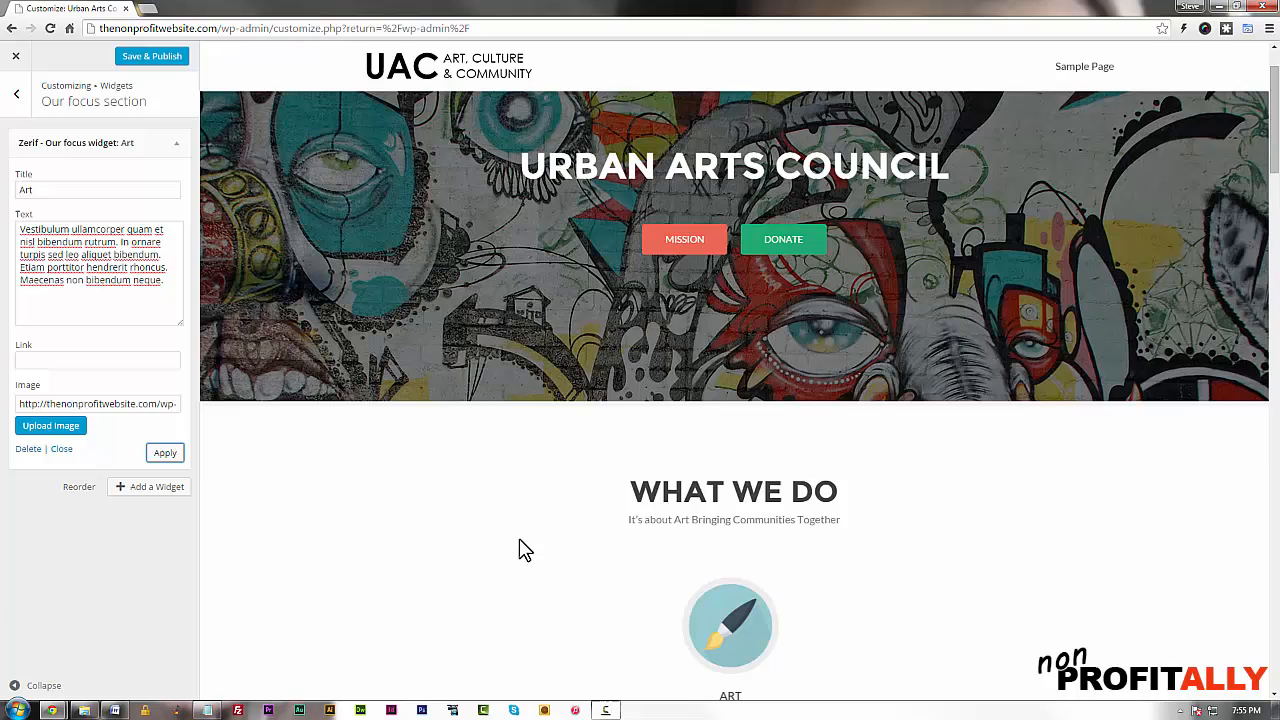
scroll("down", 3)
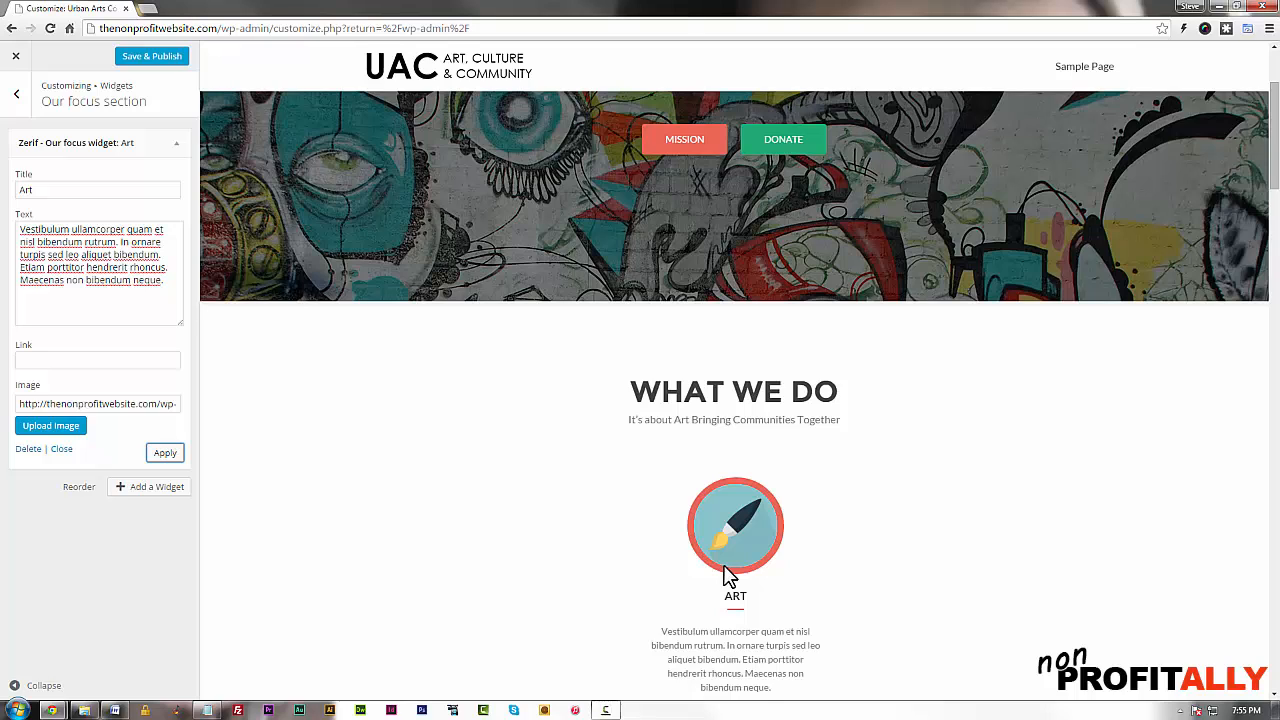
mouse_move(645, 564)
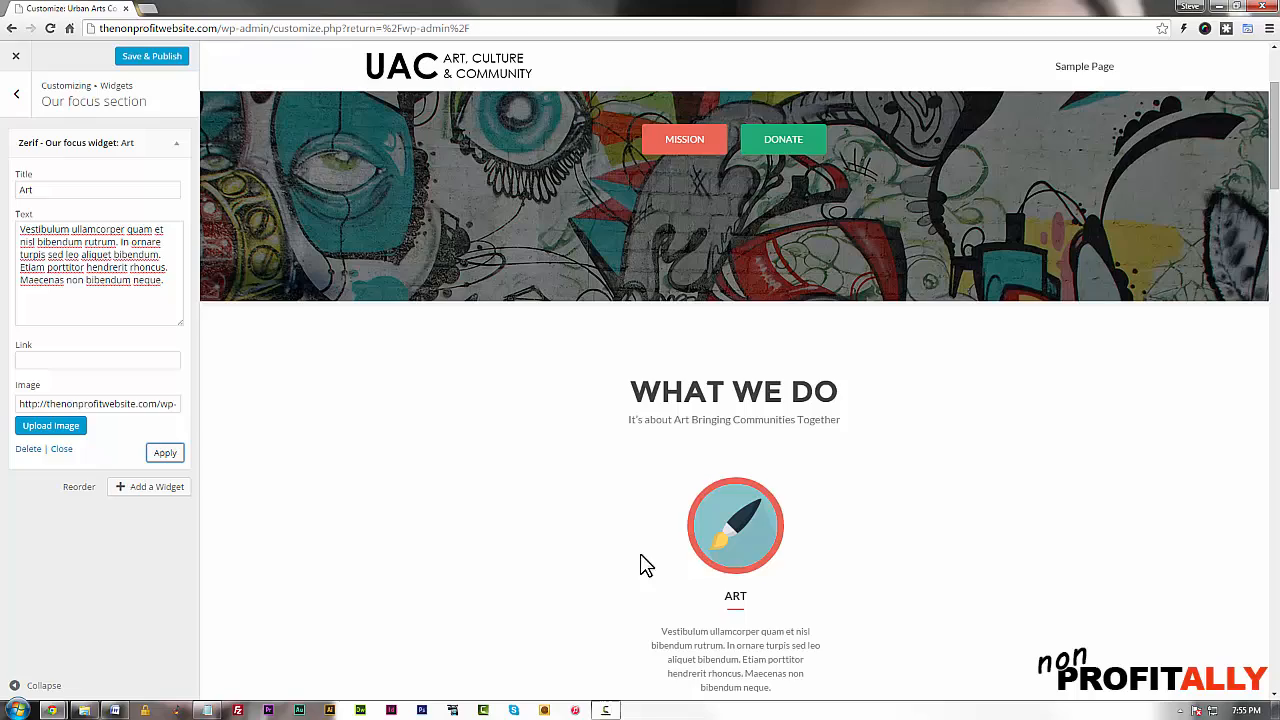
left_click(149, 486)
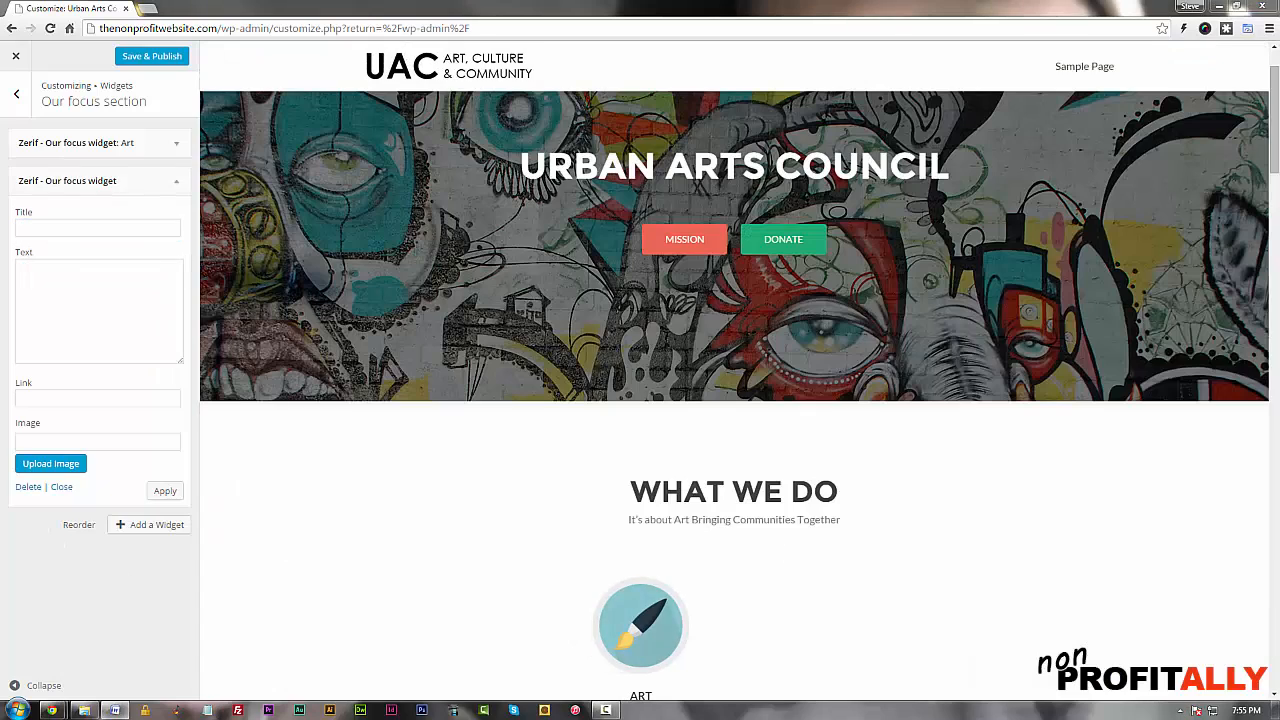
Step: Title the next focus widget 'Course', add a third widget, and open a freepik icon gallery
type("Course")
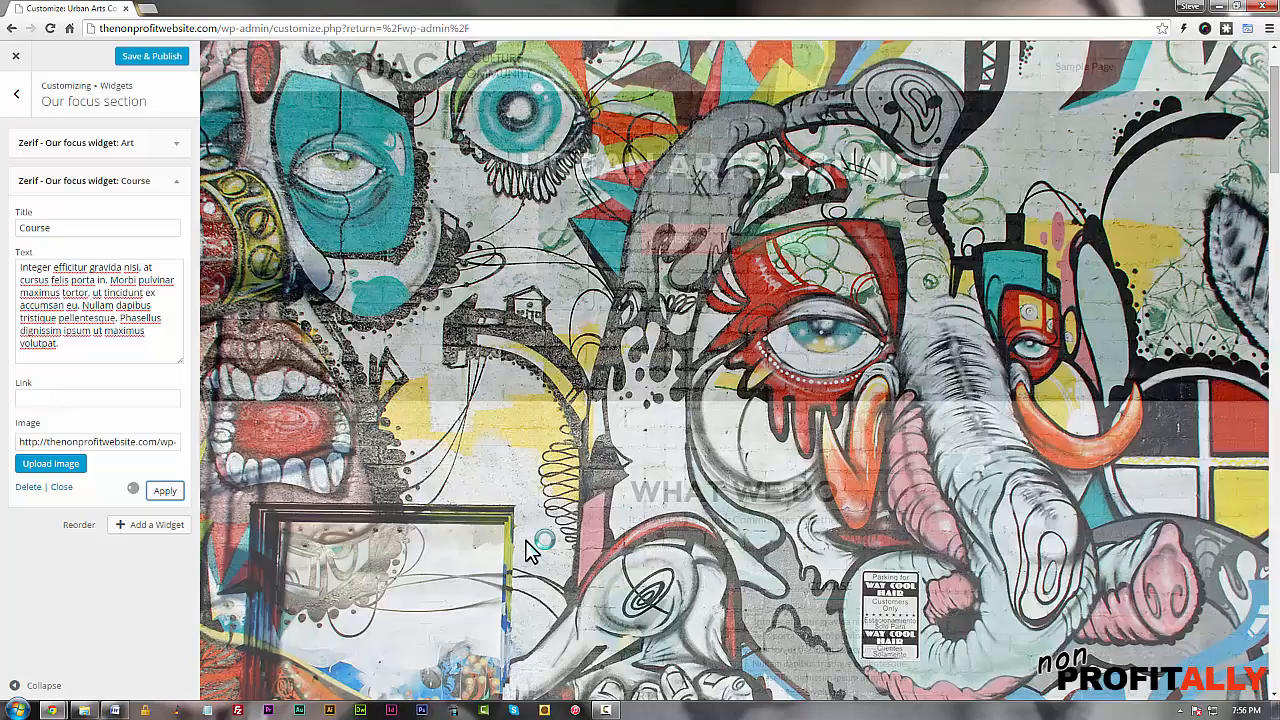
left_click(148, 524)
type("Research")
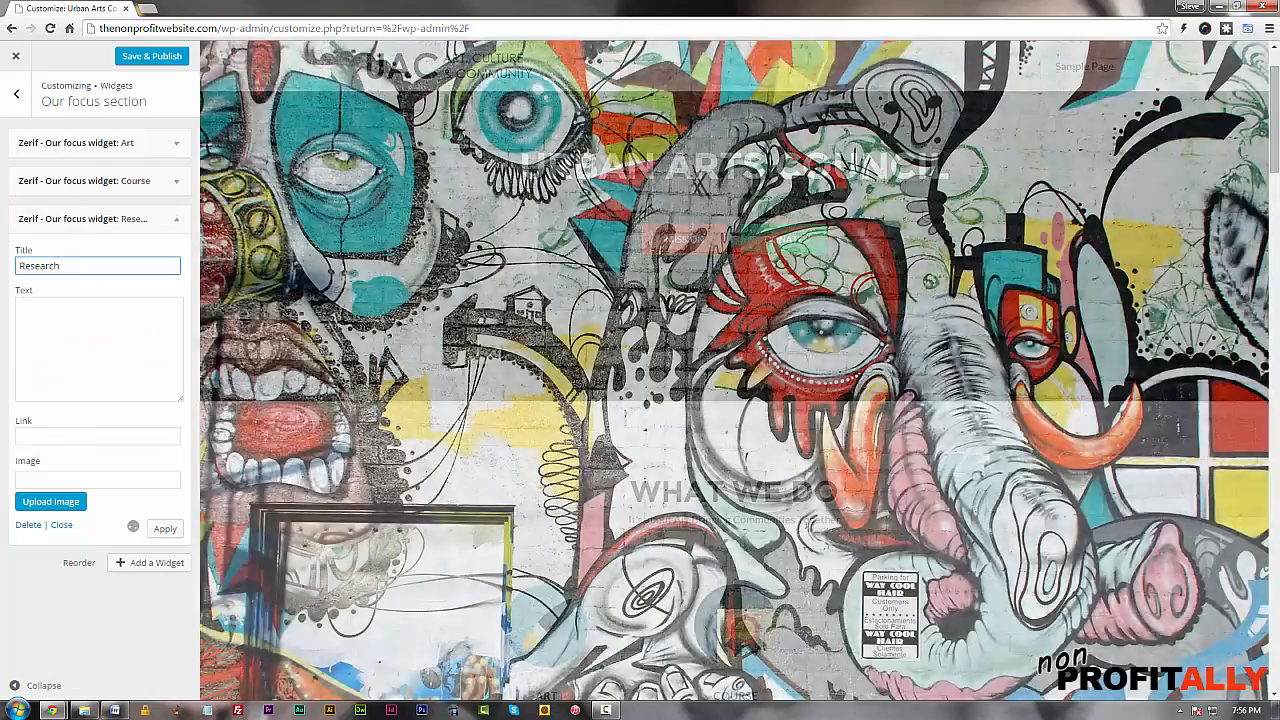
left_click(50, 501)
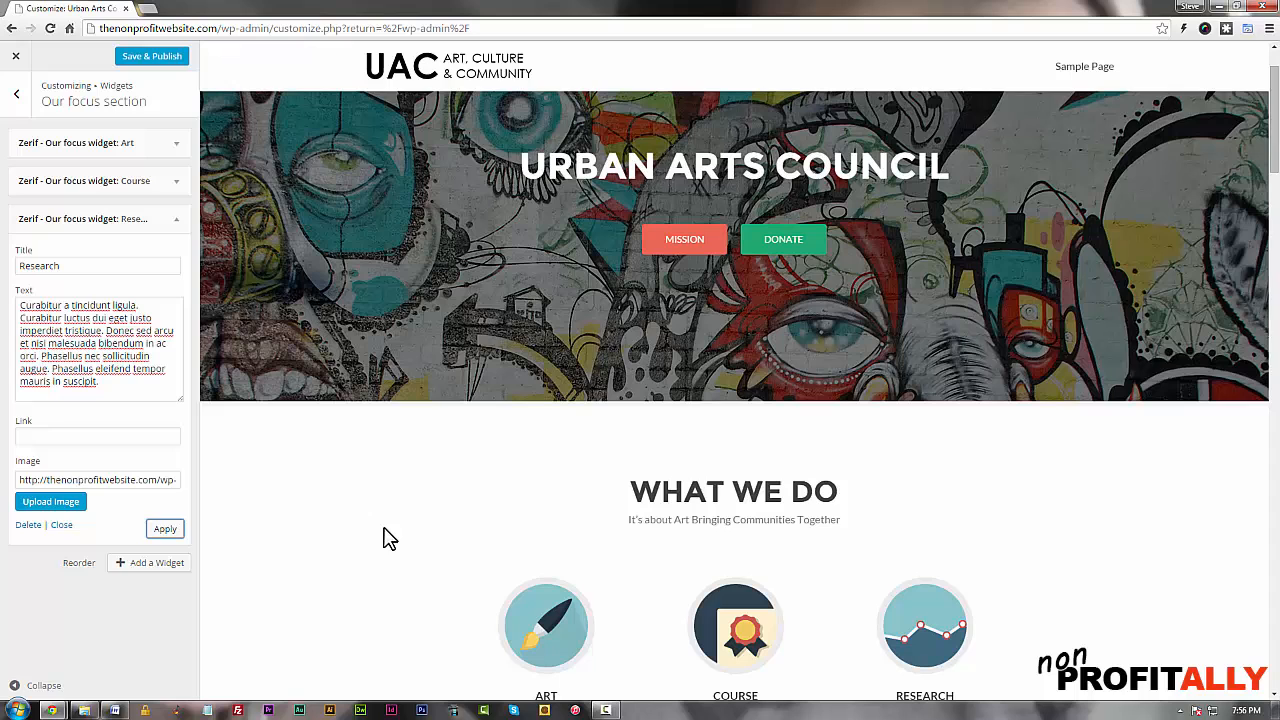
scroll("down", 3)
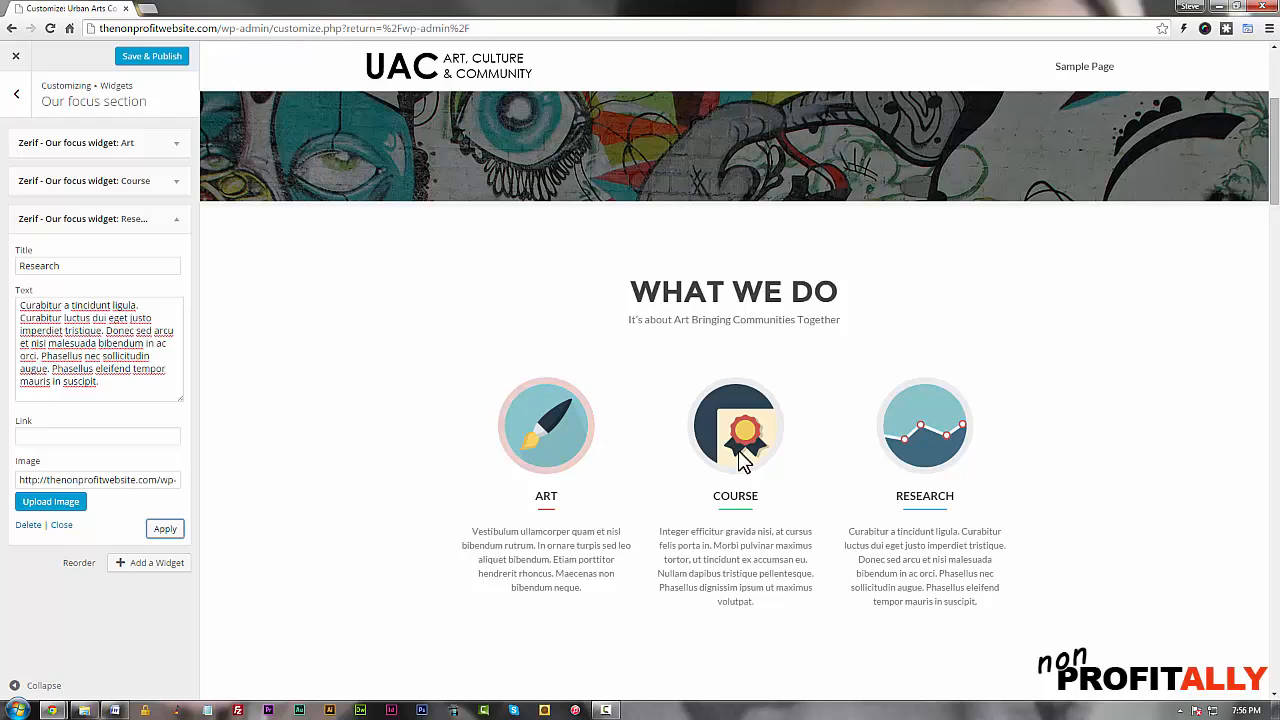
left_click(152, 55)
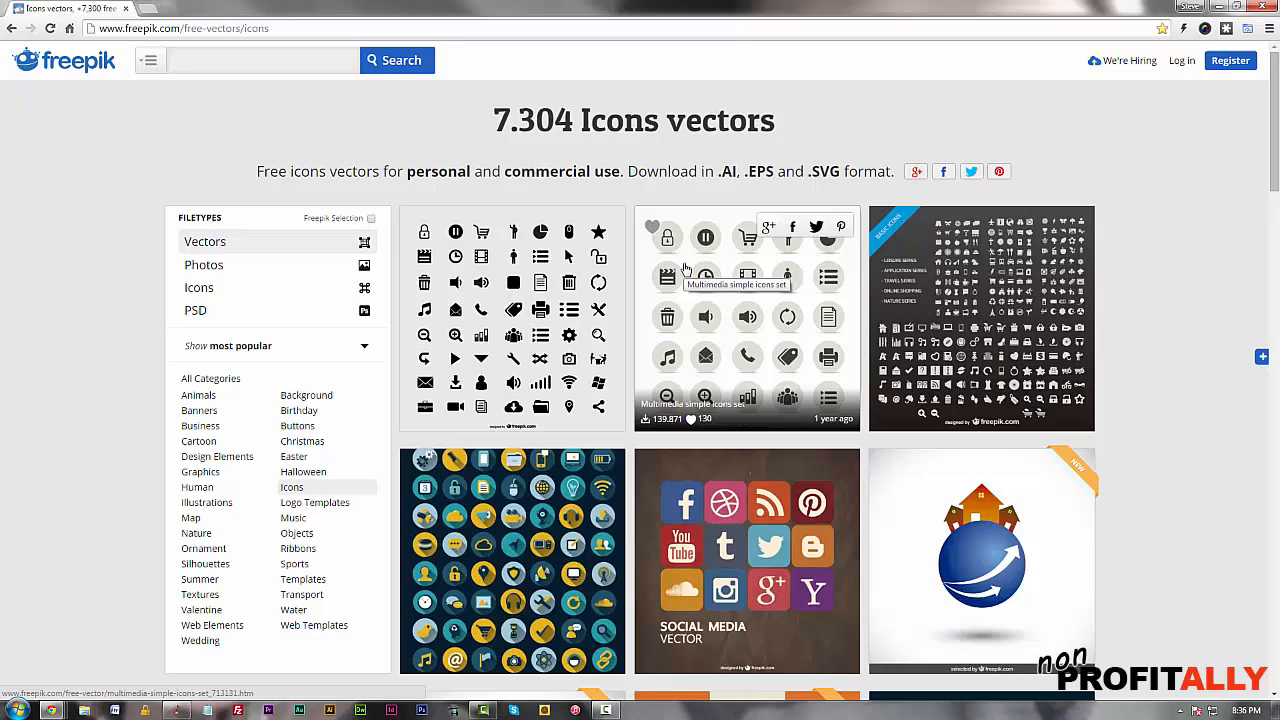
mouse_move(178, 40)
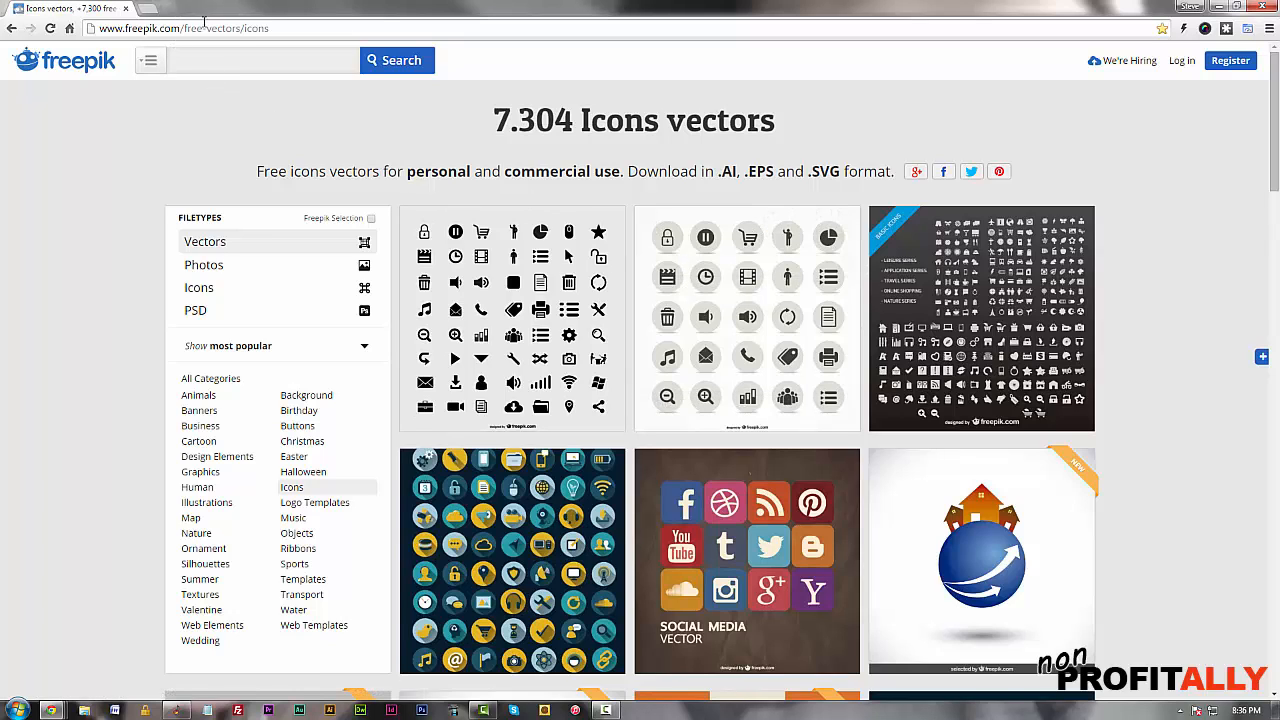
mouse_move(425, 322)
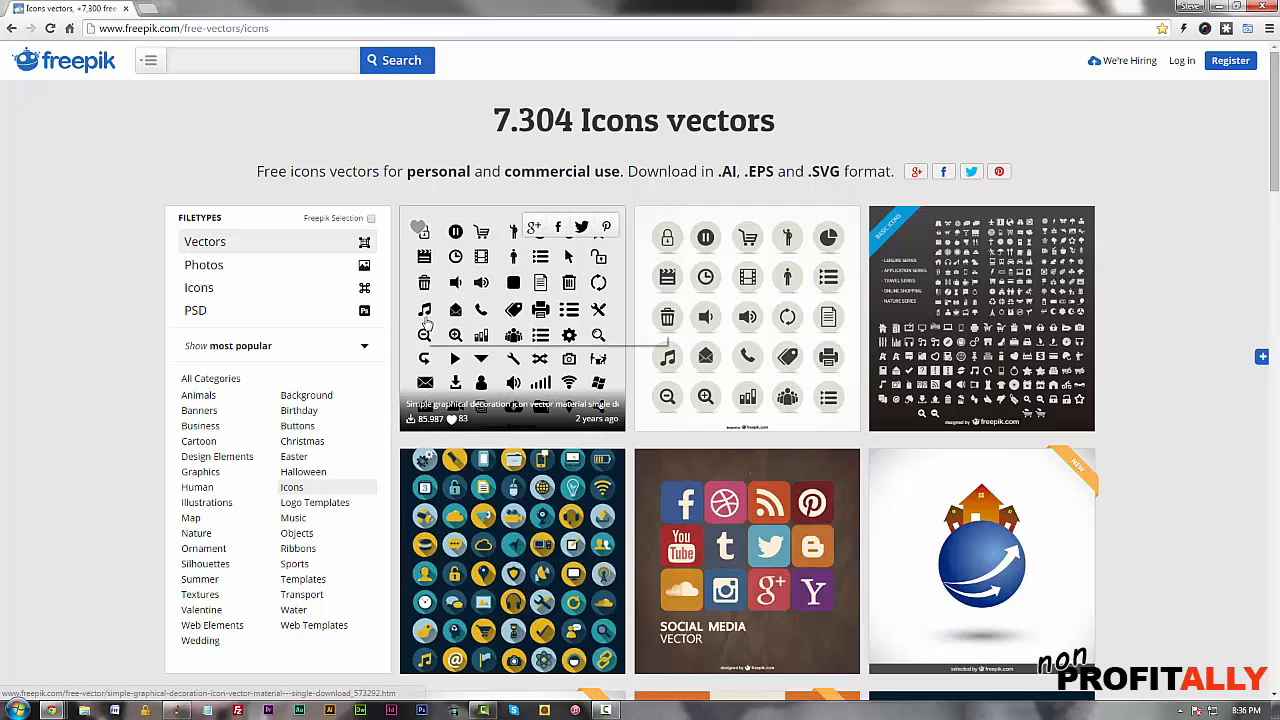
scroll("down", 3)
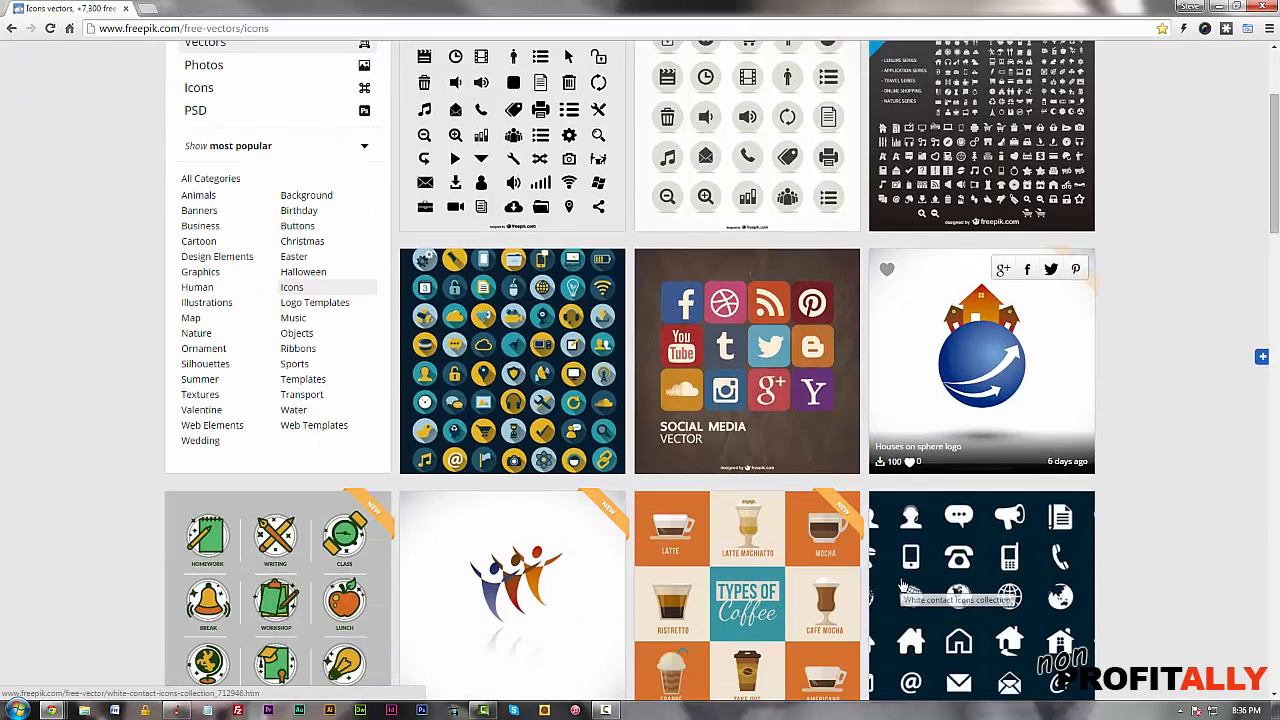
scroll("down", 3)
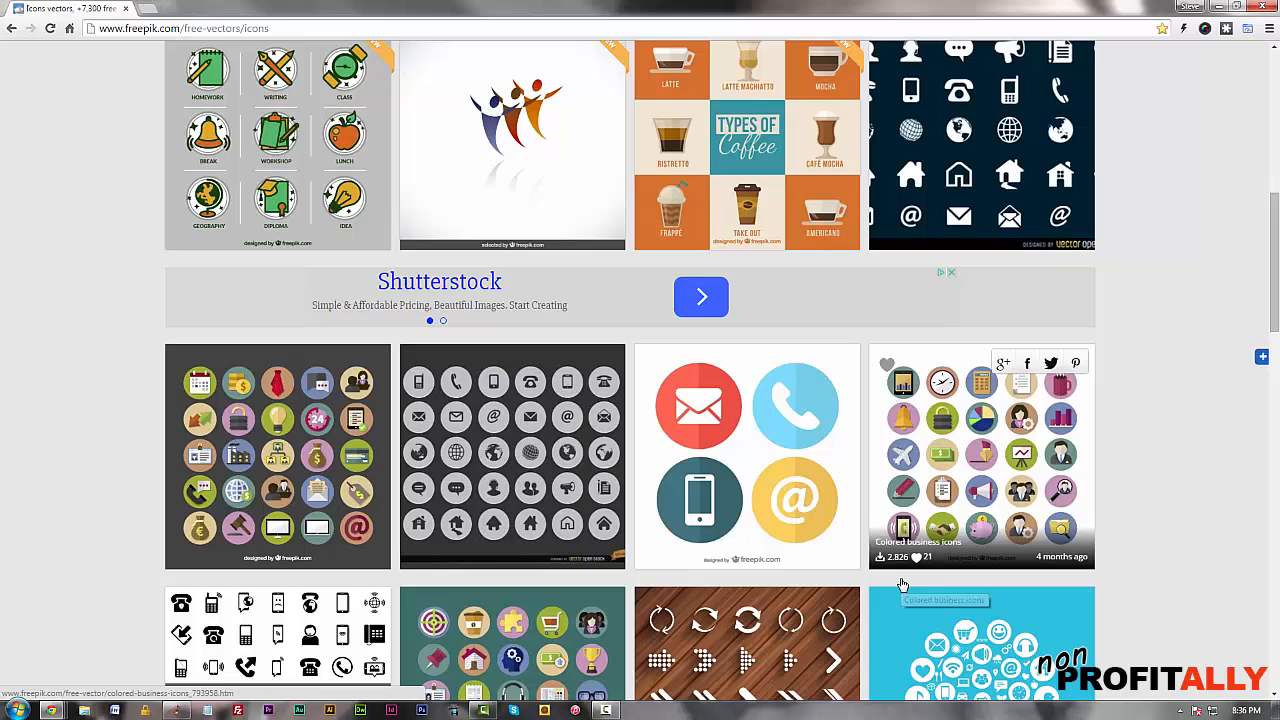
scroll("down", 3)
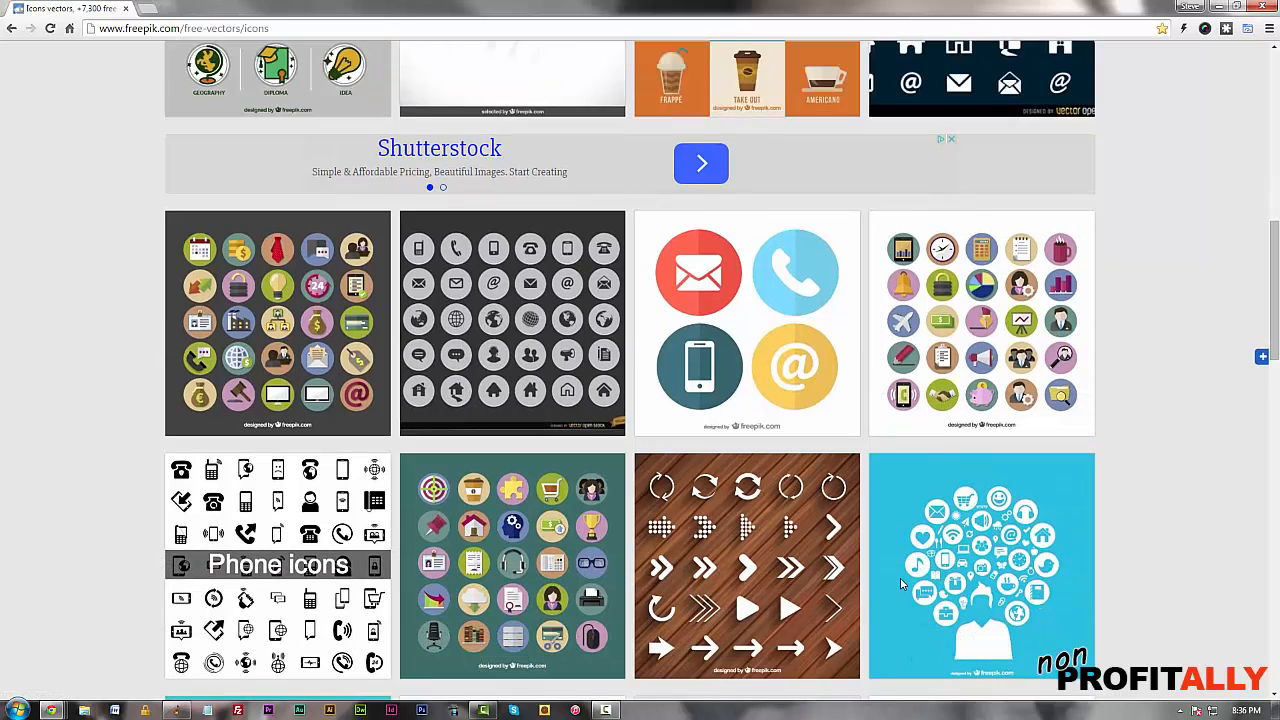
scroll("down", 3)
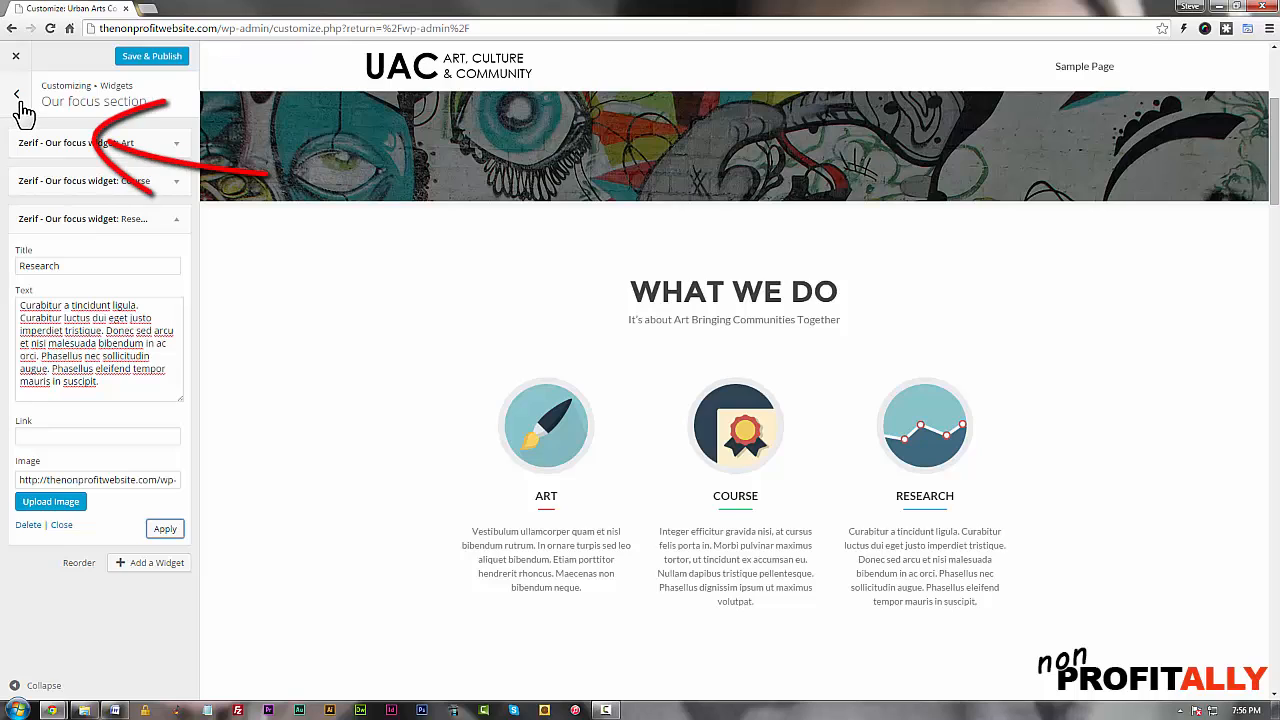
Step: Return to the widget sections list and open the Testimonials section's widgets
left_click(16, 94)
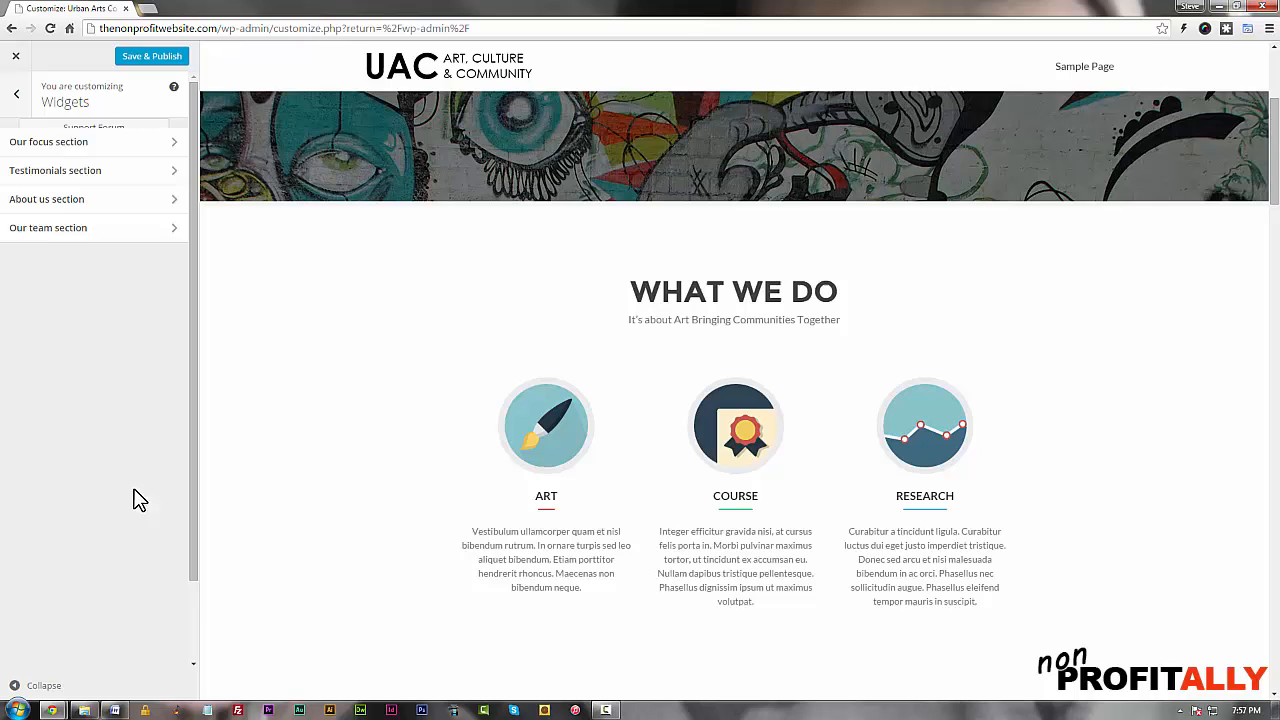
mouse_move(55, 170)
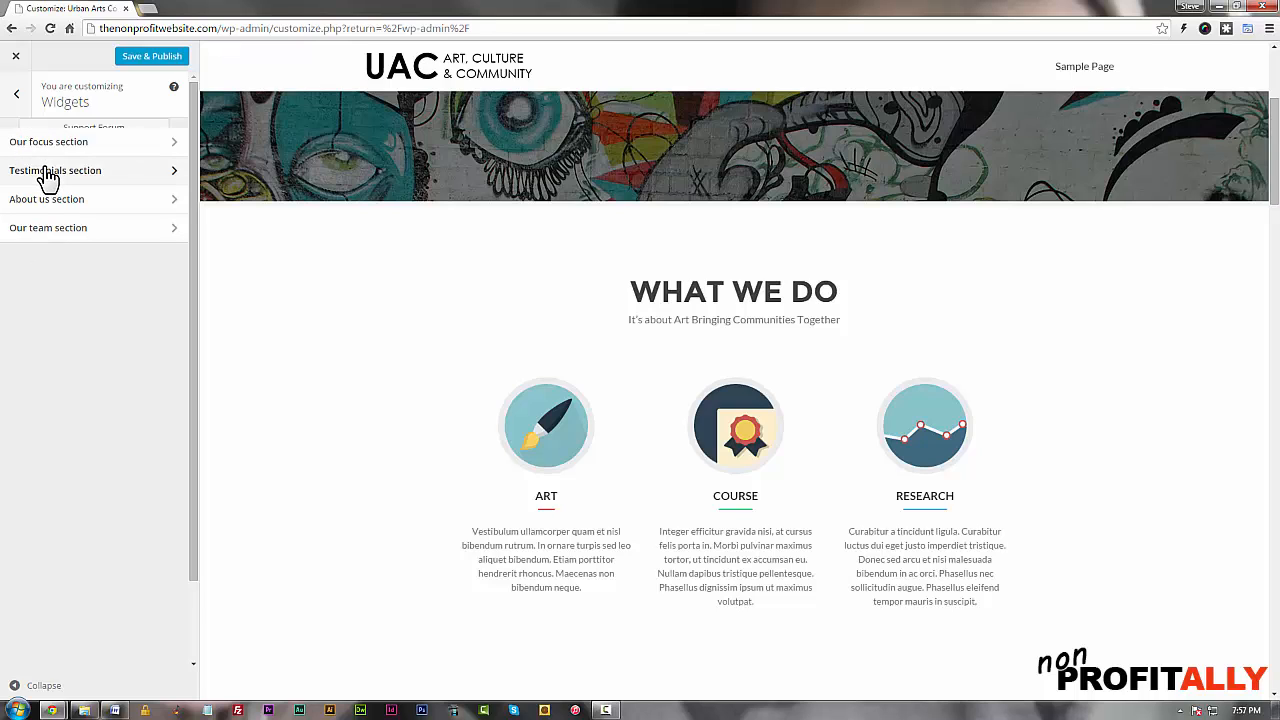
left_click(54, 170)
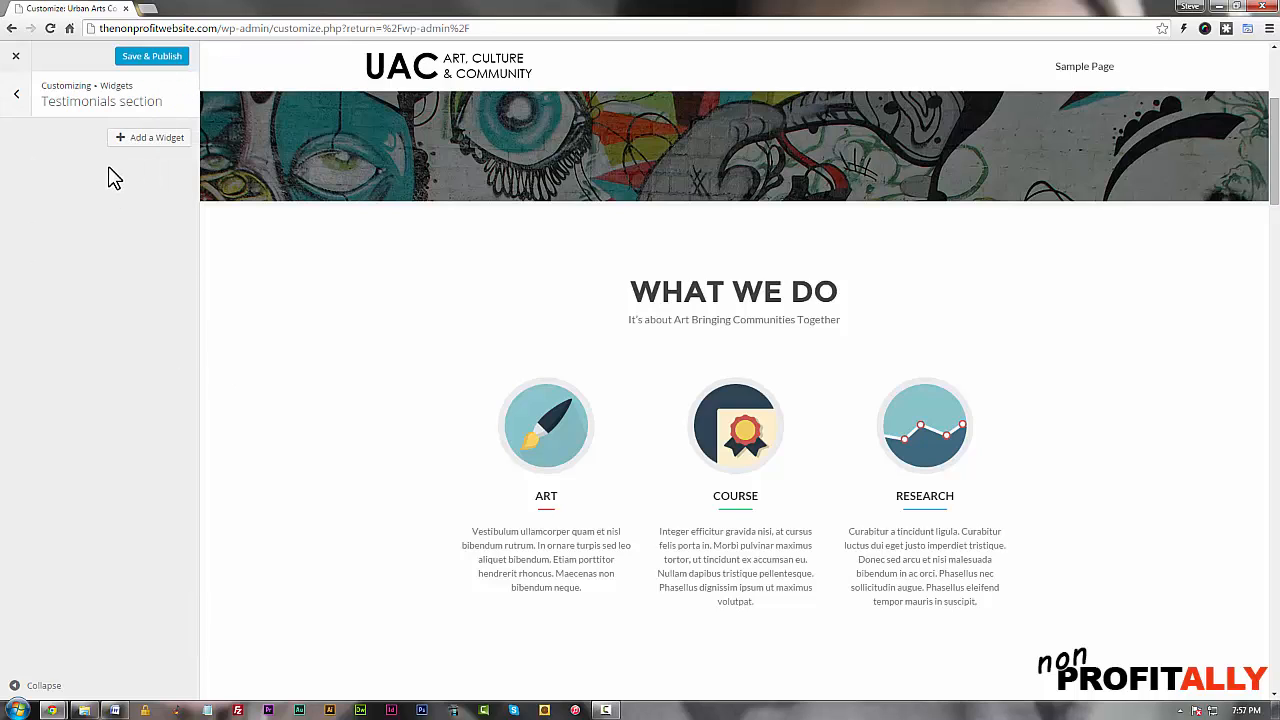
scroll("down", 3)
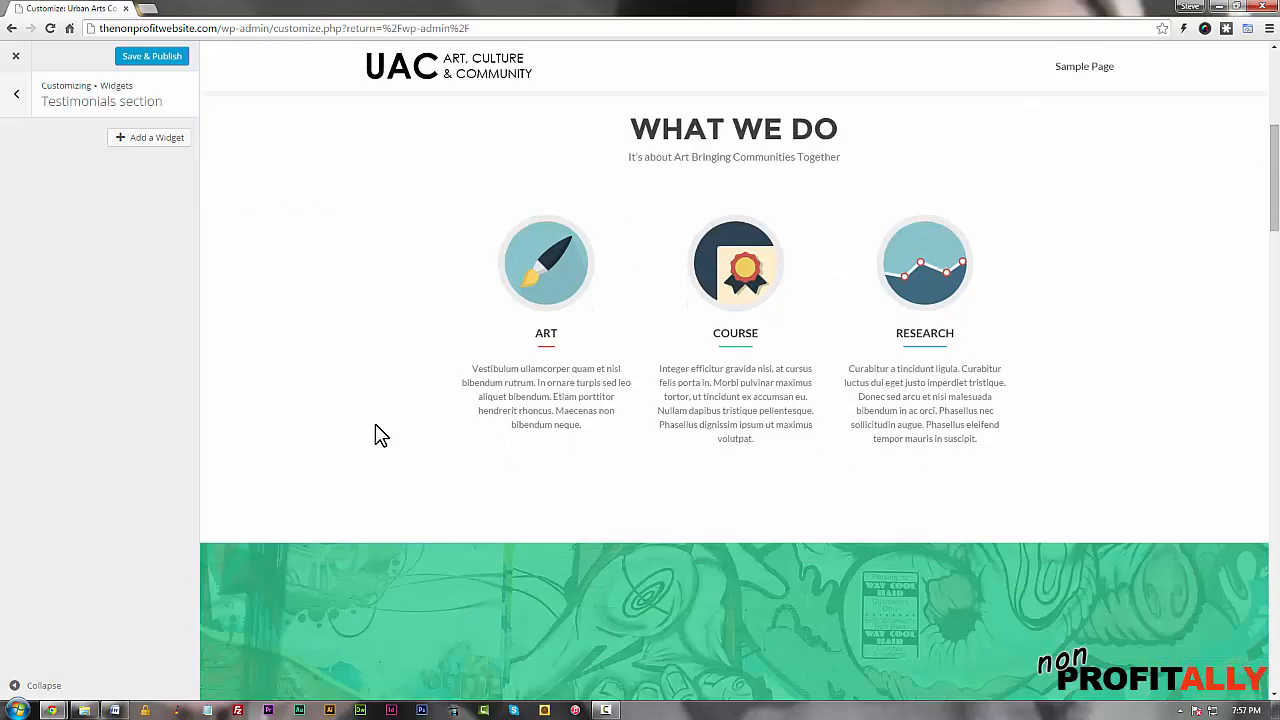
scroll("down", 3)
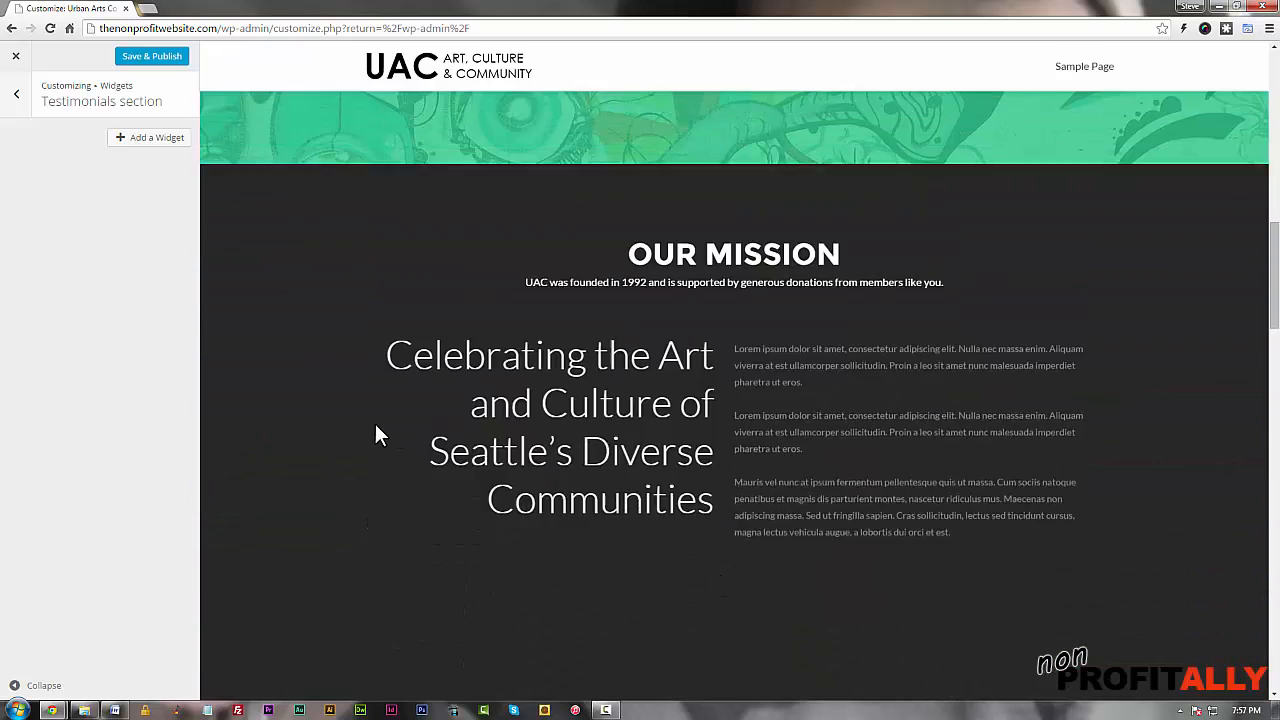
scroll("down", 3)
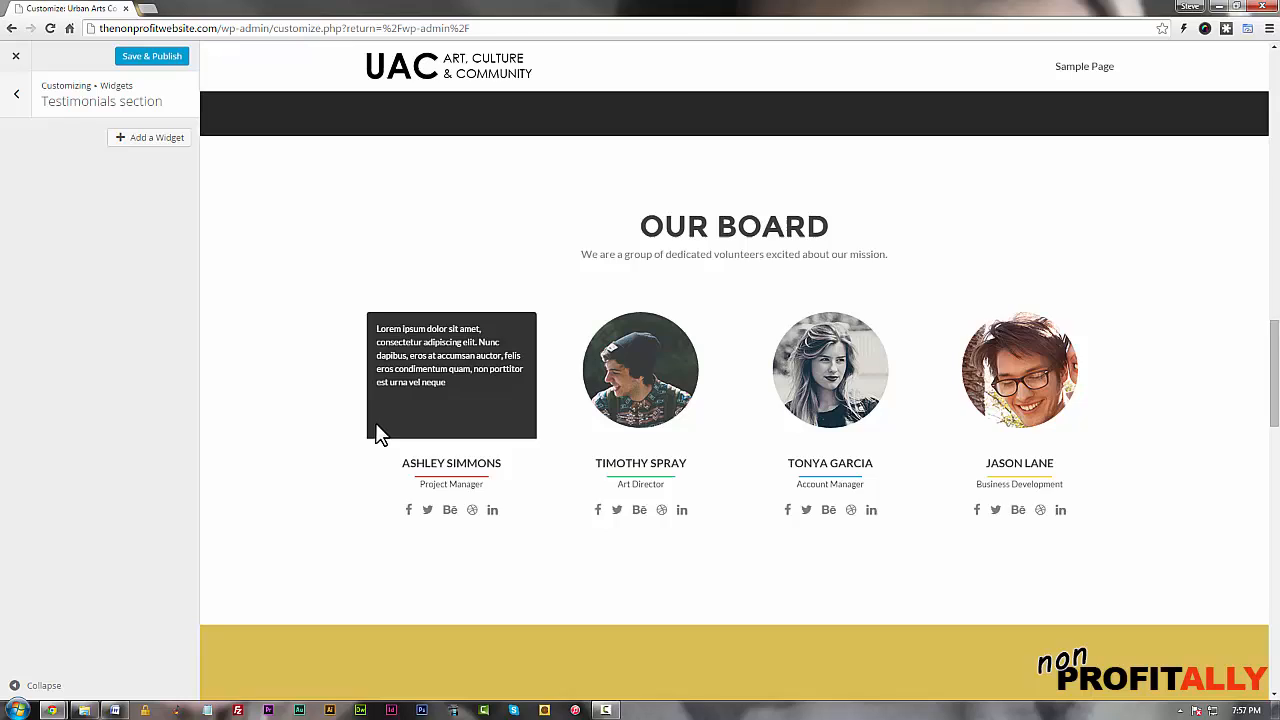
scroll("down", 3)
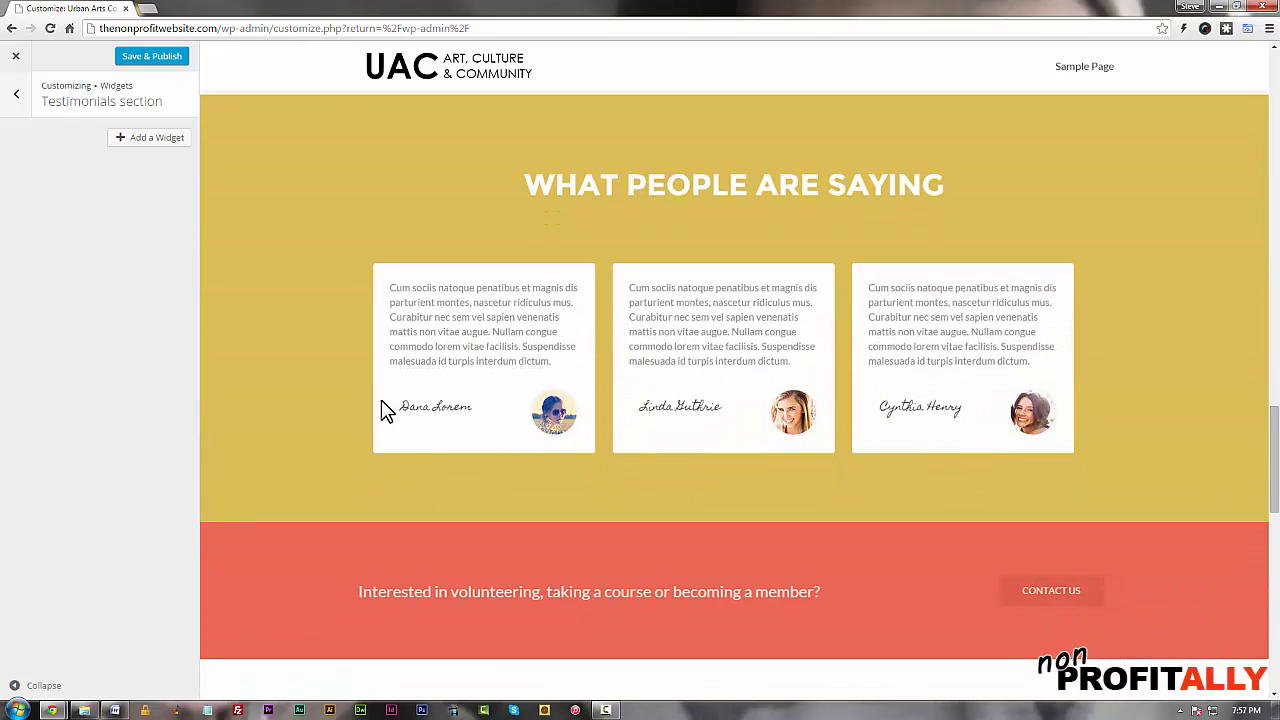
mouse_move(530, 207)
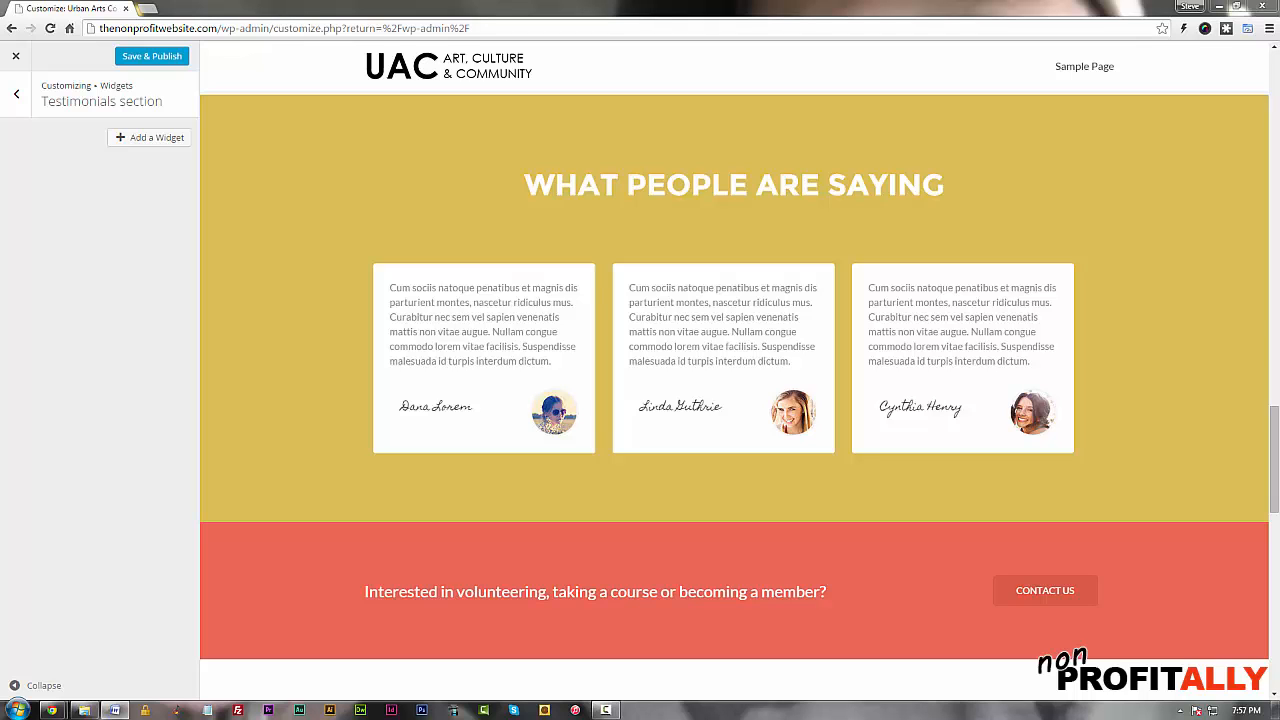
mouse_move(940, 248)
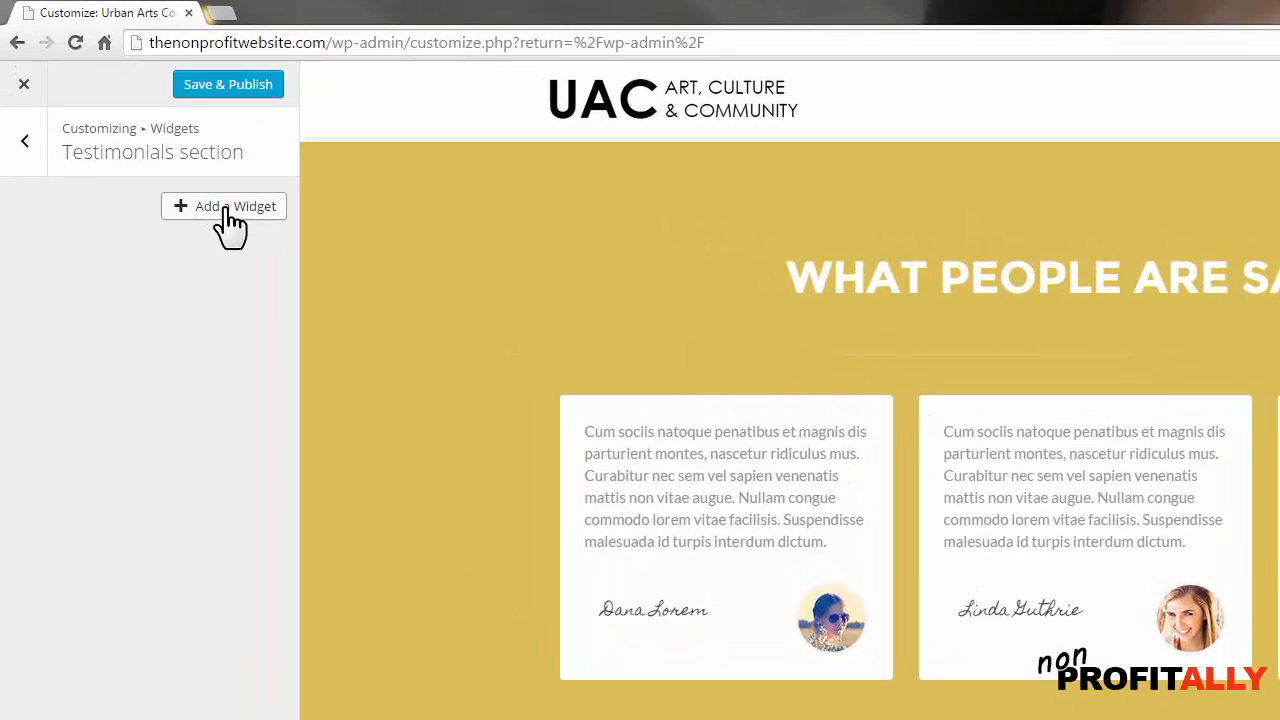
Step: Add a Zerif - Testimonial widget to the Testimonials section
left_click(223, 206)
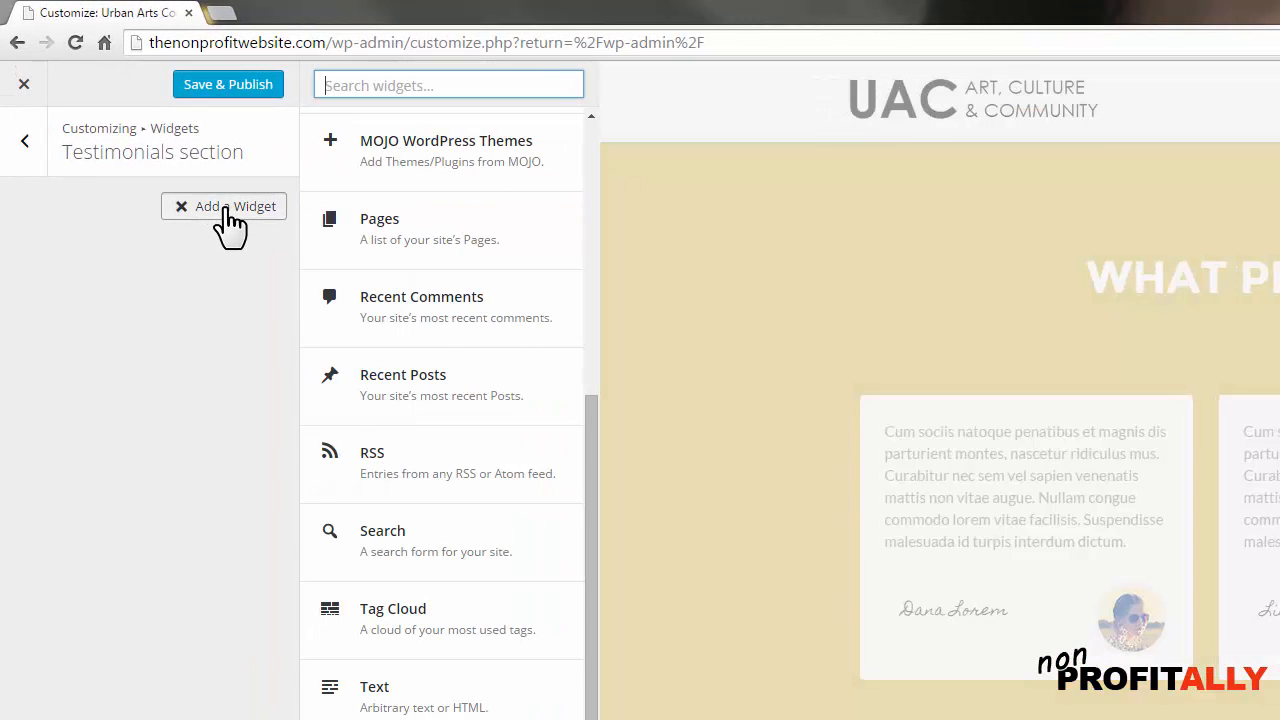
scroll("down", 3)
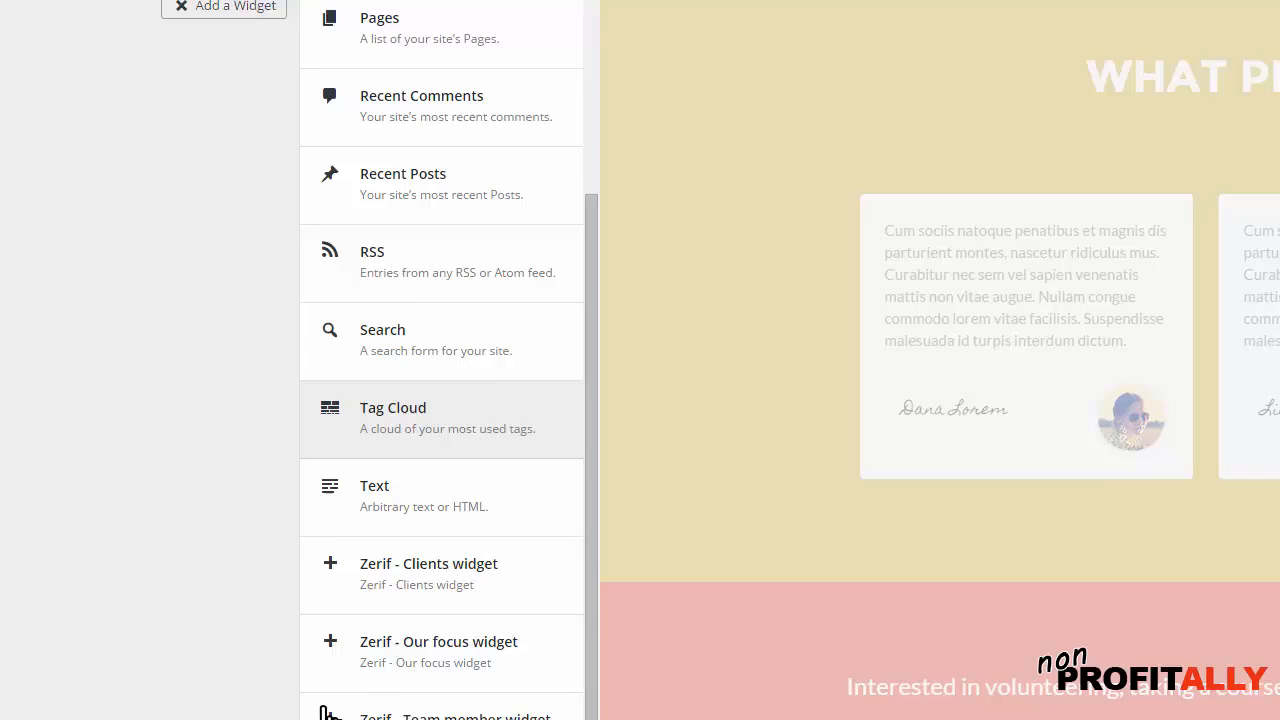
scroll("down", 3)
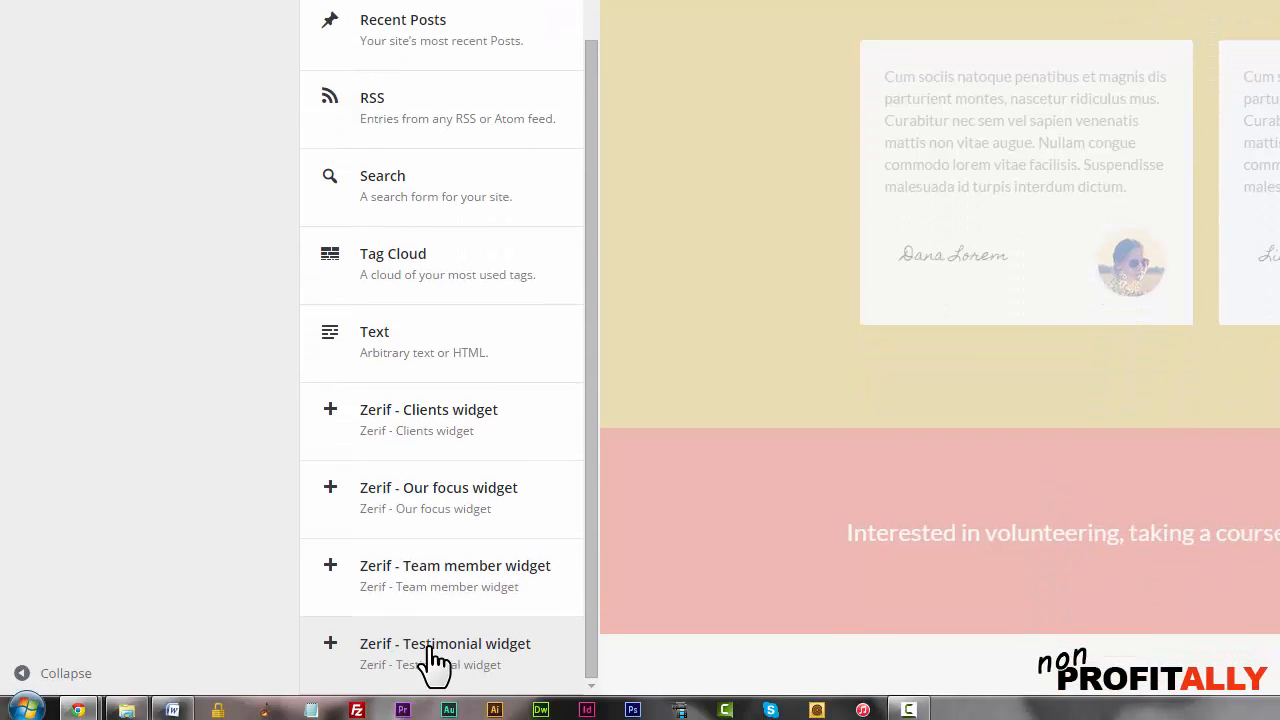
left_click(445, 643)
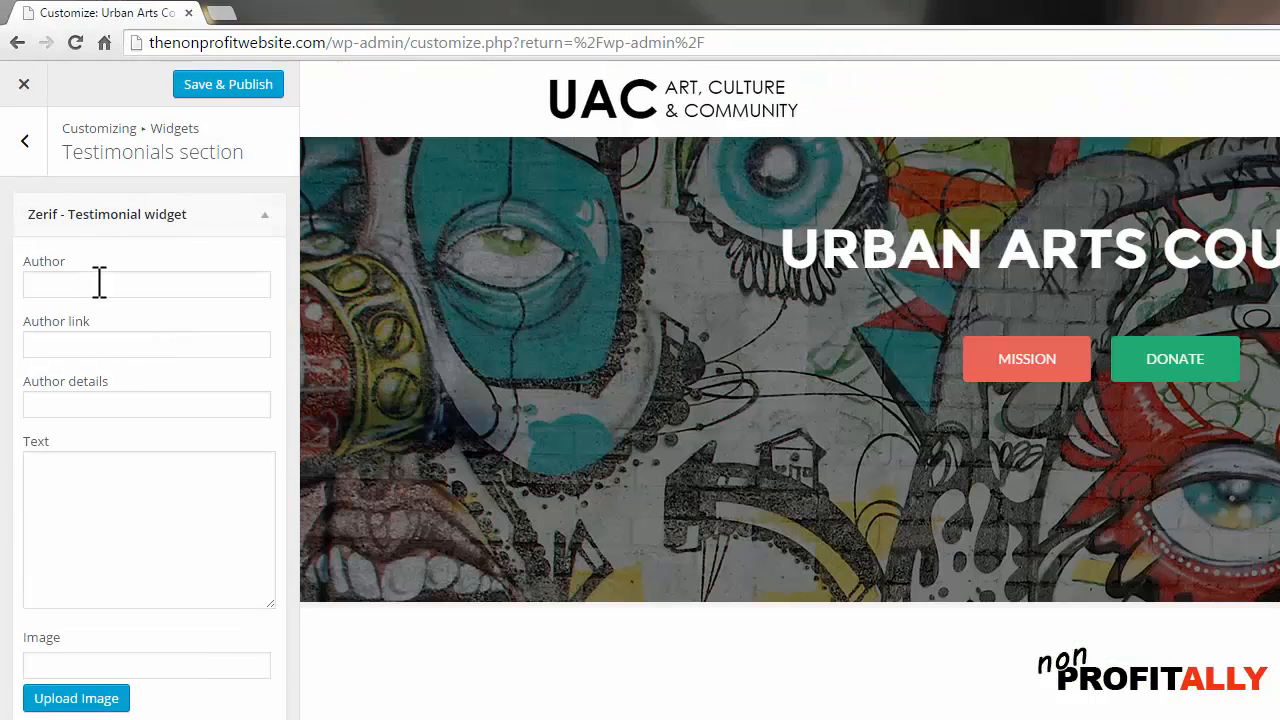
Step: Enter author Jamie Addison, details Course Graduate, and a lorem ipsum quote
left_click(146, 284)
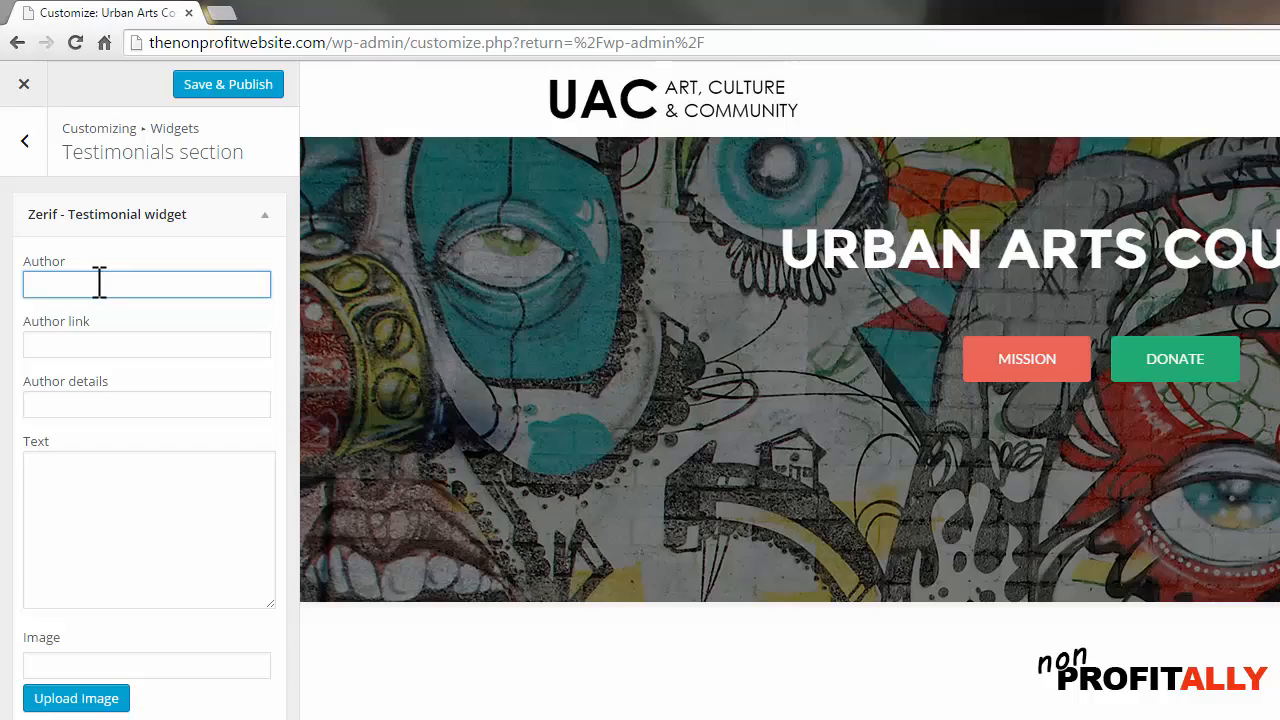
type("Jamie Addison")
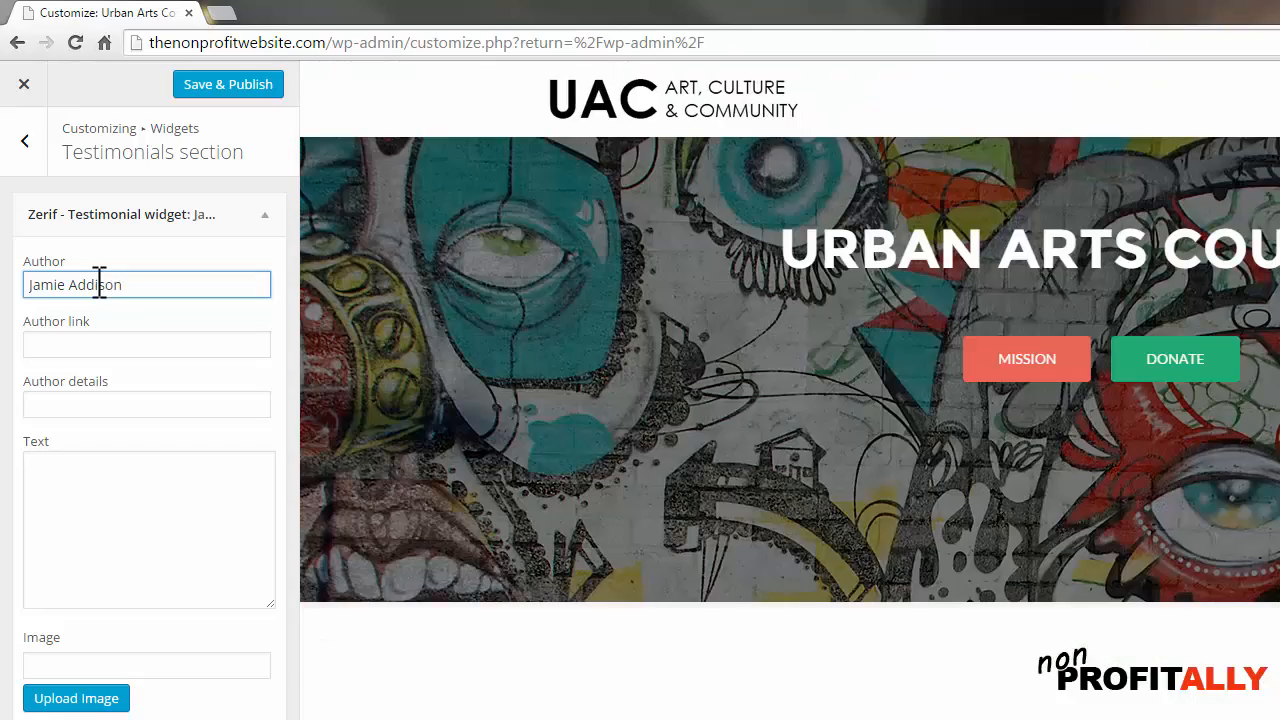
left_click(146, 344)
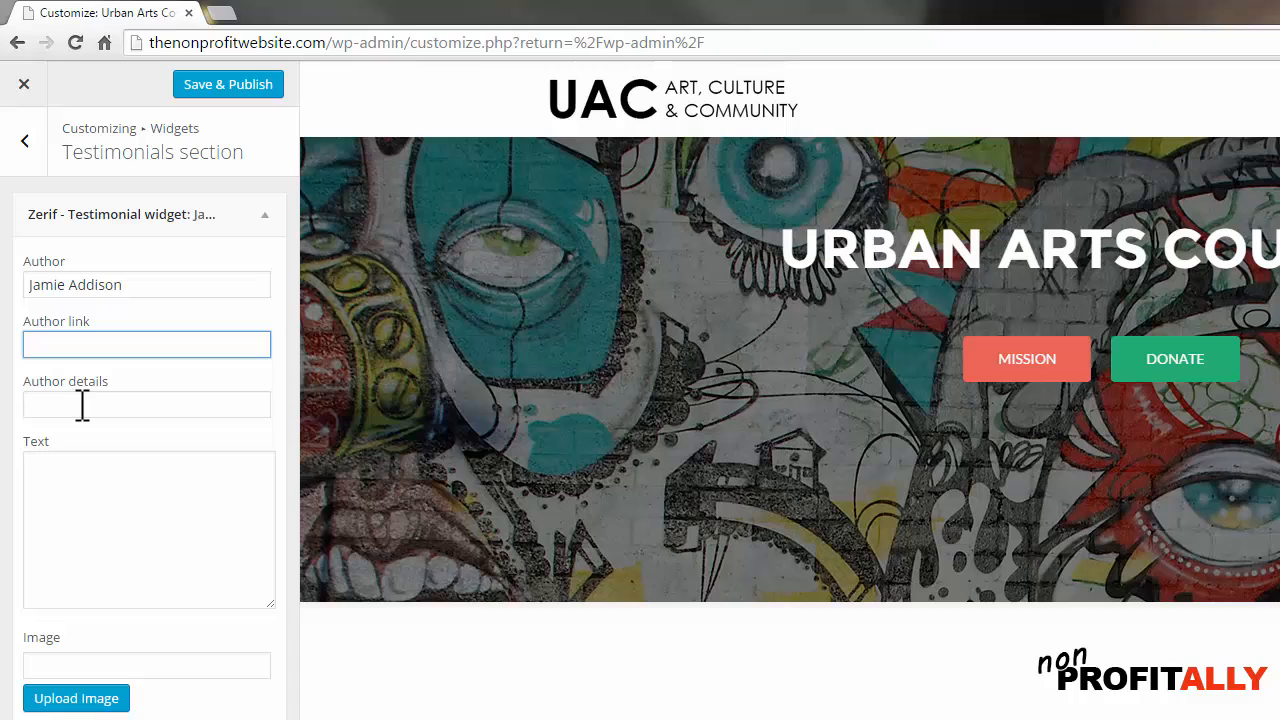
left_click(146, 404)
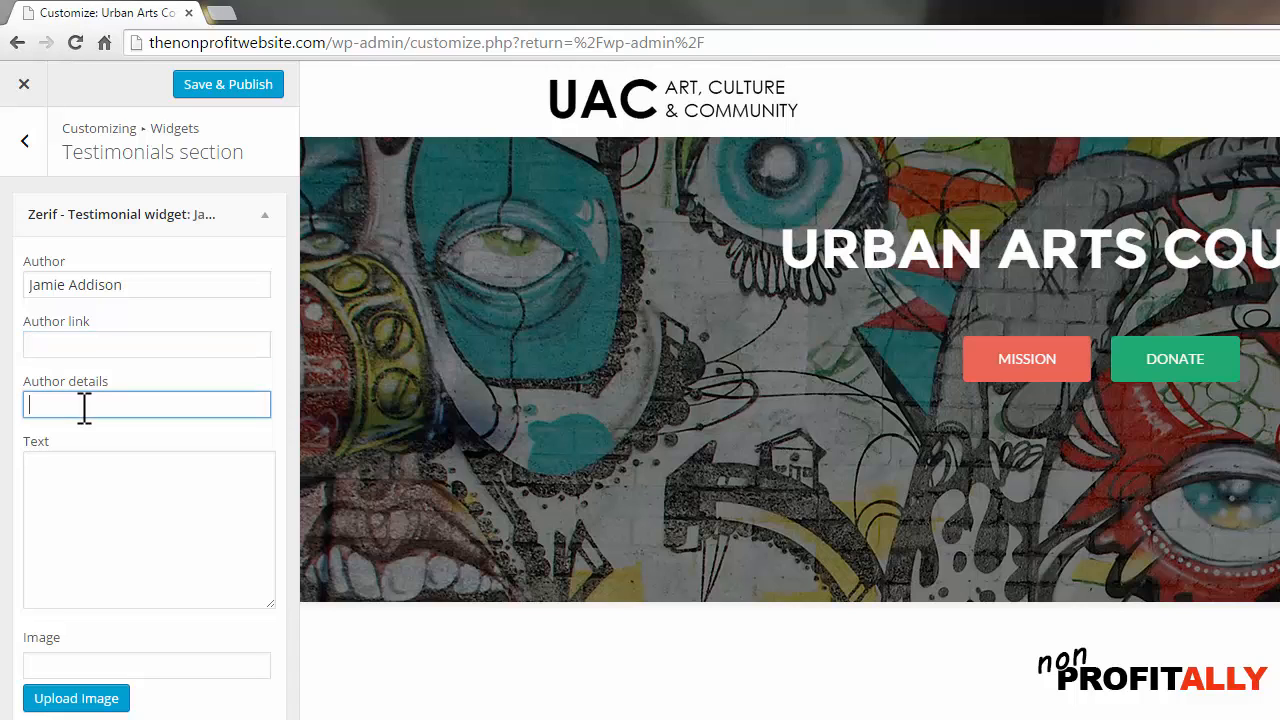
type("Course Graduate")
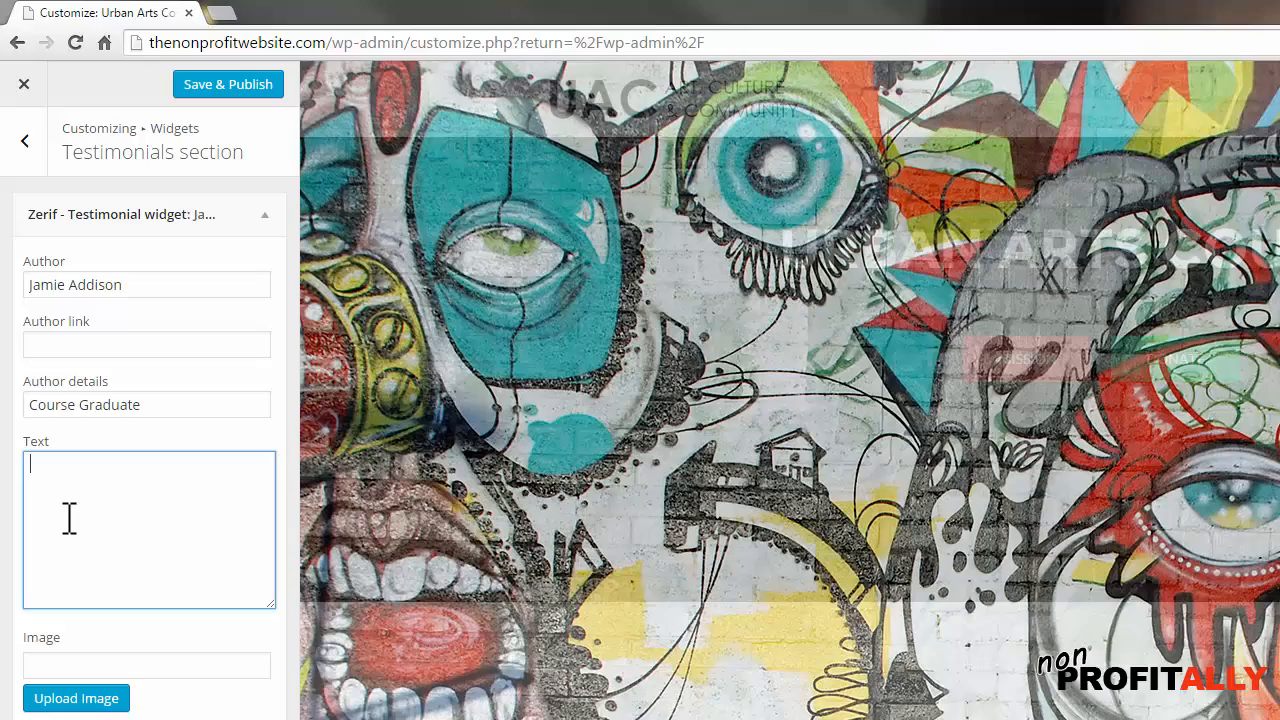
type("ipsum dolor sit amet, consectetur adipiscing elit. In hac habitasse platea dictumst.")
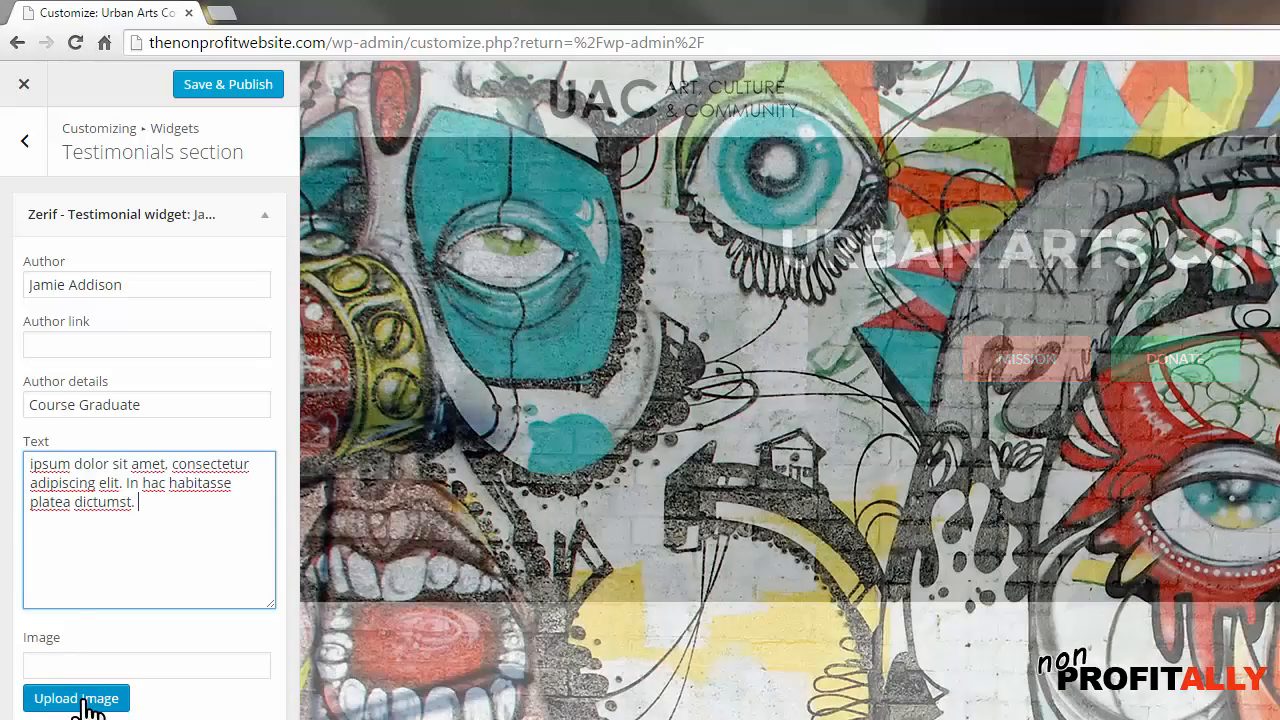
left_click(76, 698)
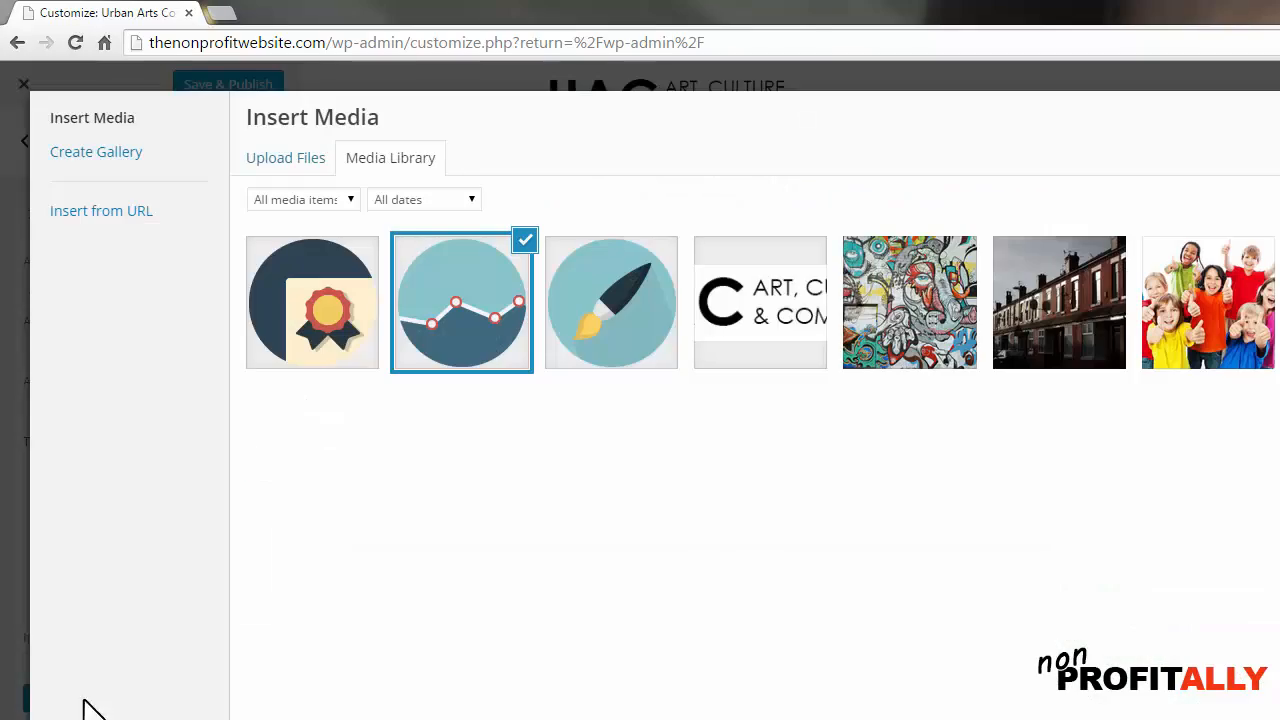
left_click(285, 157)
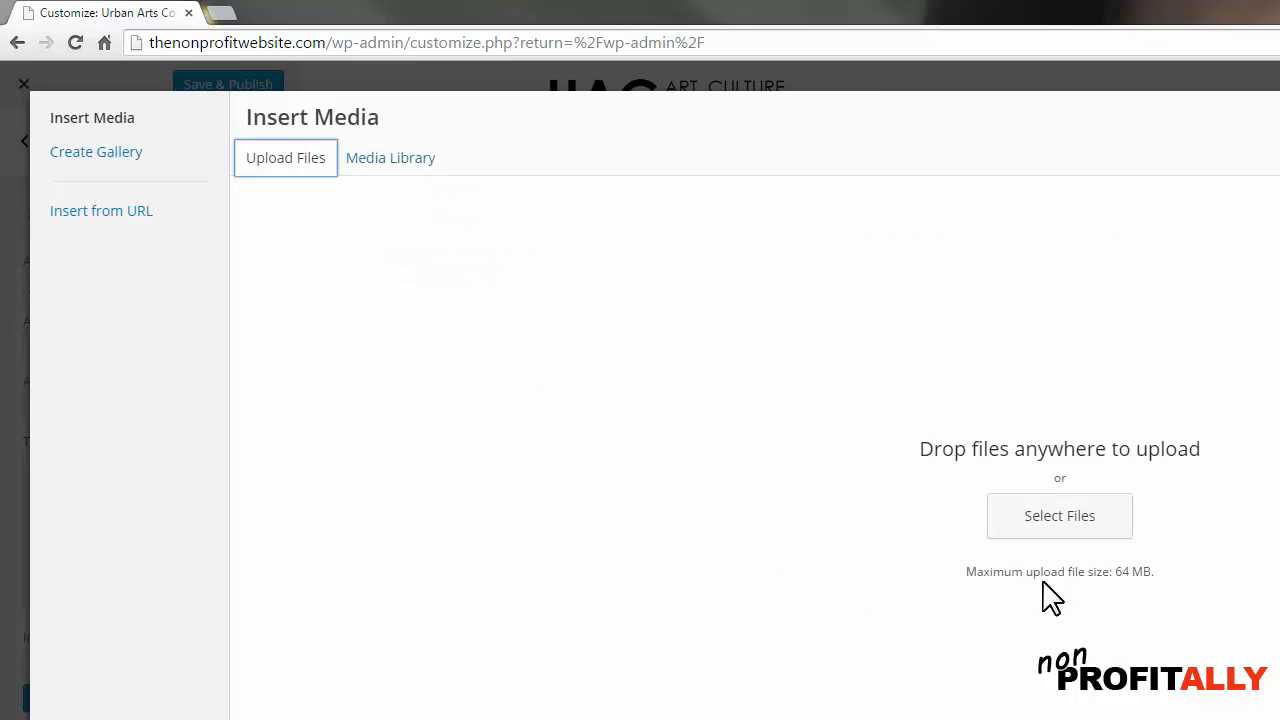
left_click(1059, 515)
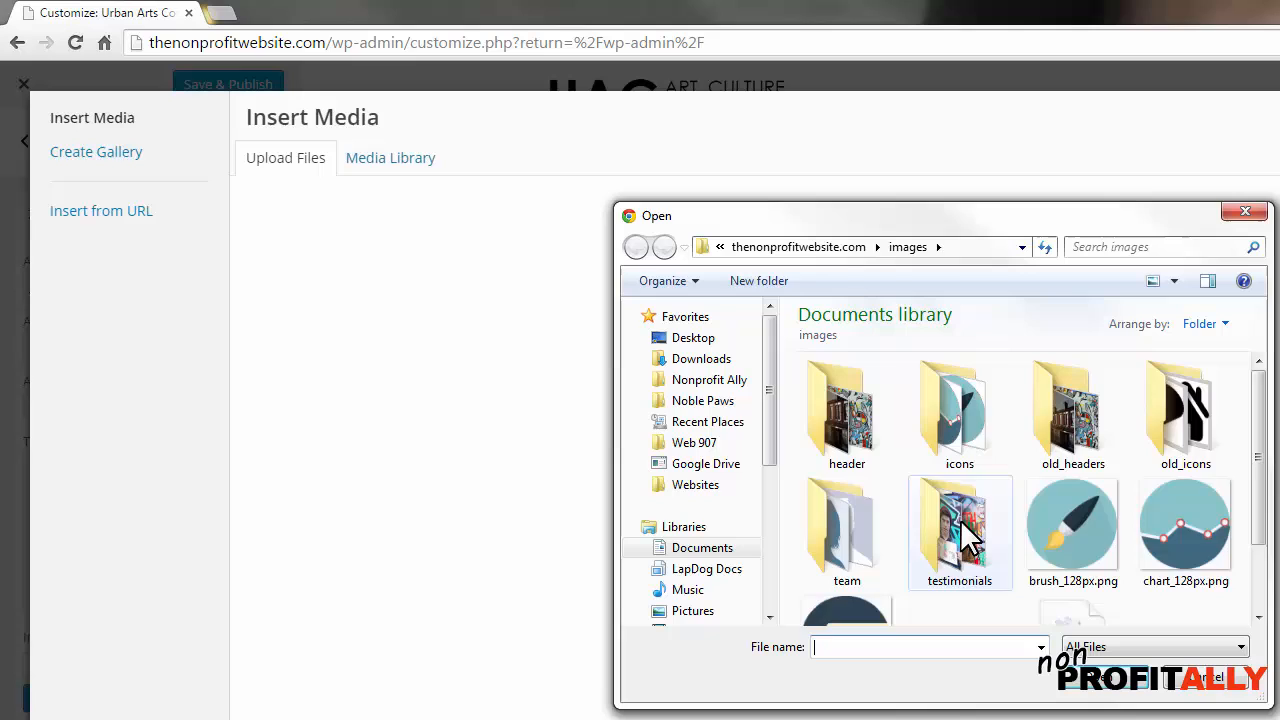
double_click(959, 532)
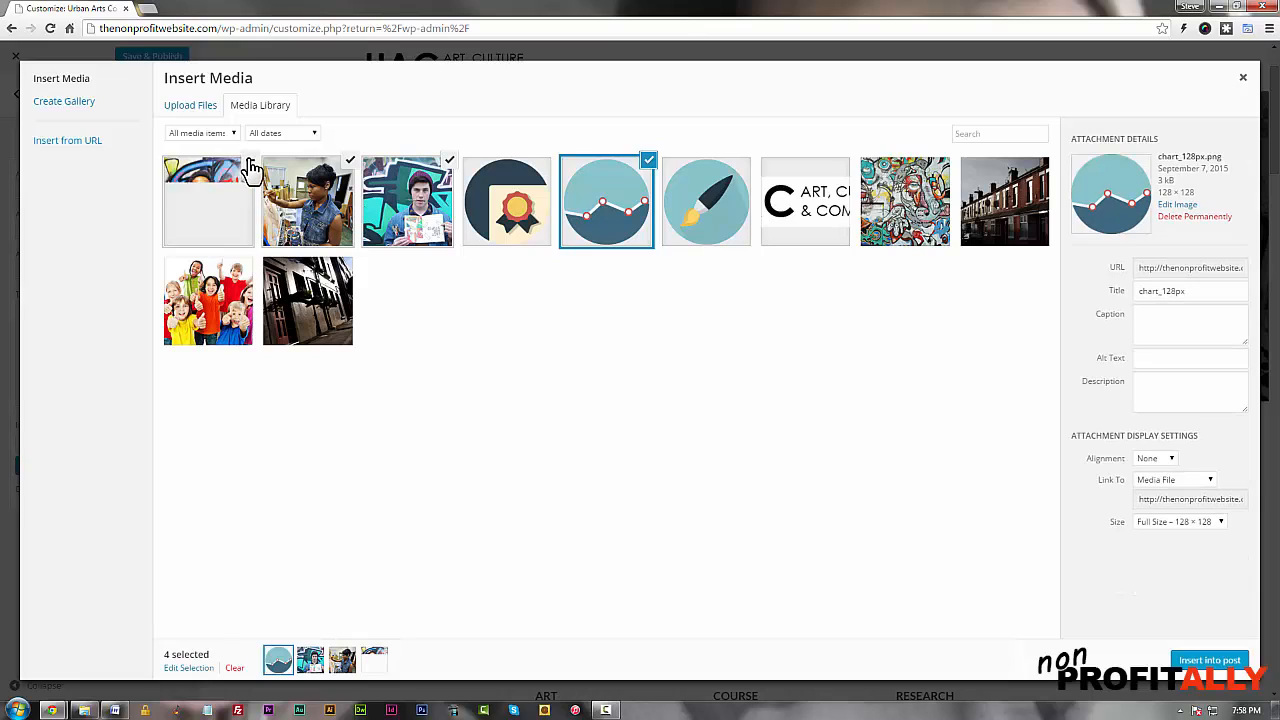
left_click(208, 200)
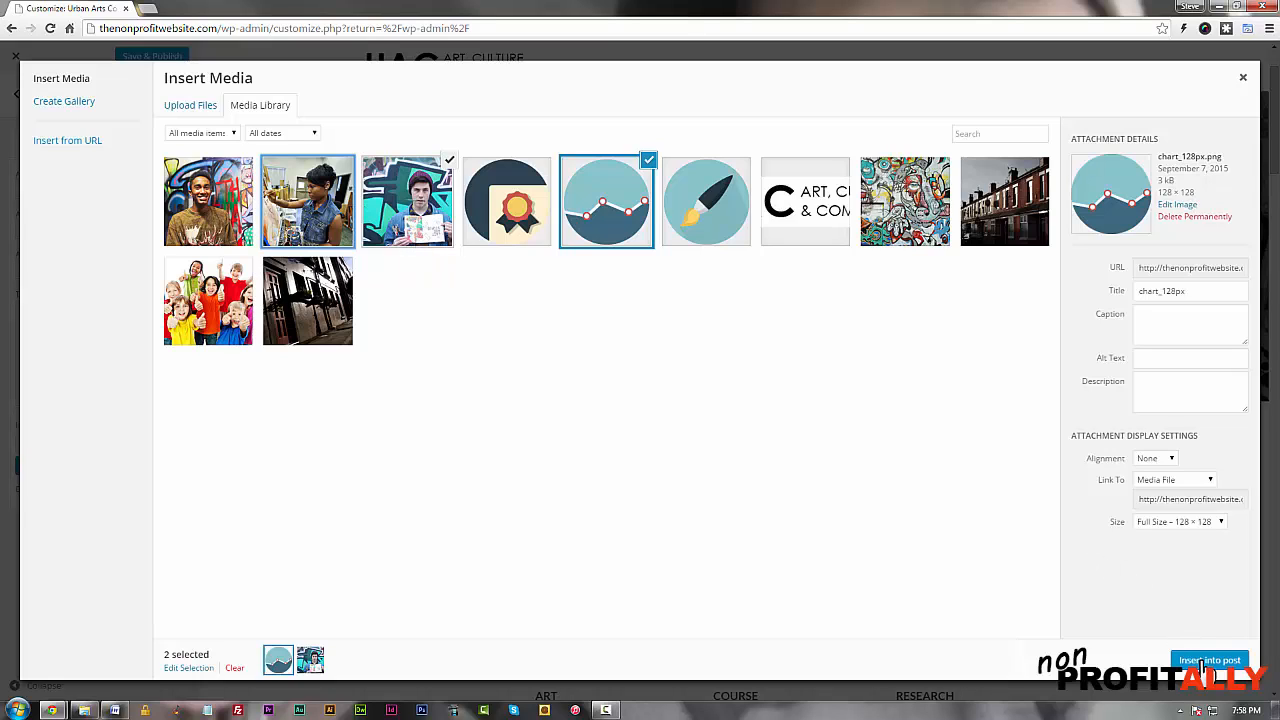
left_click(1209, 659)
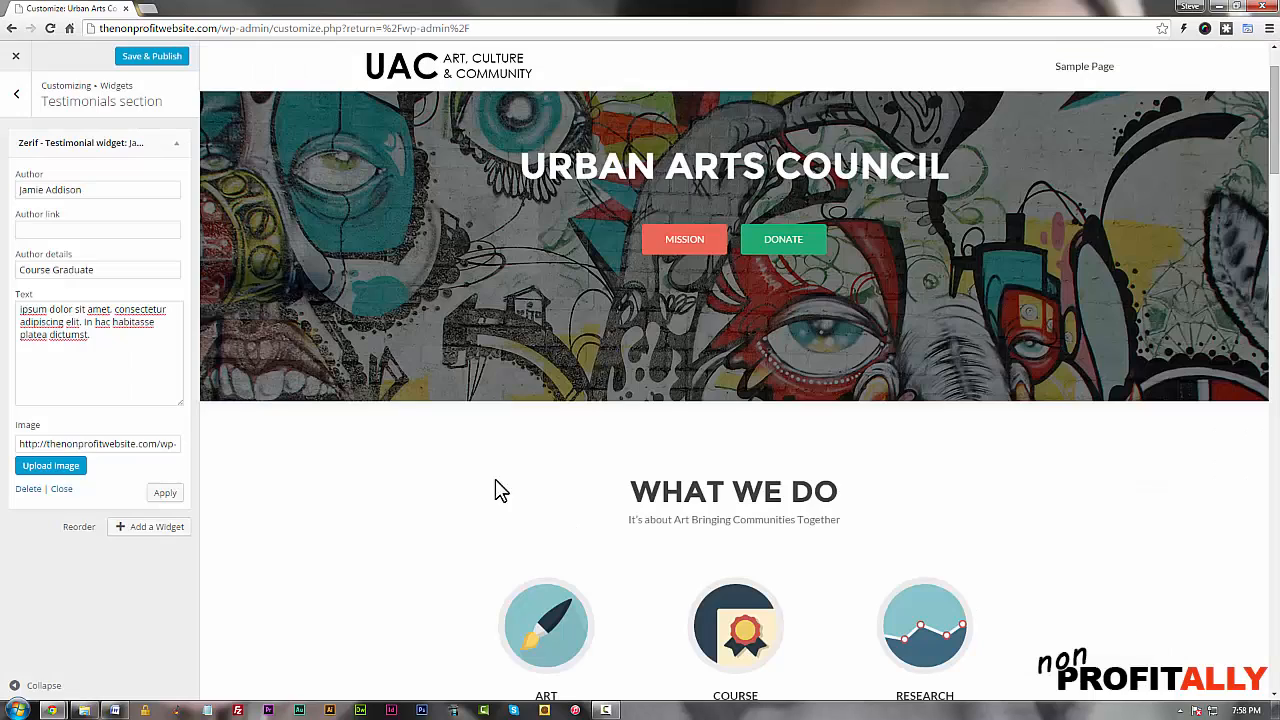
mouse_move(165, 493)
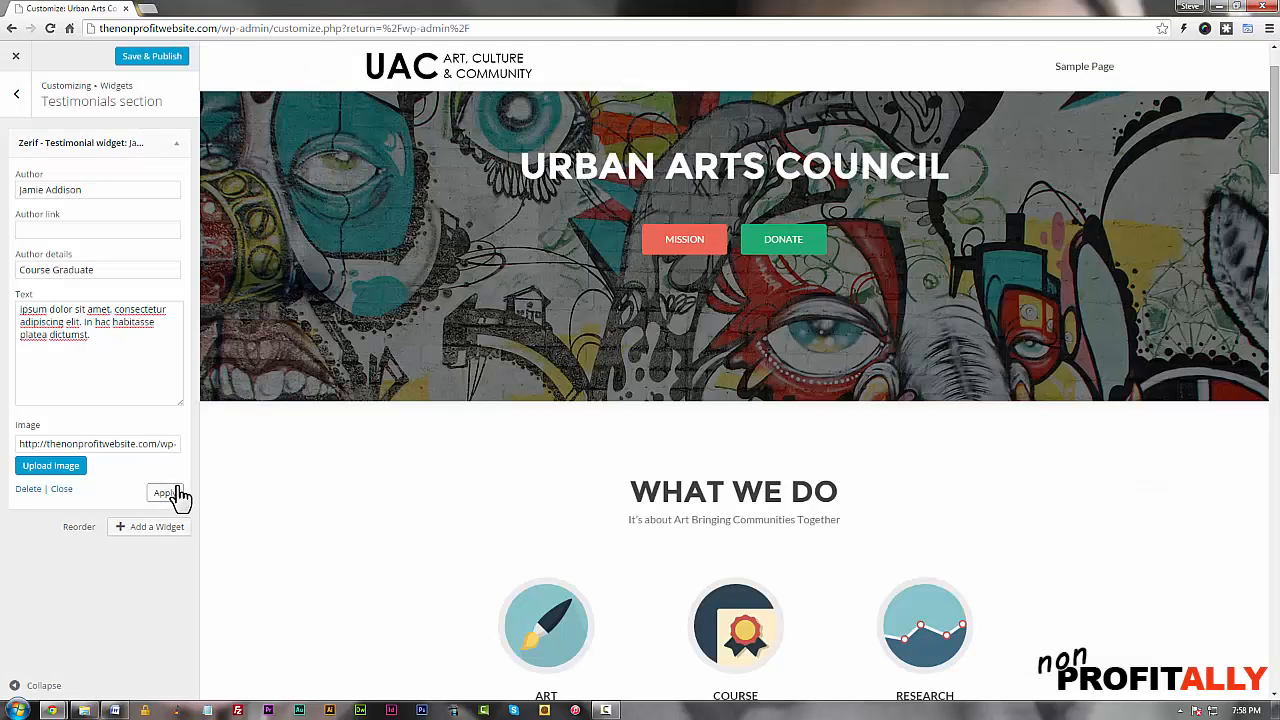
left_click(165, 492)
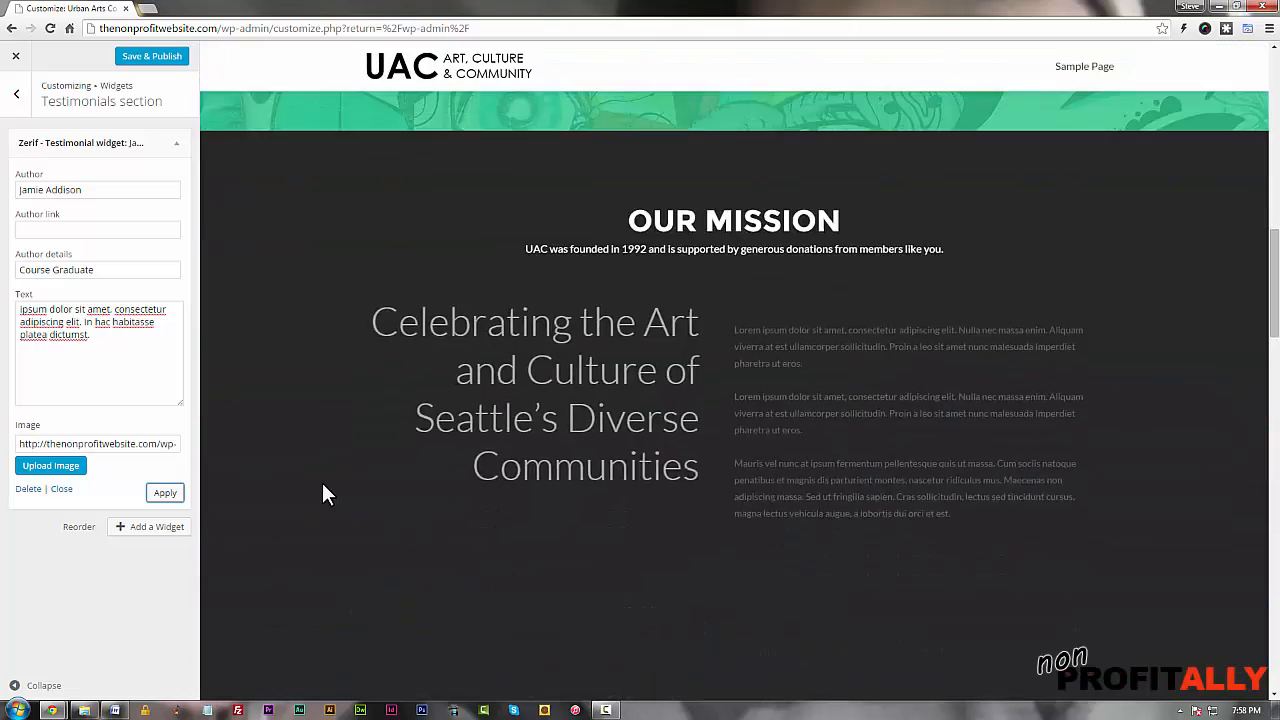
scroll("down", 3)
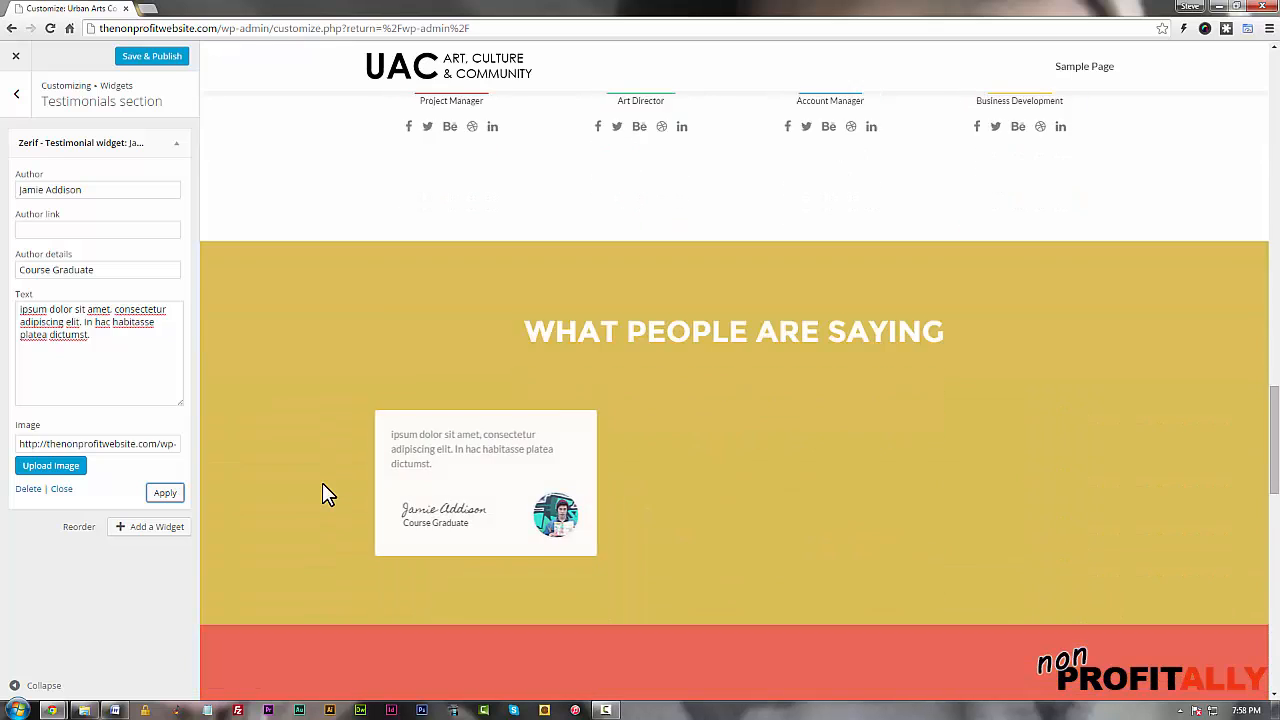
scroll("down", 3)
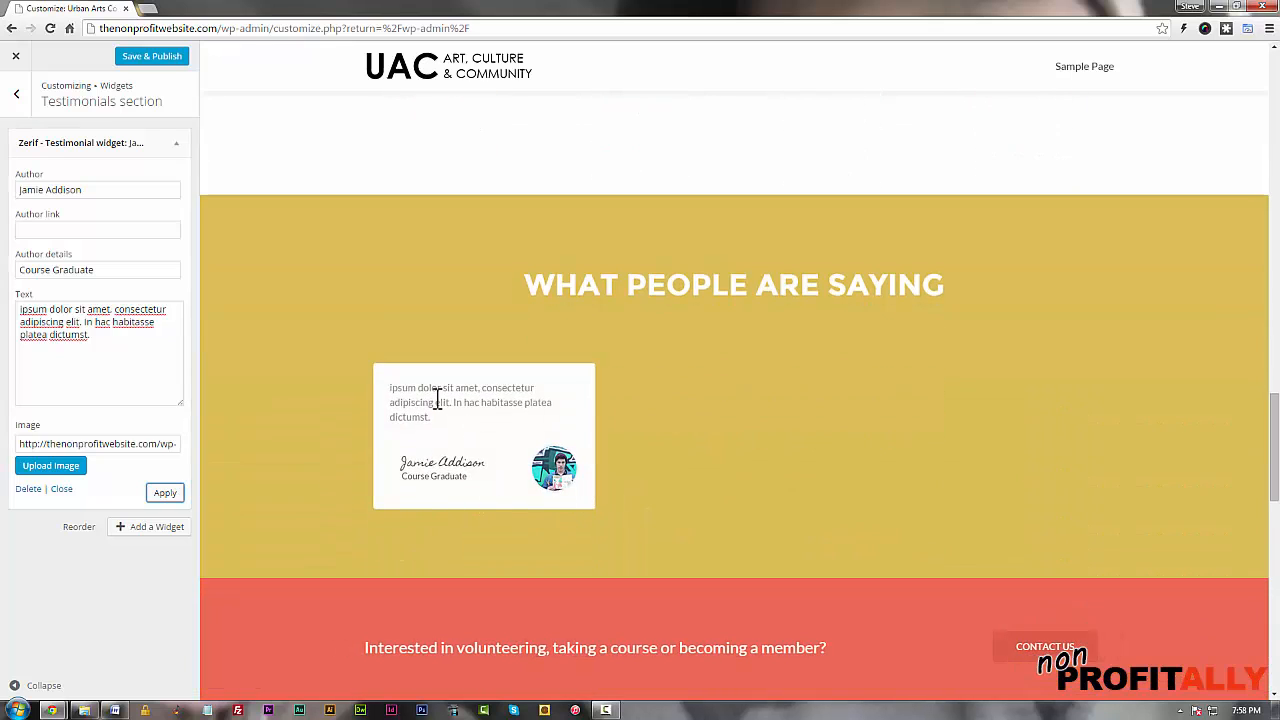
mouse_move(207, 538)
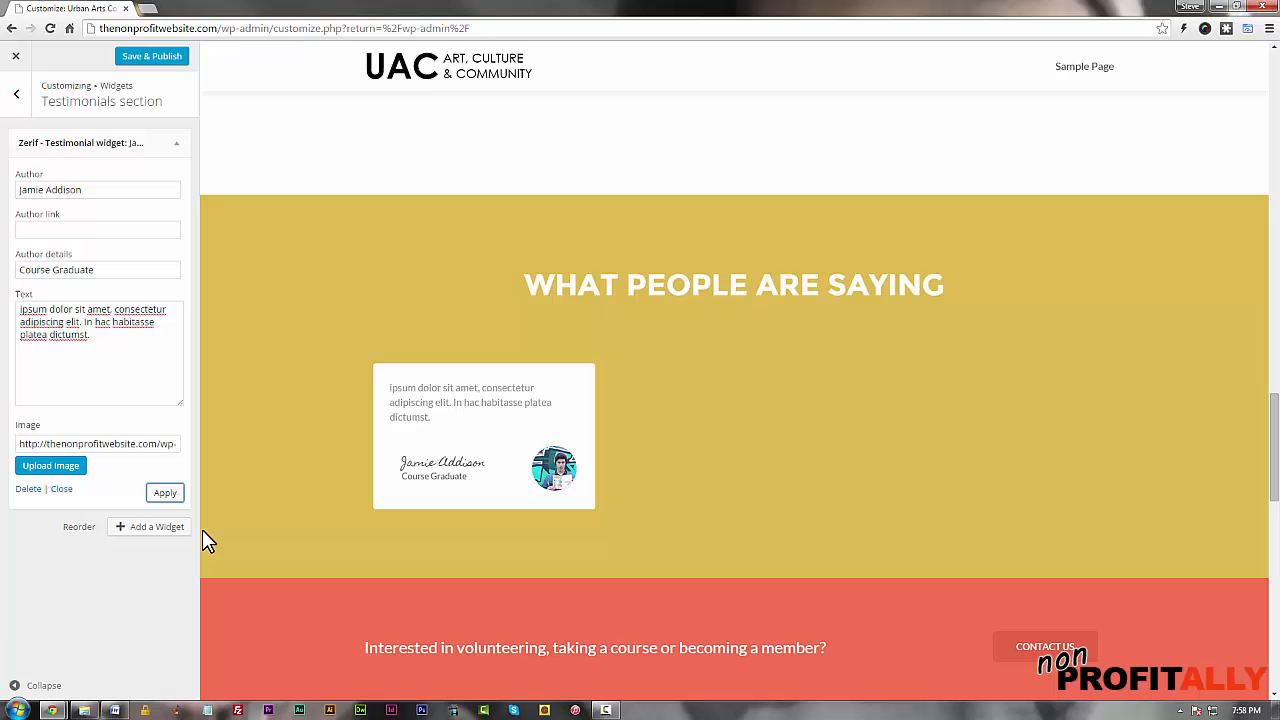
mouse_move(150, 527)
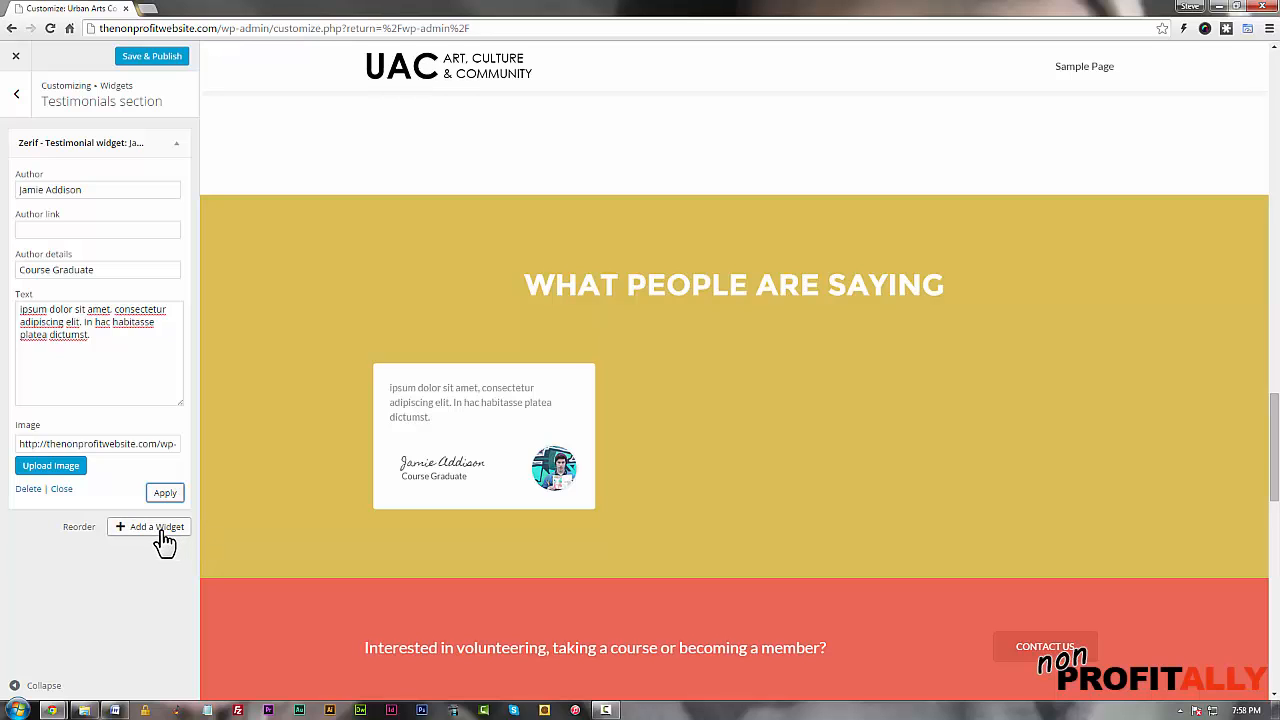
left_click(149, 526)
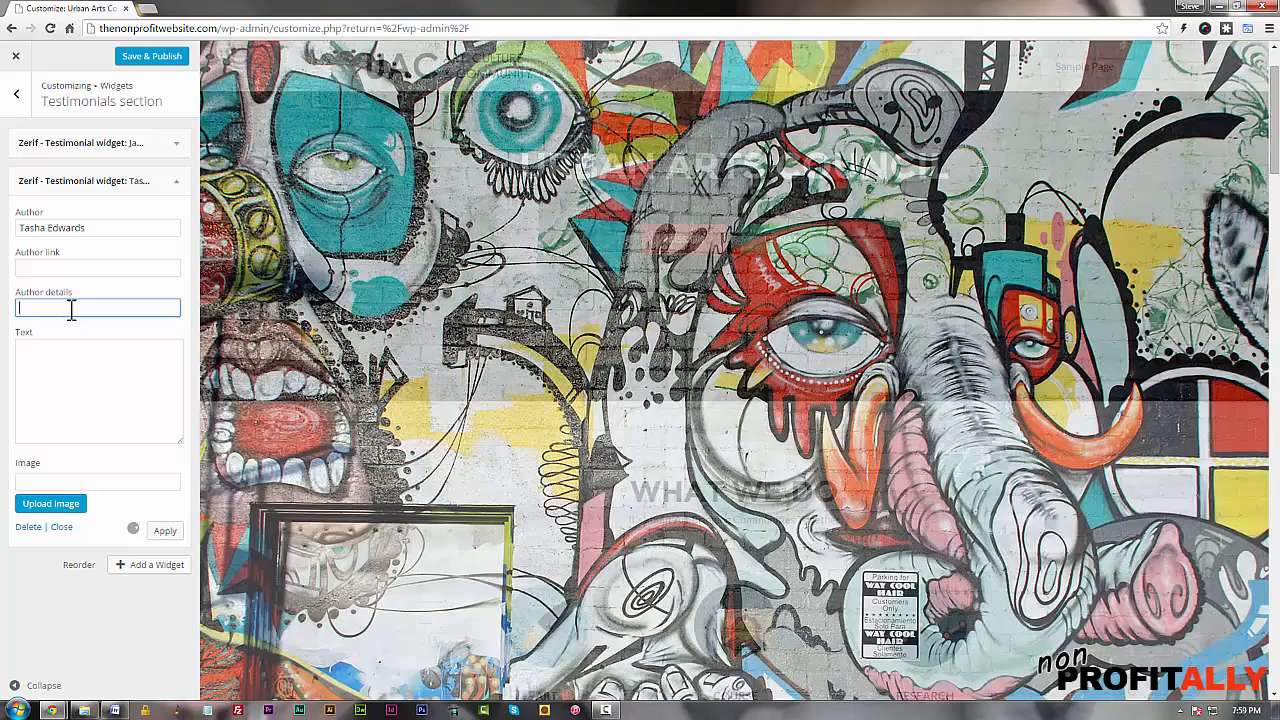
type("Volunteer Instructor")
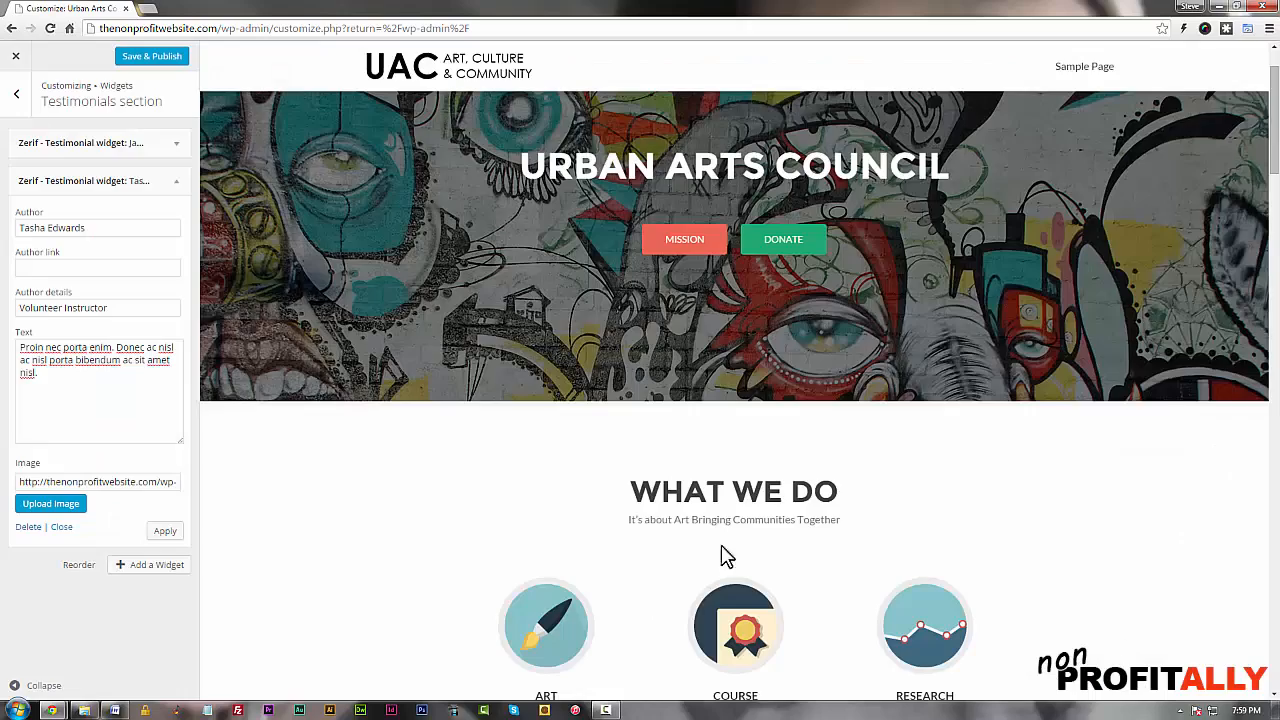
left_click(148, 564)
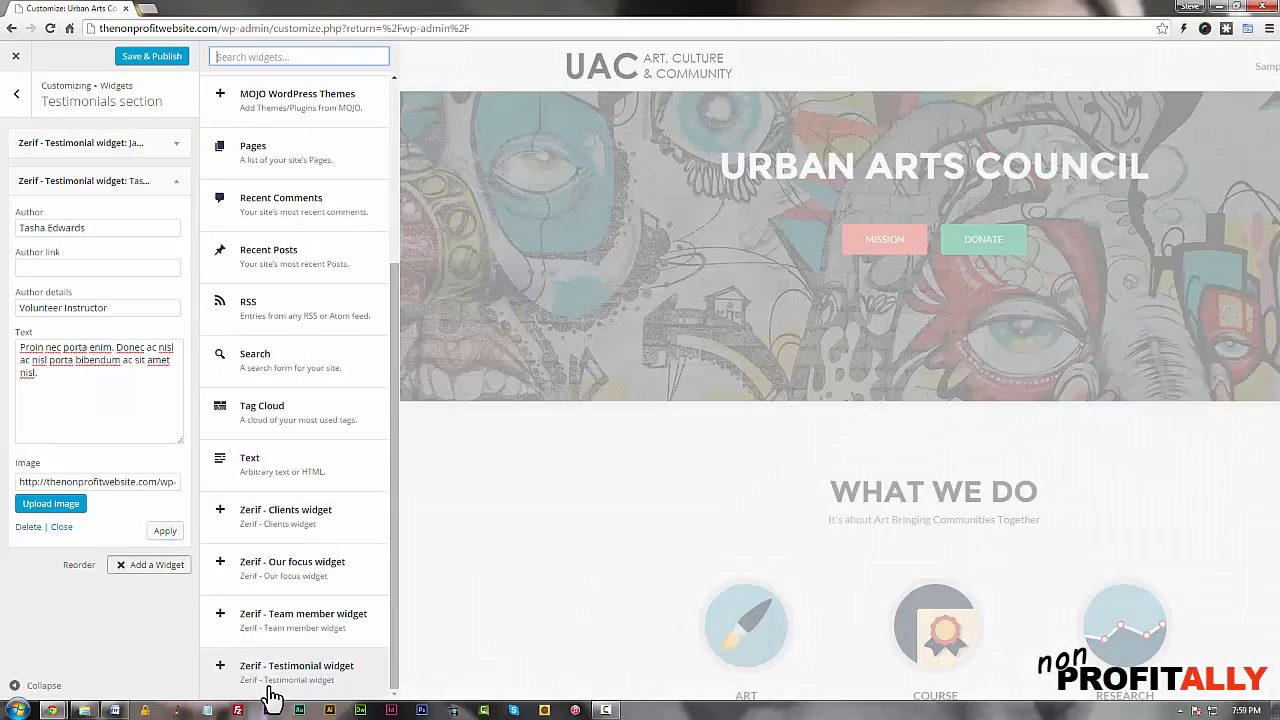
left_click(296, 665)
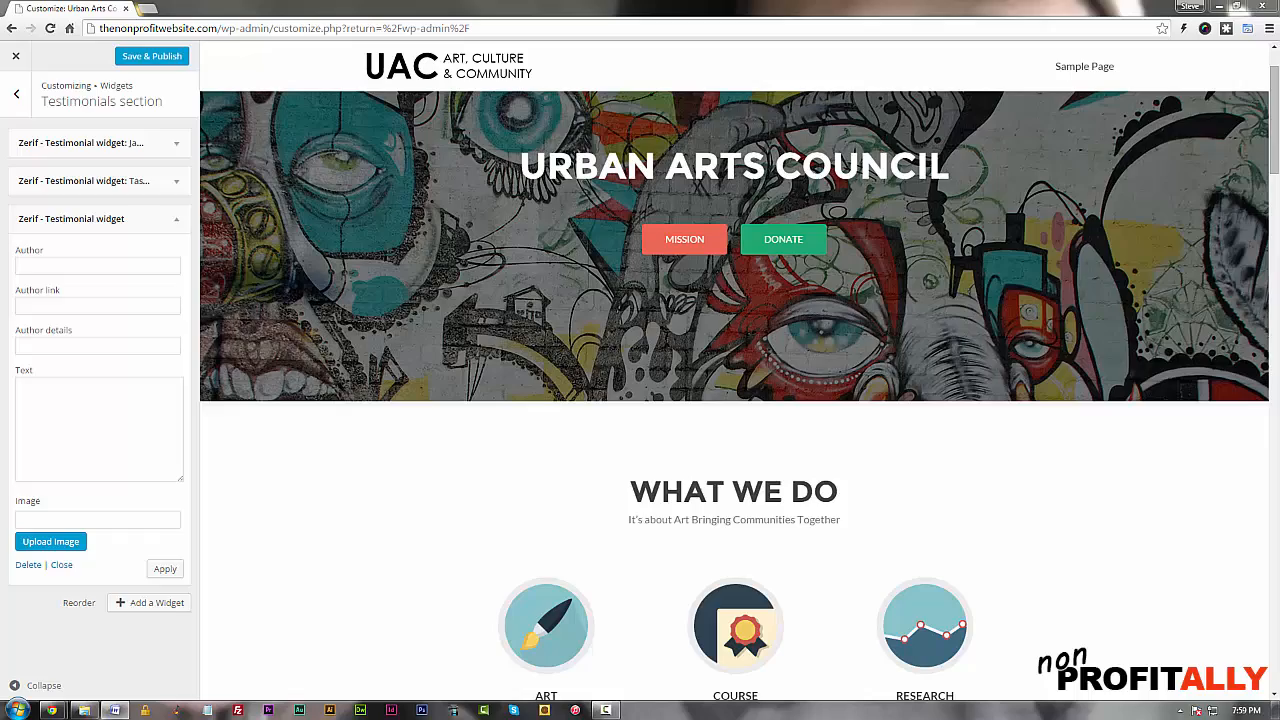
type("Jamel Williams")
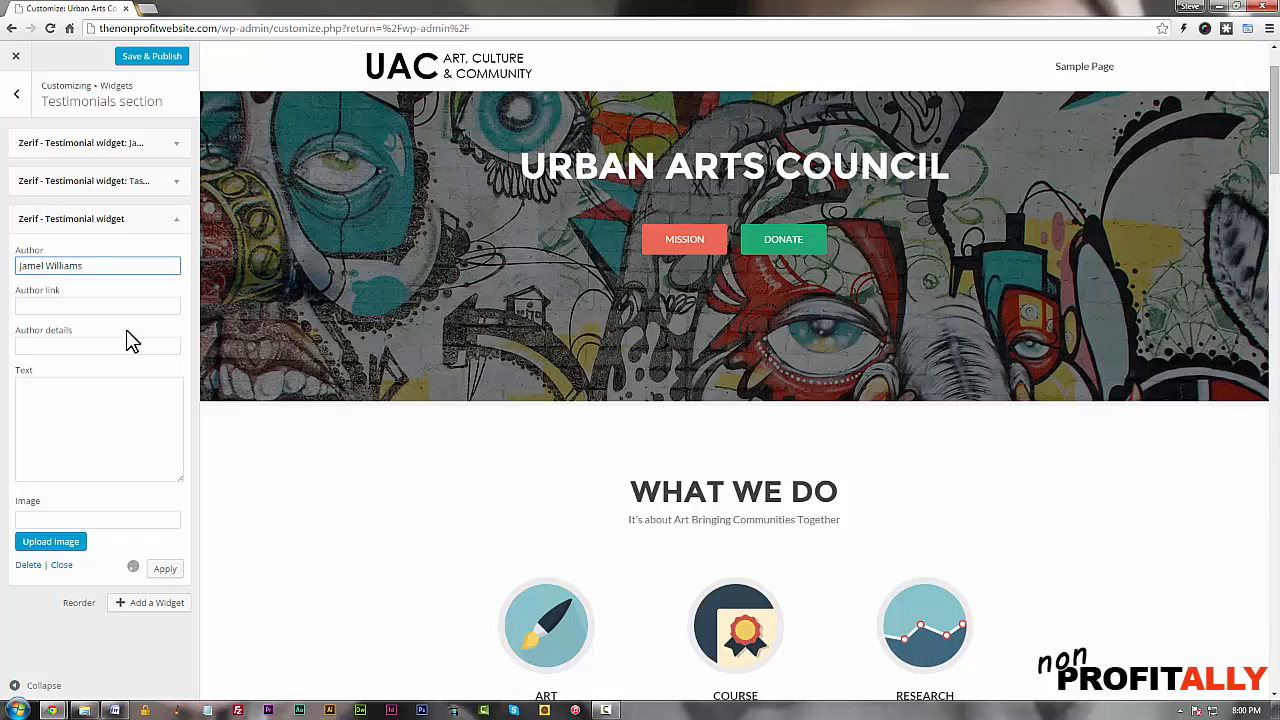
type("Brandon Scholar Reciepient")
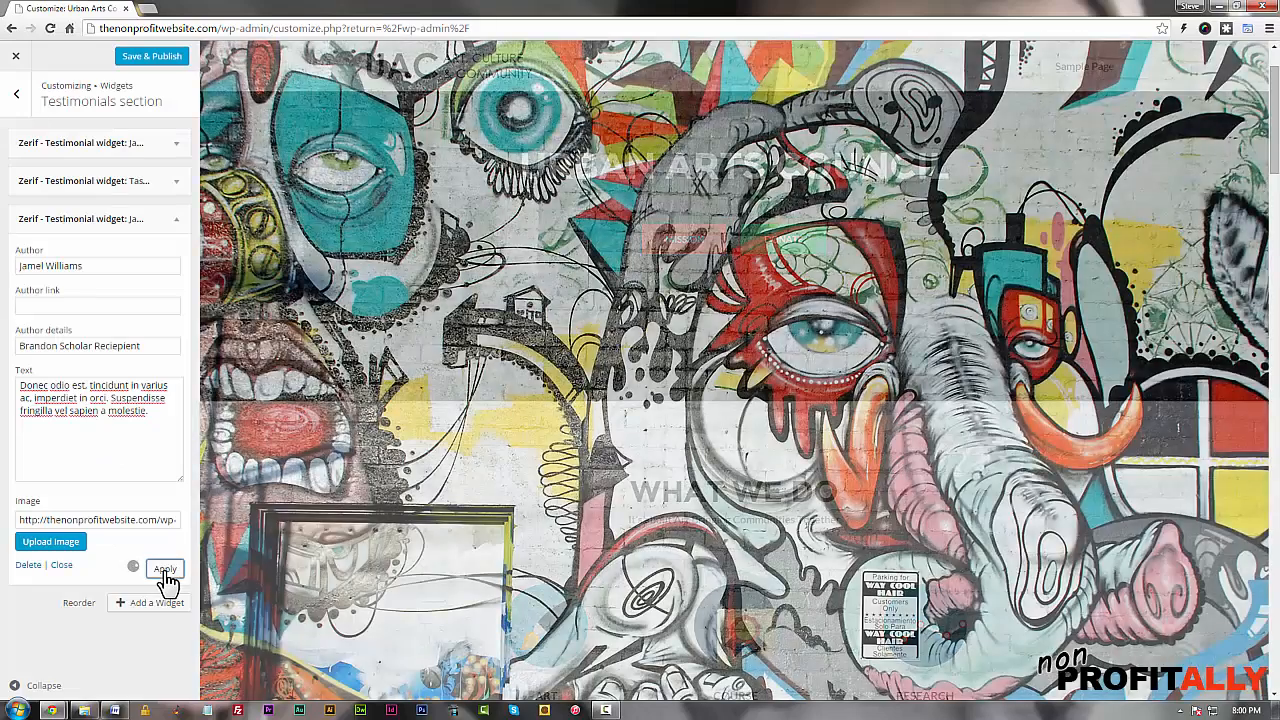
left_click(165, 568)
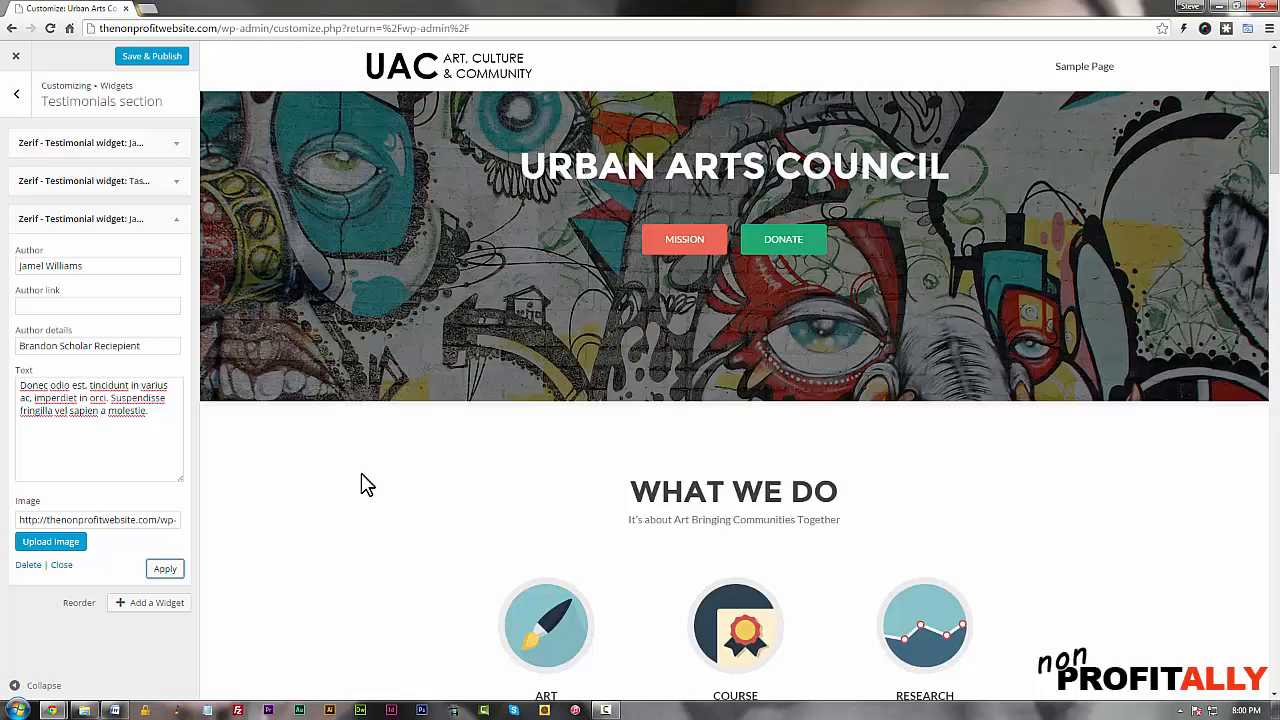
scroll("down", 3)
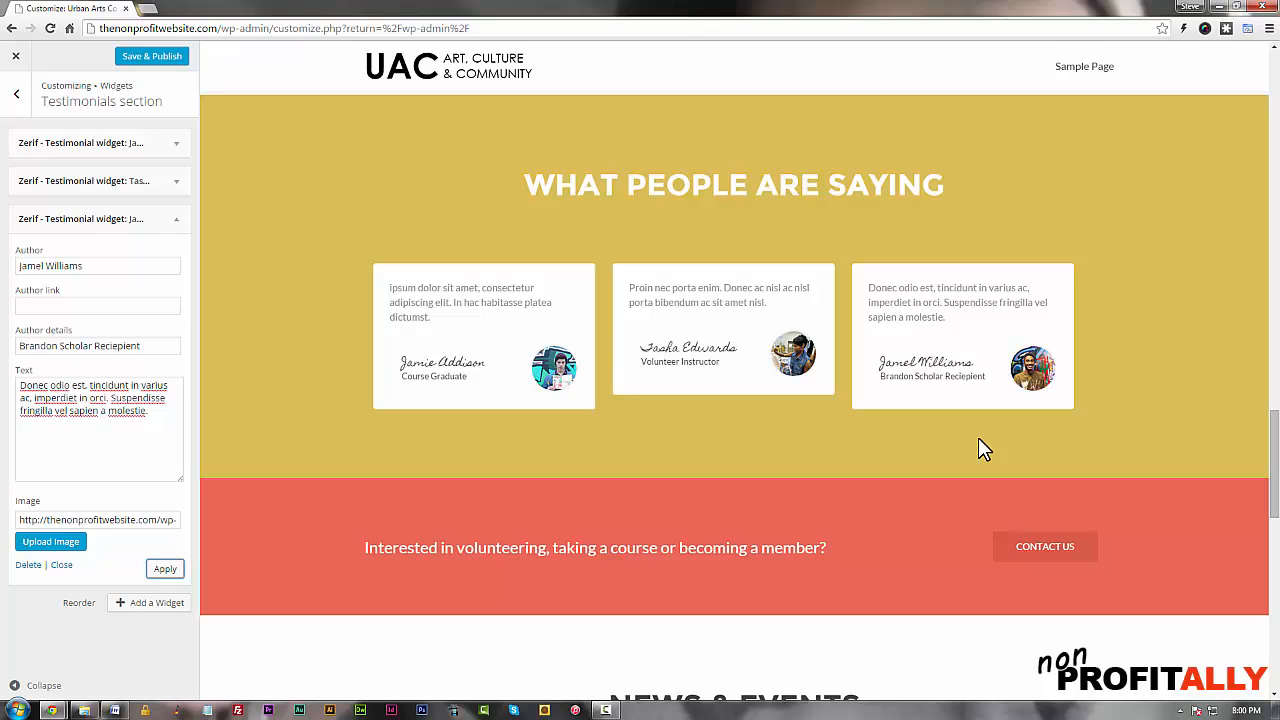
mouse_move(985, 445)
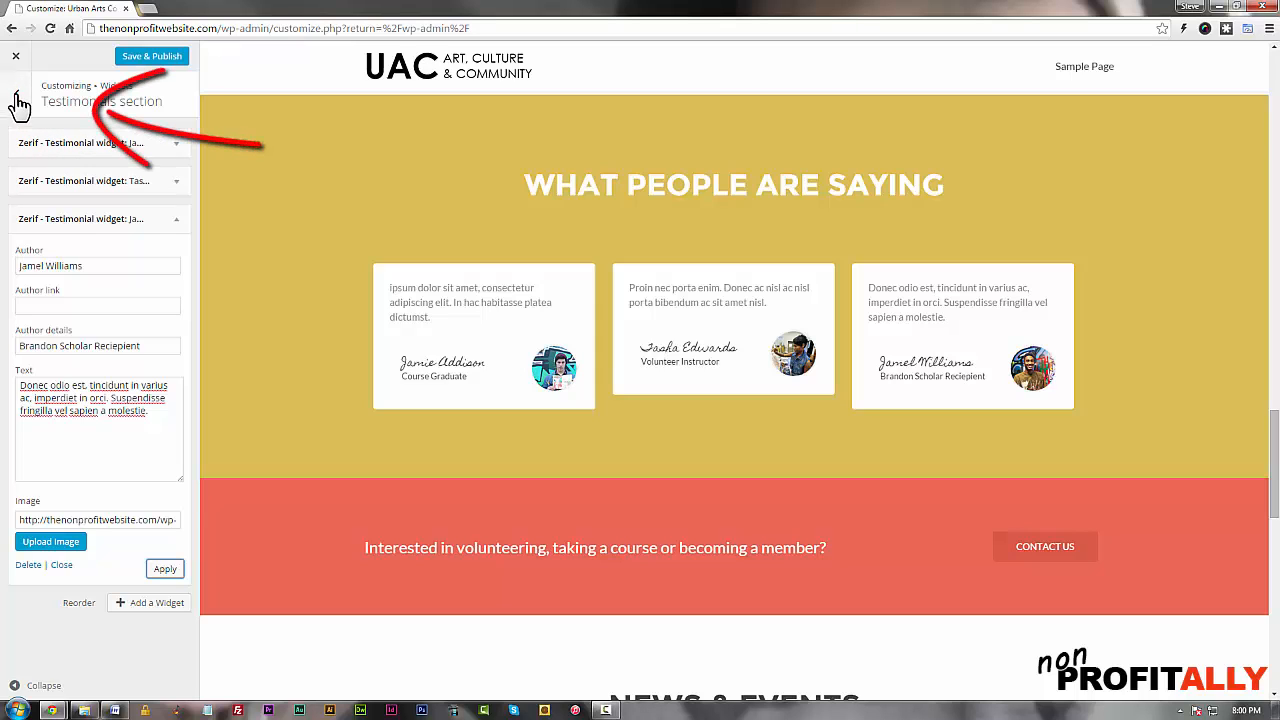
Step: Open the Our team section's widgets and scroll the preview to Our Board's four members
left_click(16, 93)
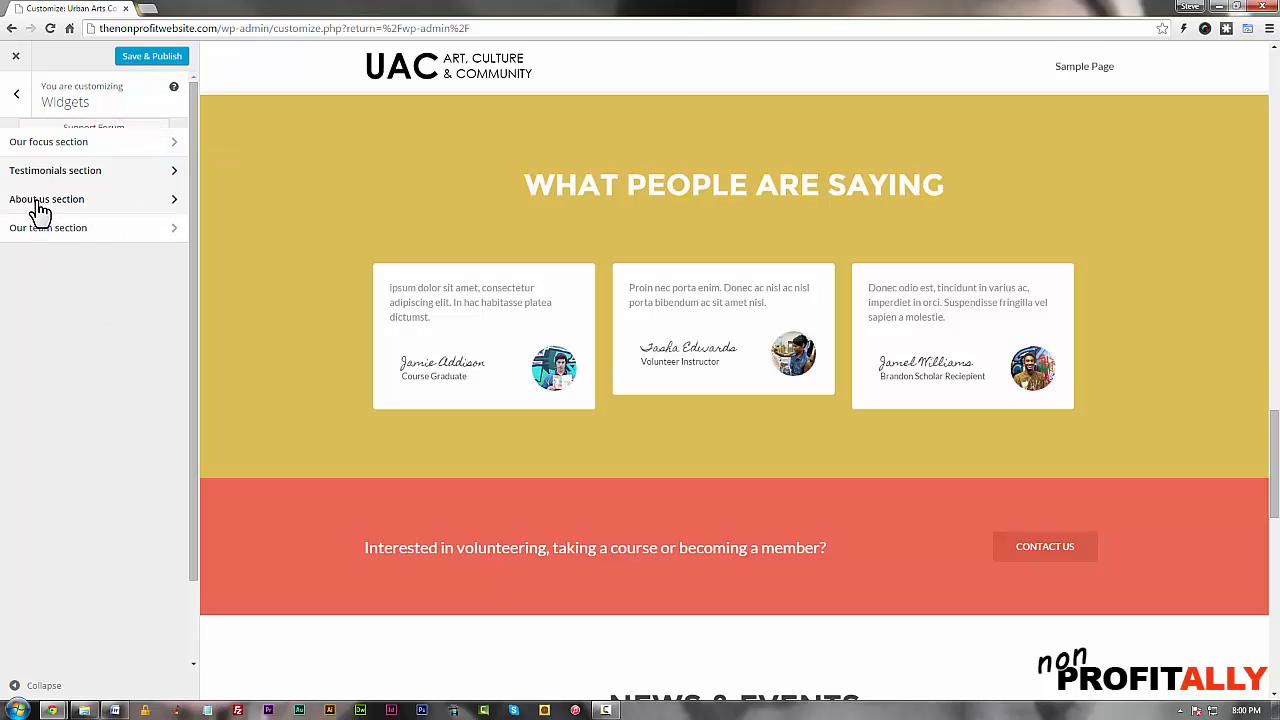
mouse_move(62, 232)
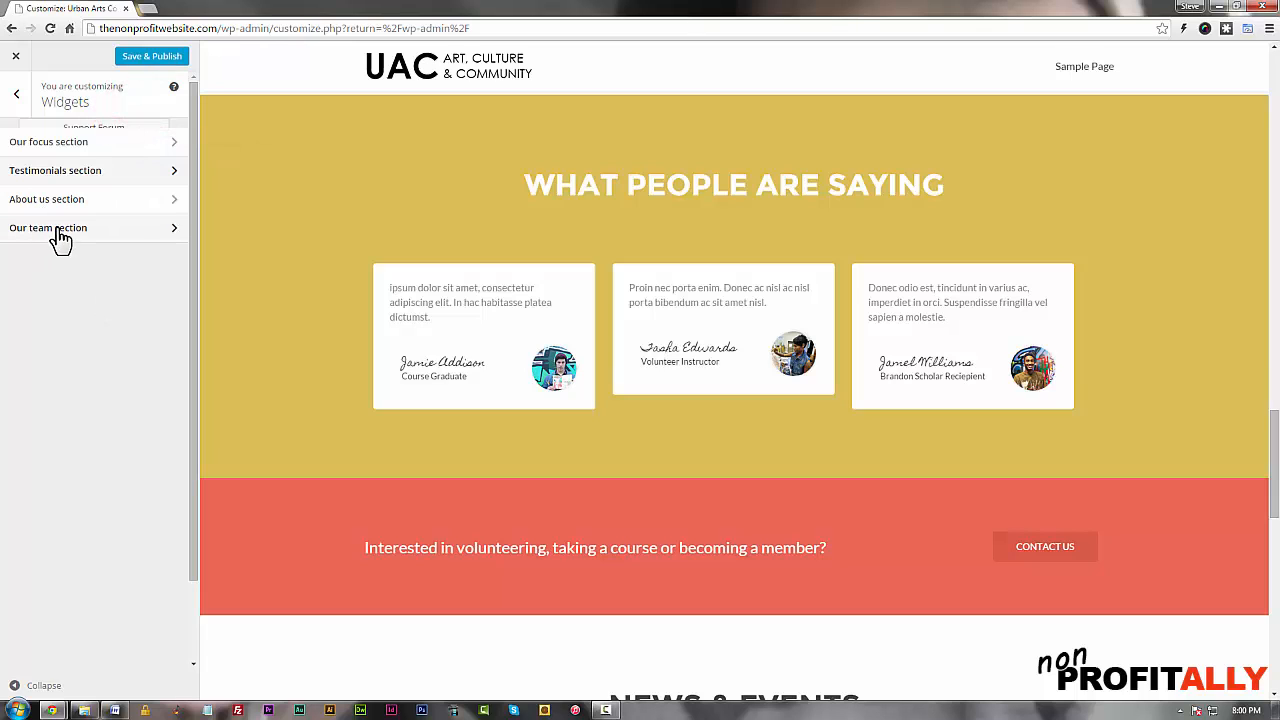
left_click(48, 227)
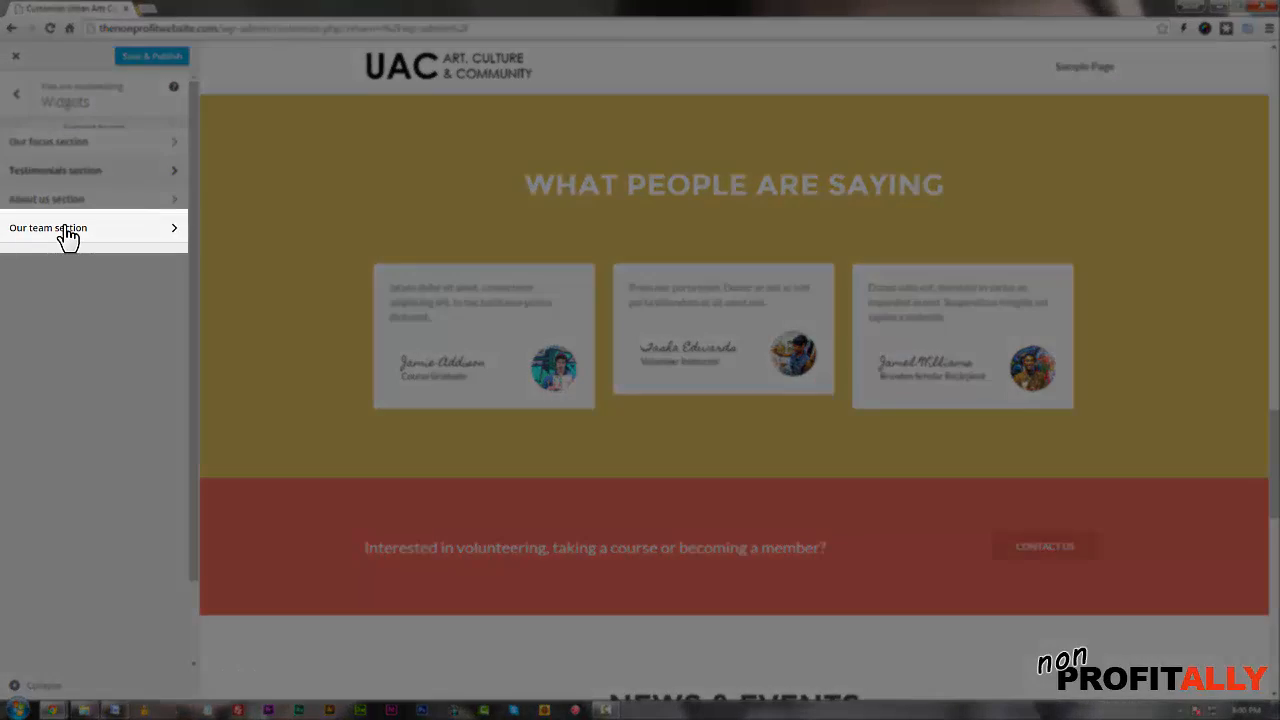
left_click(47, 227)
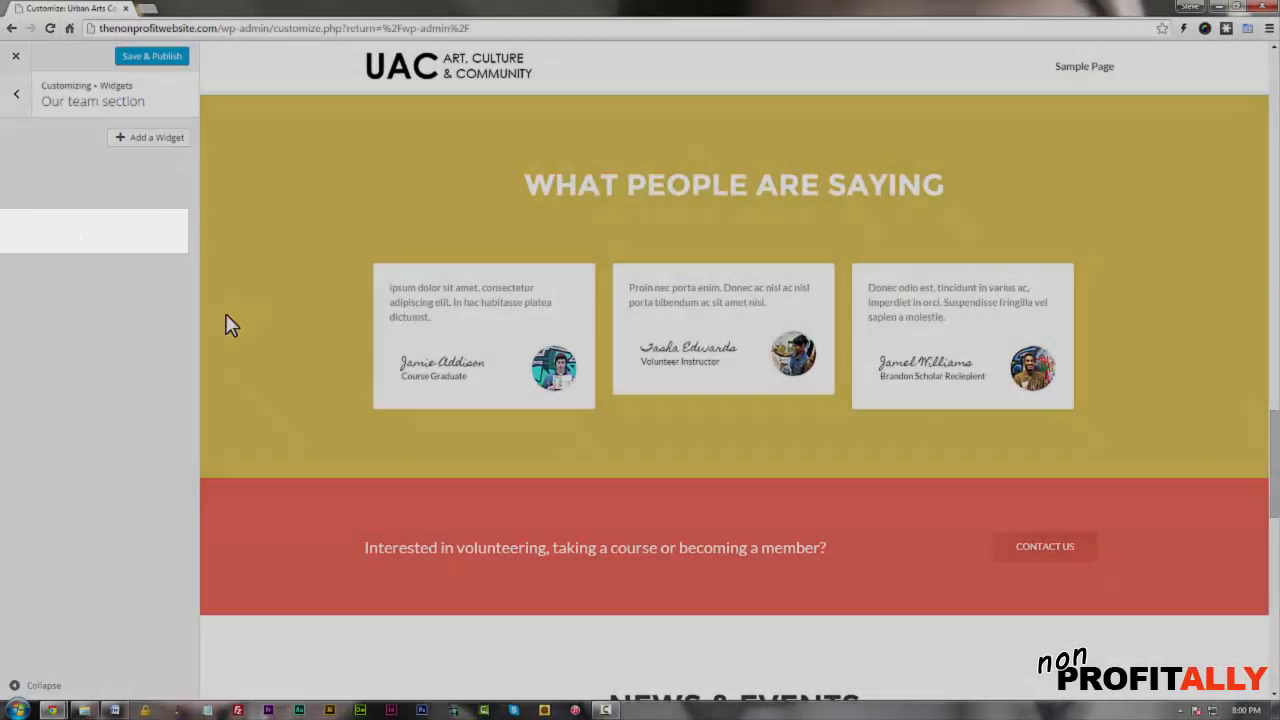
scroll("up", 3)
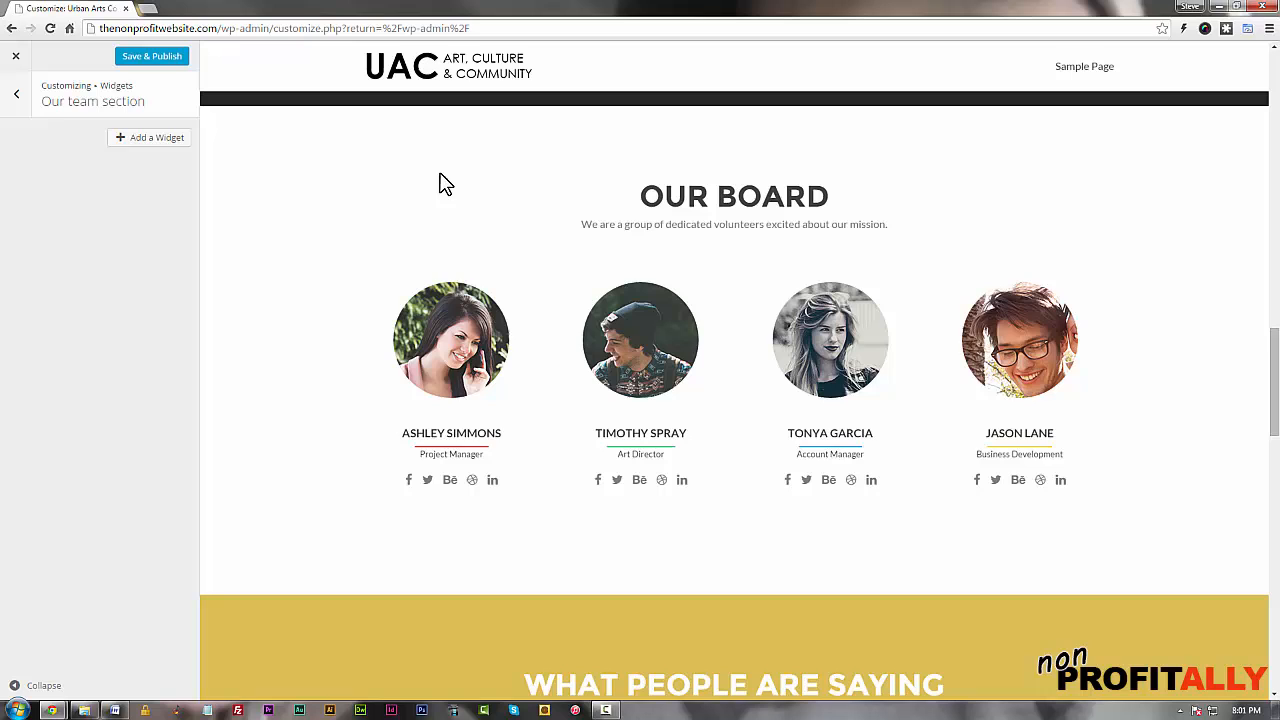
mouse_move(1019, 340)
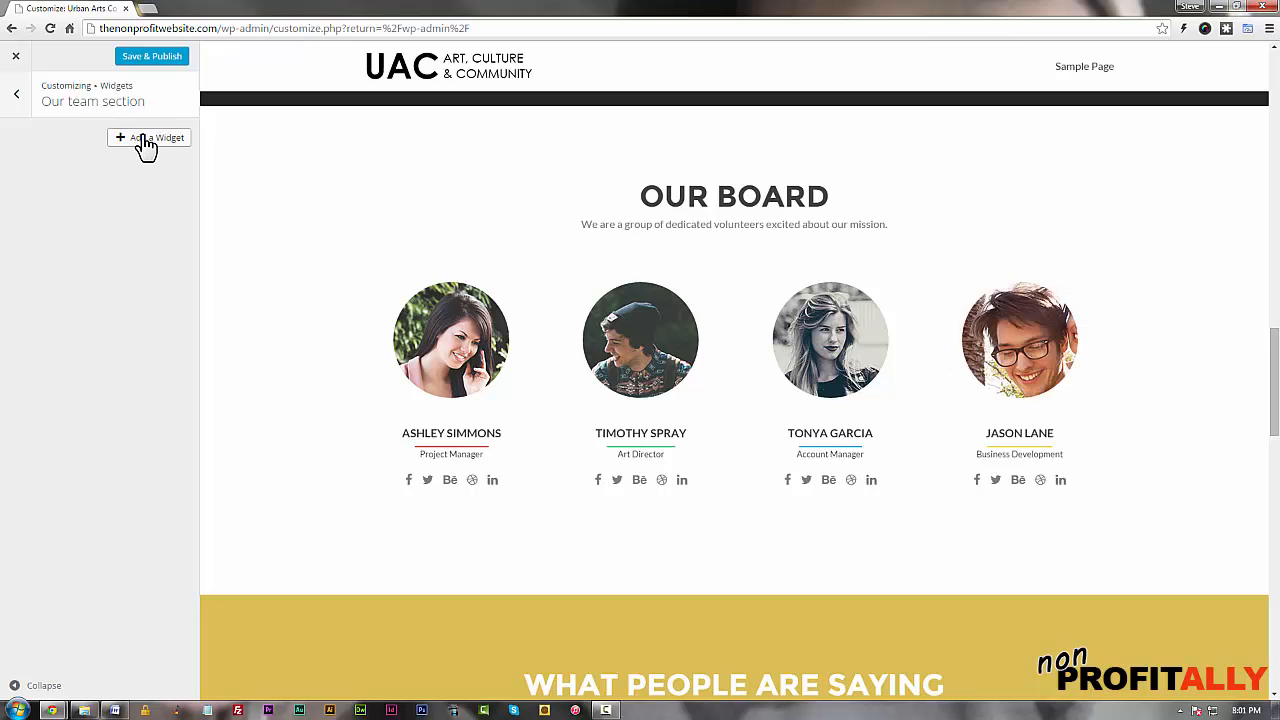
Step: Browse the available widgets list to the Zerif - Team member widget
left_click(148, 137)
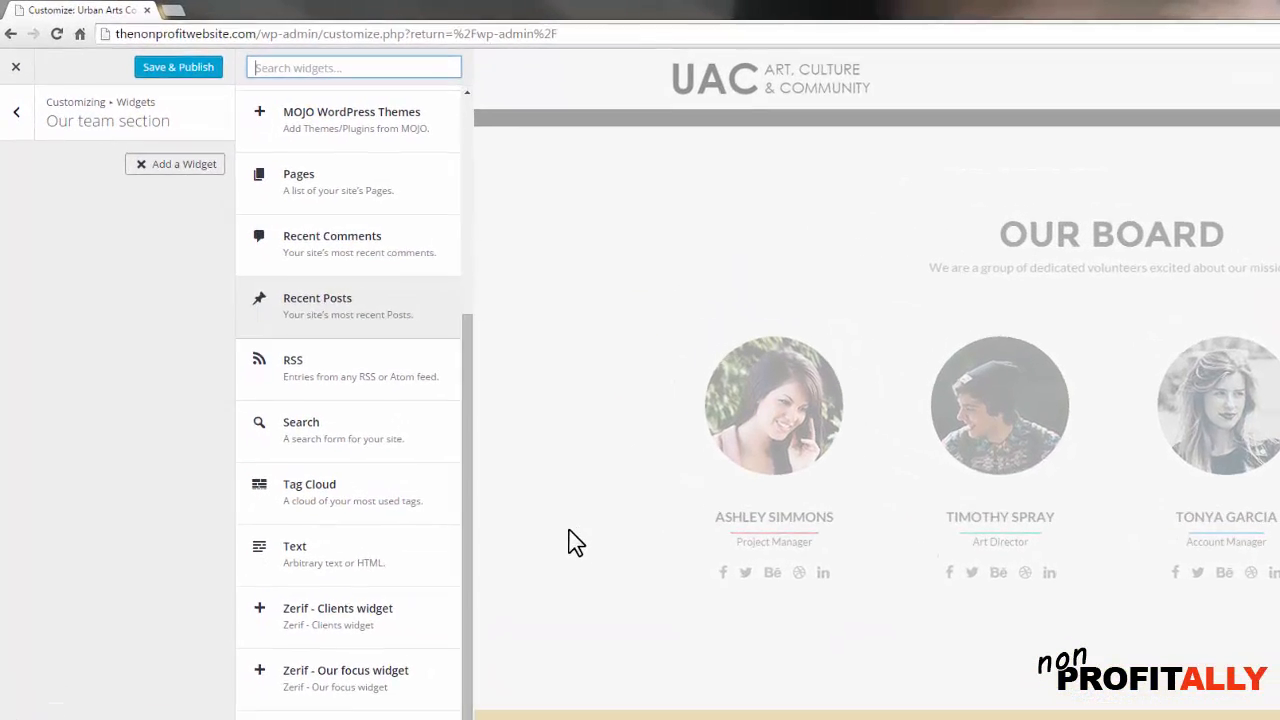
scroll("up", 3)
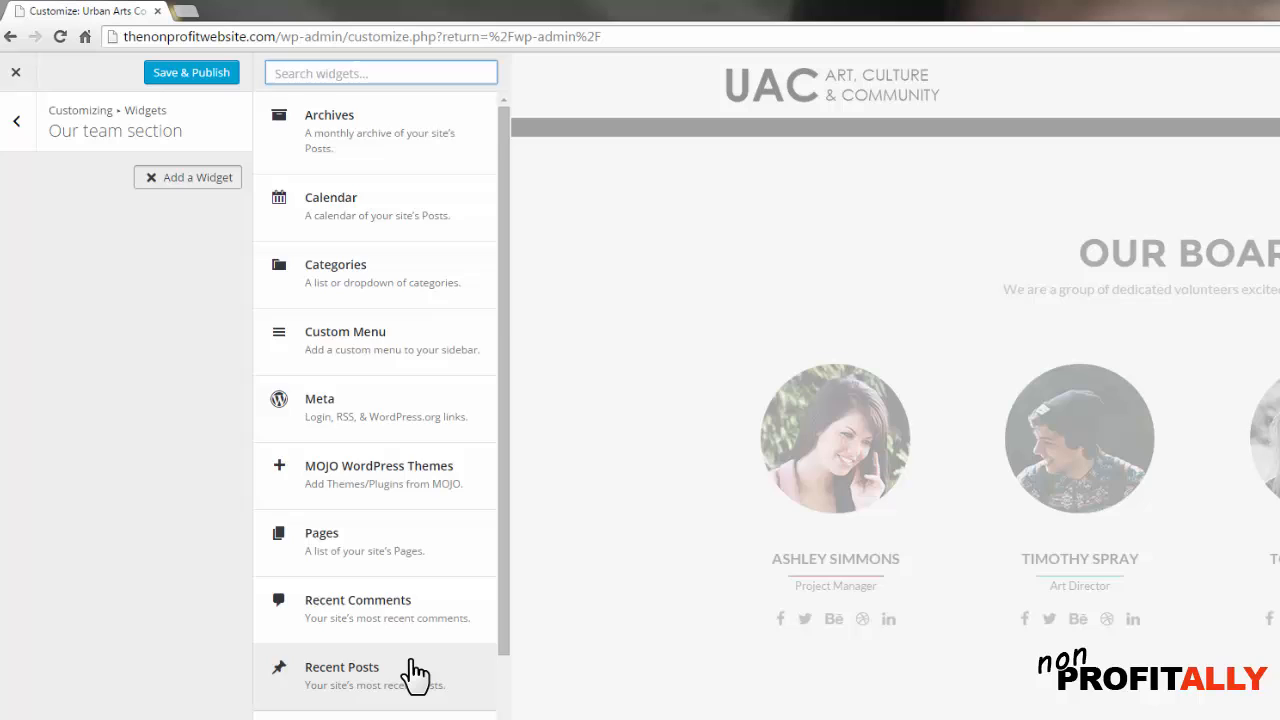
scroll("down", 3)
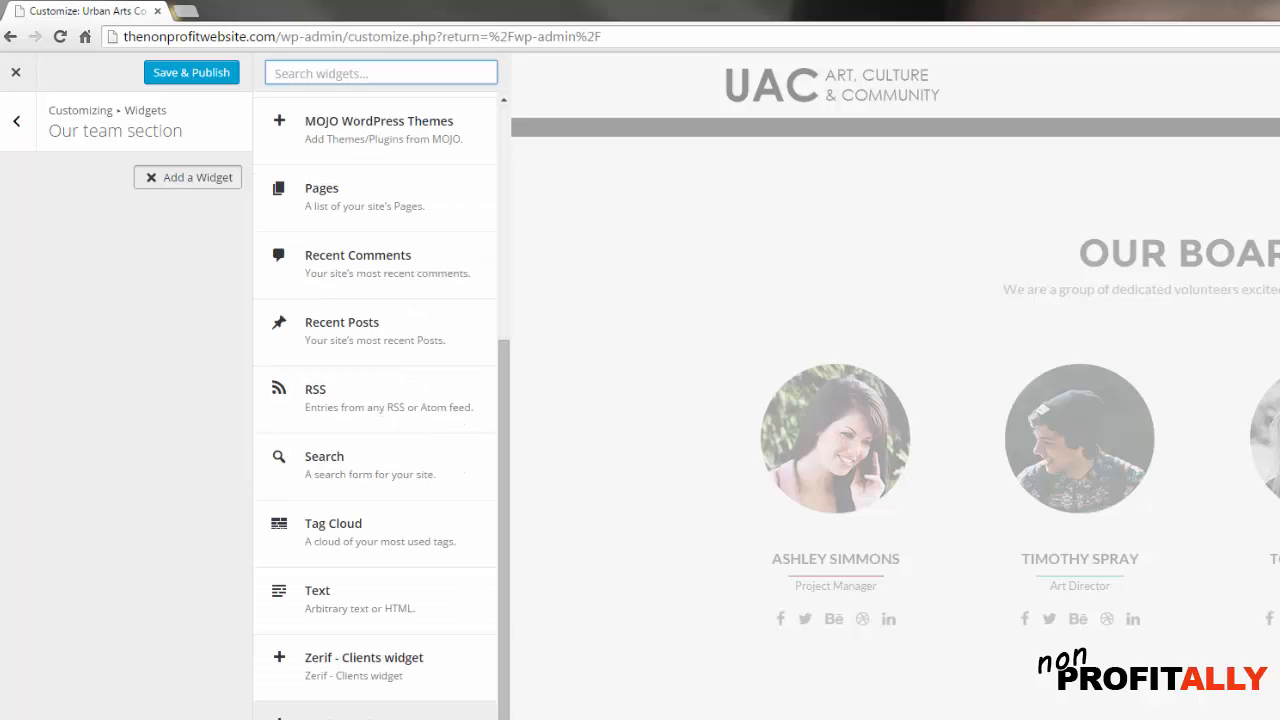
mouse_move(343, 680)
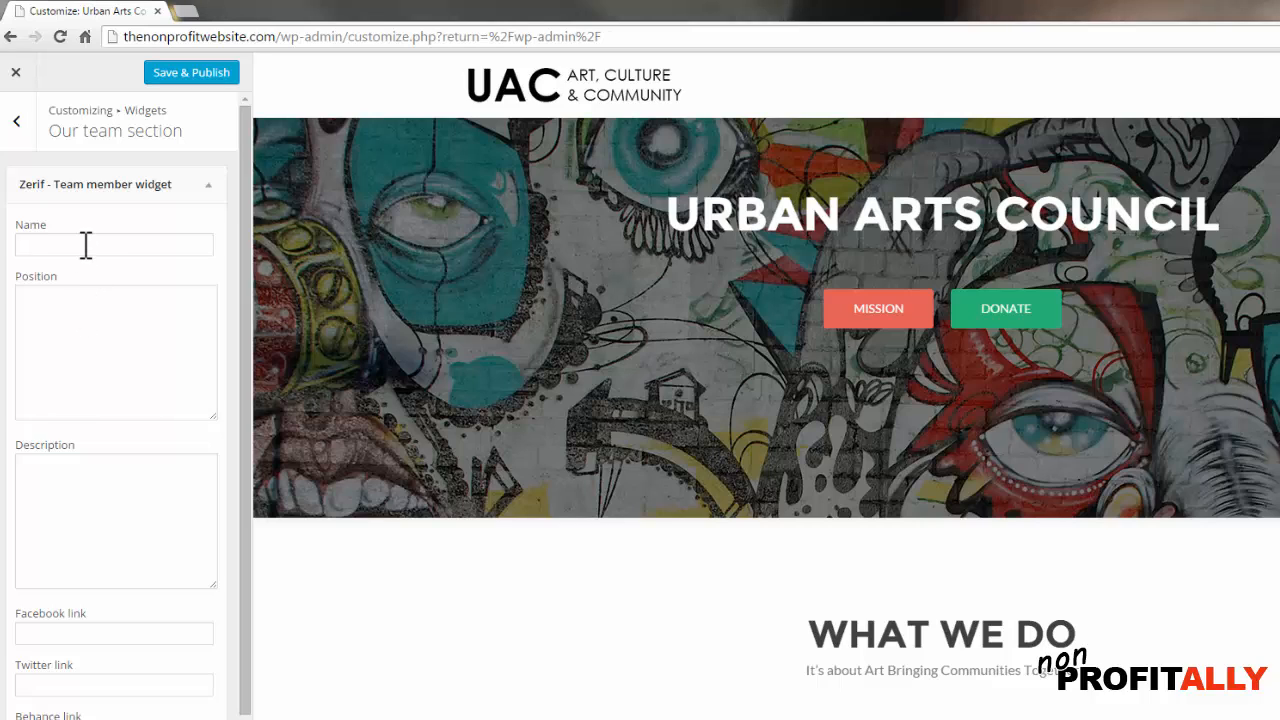
Step: Enter Alice Freely, Board President, a description, and # placeholder social links
left_click(113, 244)
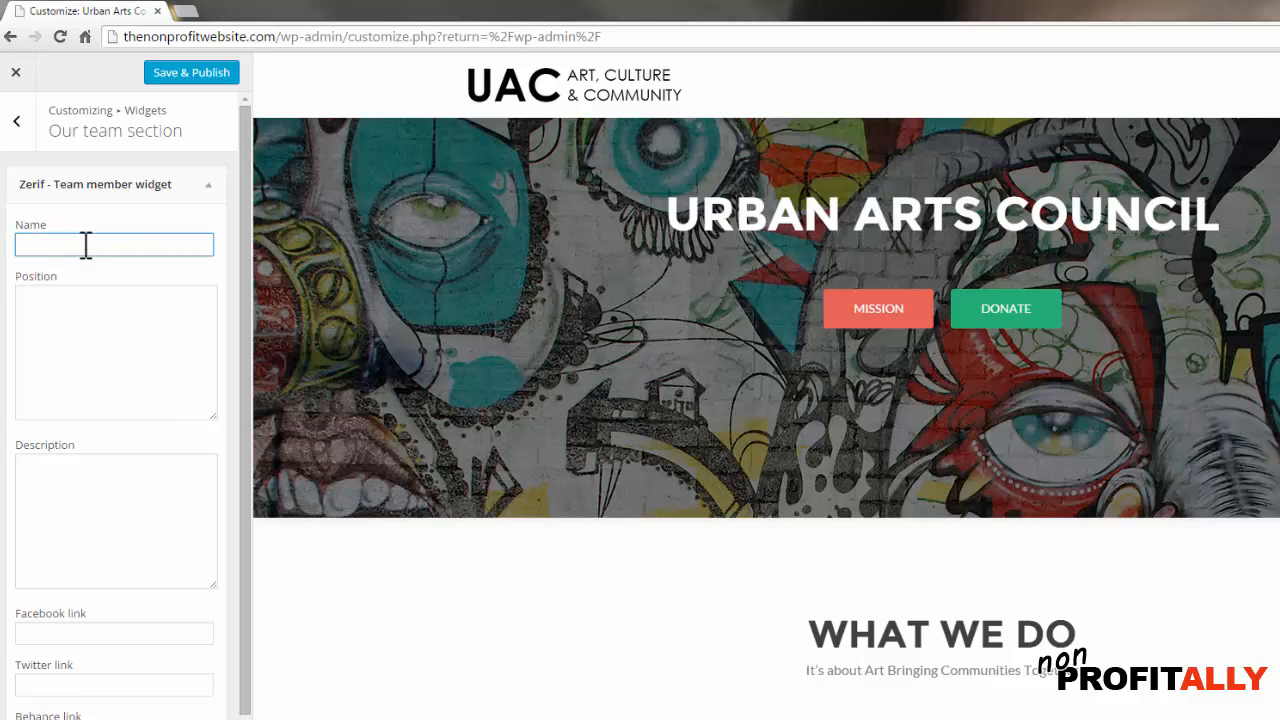
type("Alice Freely")
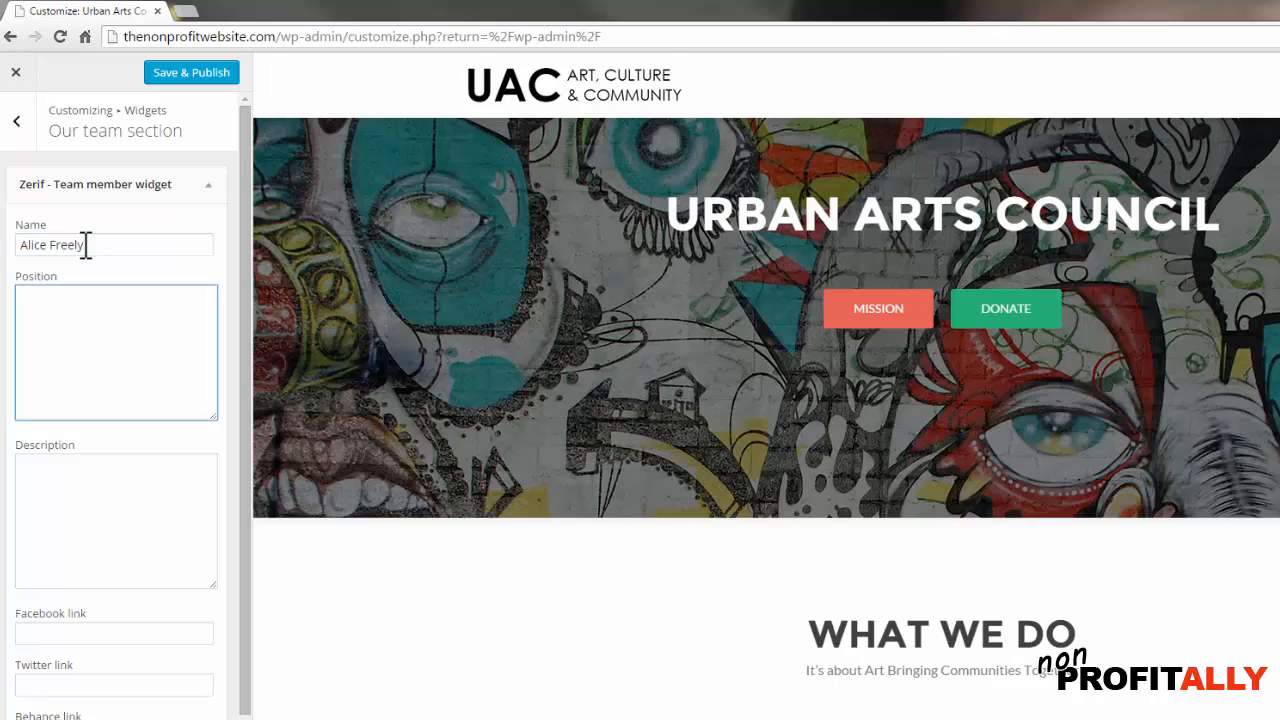
type("Board President")
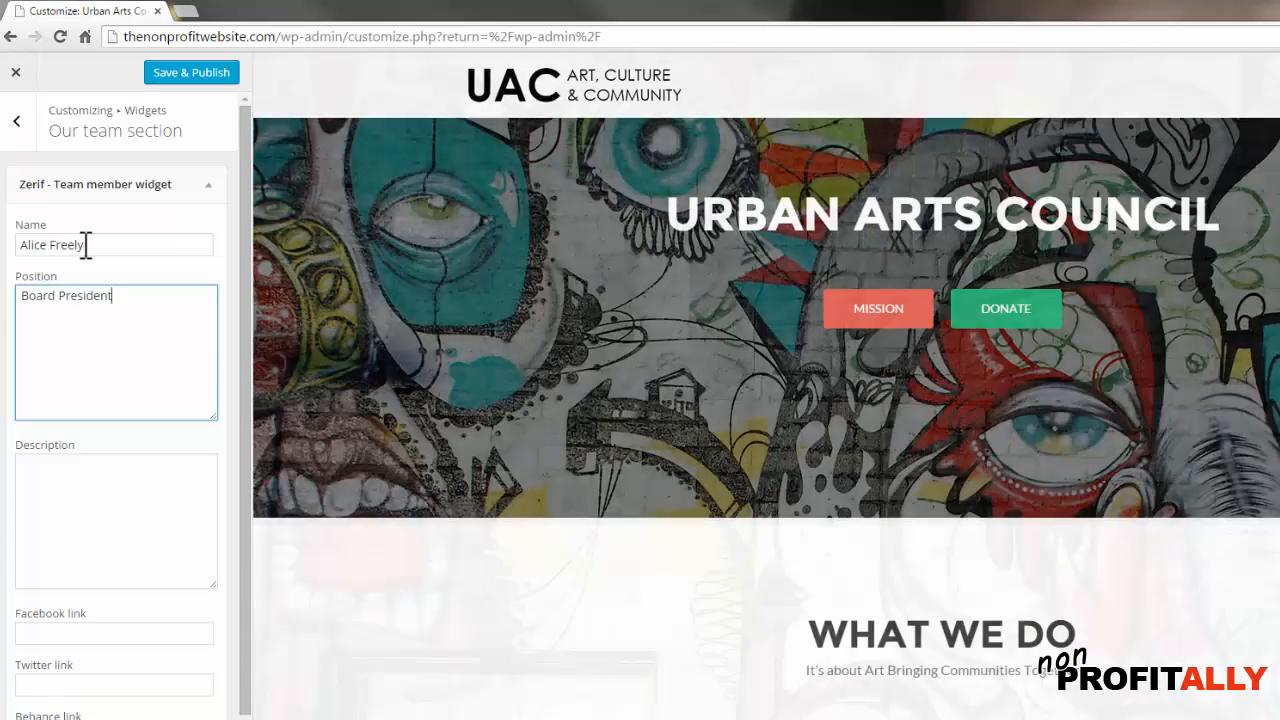
left_click(115, 520)
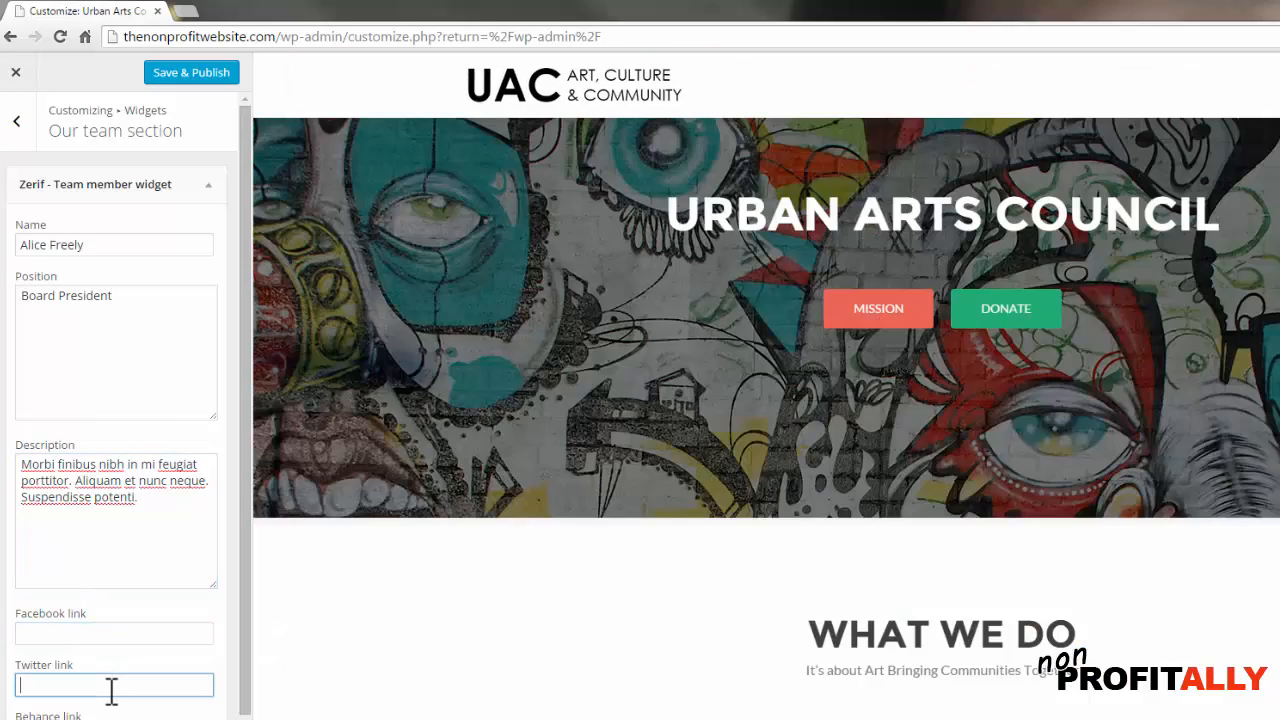
type("#")
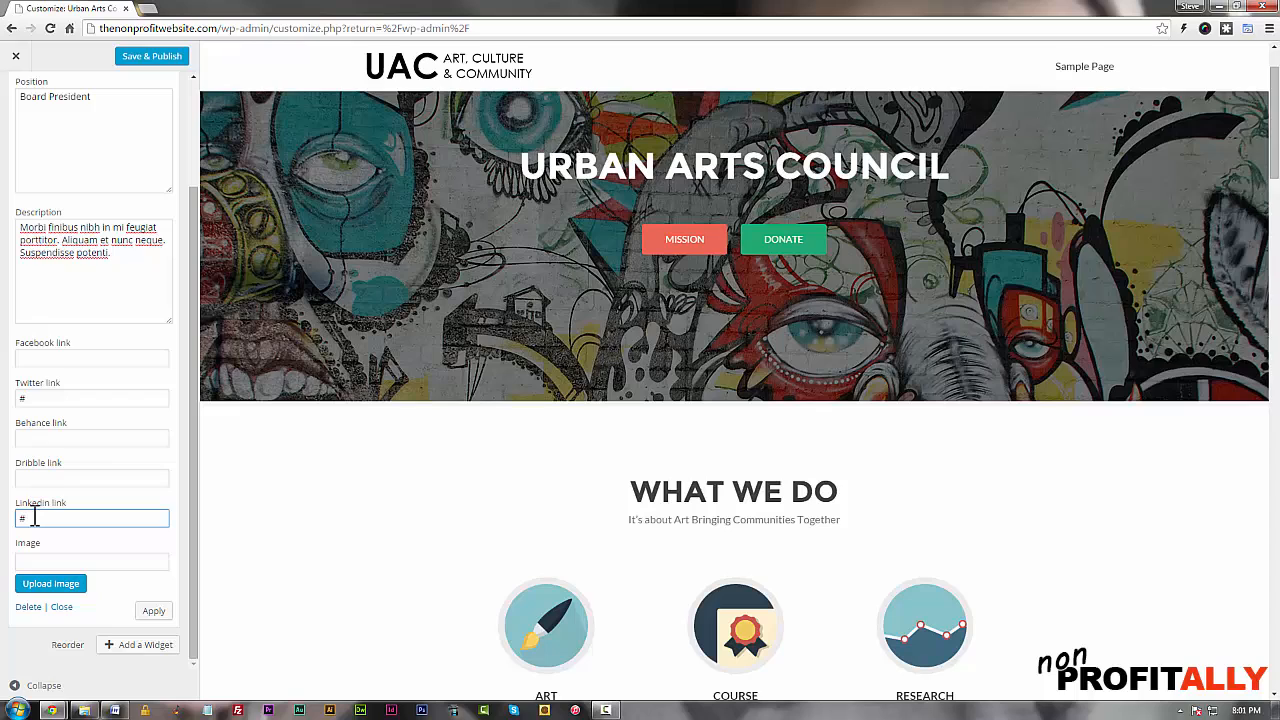
mouse_move(114, 553)
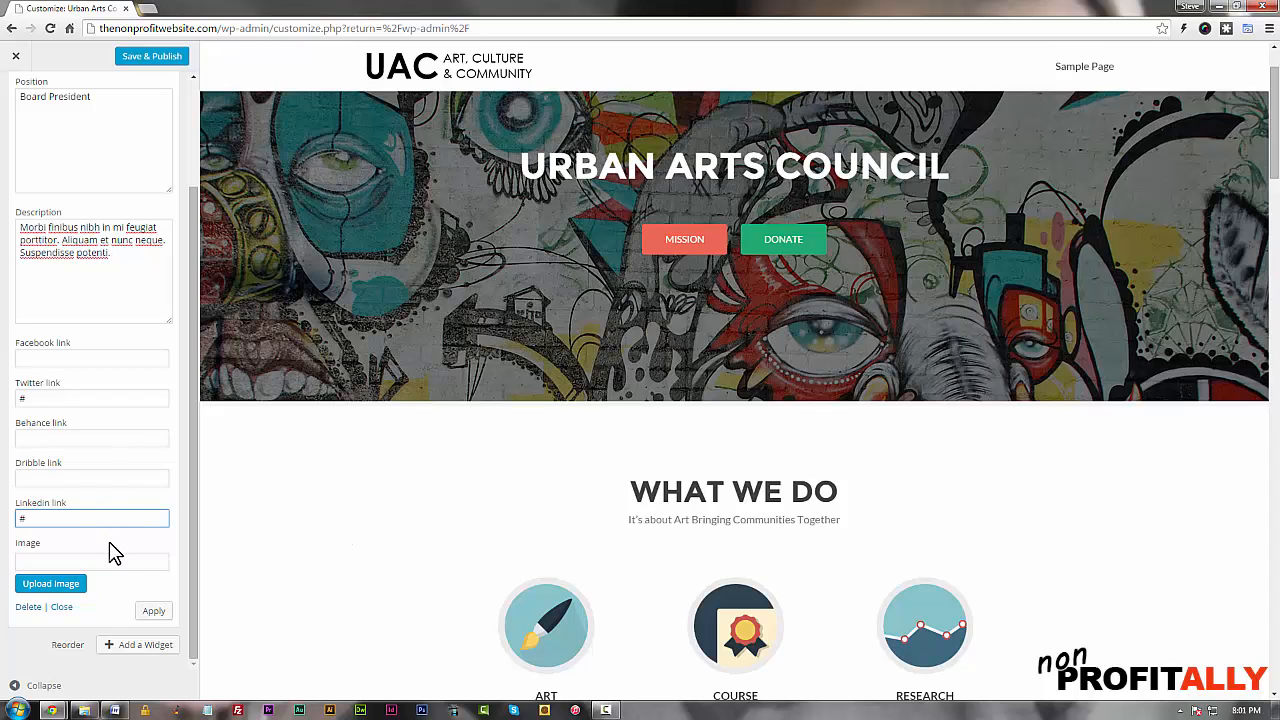
left_click(92, 358)
type("#")
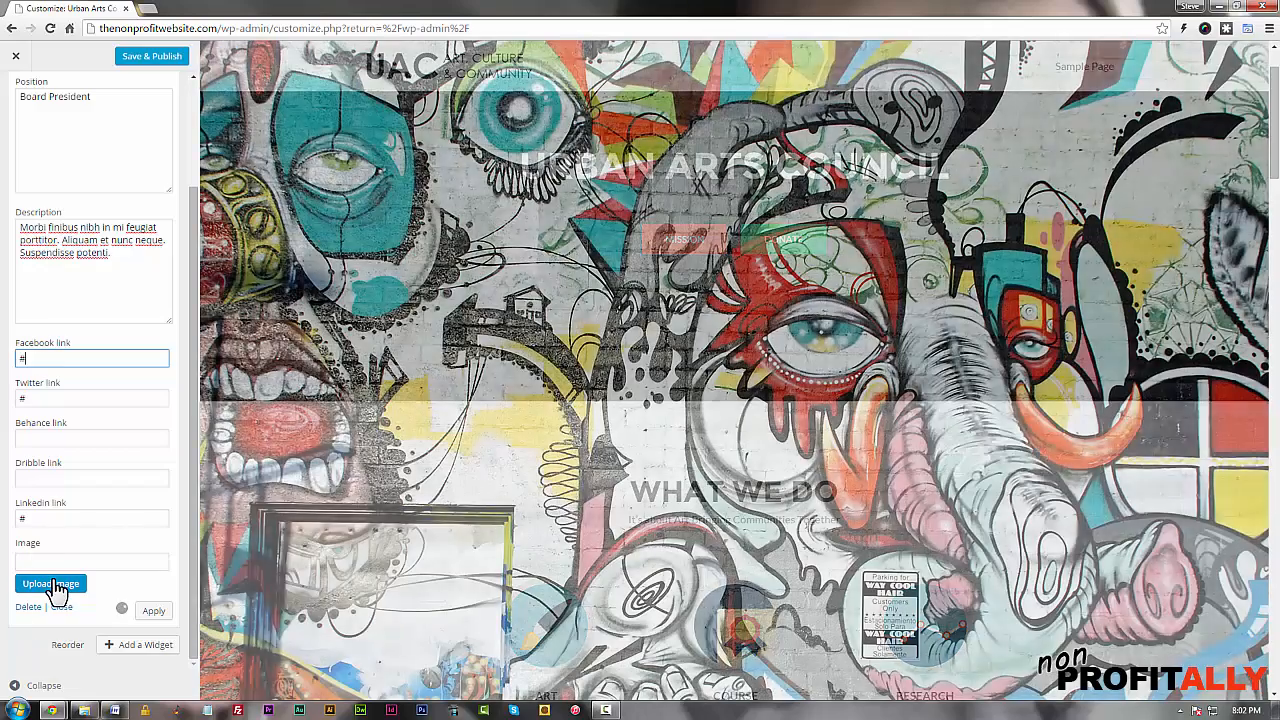
Step: Upload team_1.png from images/team as Alice Freely's picture
left_click(50, 583)
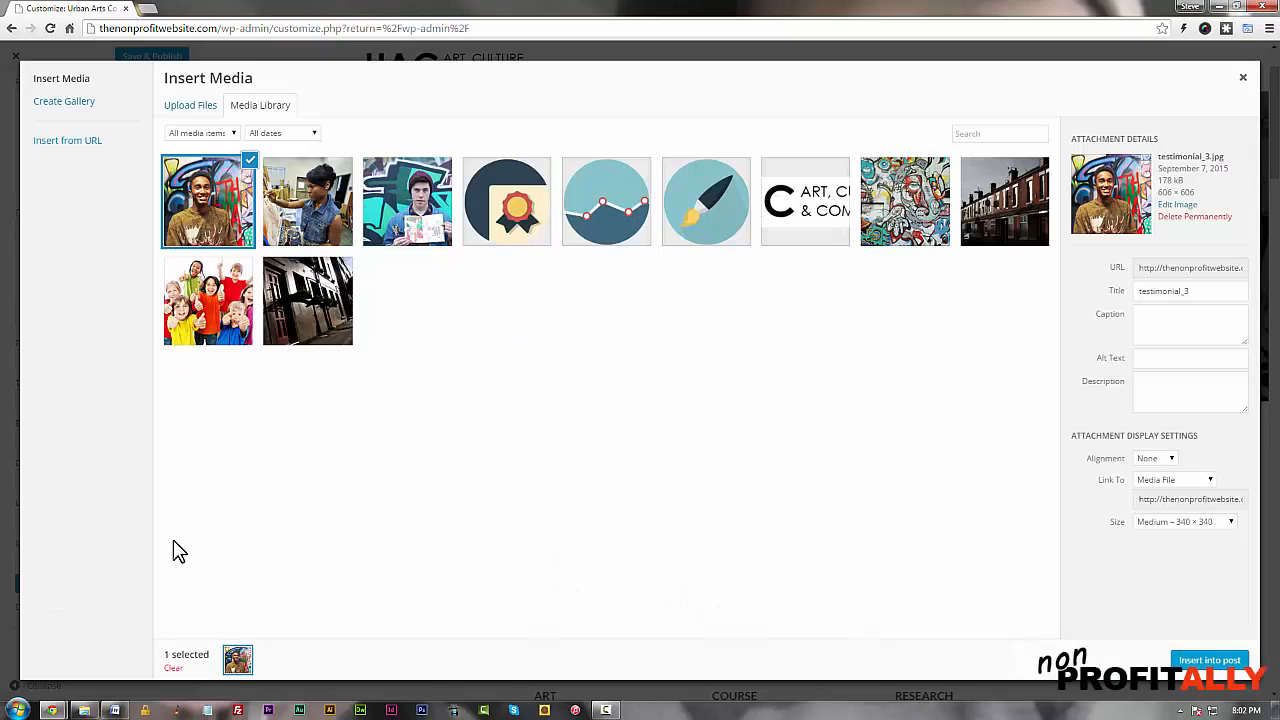
left_click(190, 105)
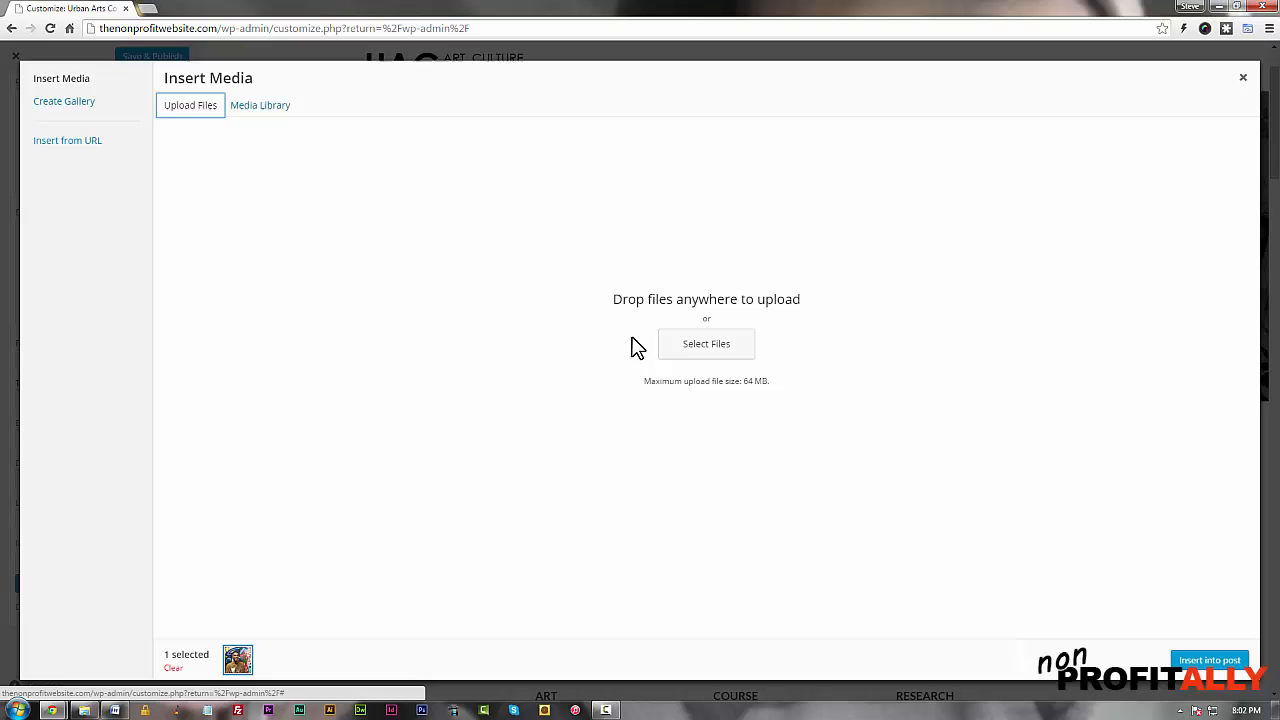
left_click(705, 343)
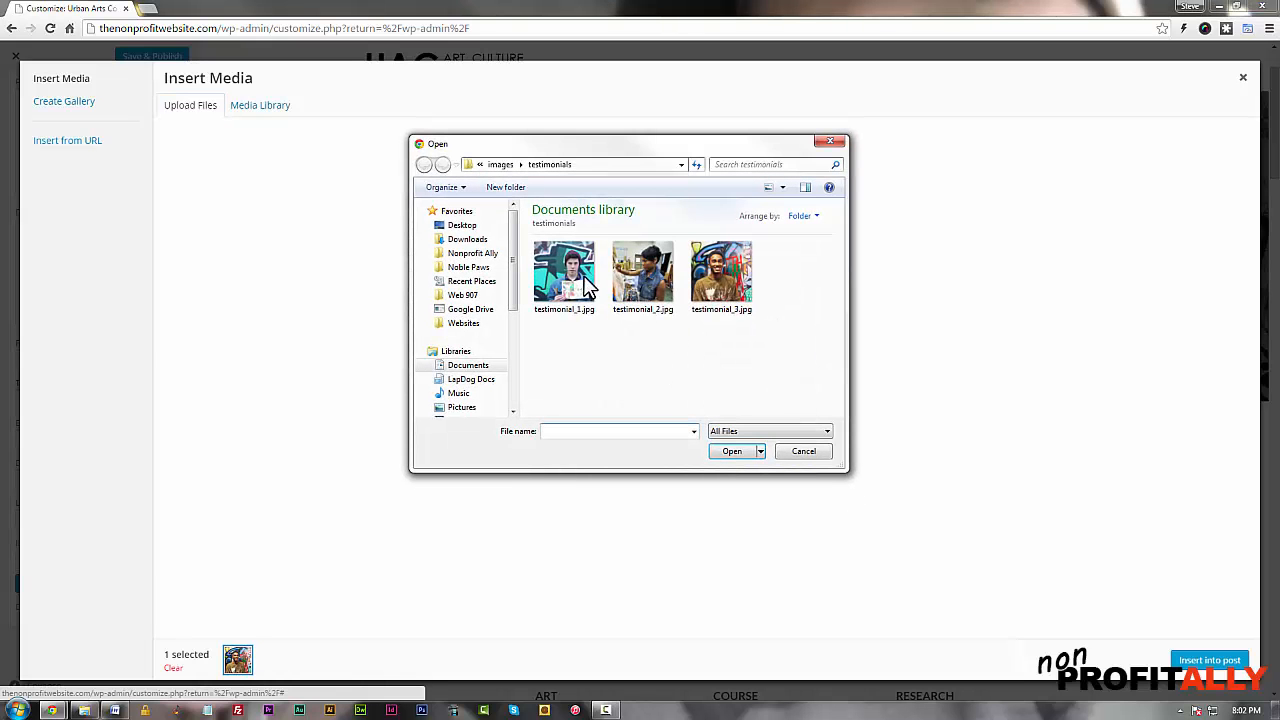
left_click(424, 164)
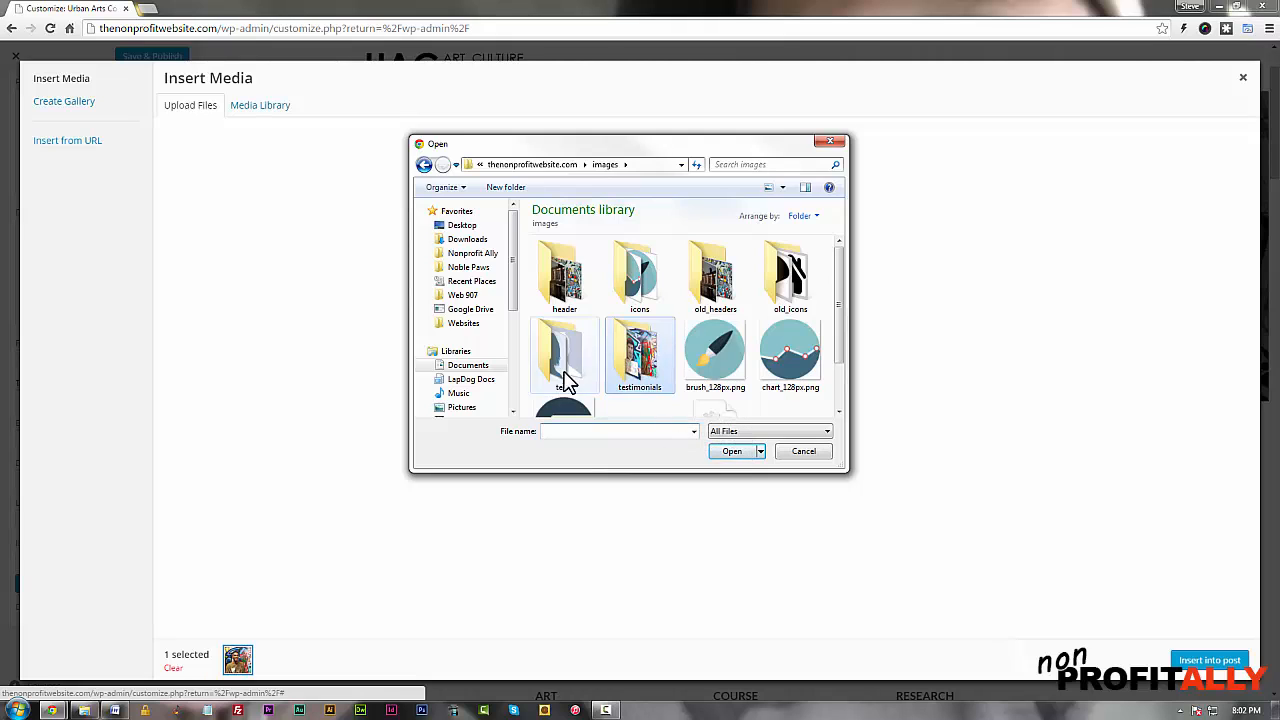
double_click(564, 270)
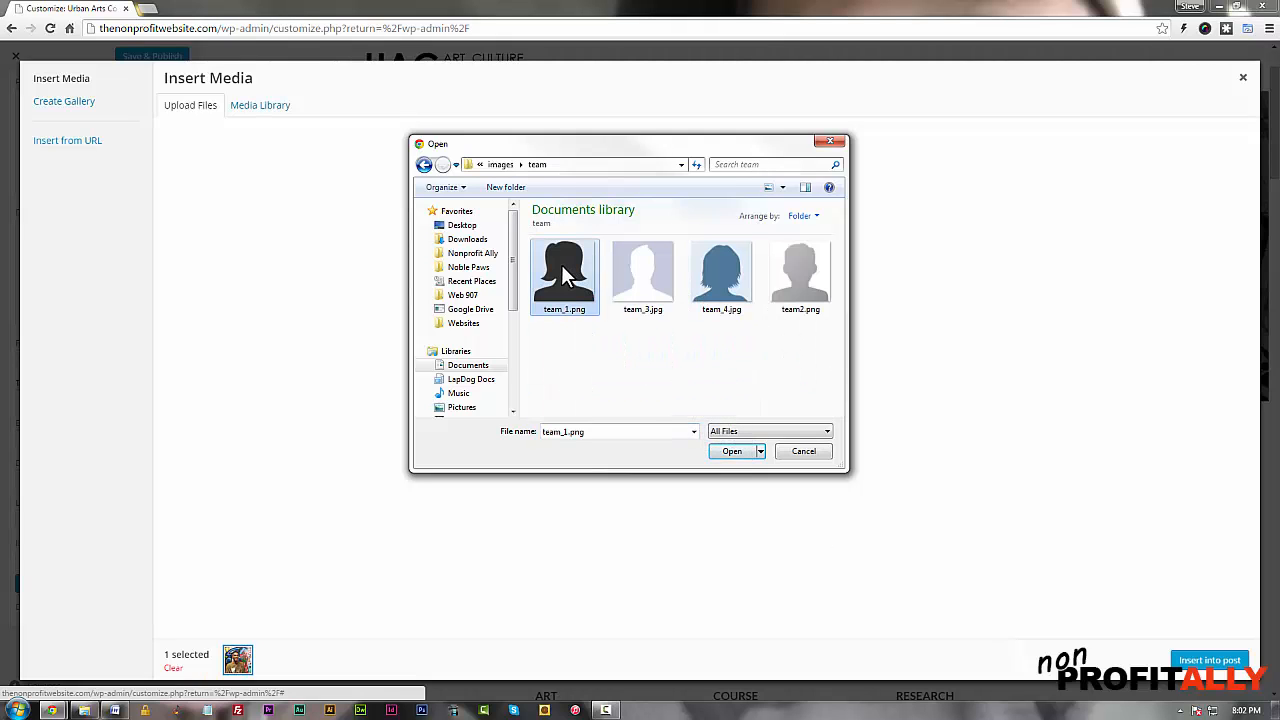
left_click(731, 451)
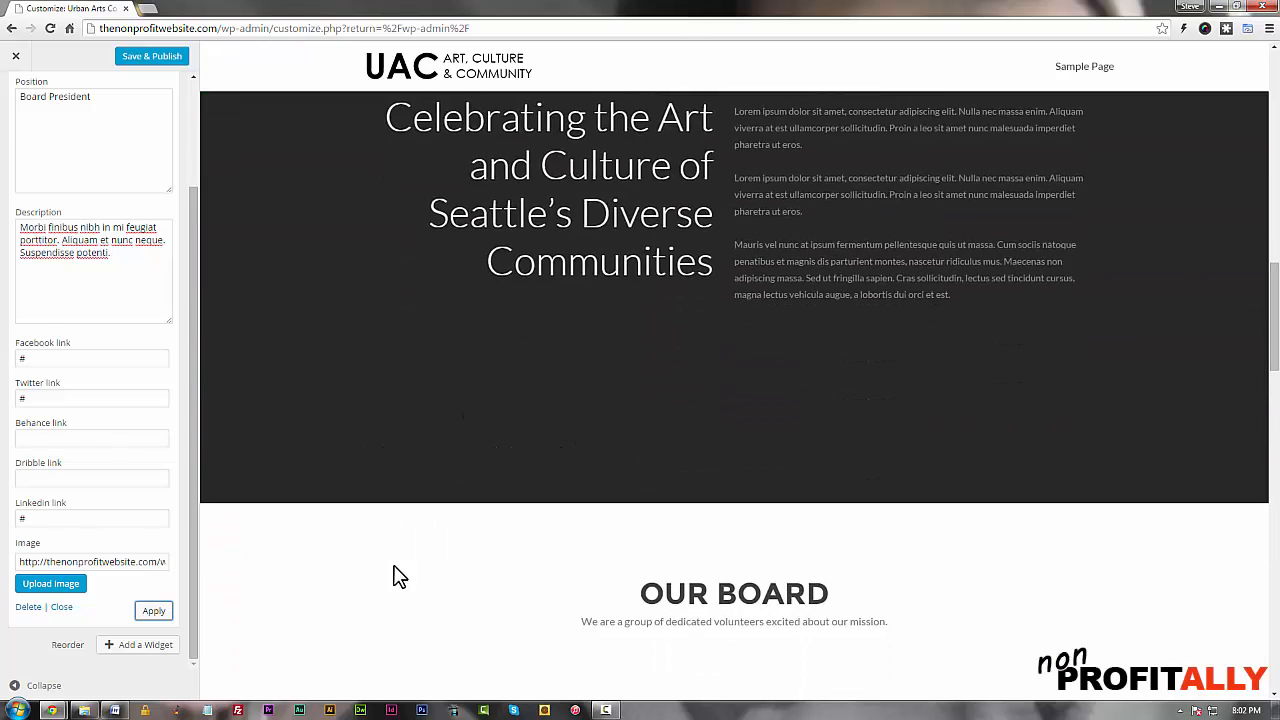
scroll("down", 3)
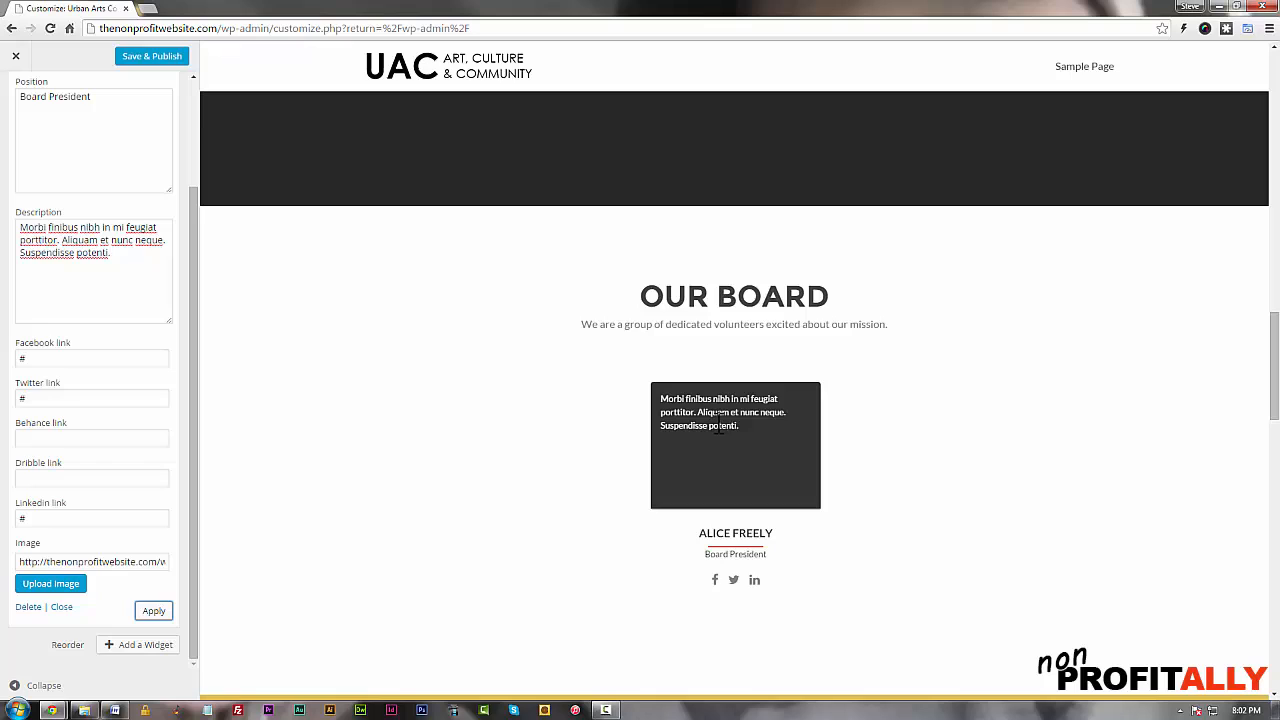
mouse_move(756, 475)
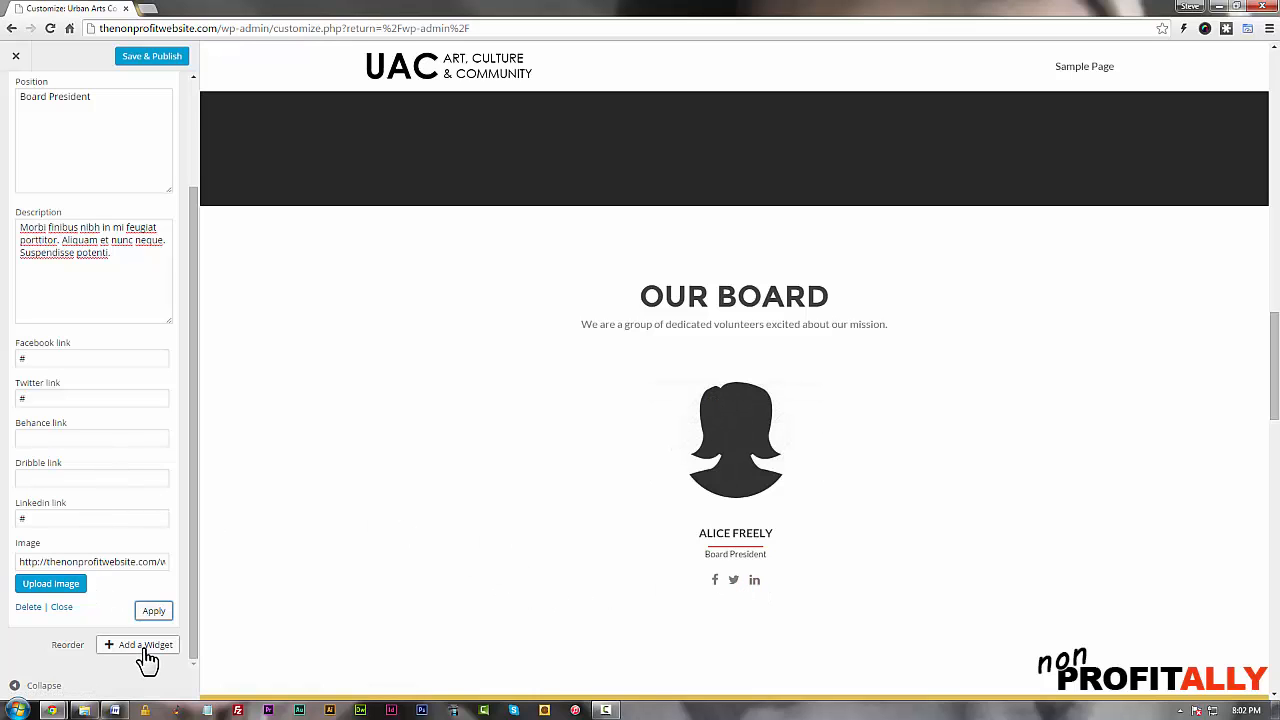
left_click(143, 644)
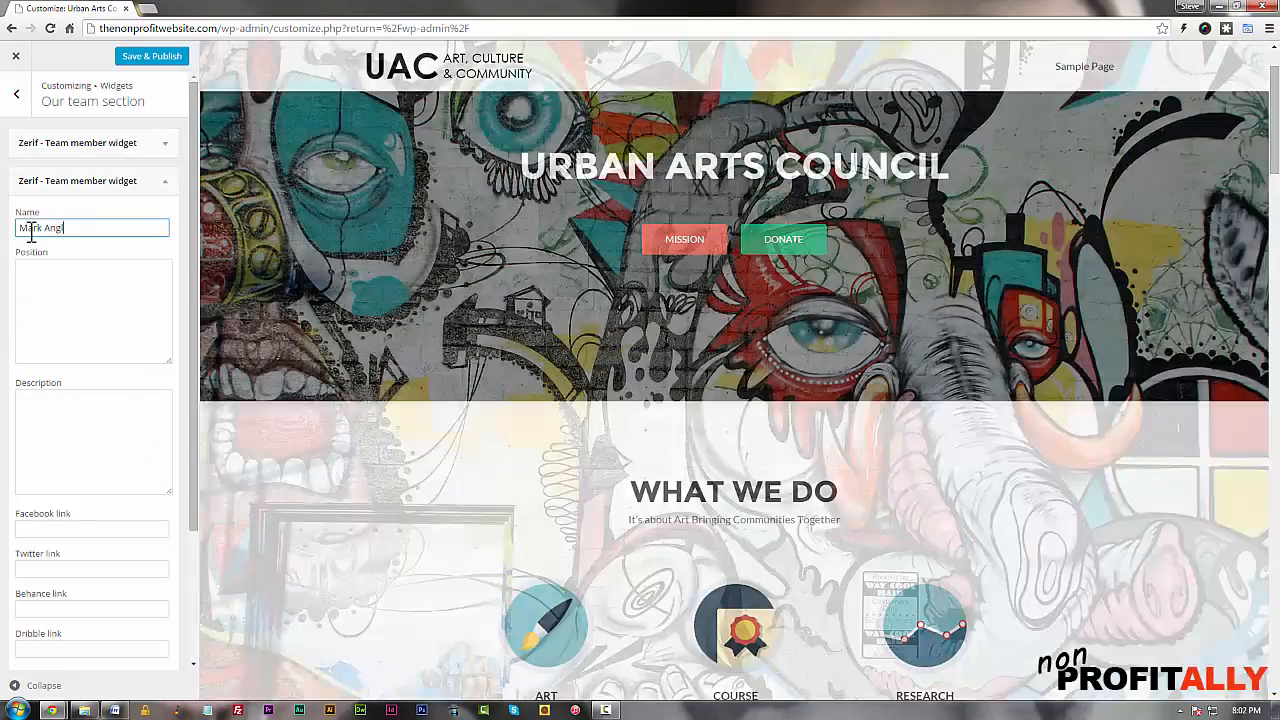
type("Board Vice President")
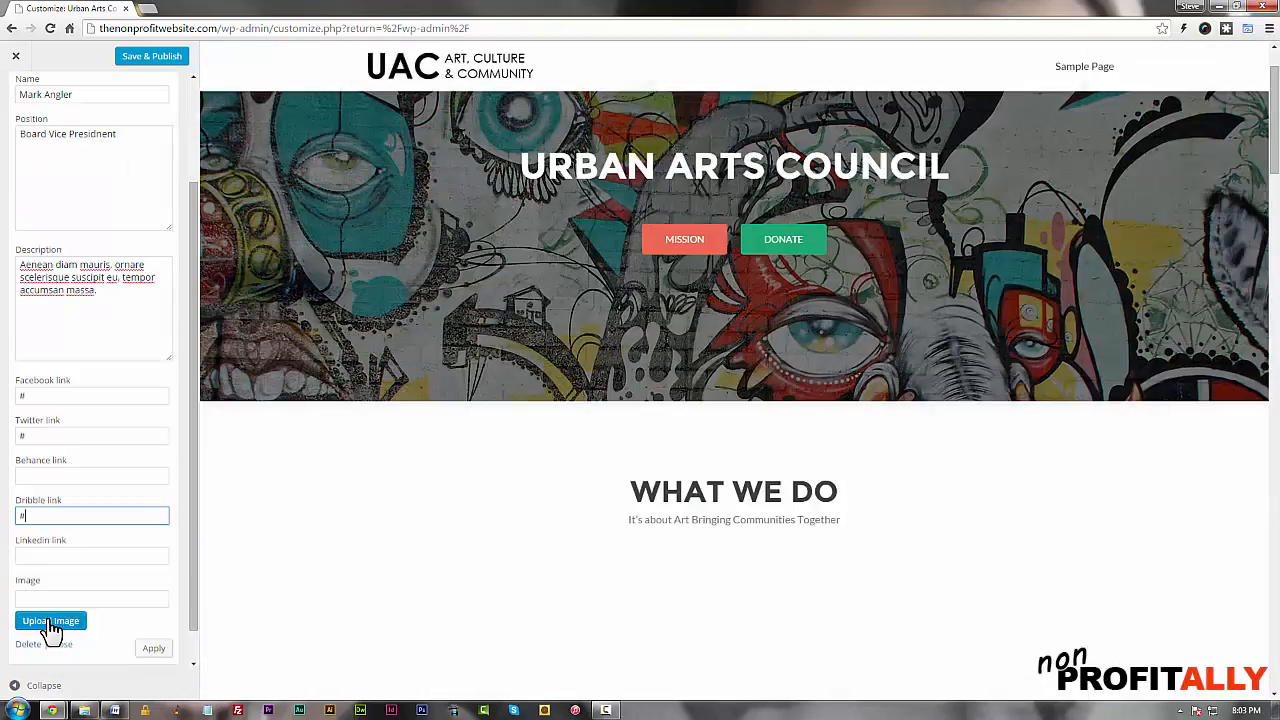
left_click(51, 621)
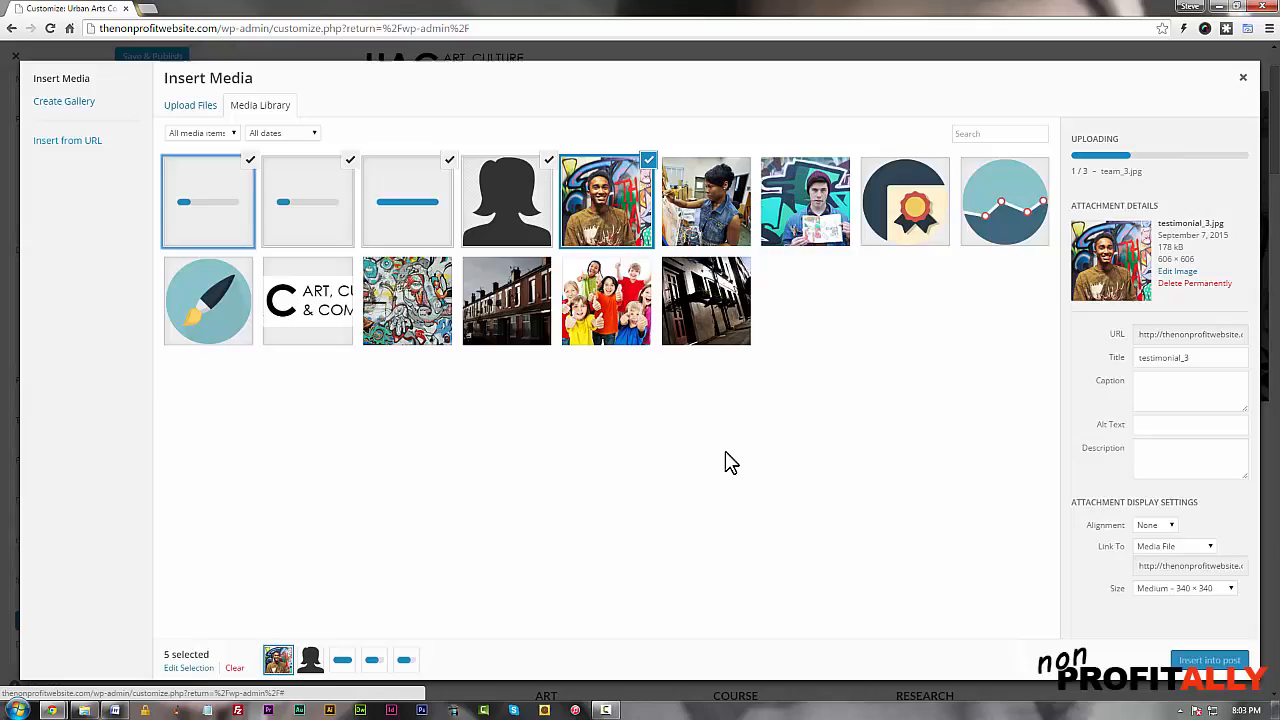
left_click(1243, 77)
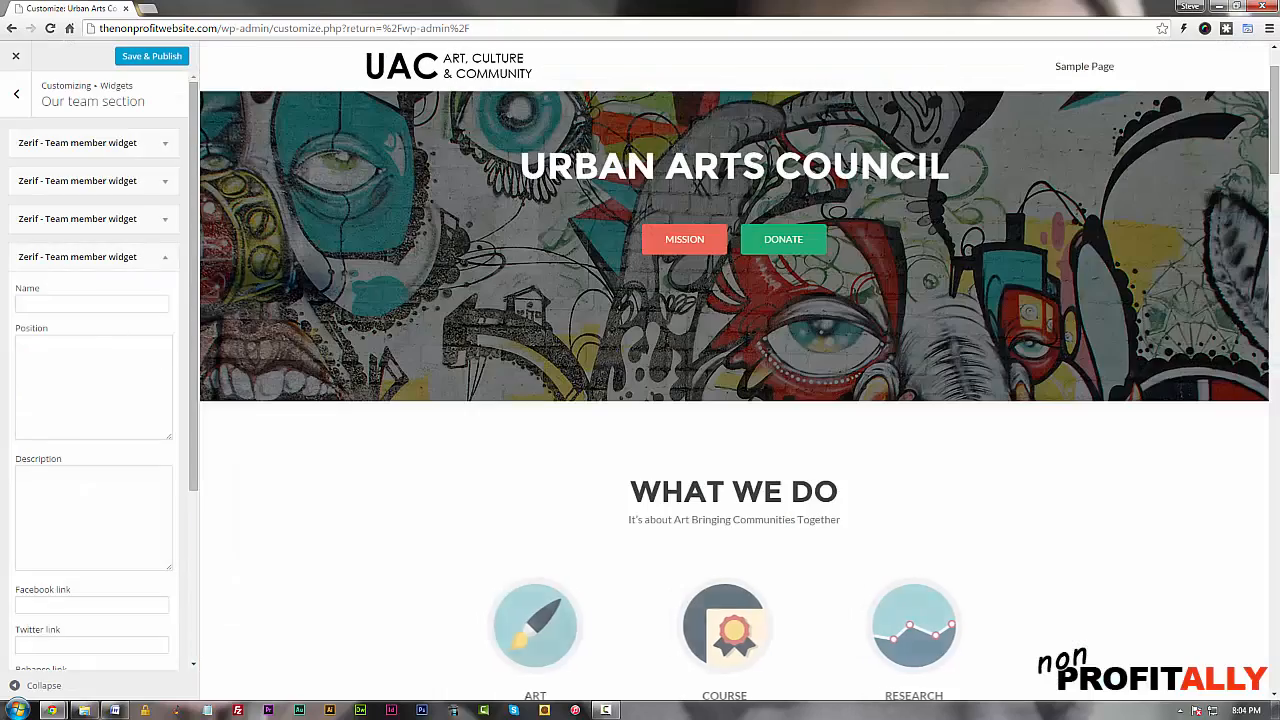
type("Mark")
type("E")
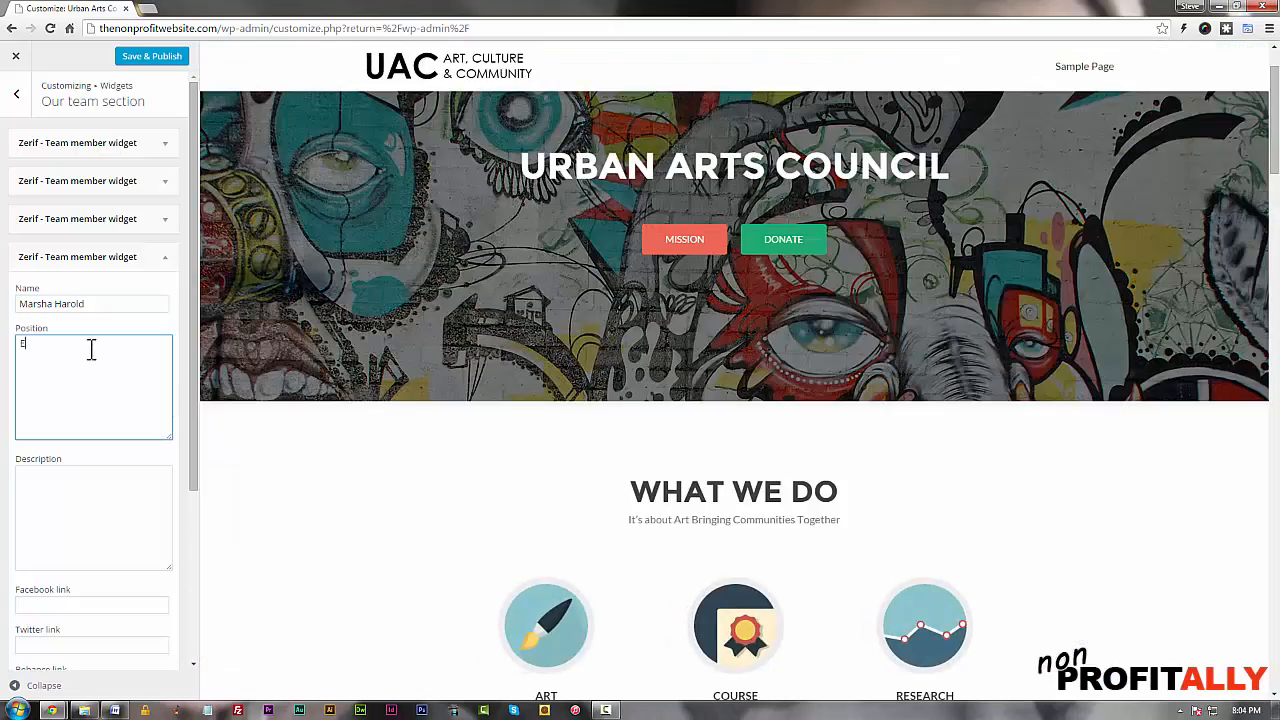
type("@")
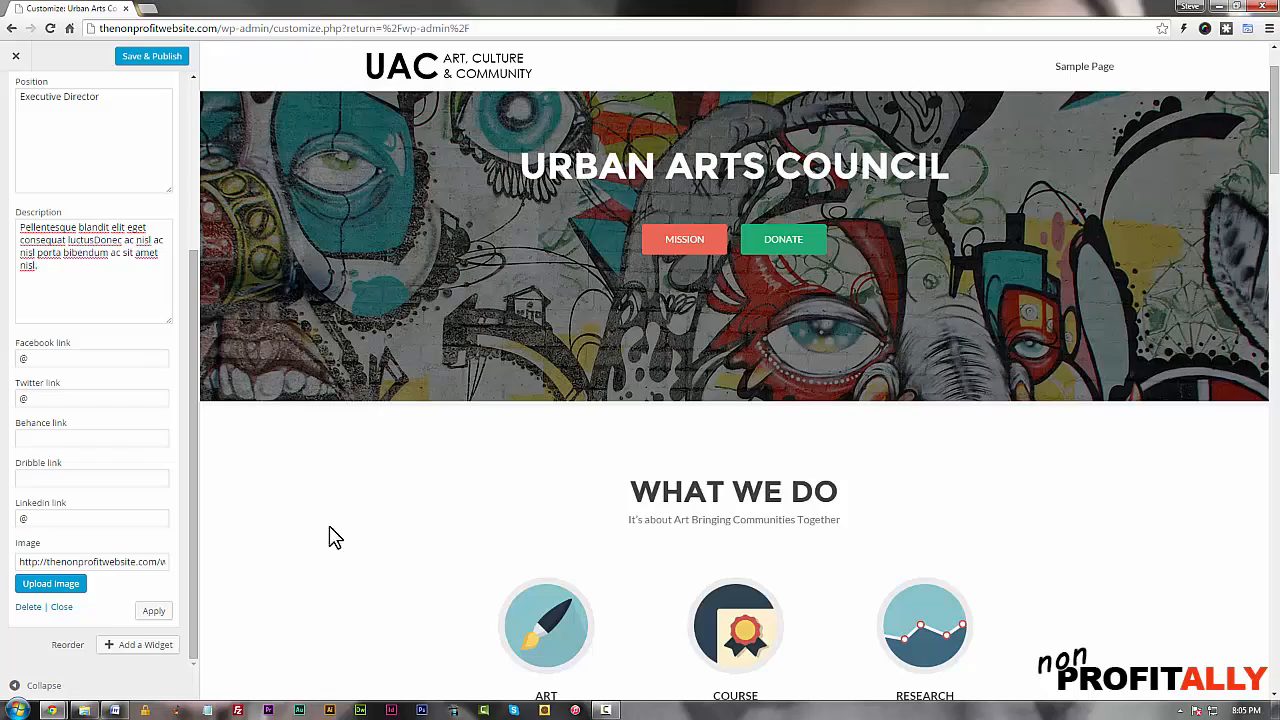
left_click(153, 611)
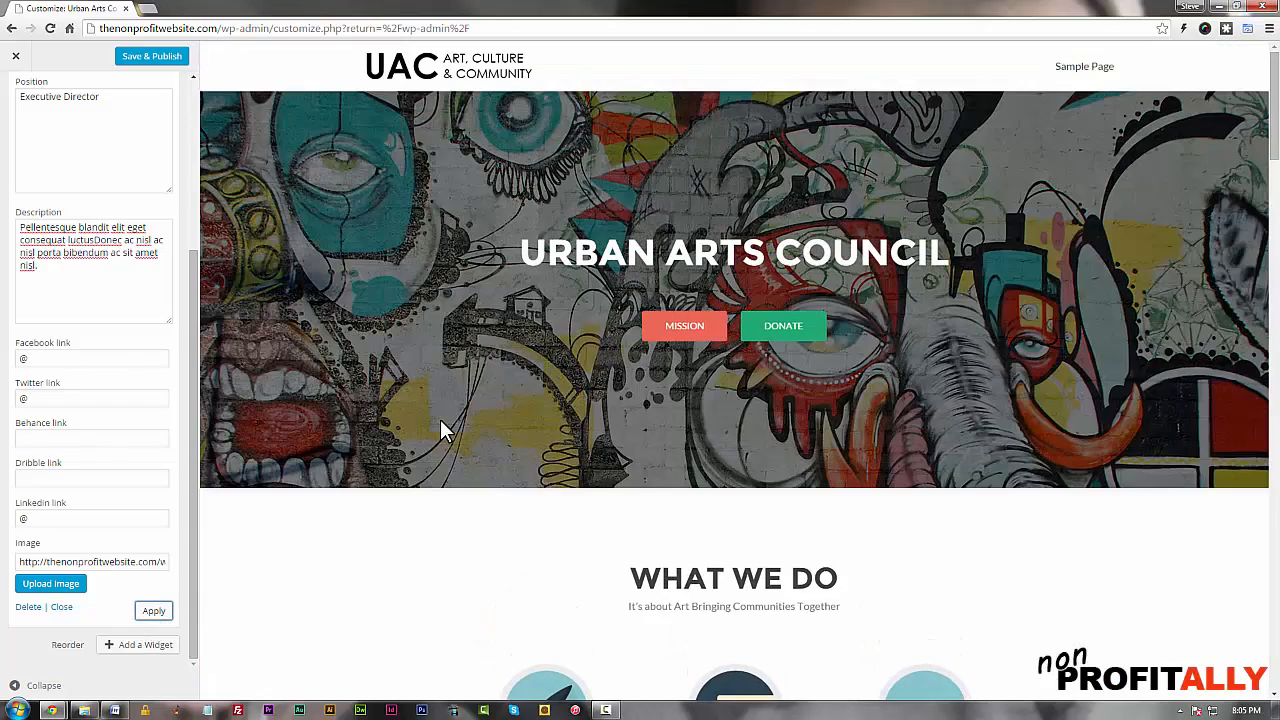
mouse_move(685, 328)
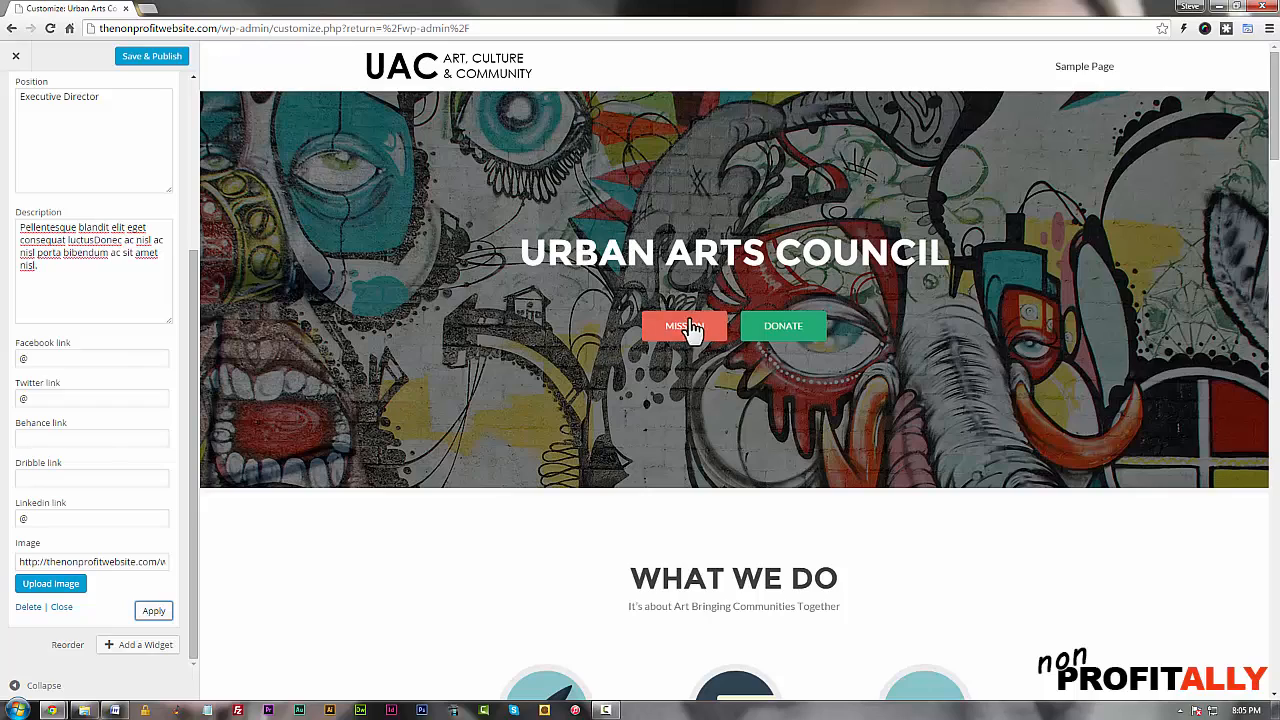
scroll("down", 3)
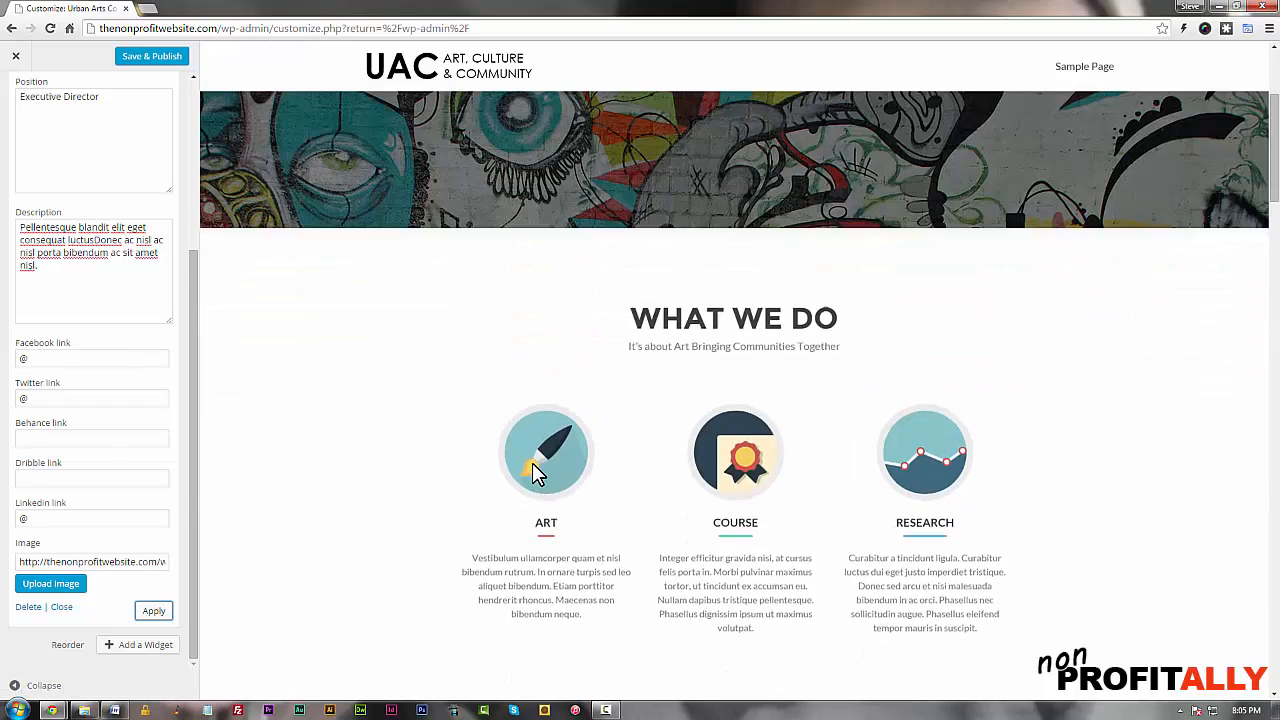
scroll("down", 3)
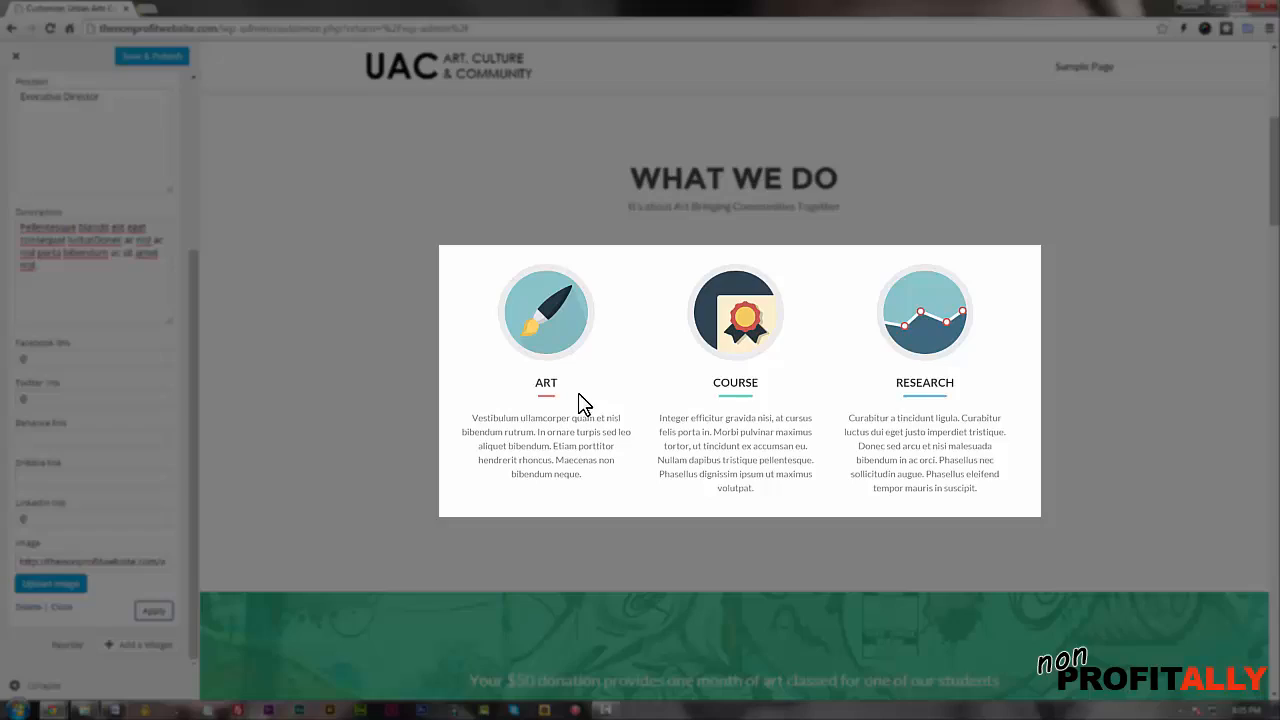
scroll("down", 3)
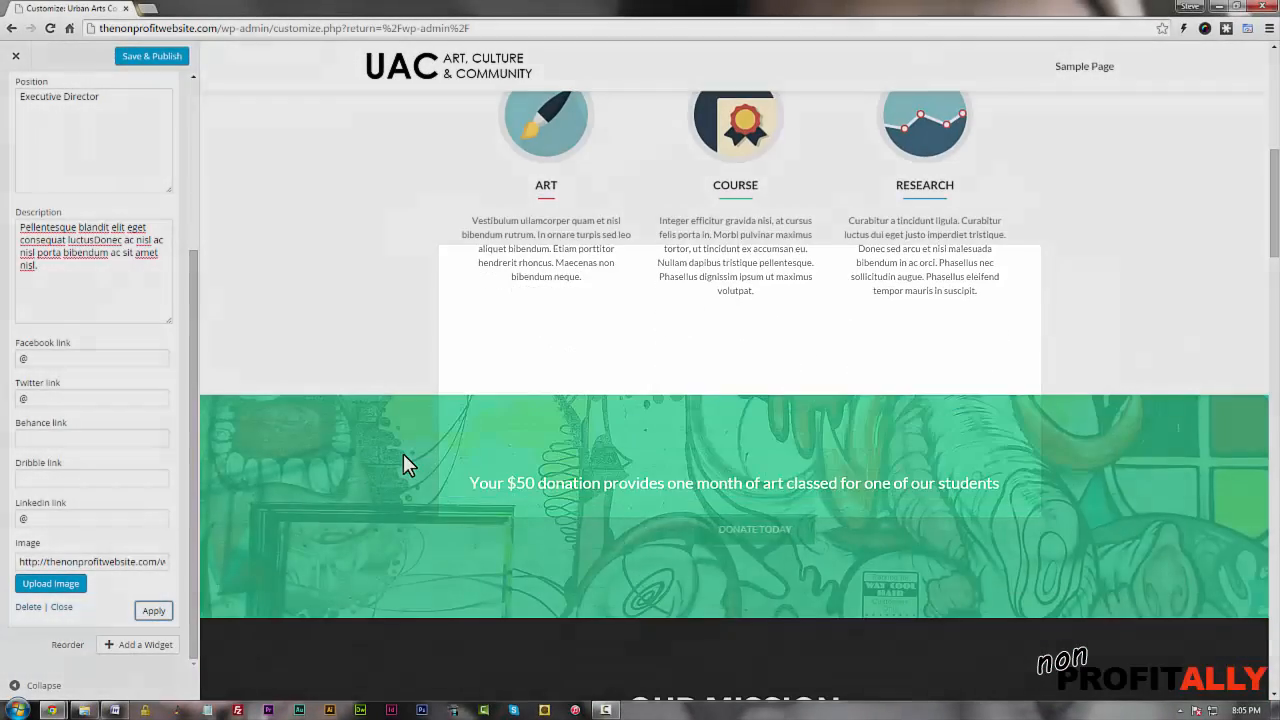
scroll("down", 3)
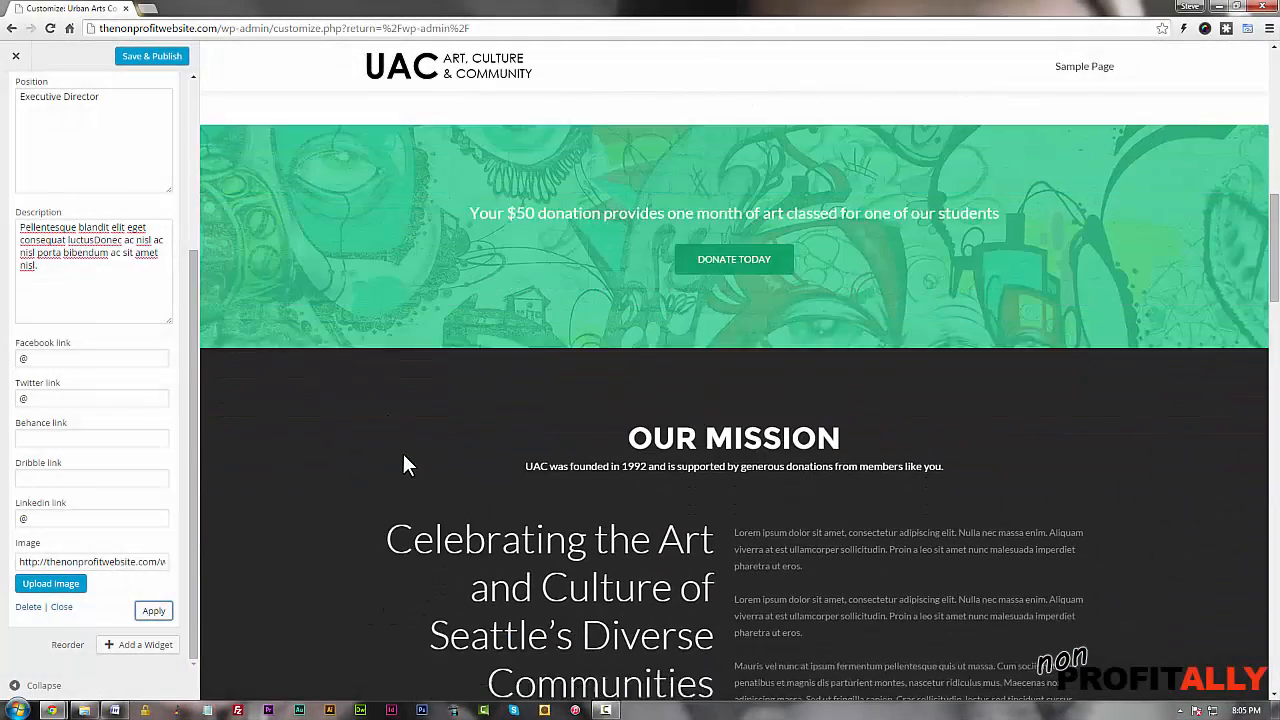
scroll("down", 3)
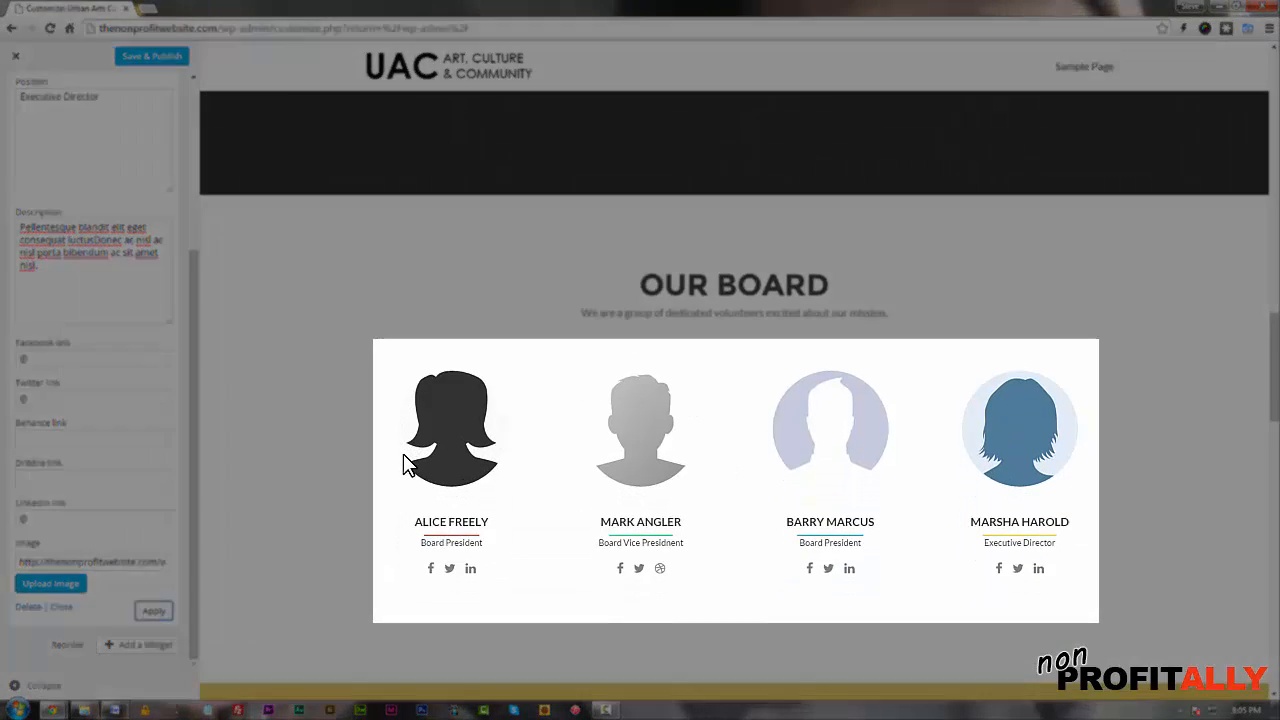
mouse_move(640, 428)
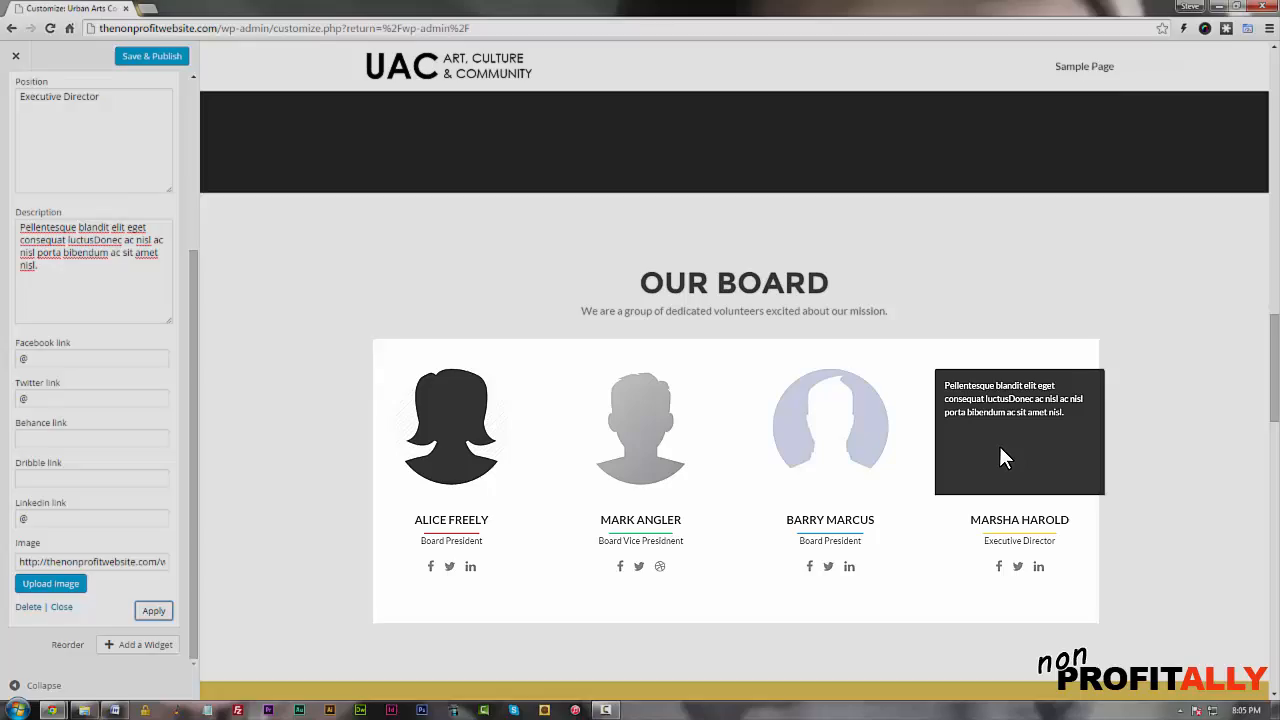
scroll("down", 3)
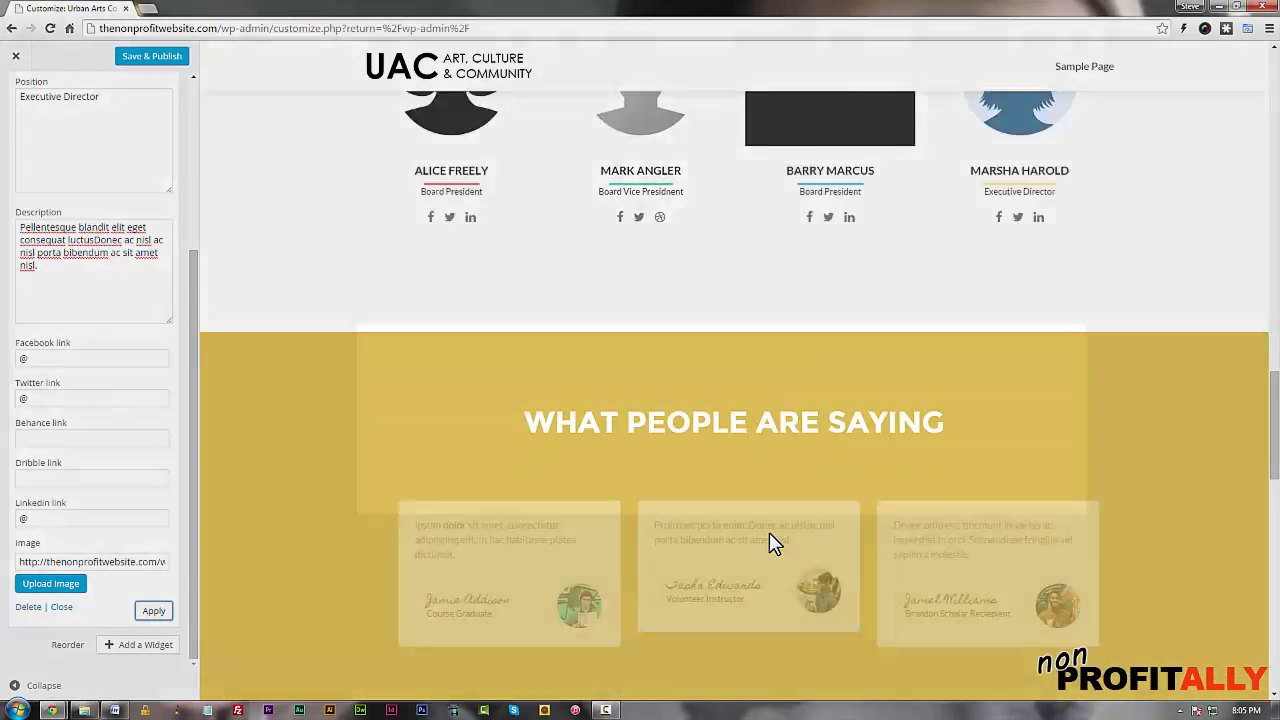
scroll("down", 3)
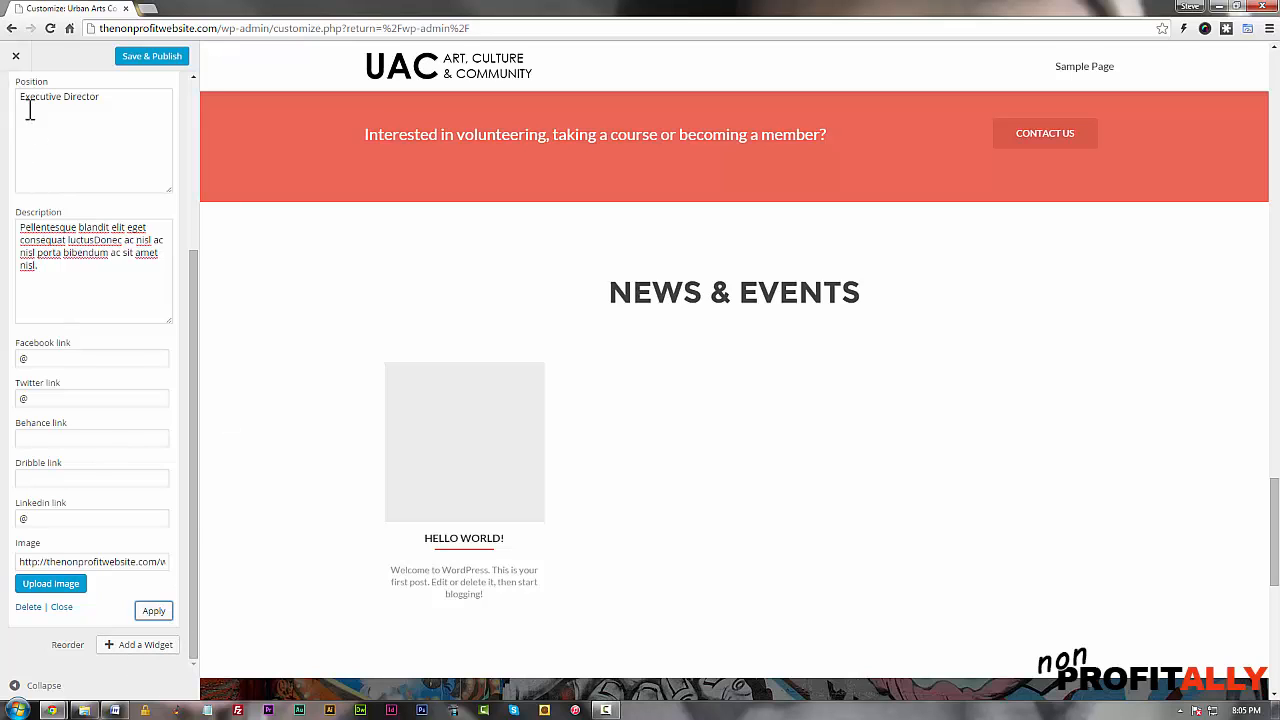
Step: Return to the front page sections, open About us, and add a Zerif Clients widget
left_click(18, 107)
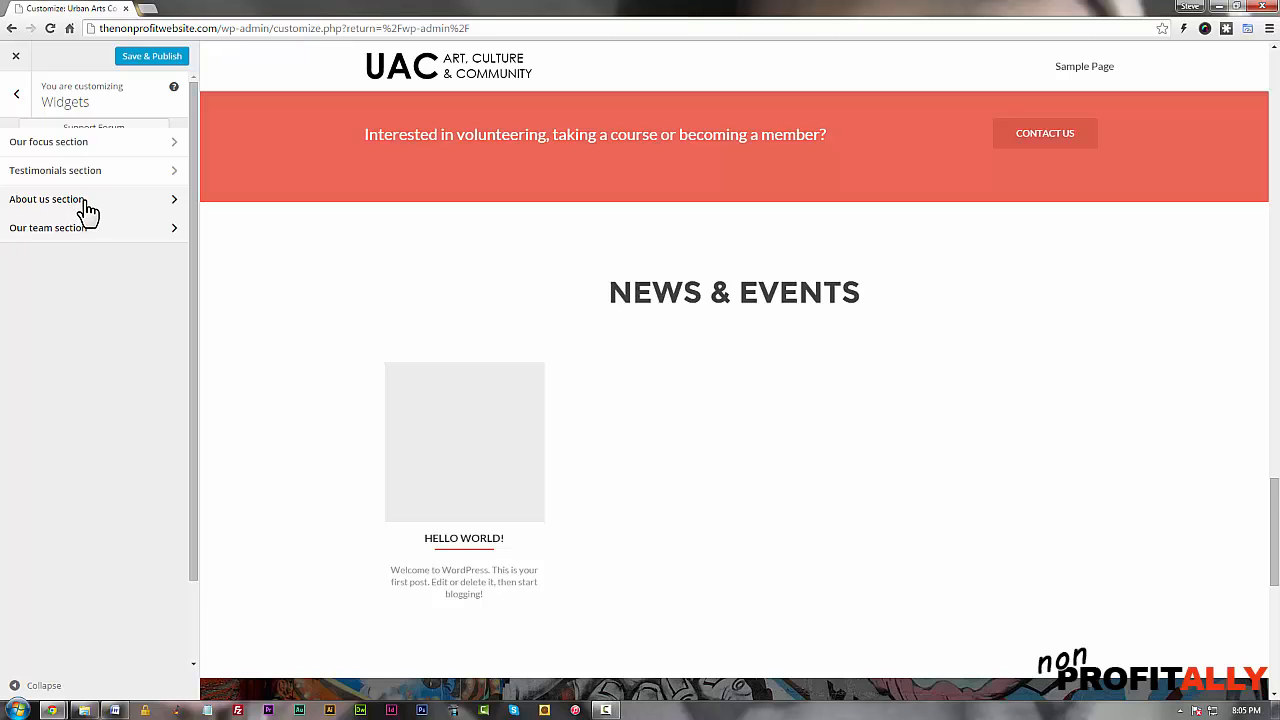
scroll("down", 3)
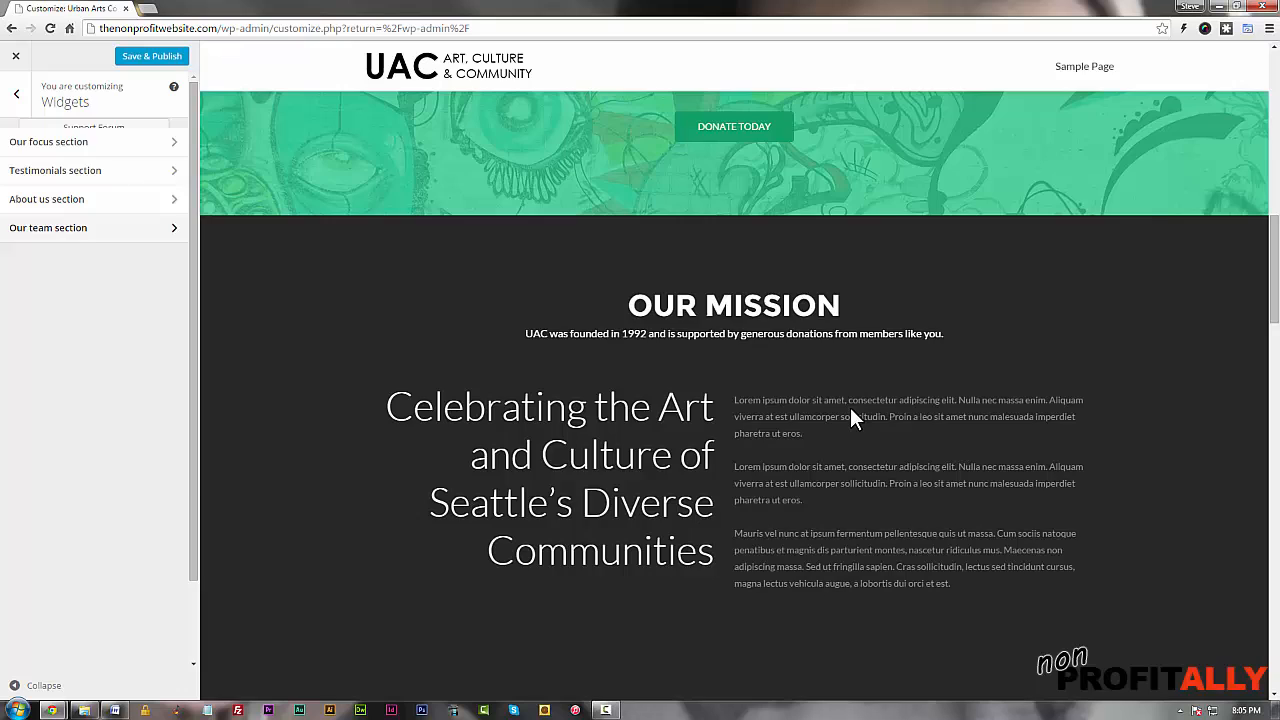
left_click(46, 199)
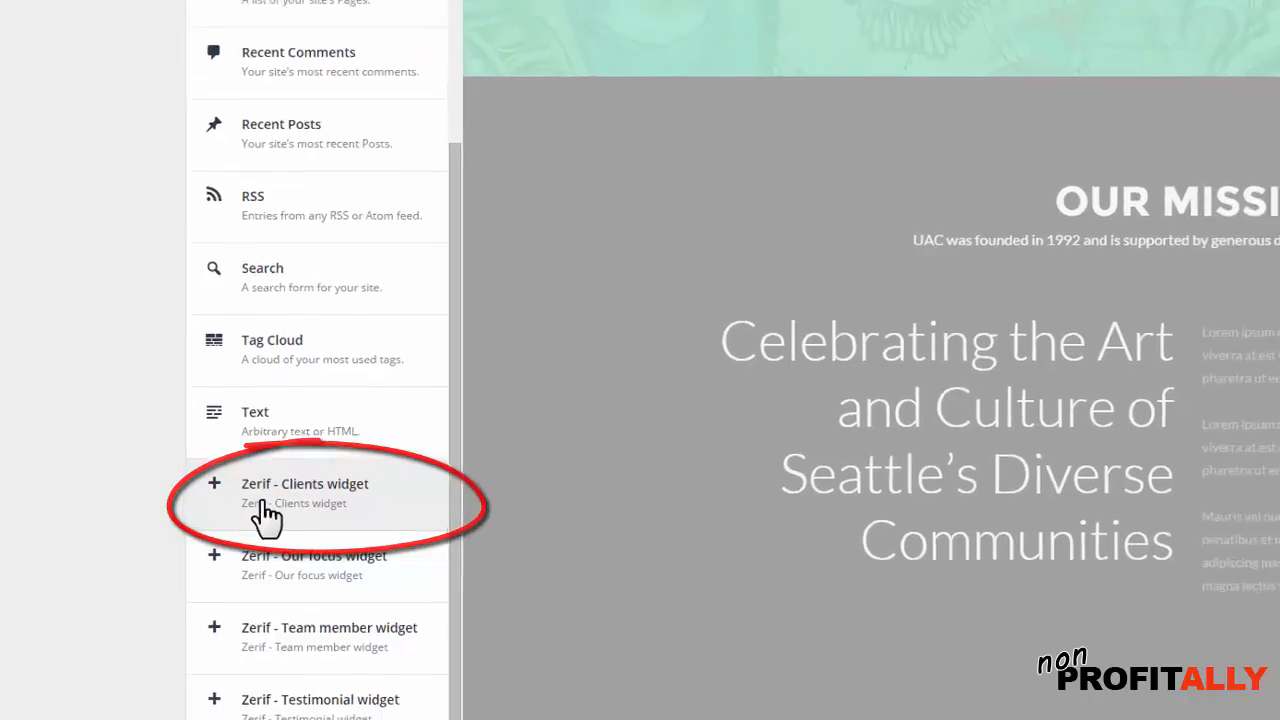
left_click(305, 490)
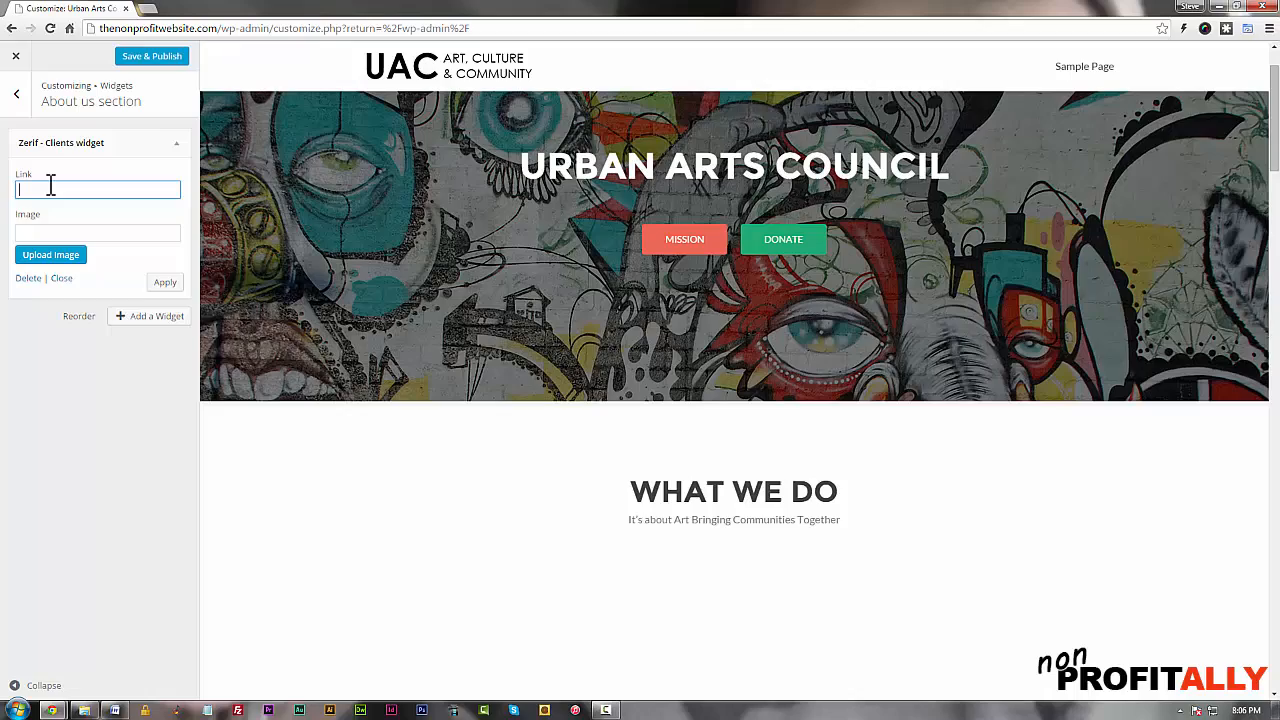
Step: Set the Clients widget link to # and insert the row-house street photo as its image
type("@")
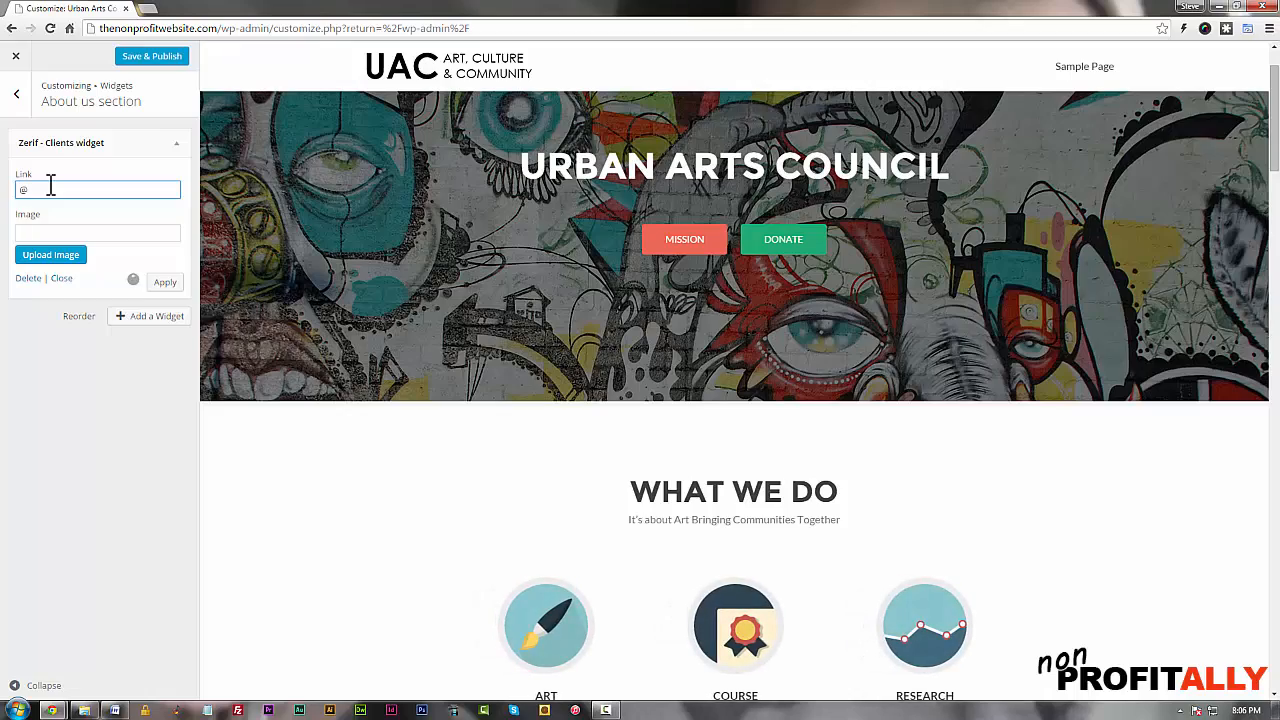
type("#")
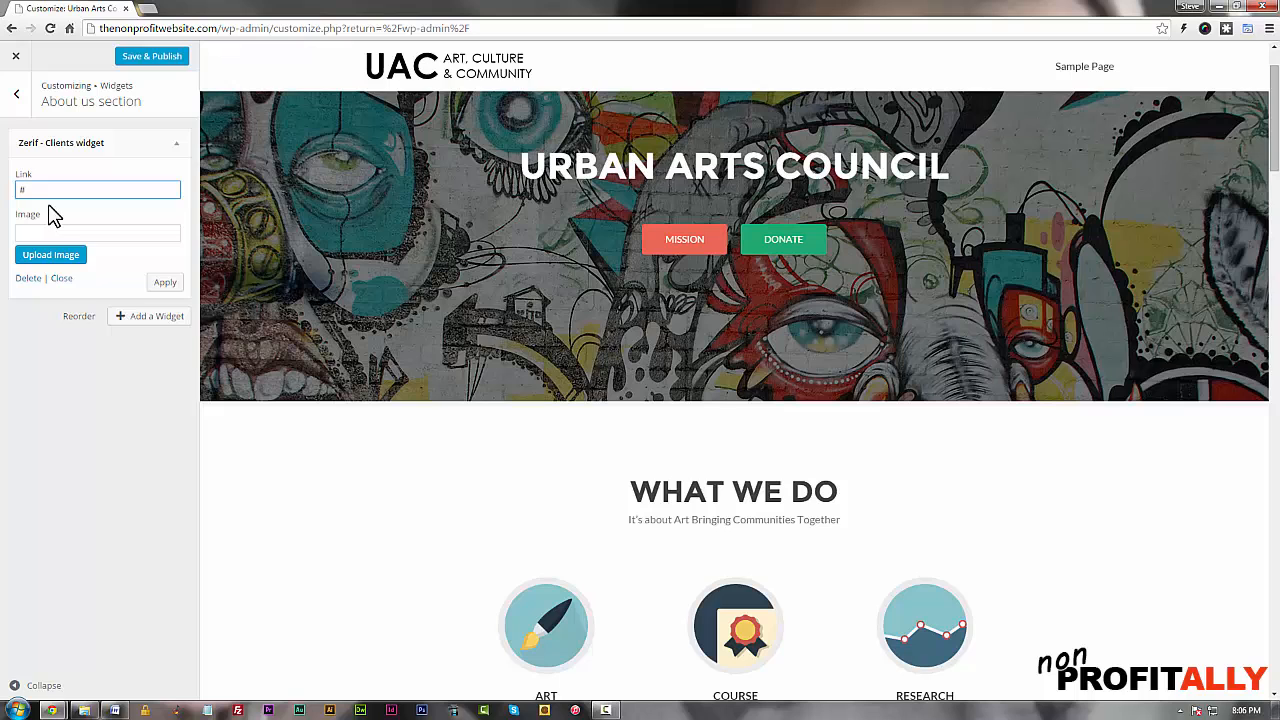
left_click(50, 254)
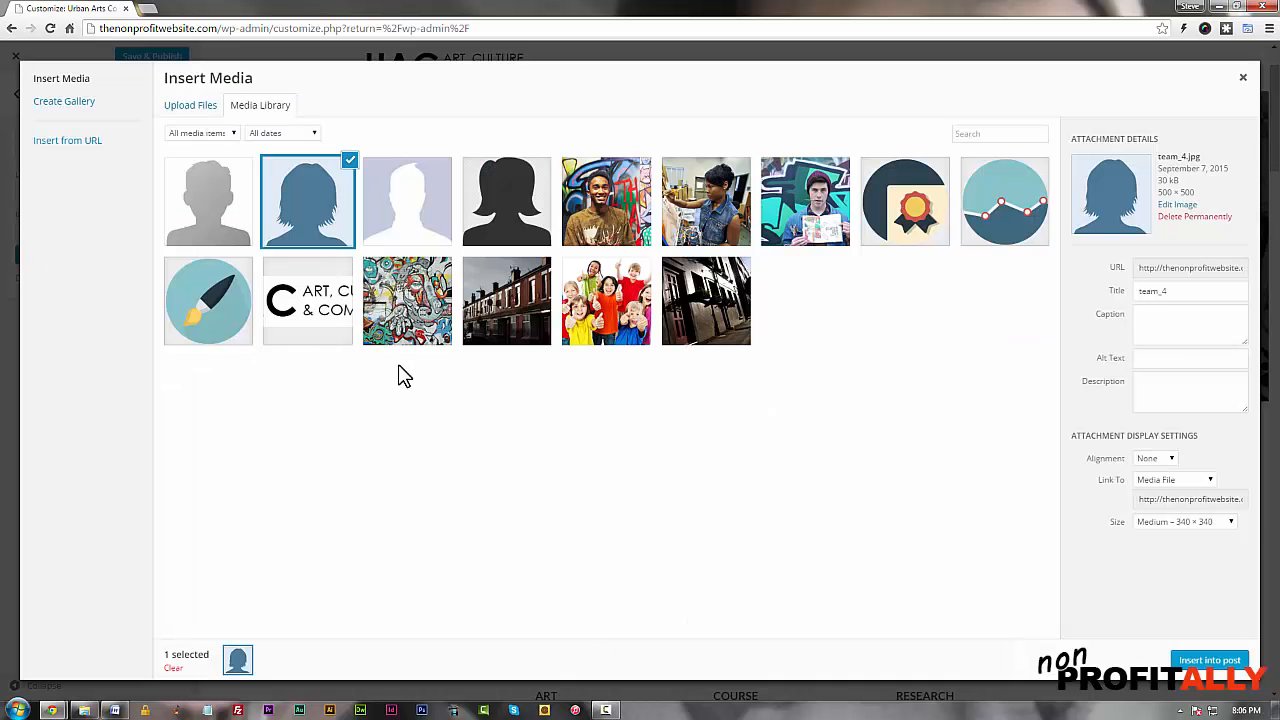
mouse_move(563, 467)
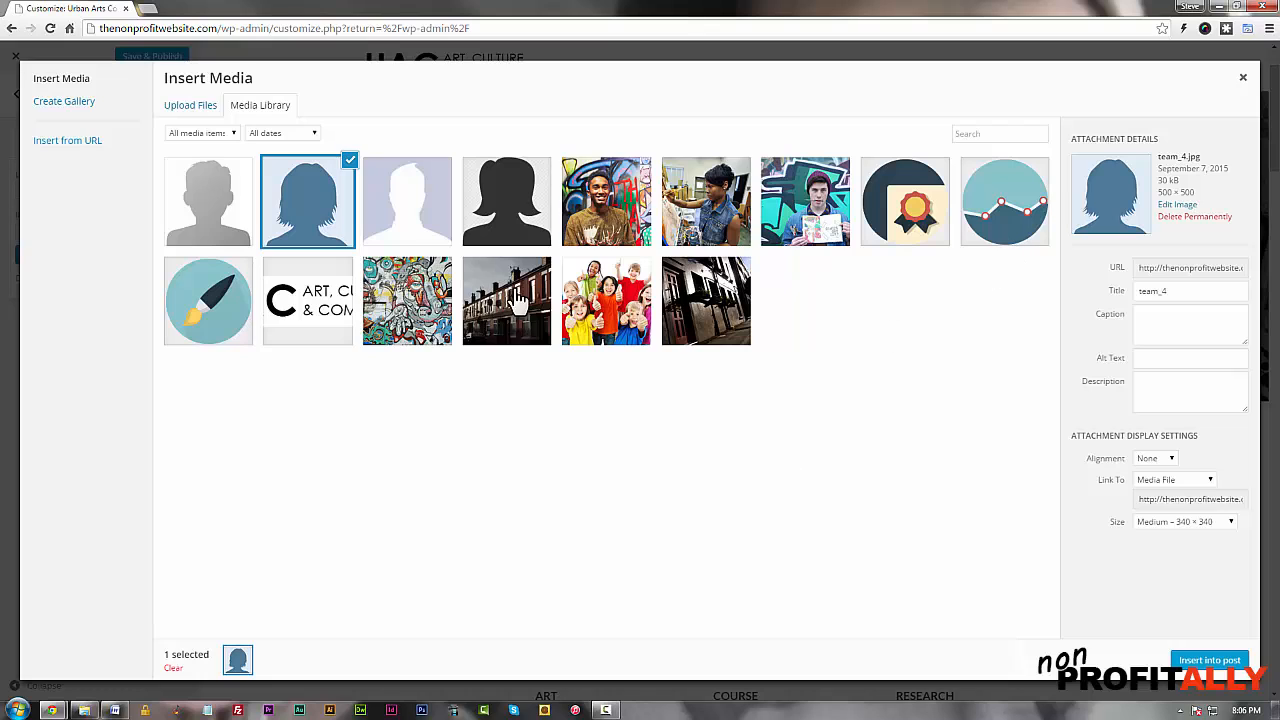
left_click(506, 300)
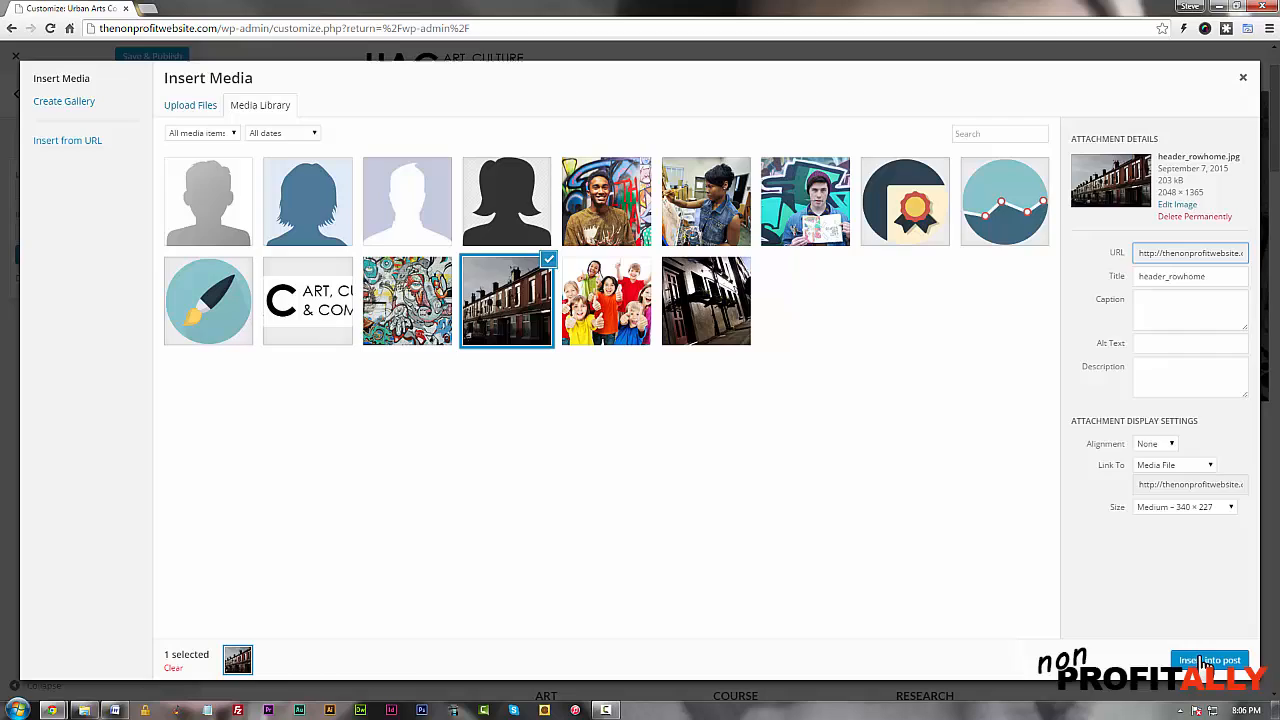
left_click(1209, 660)
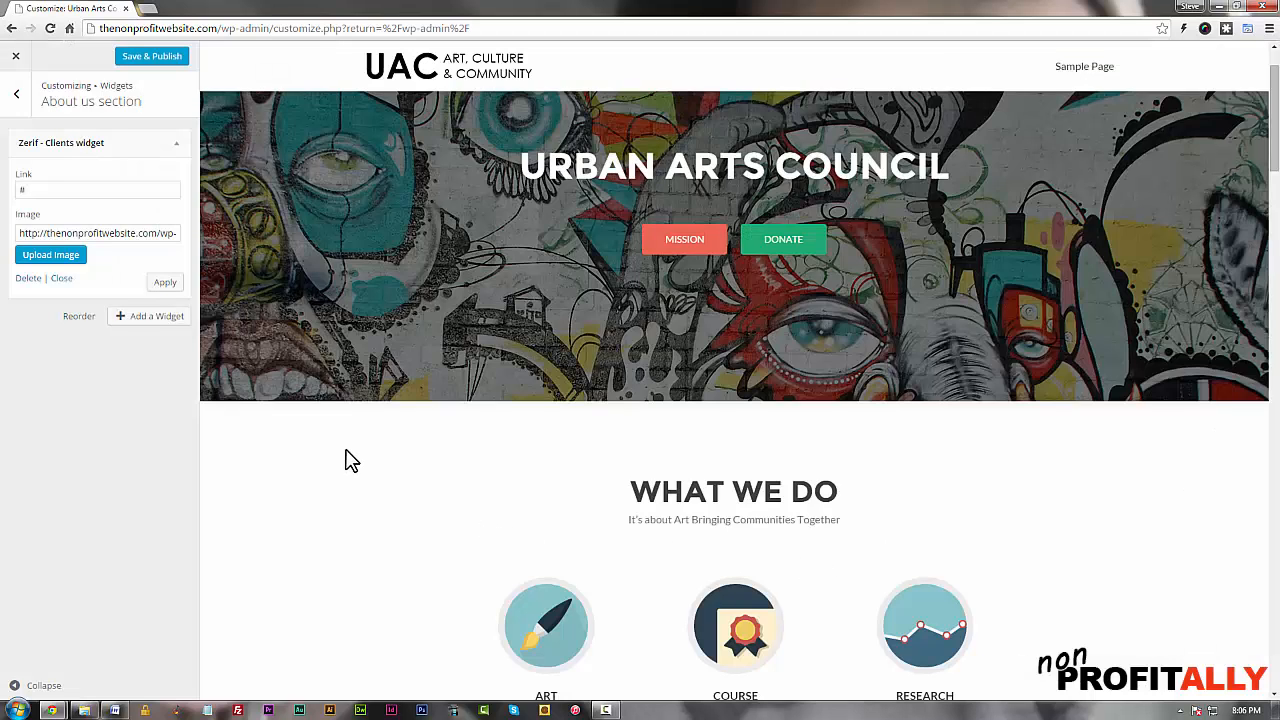
scroll("down", 3)
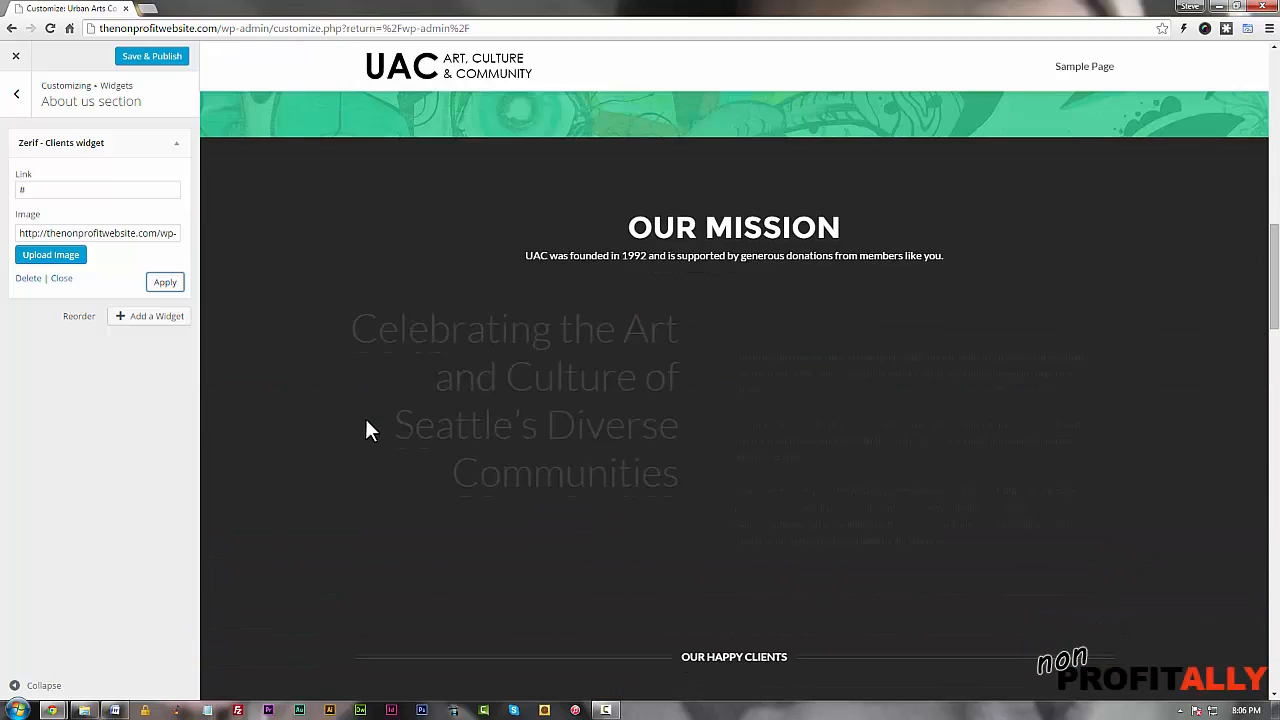
Step: Scroll the preview to the row-house client logo under Our Happy Clients
scroll("down", 3)
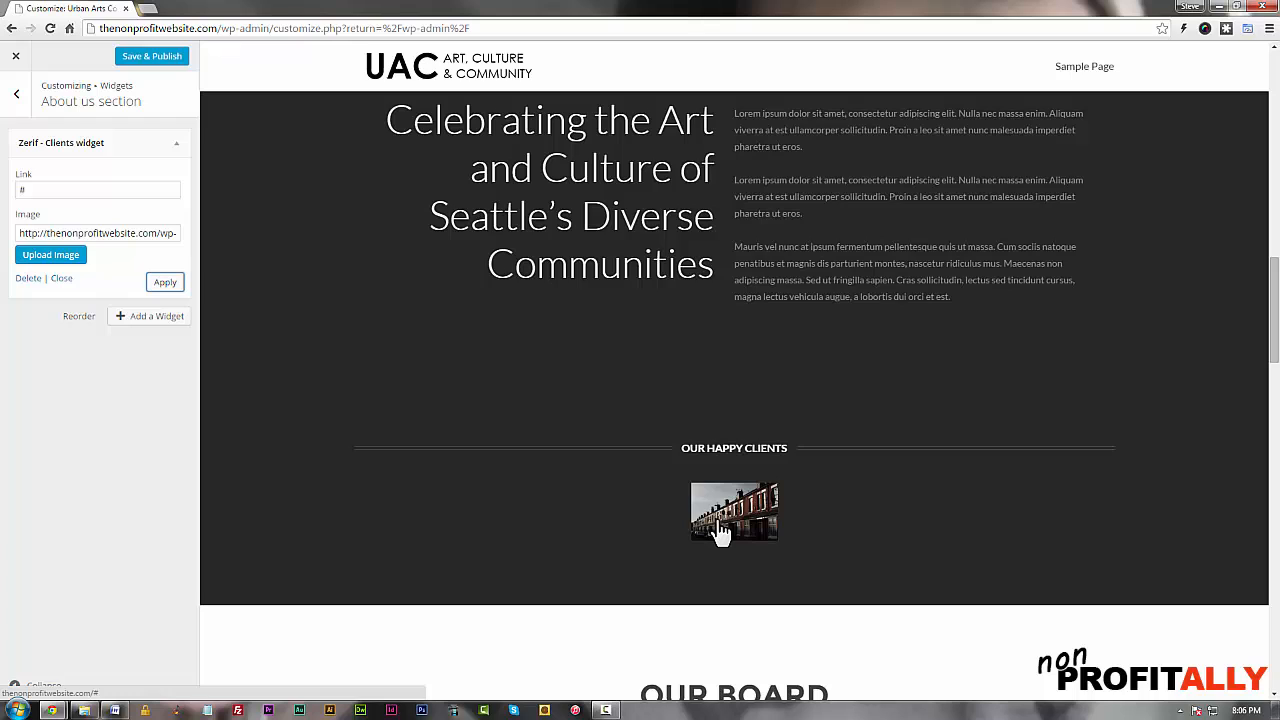
mouse_move(815, 450)
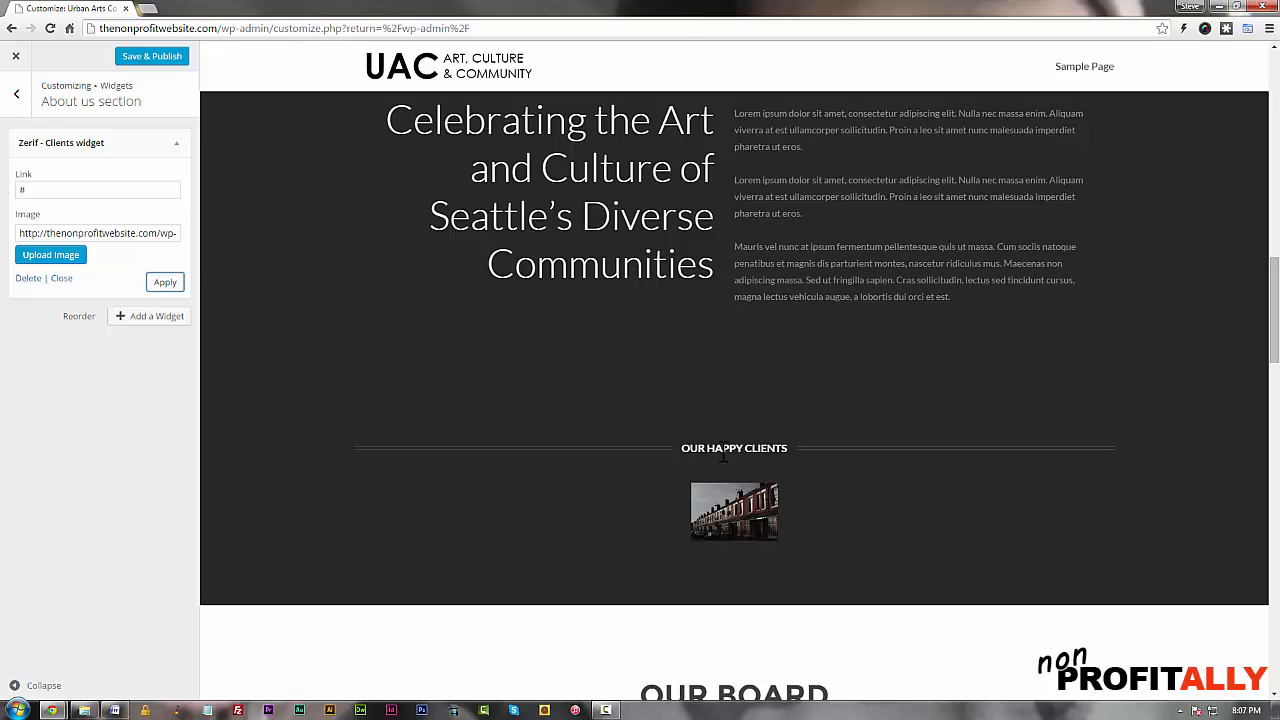
mouse_move(680, 613)
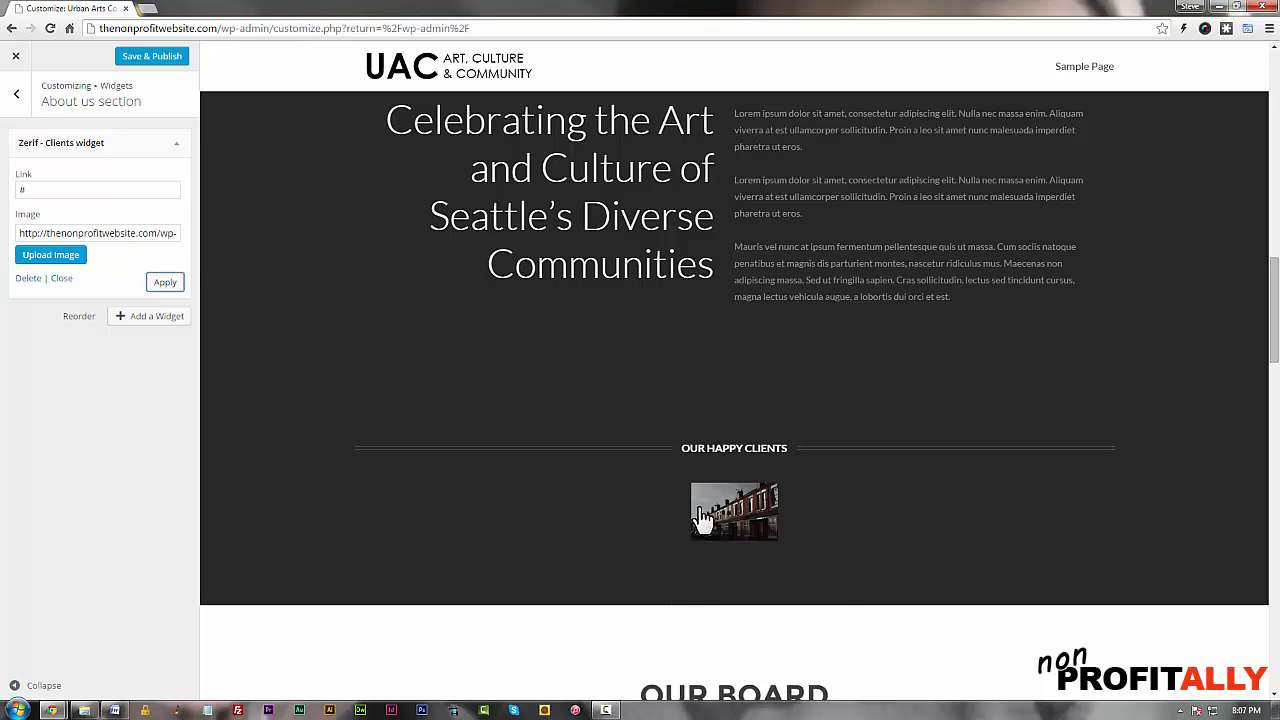
mouse_move(336, 548)
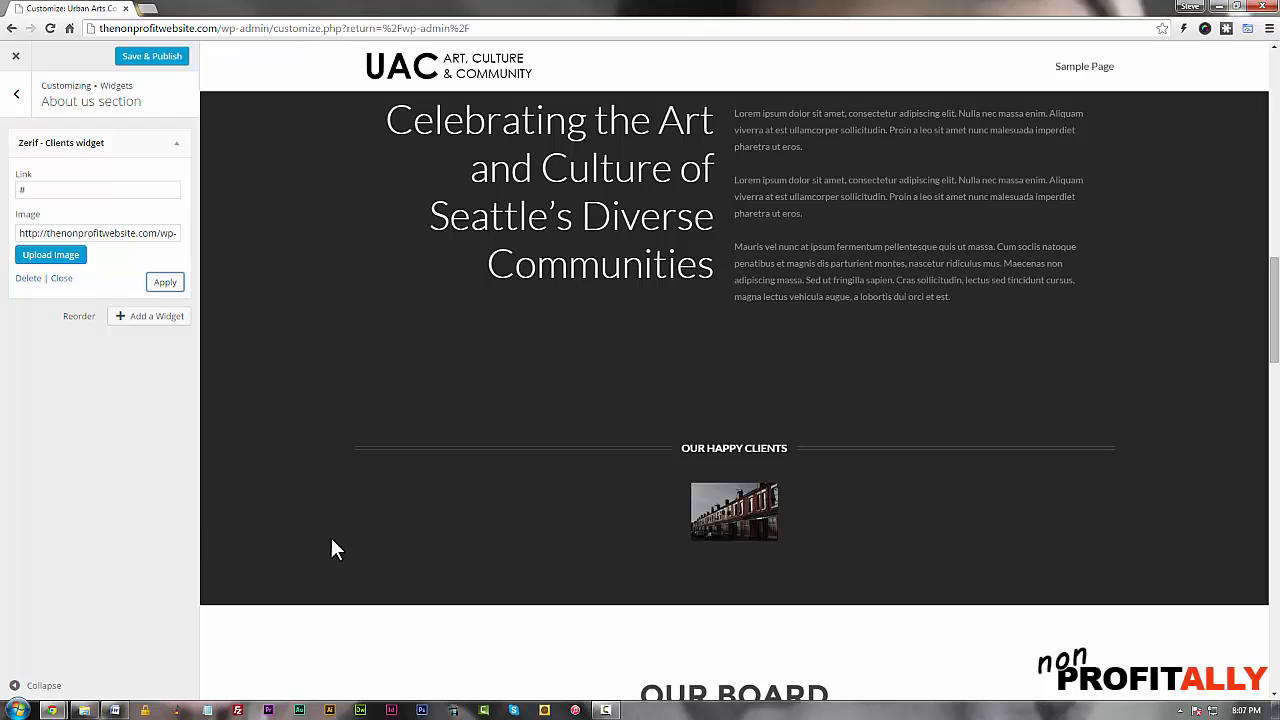
mouse_move(1065, 516)
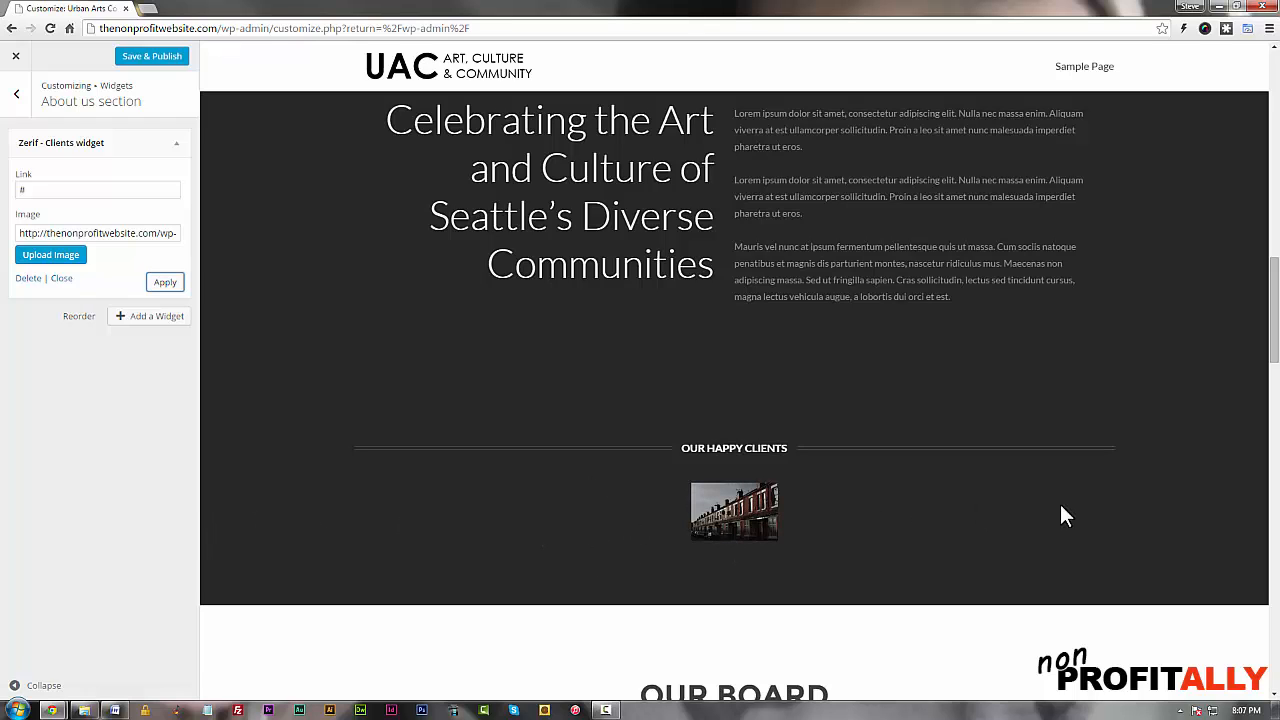
mouse_move(120, 530)
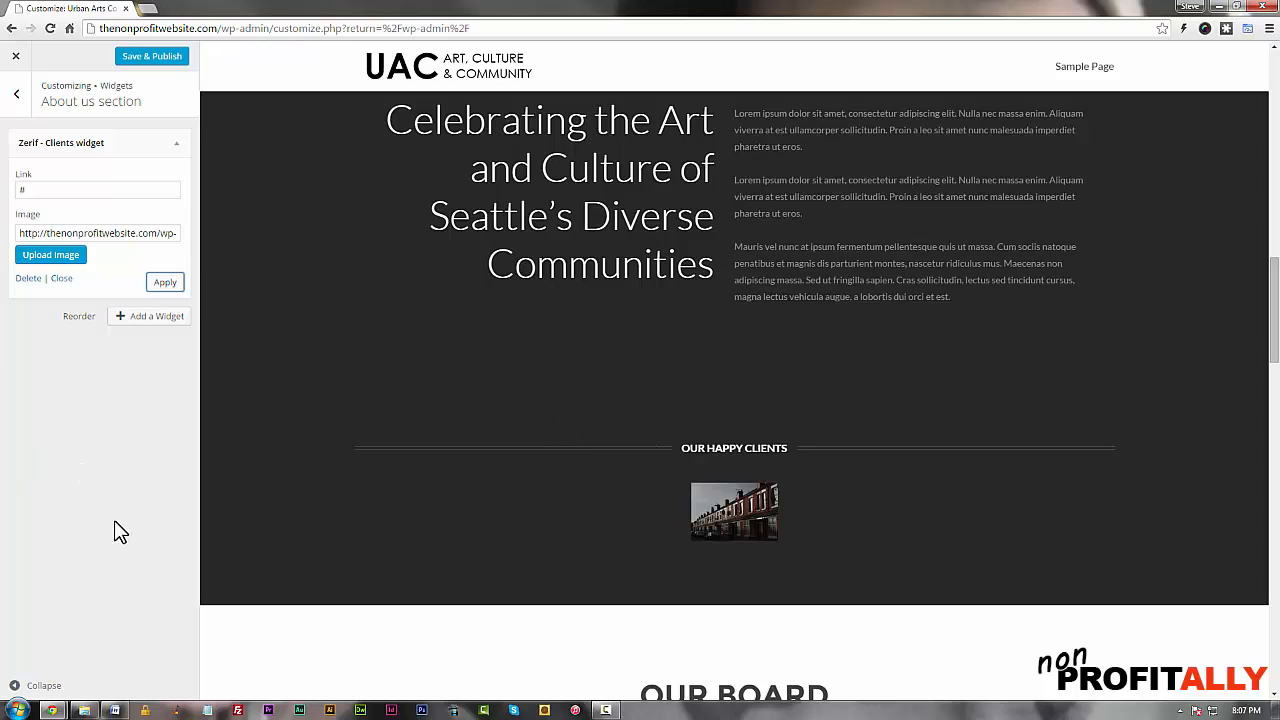
mouse_move(28, 278)
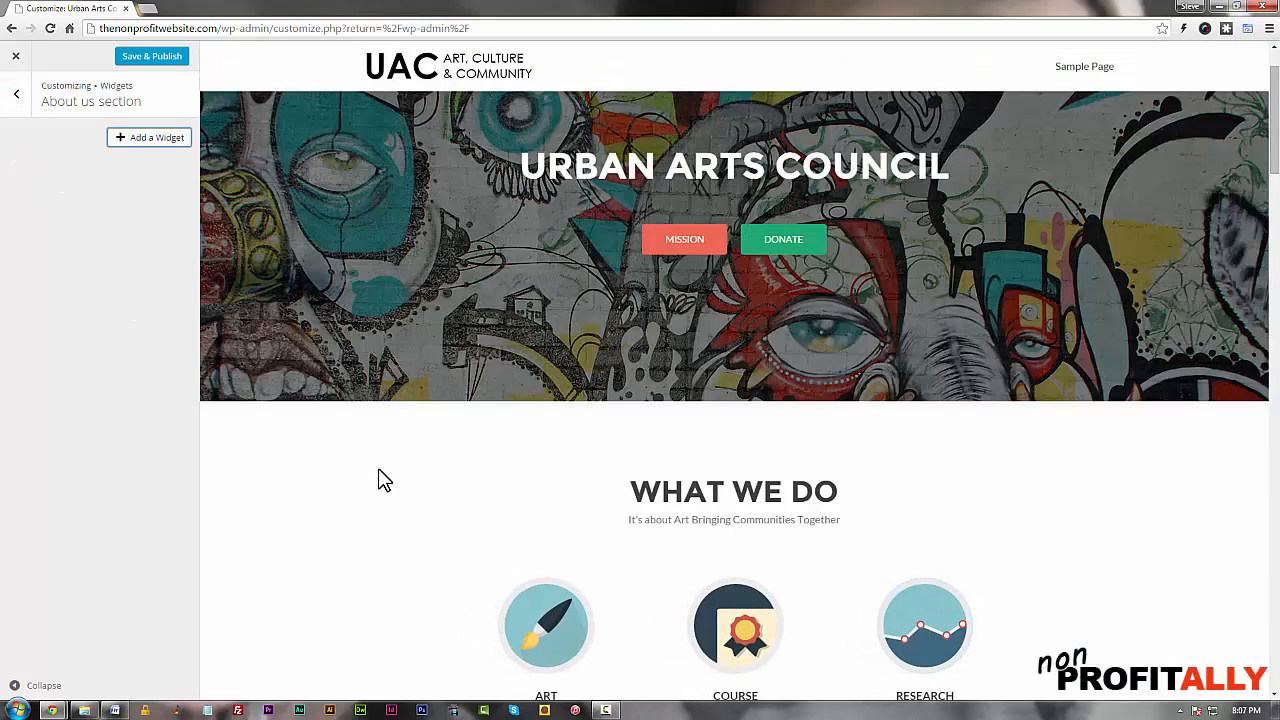
mouse_move(387, 516)
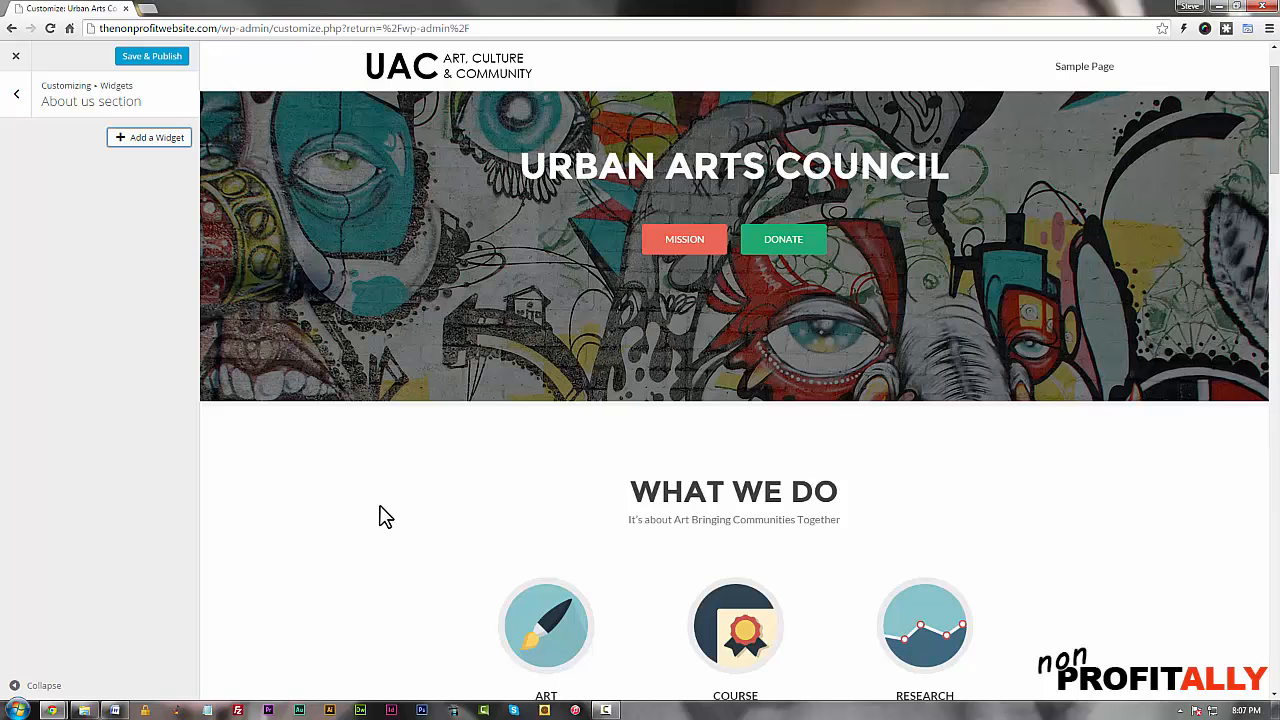
mouse_move(361, 463)
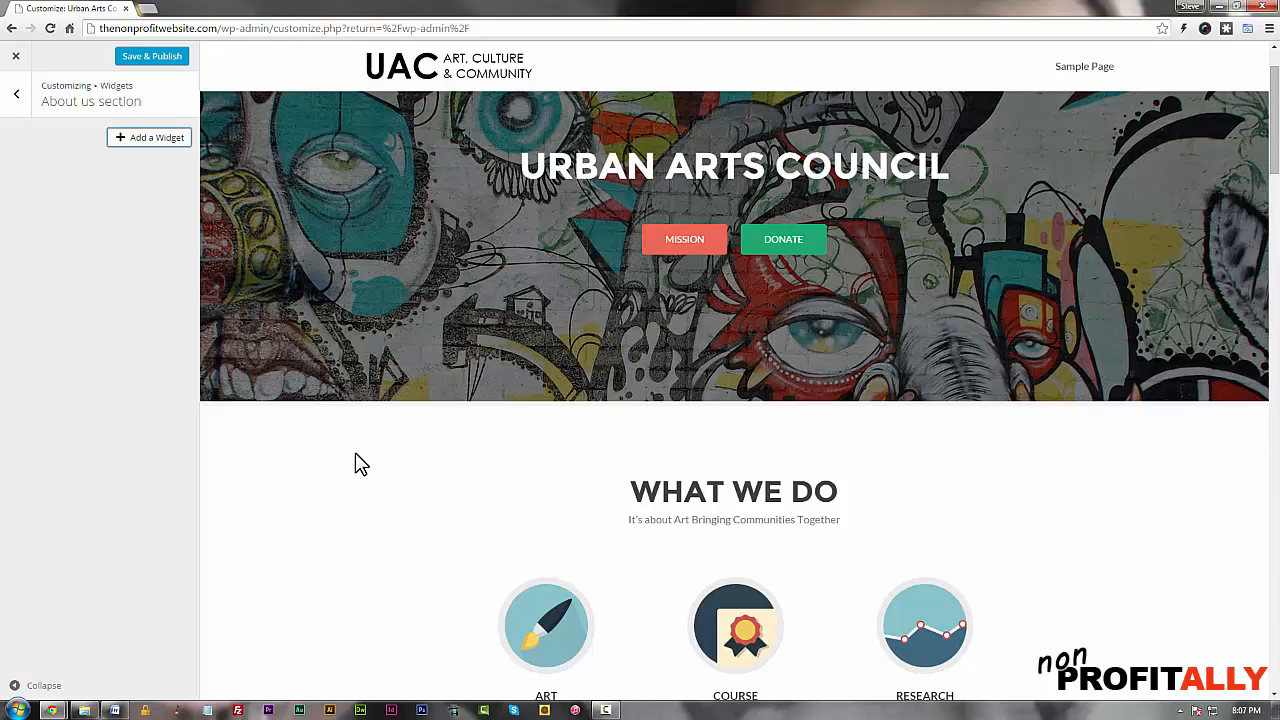
Step: Scroll the About us panel to delete the test Zerif Clients widget
scroll("down", 3)
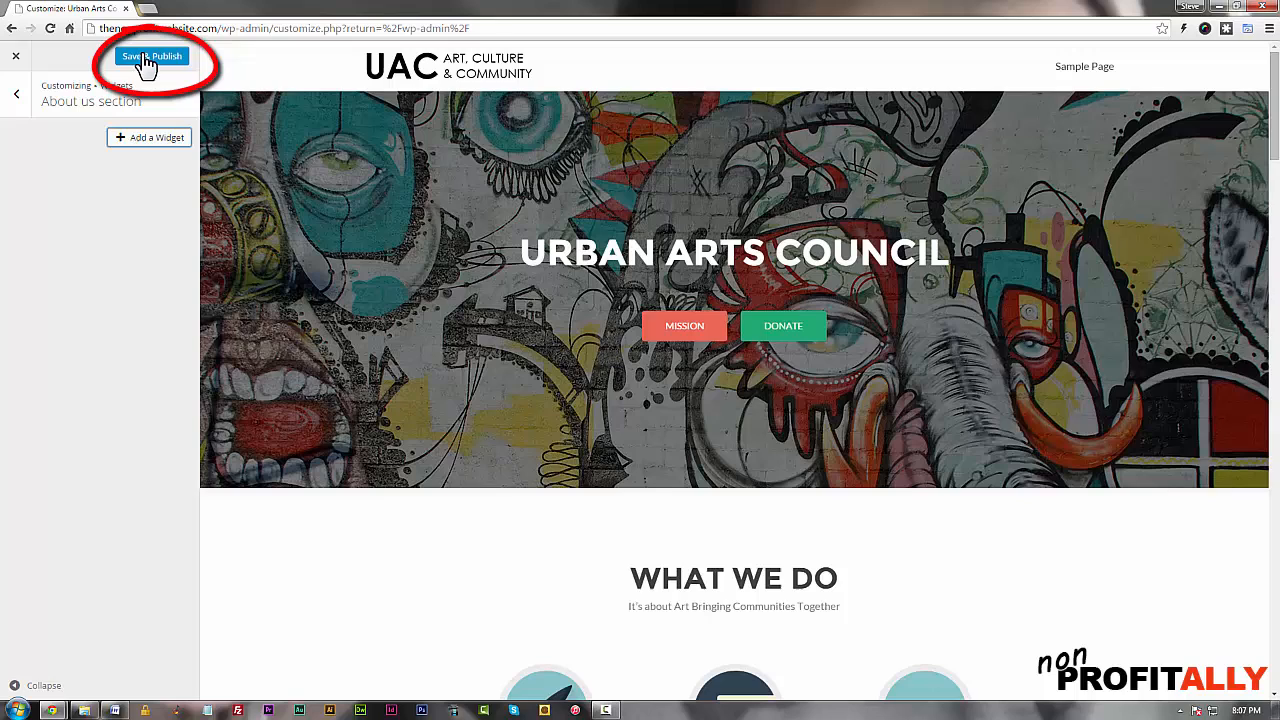
mouse_move(368, 268)
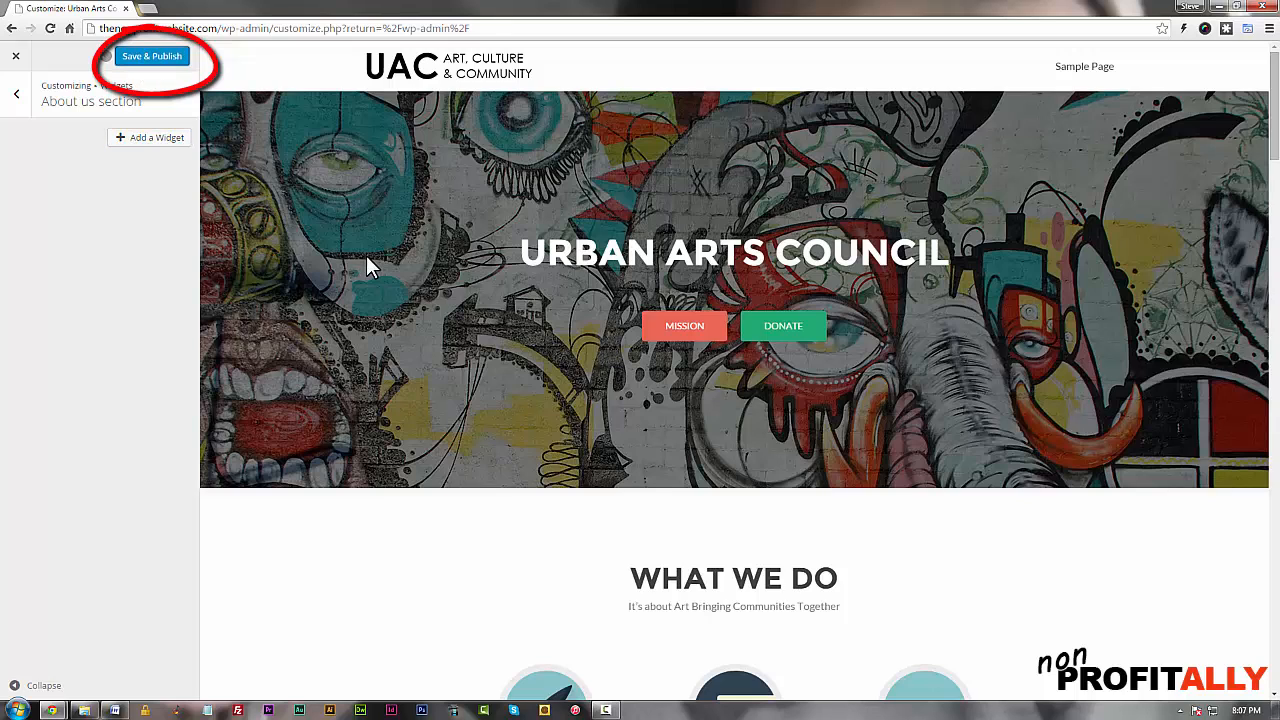
Step: Make the Zerif Lite front page changes live with Save & Publish
left_click(151, 55)
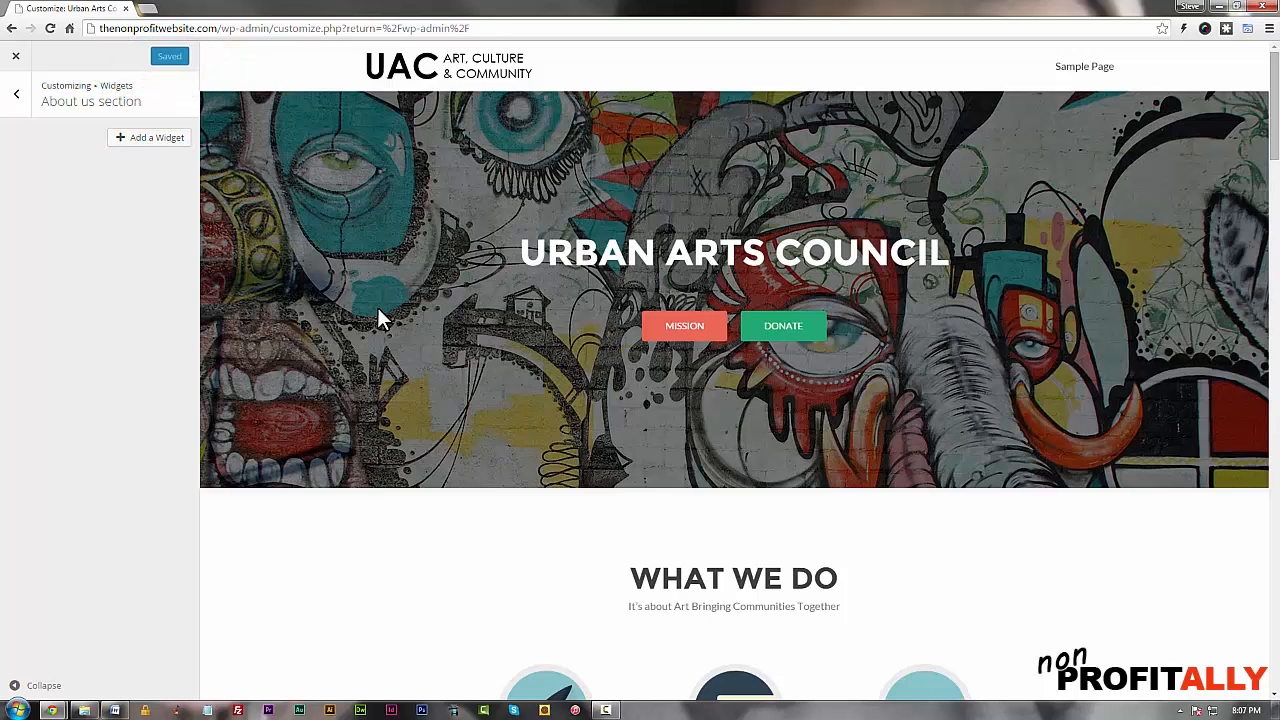